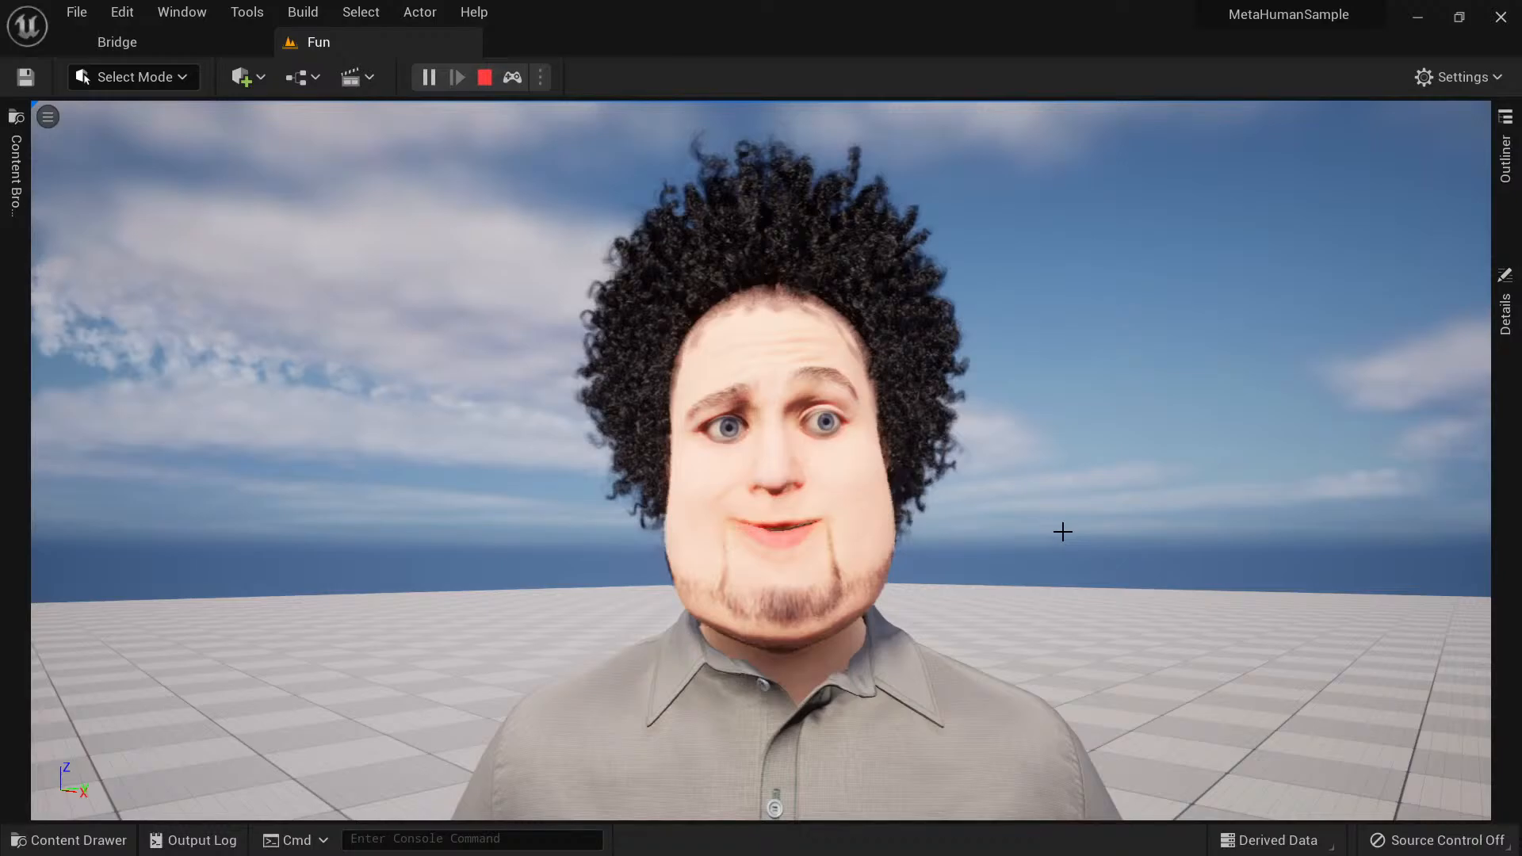
{"action": "mouse_move", "coordinate": [767, 589]}
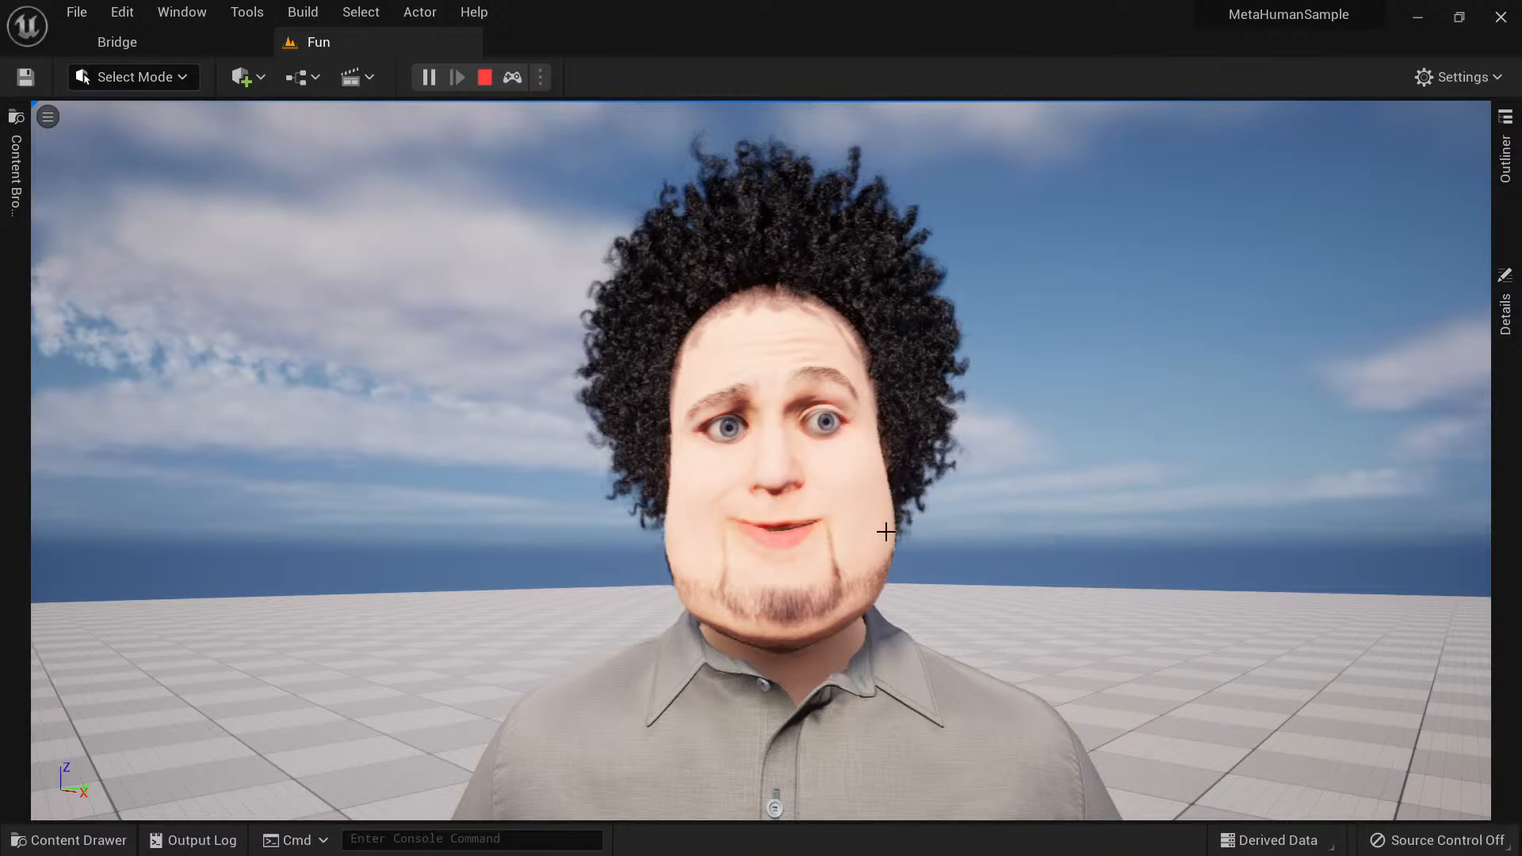
{"action": "mouse_move", "coordinate": [533, 418]}
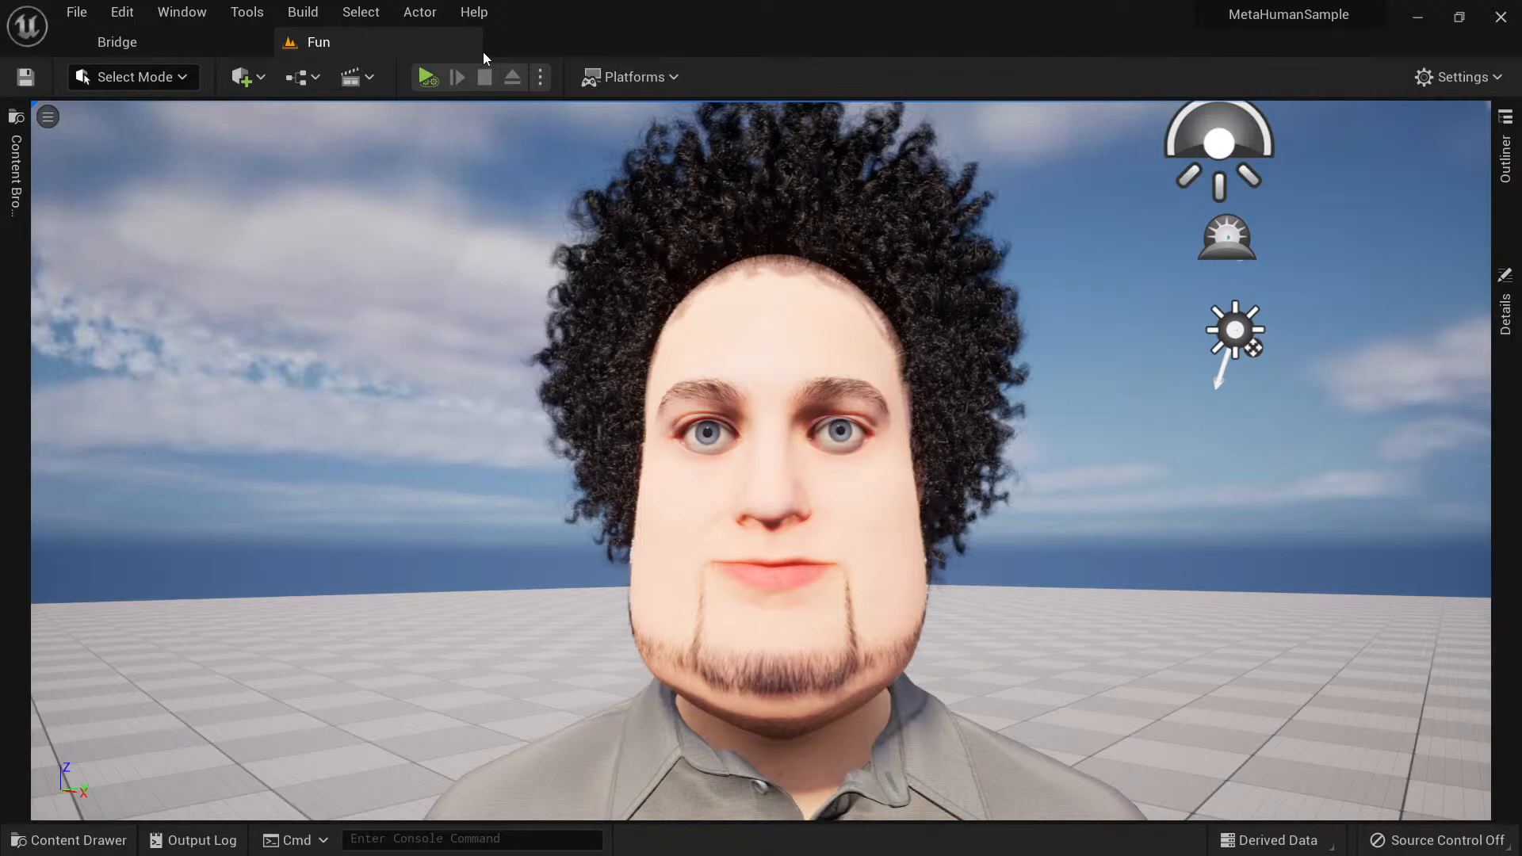
Open the play options dropdown, then close the Unreal Editor to reveal the desktop.
{"action": "left_click", "coordinate": [540, 77]}
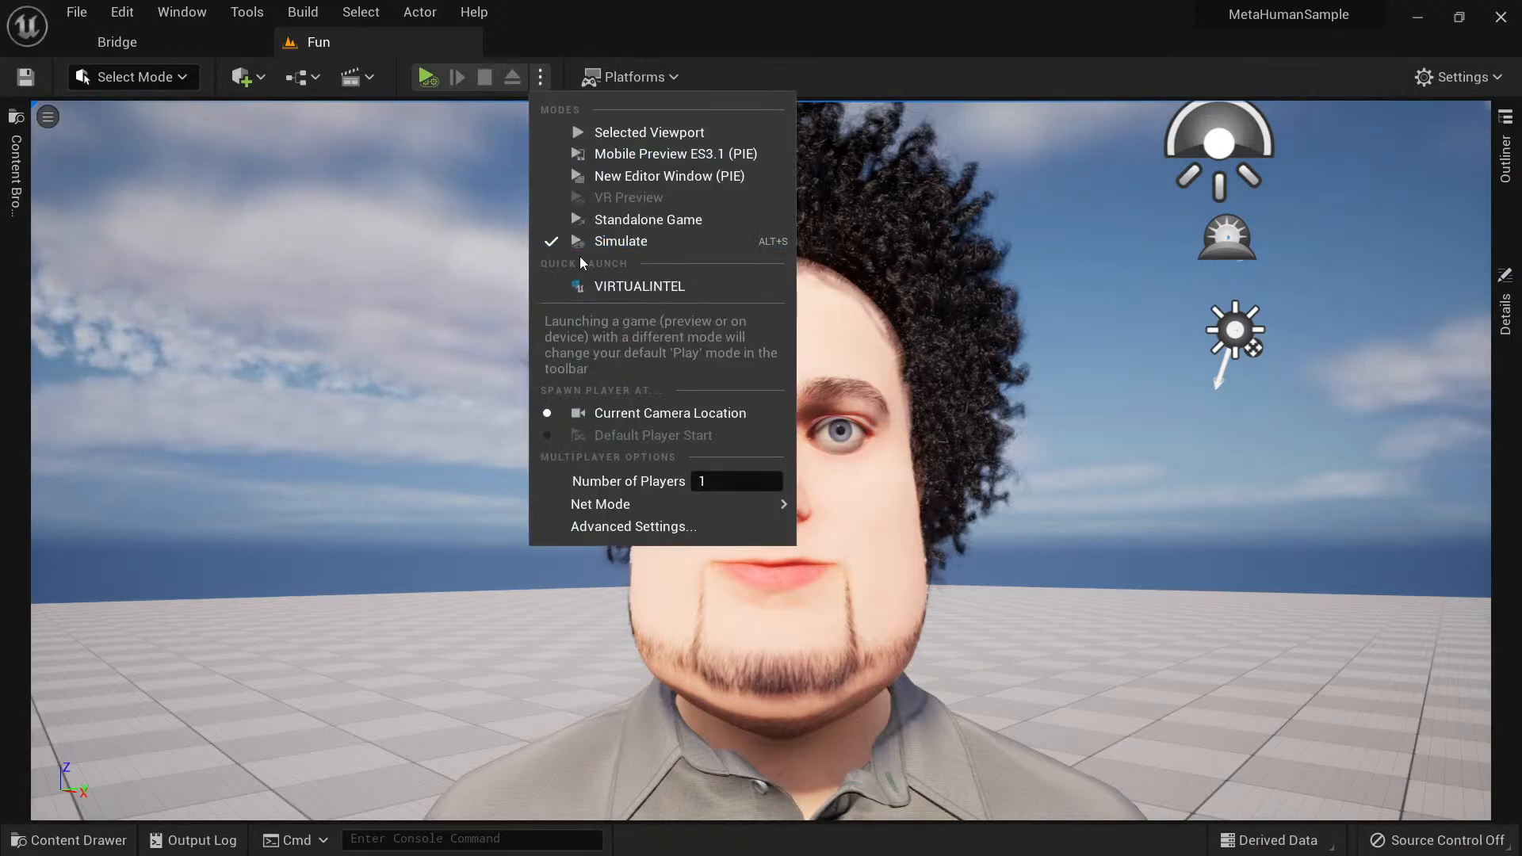
{"action": "left_click", "coordinate": [620, 241]}
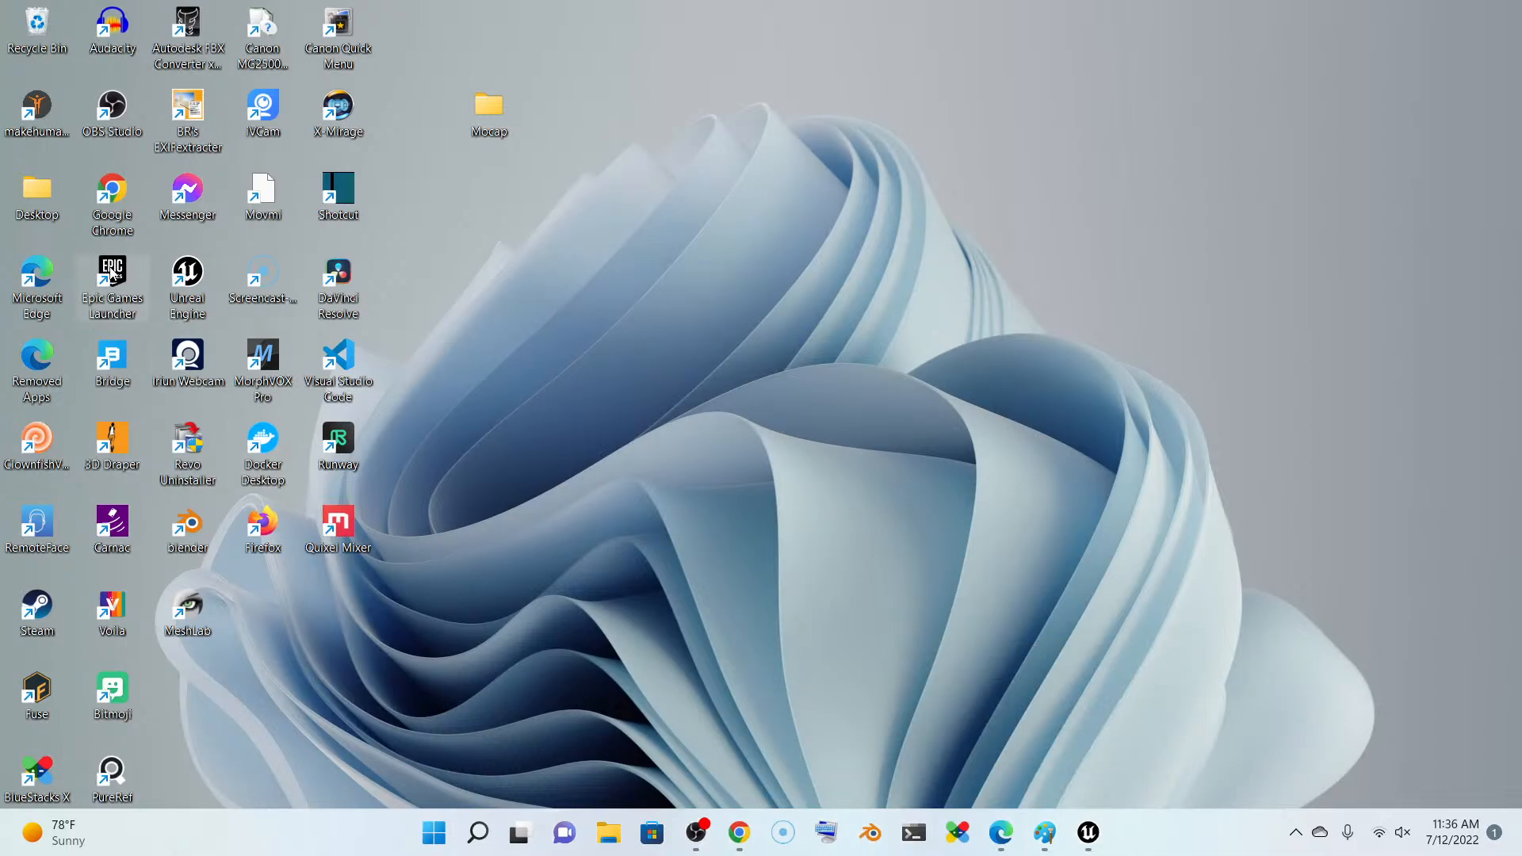
Launch Epic Games Launcher and show the Library with engines 4.27.2 and 5.0.2.
{"action": "double_click", "coordinate": [111, 273]}
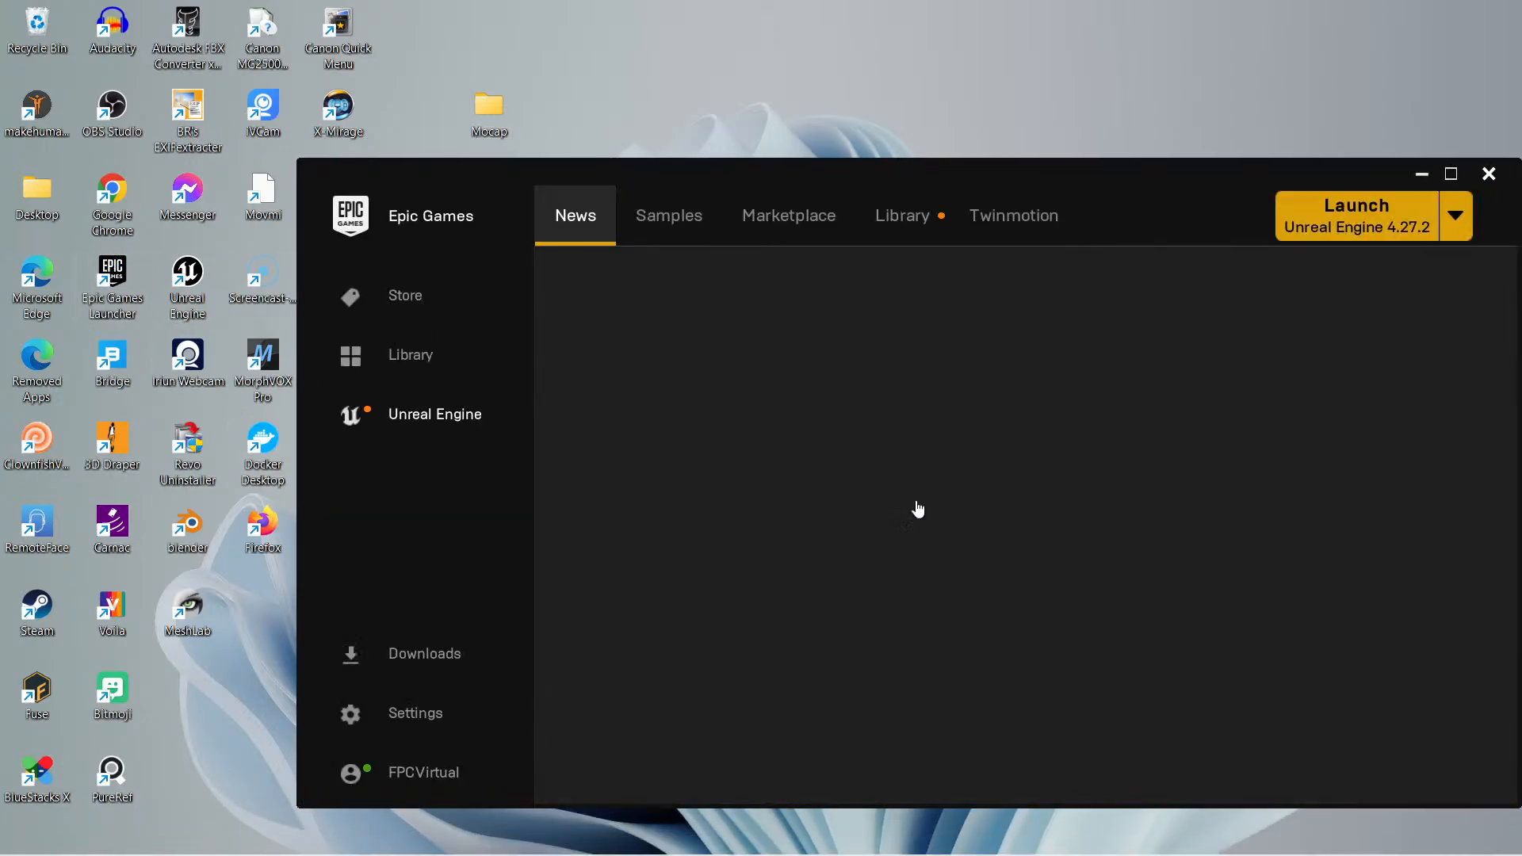
{"action": "left_click", "coordinate": [900, 216]}
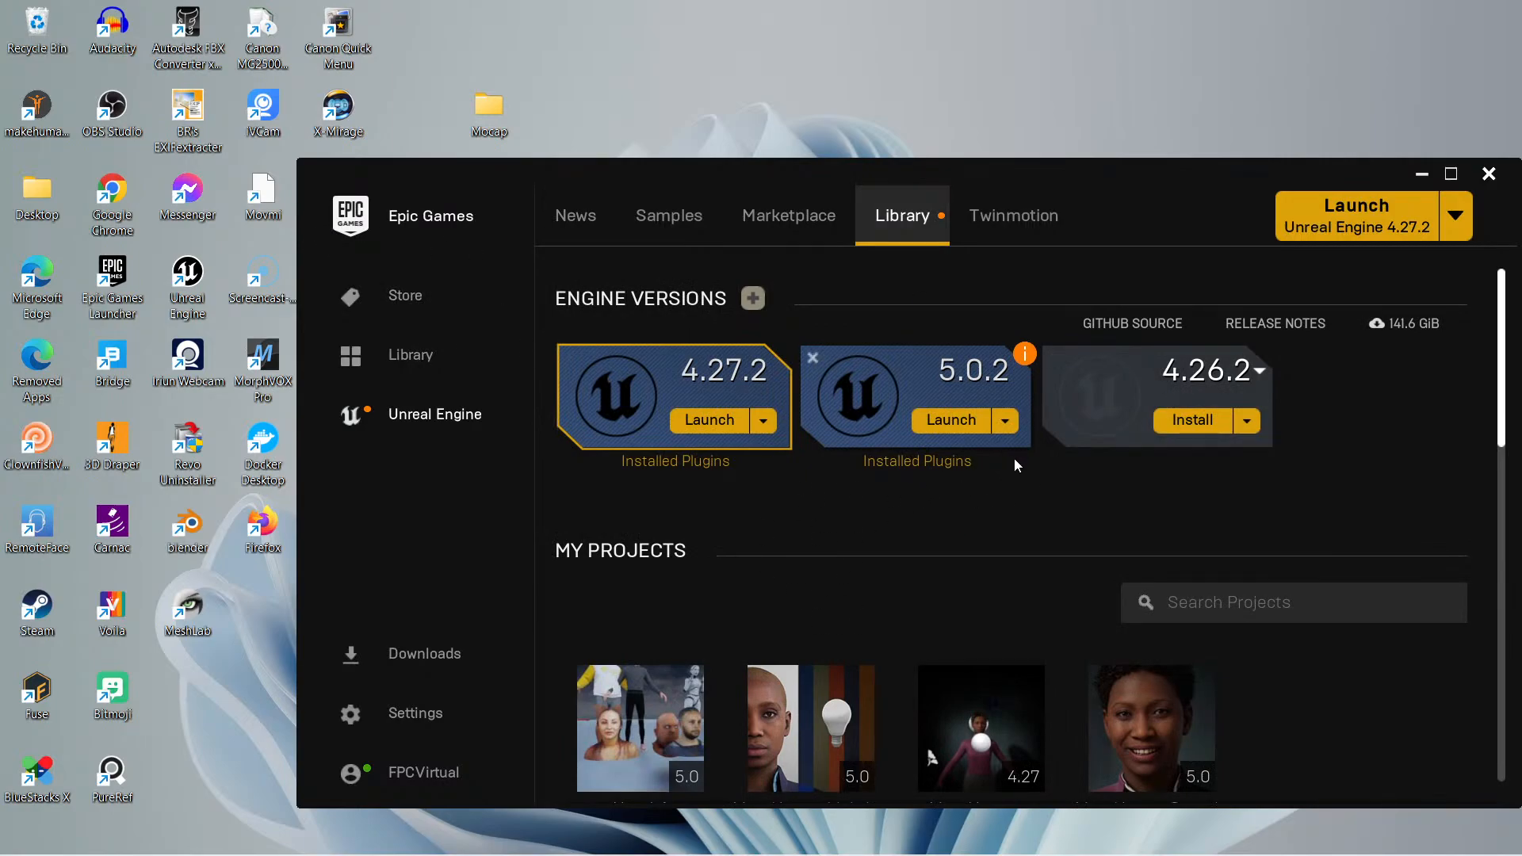
{"action": "mouse_move", "coordinate": [1025, 353]}
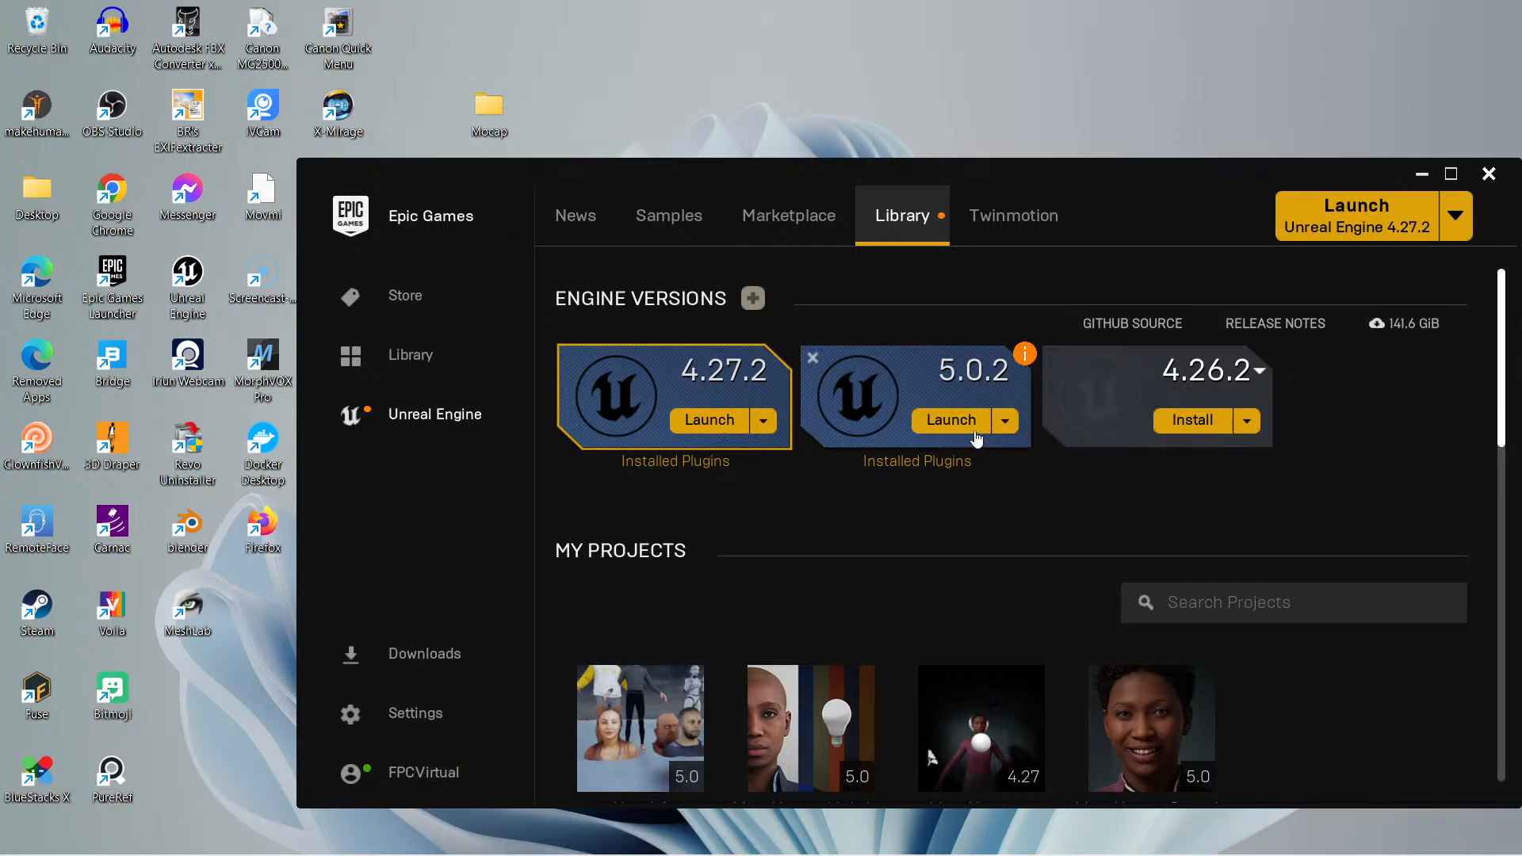
{"action": "mouse_move", "coordinate": [1025, 354]}
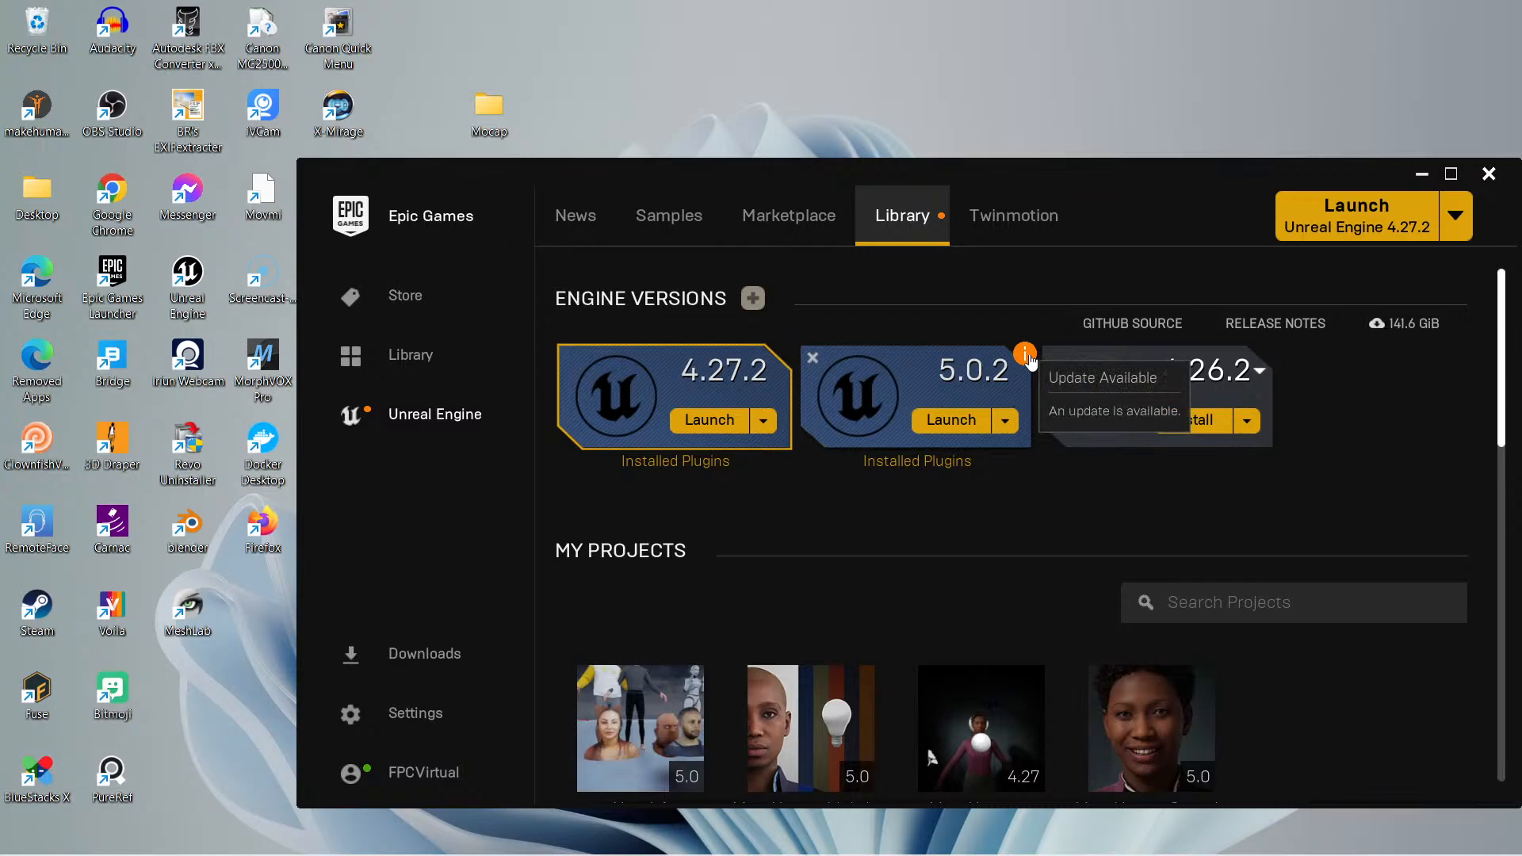
{"action": "mouse_move", "coordinate": [969, 377]}
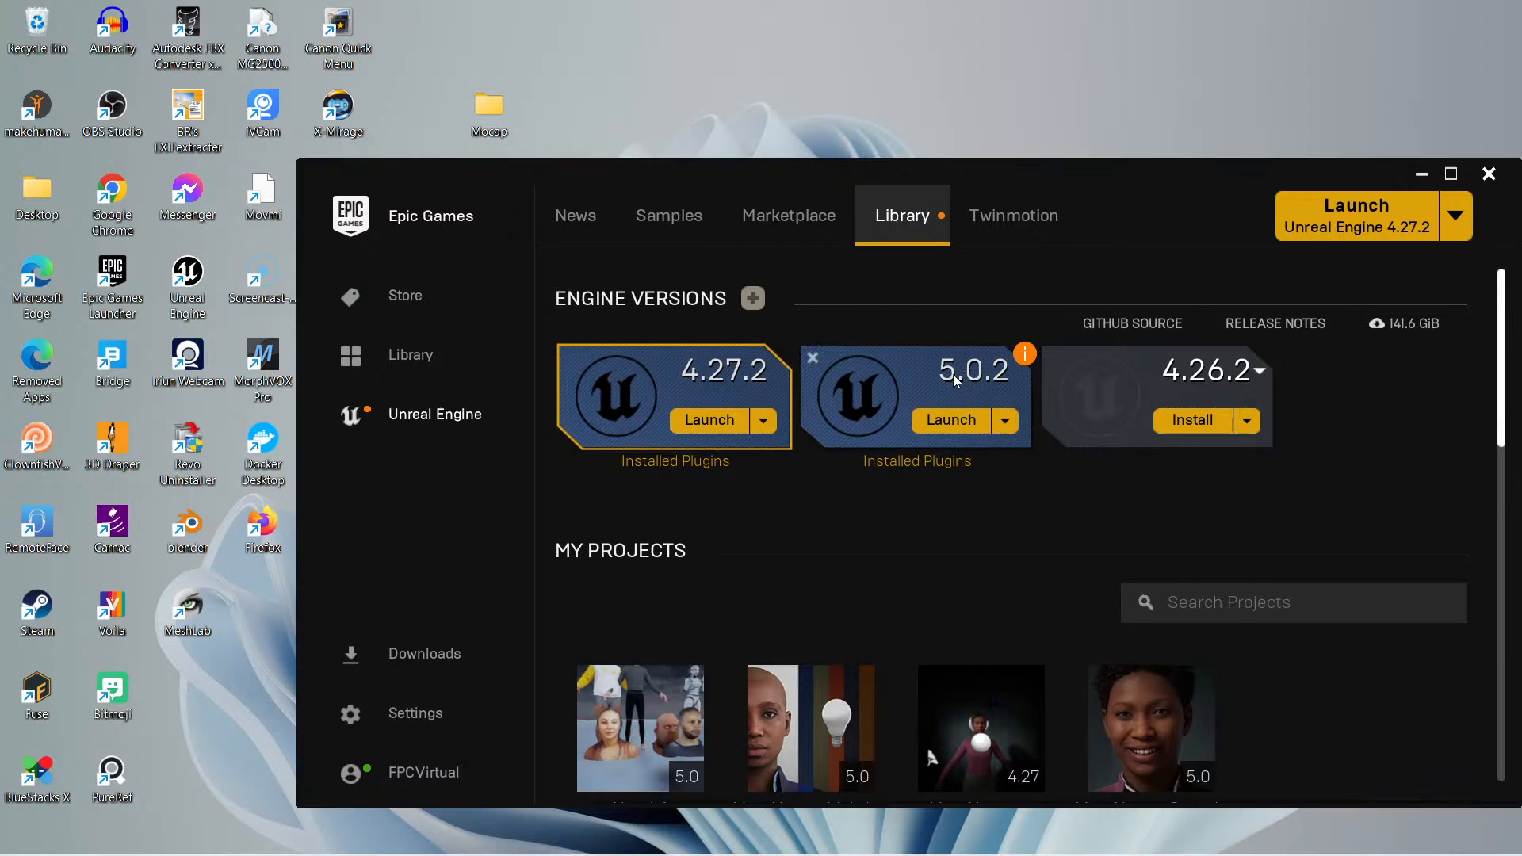
{"action": "mouse_move", "coordinate": [682, 362]}
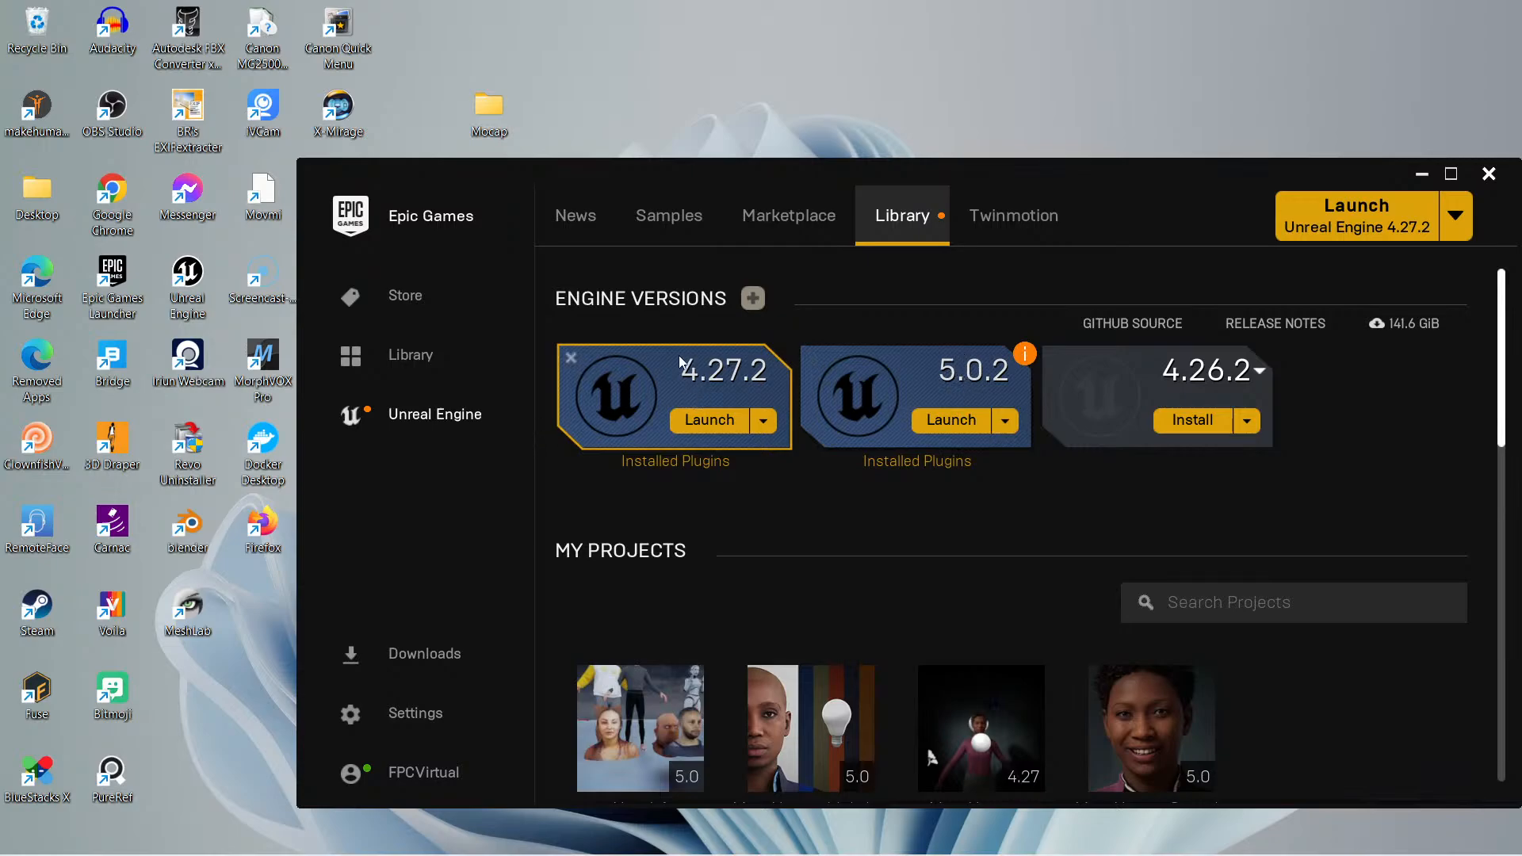
{"action": "mouse_move", "coordinate": [753, 298]}
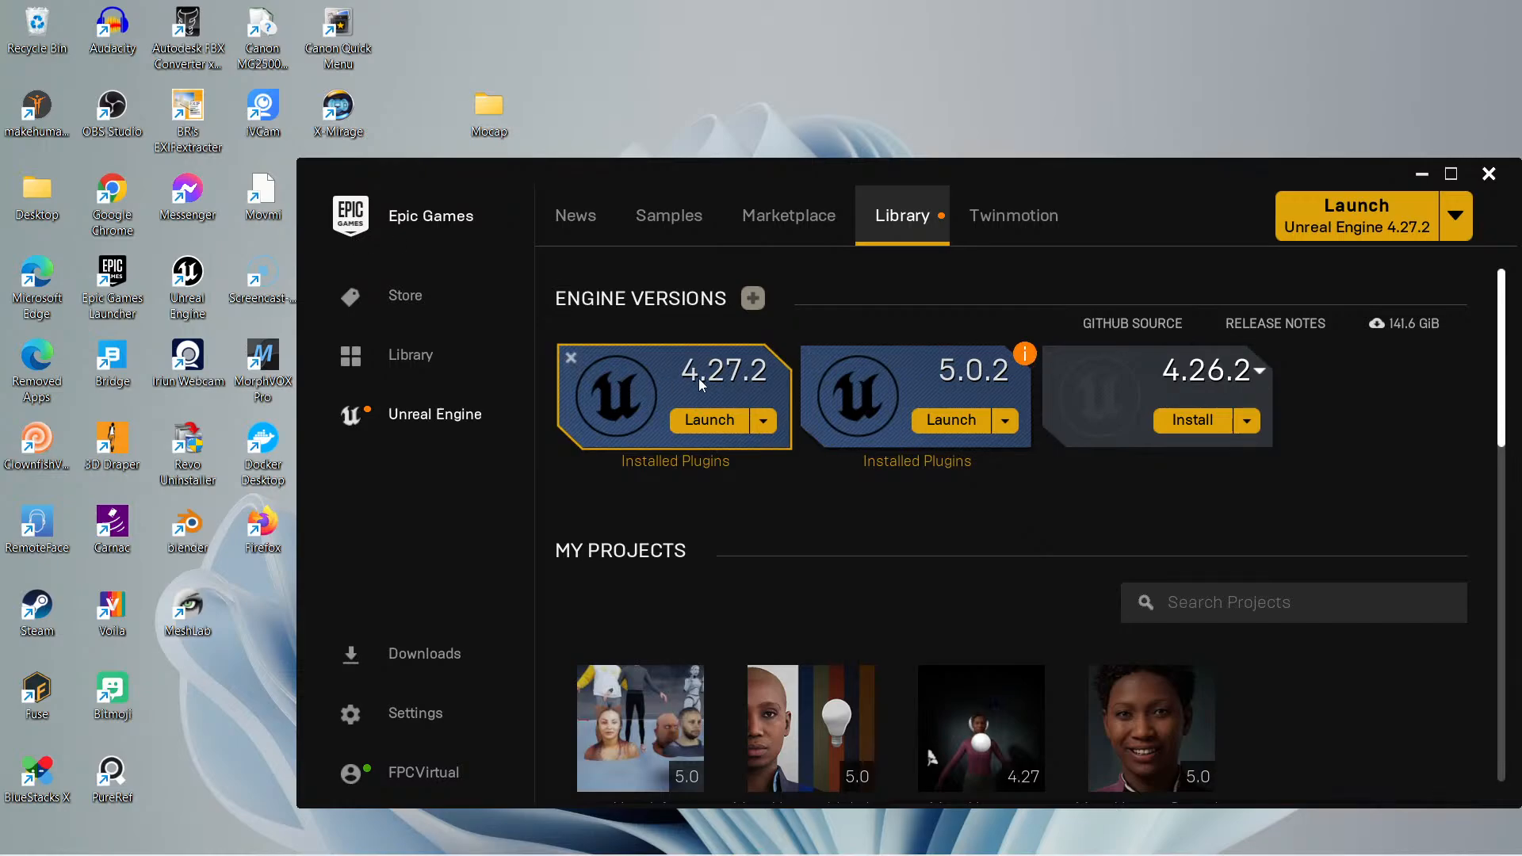
{"action": "mouse_move", "coordinate": [757, 388]}
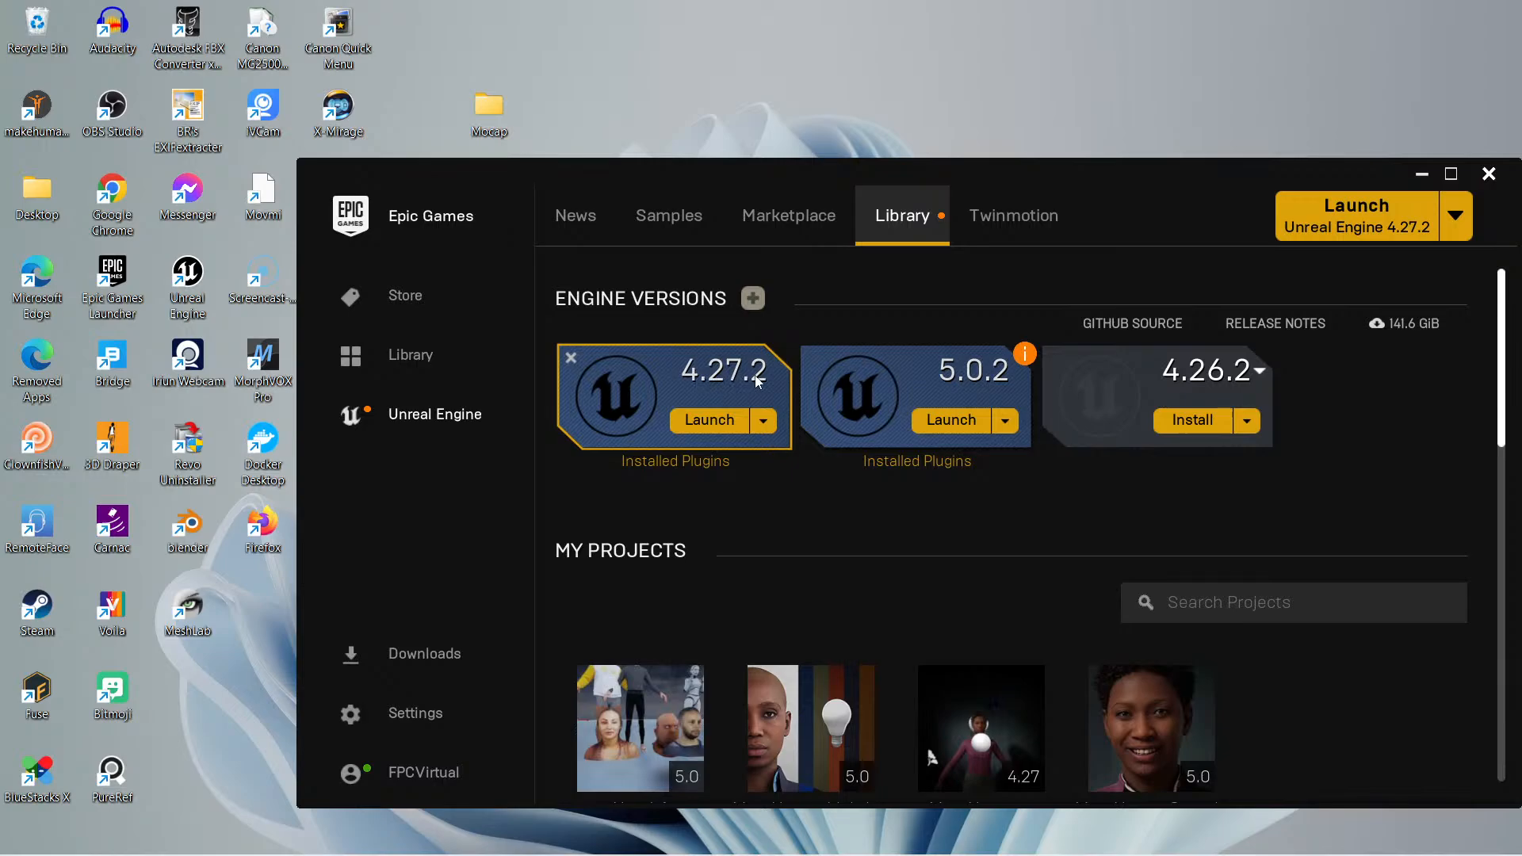
{"action": "mouse_move", "coordinate": [1206, 395]}
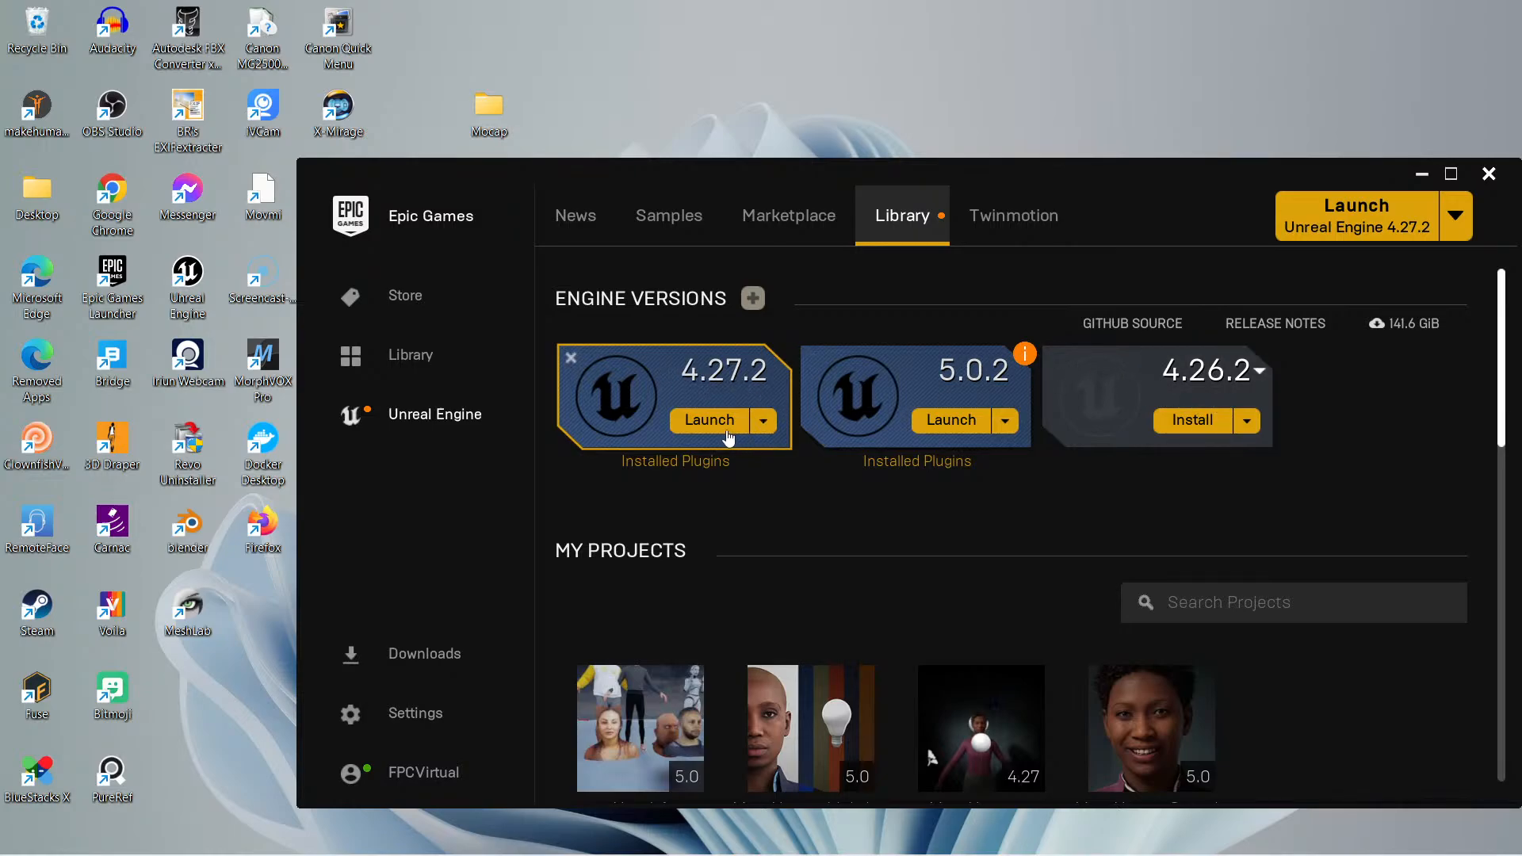
Scroll the Library down to the Vault's MetaHuman Lighting, MetaHuman Plugin and MetaHumans entries.
{"action": "scroll", "scroll_direction": "down", "scroll_amount": 3}
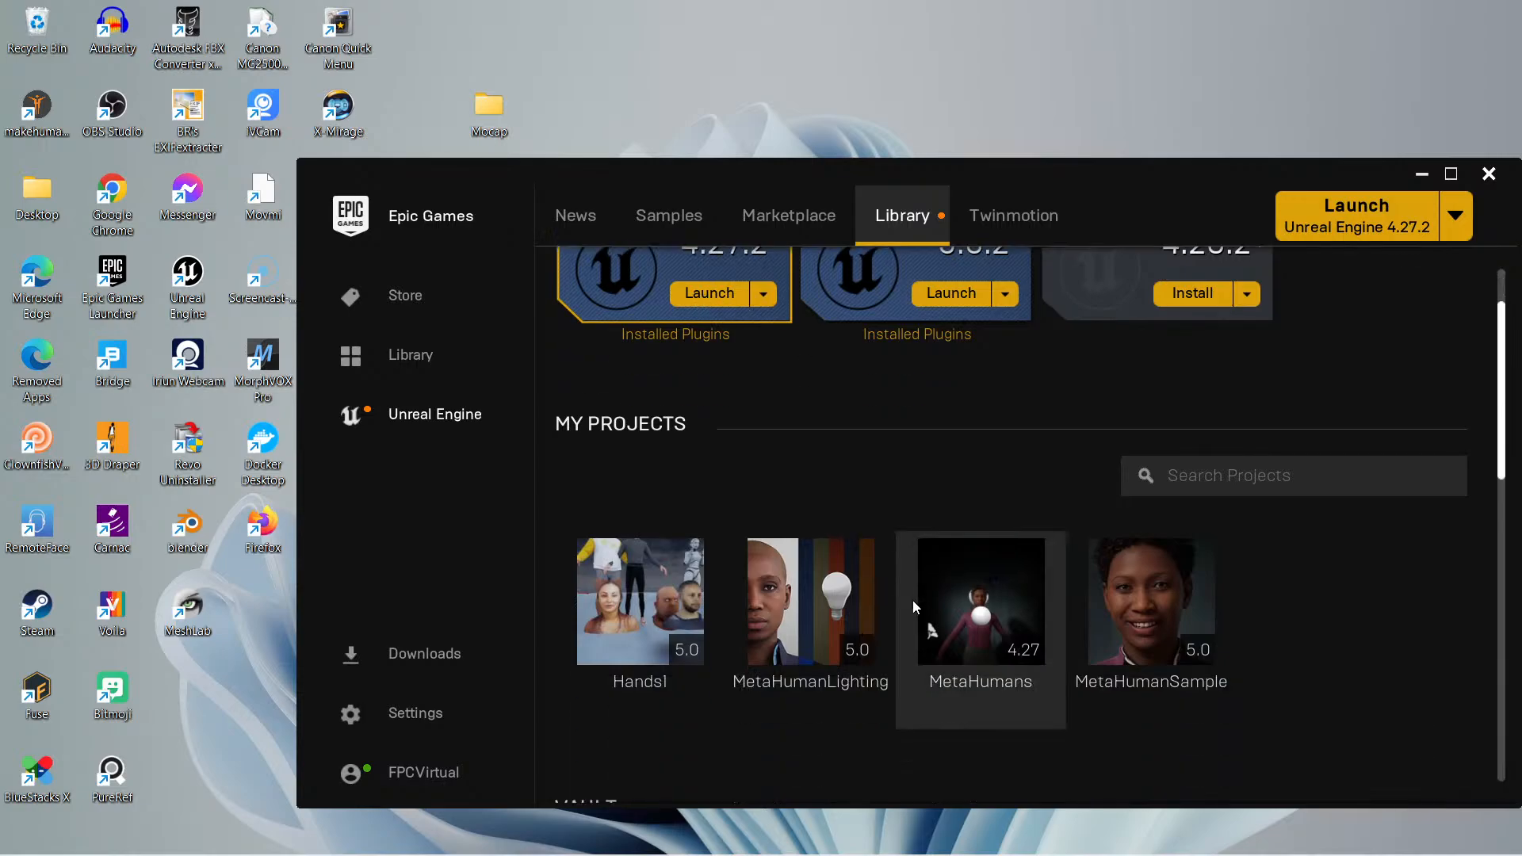
{"action": "mouse_move", "coordinate": [1064, 622]}
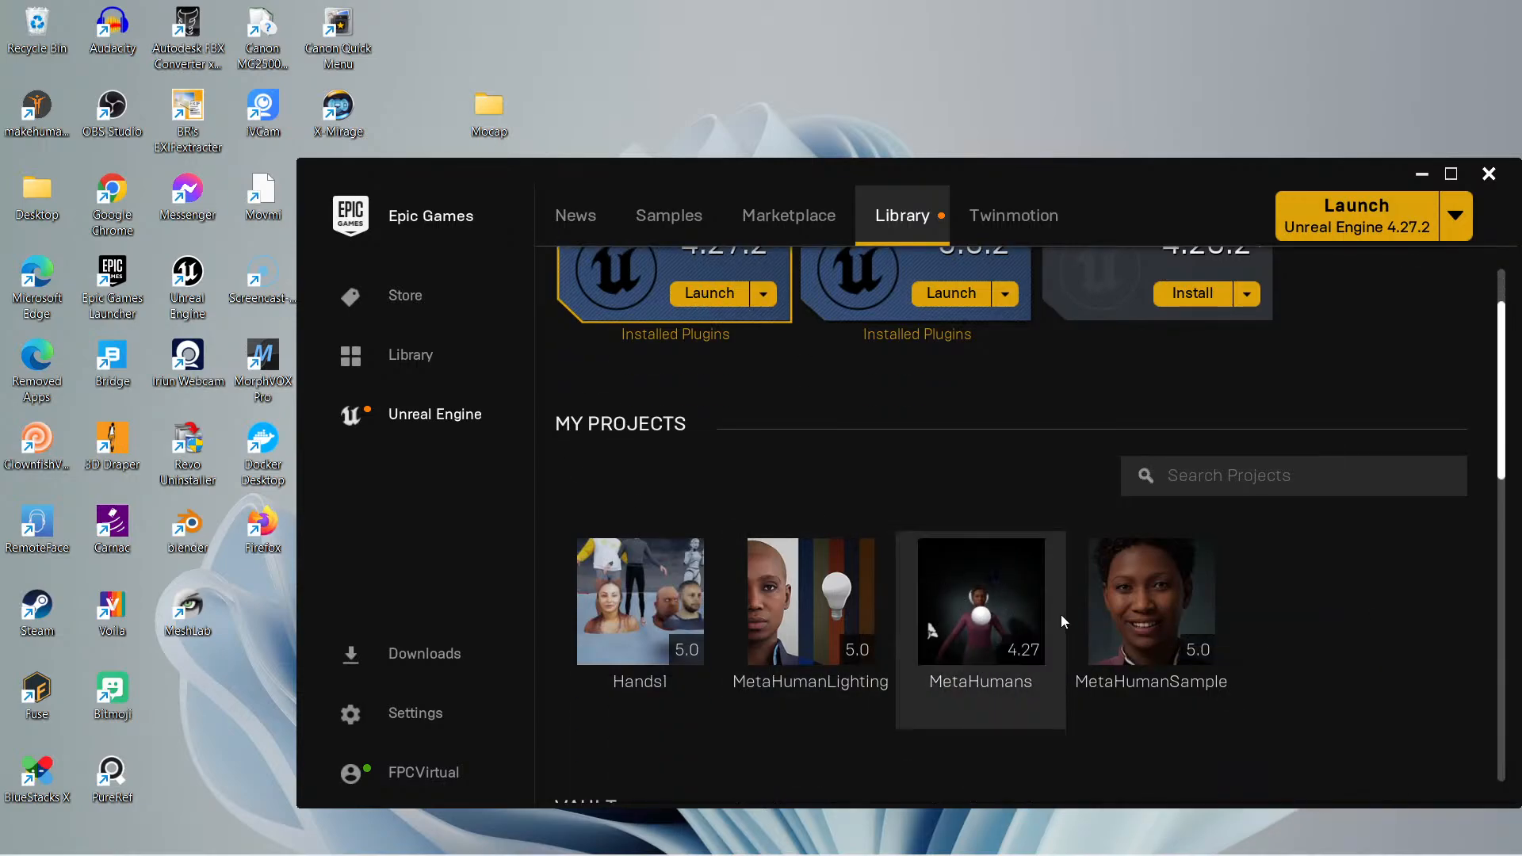
{"action": "mouse_move", "coordinate": [1004, 599]}
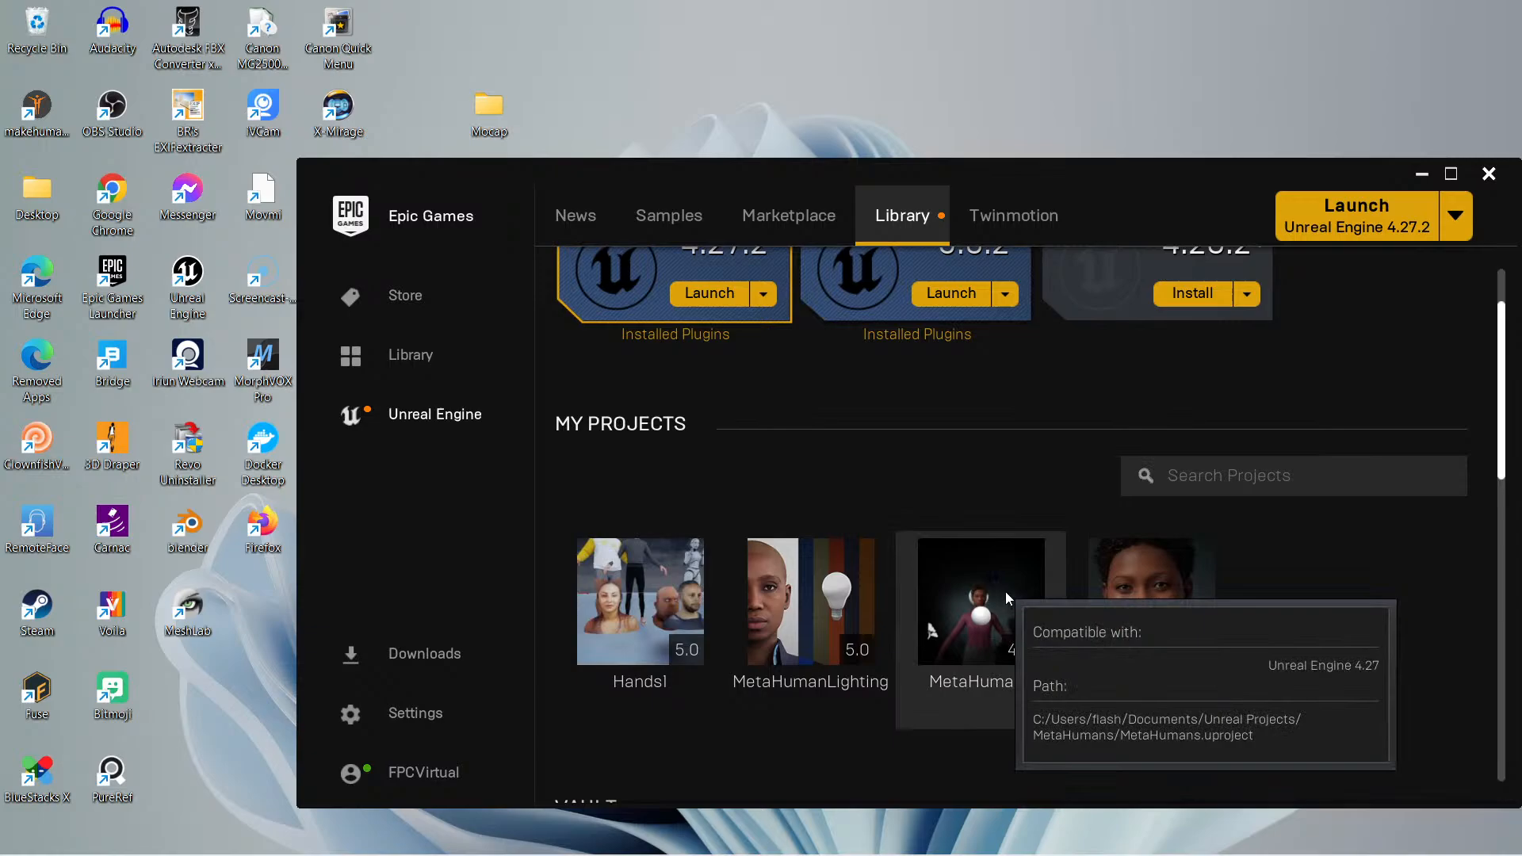
{"action": "mouse_move", "coordinate": [996, 584]}
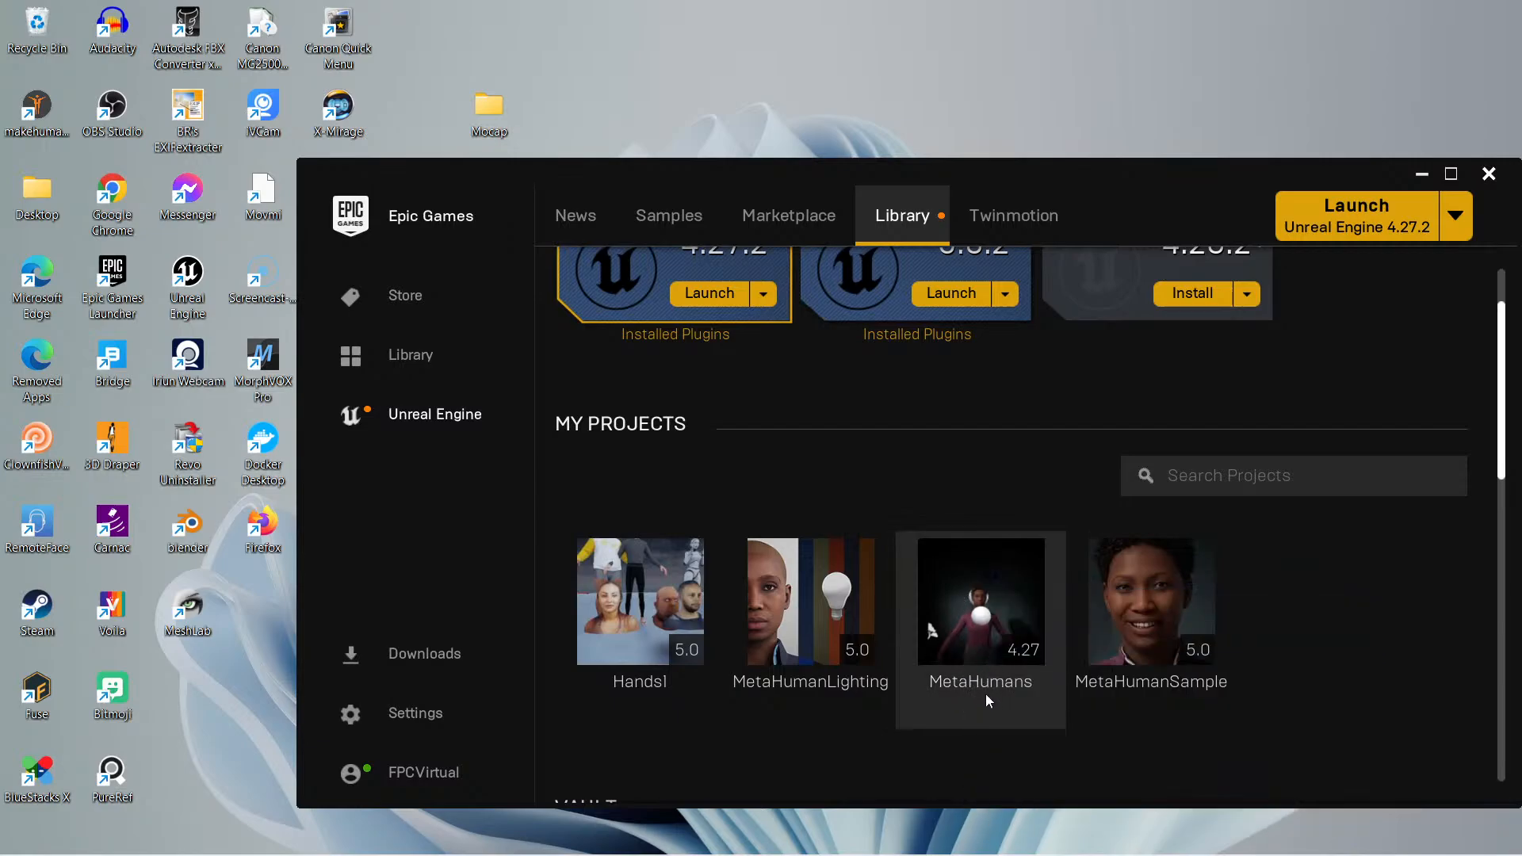
{"action": "scroll", "scroll_direction": "down", "scroll_amount": 3}
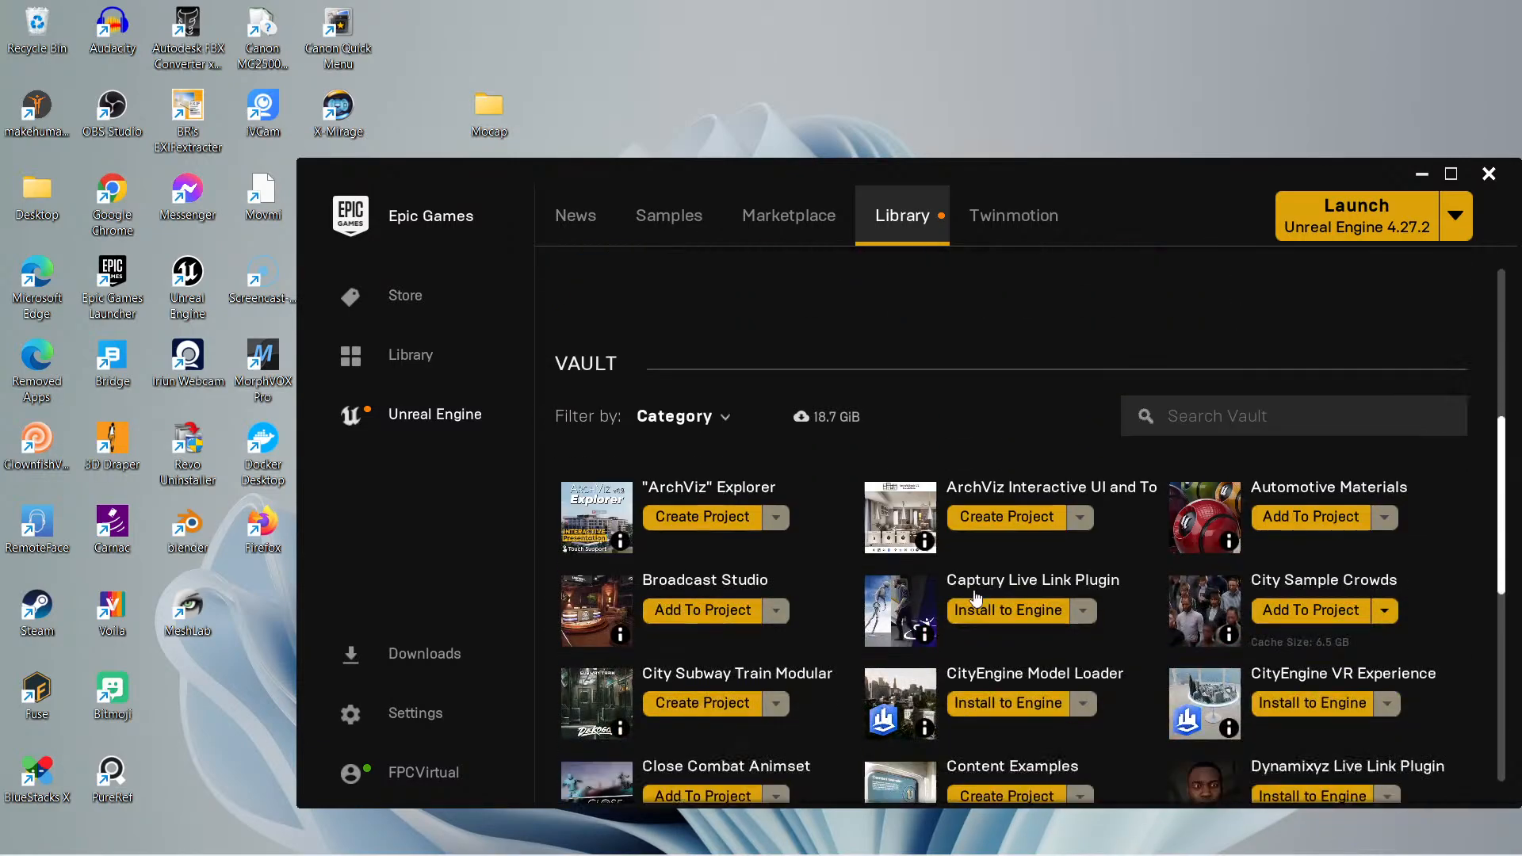
{"action": "scroll", "scroll_direction": "down", "scroll_amount": 3}
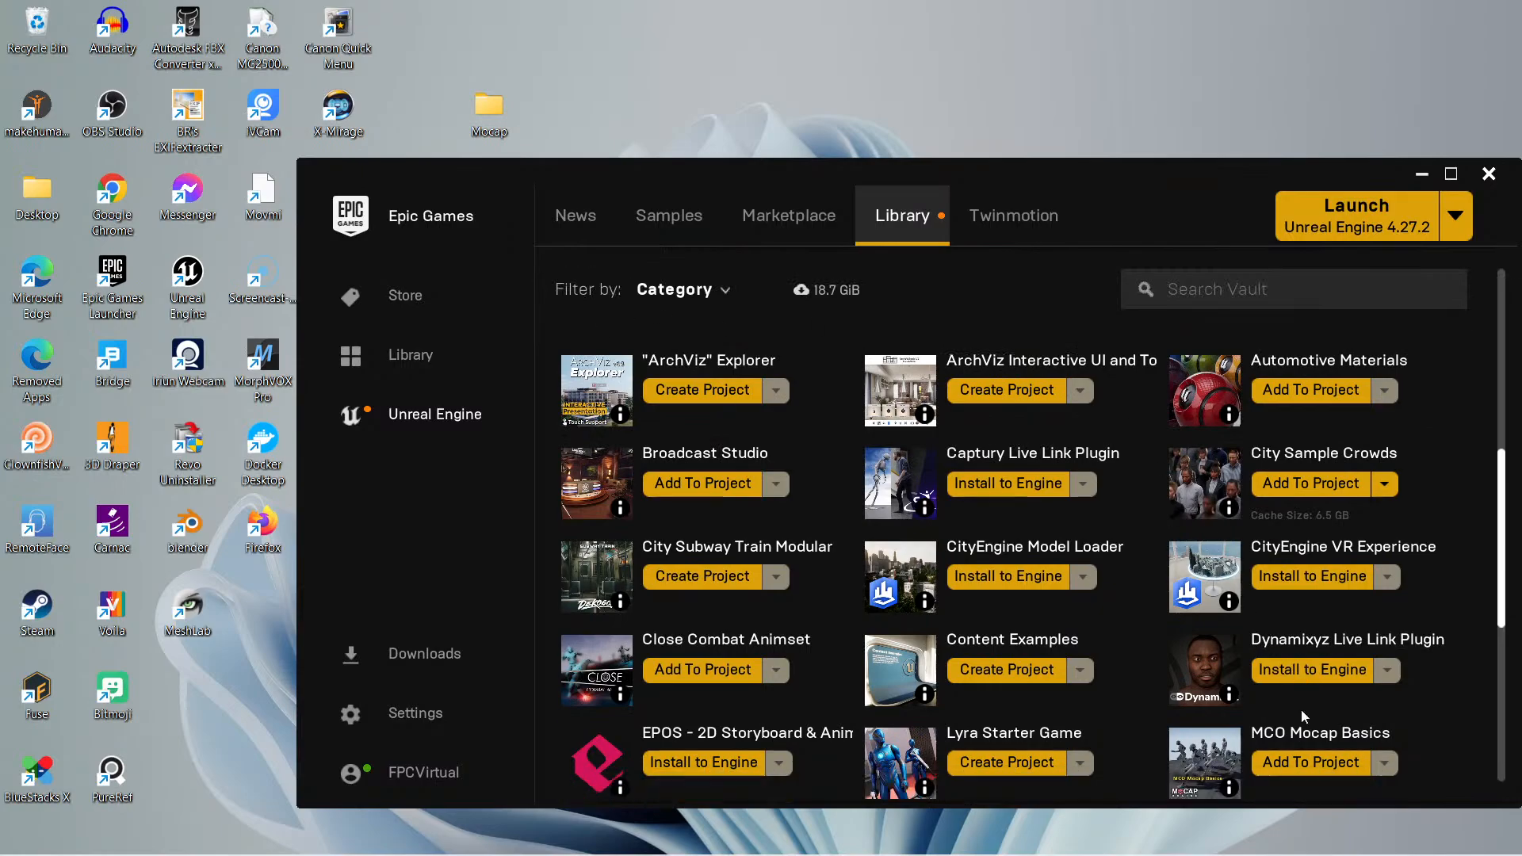
{"action": "scroll", "scroll_direction": "down", "scroll_amount": 3}
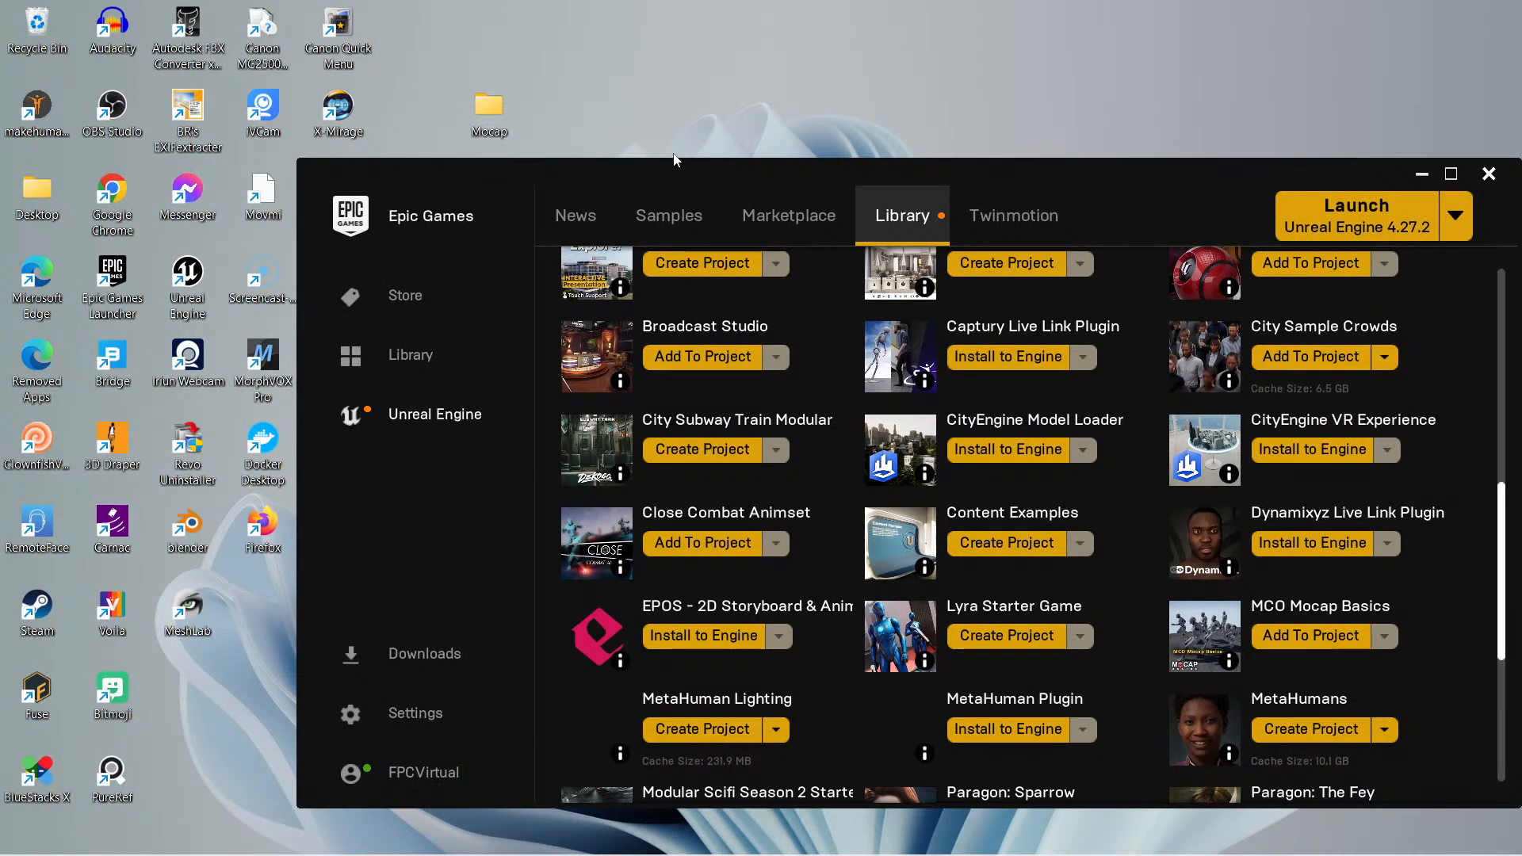
{"action": "left_click", "coordinate": [788, 215]}
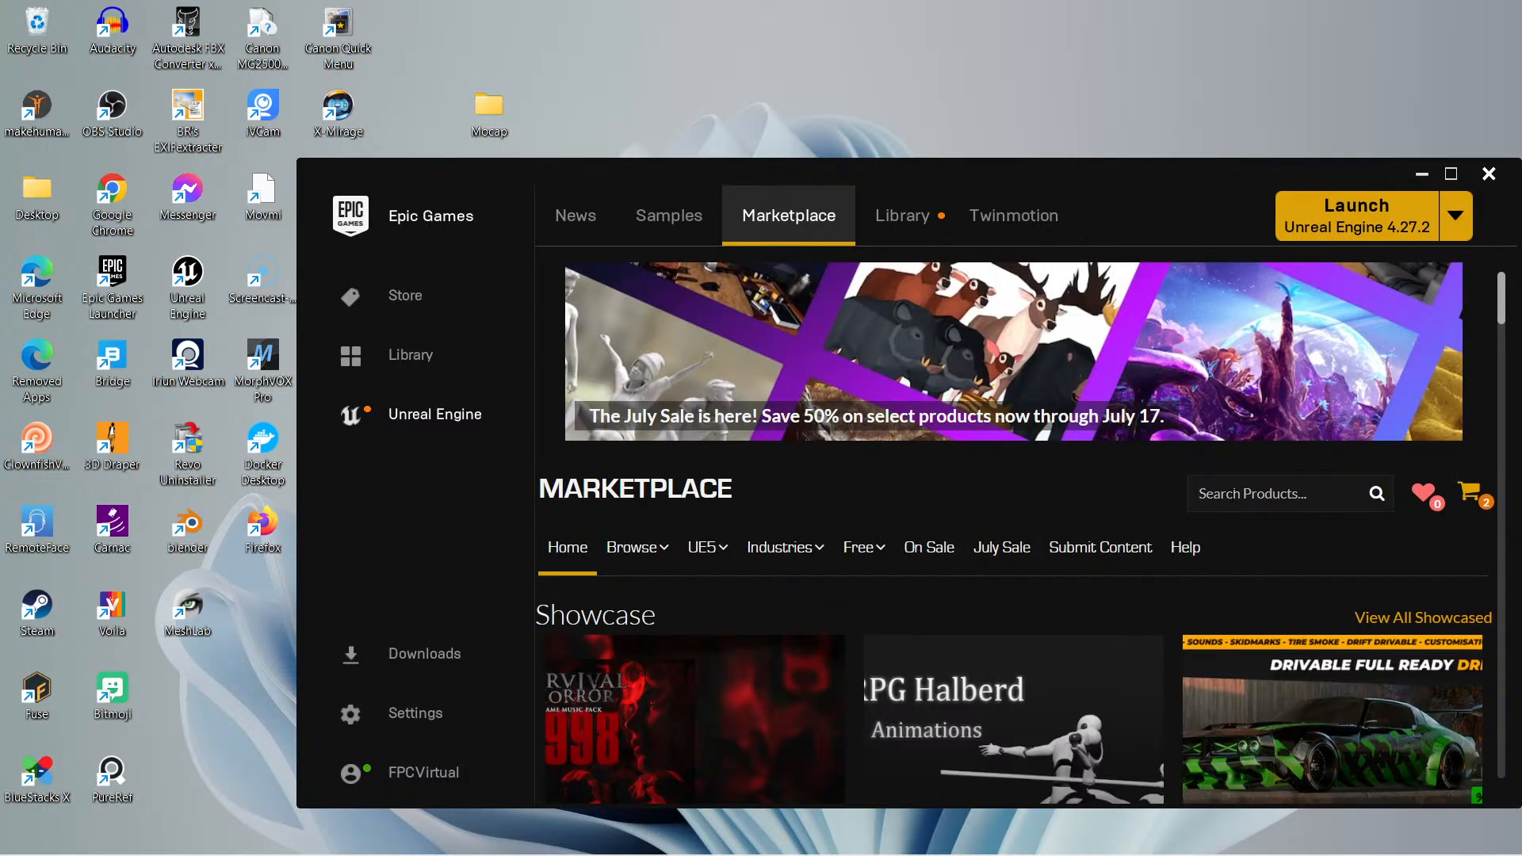
{"action": "type", "text": "metahuman"}
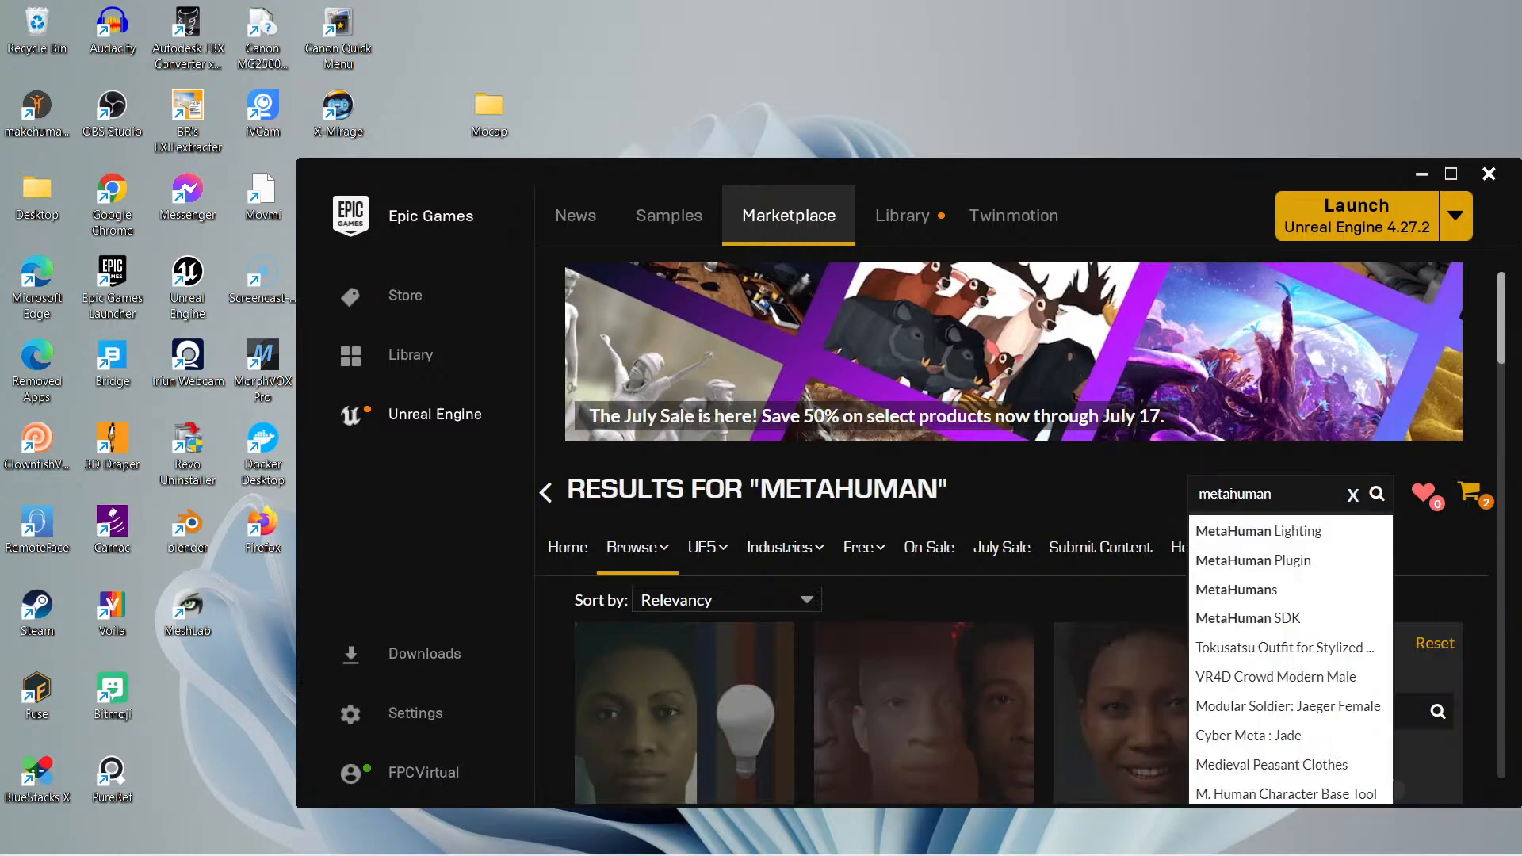
{"action": "scroll", "scroll_direction": "down", "scroll_amount": 3}
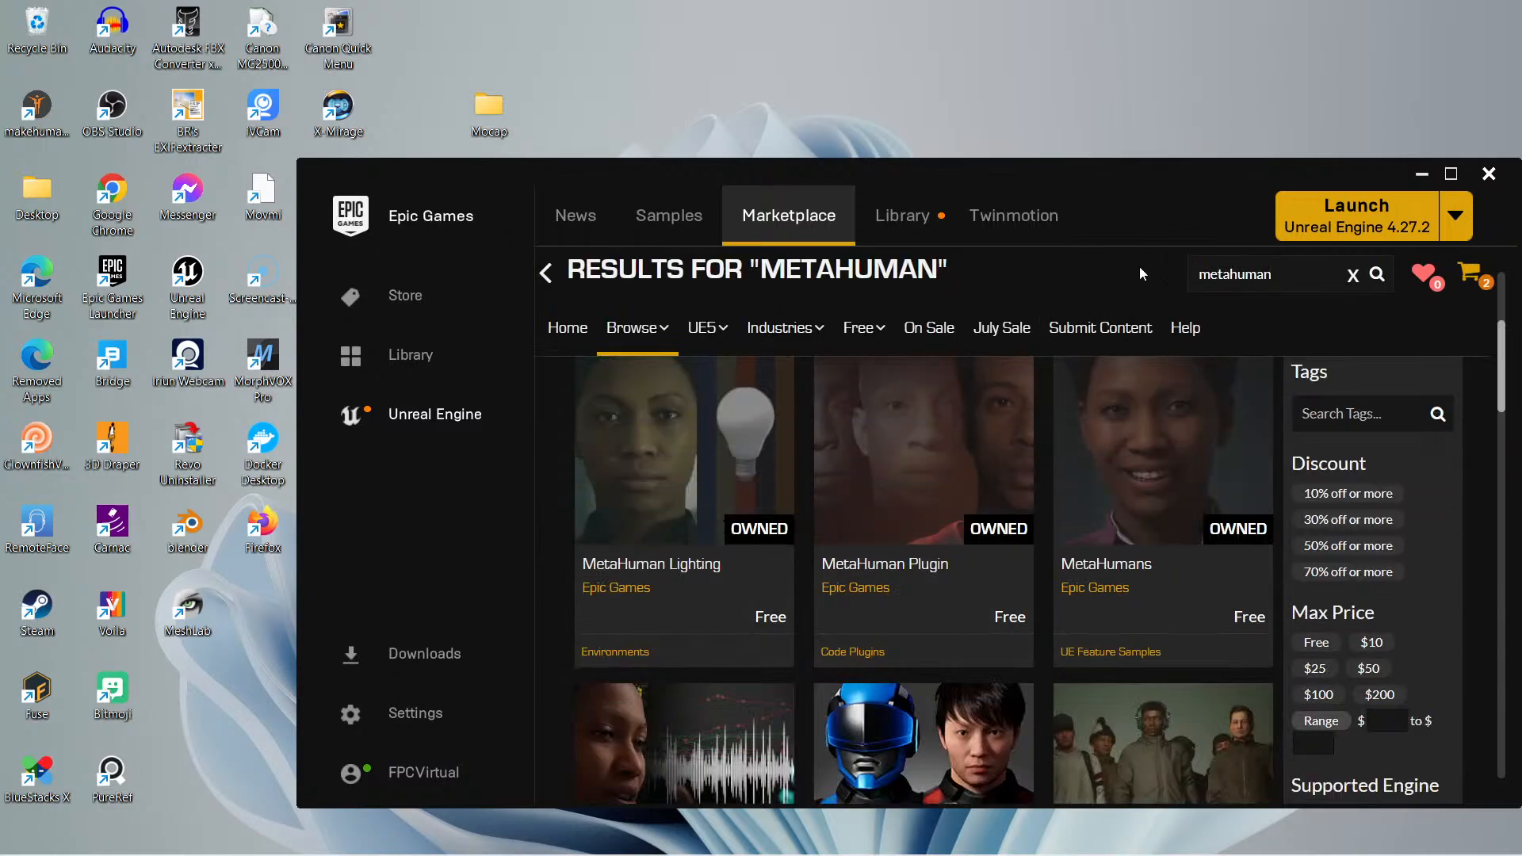
{"action": "mouse_move", "coordinate": [1163, 476]}
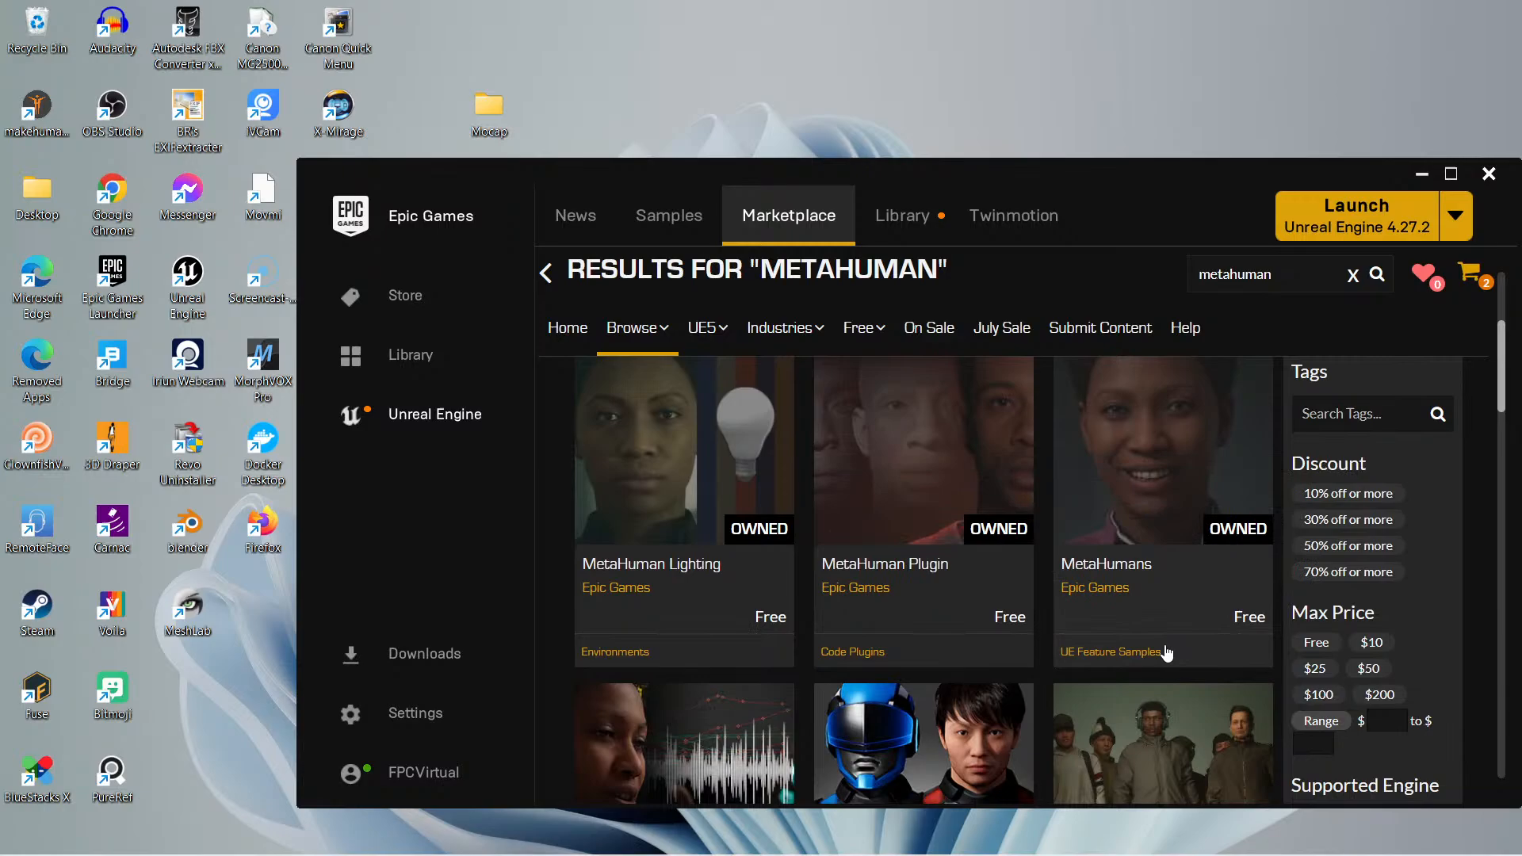
{"action": "mouse_move", "coordinate": [981, 605]}
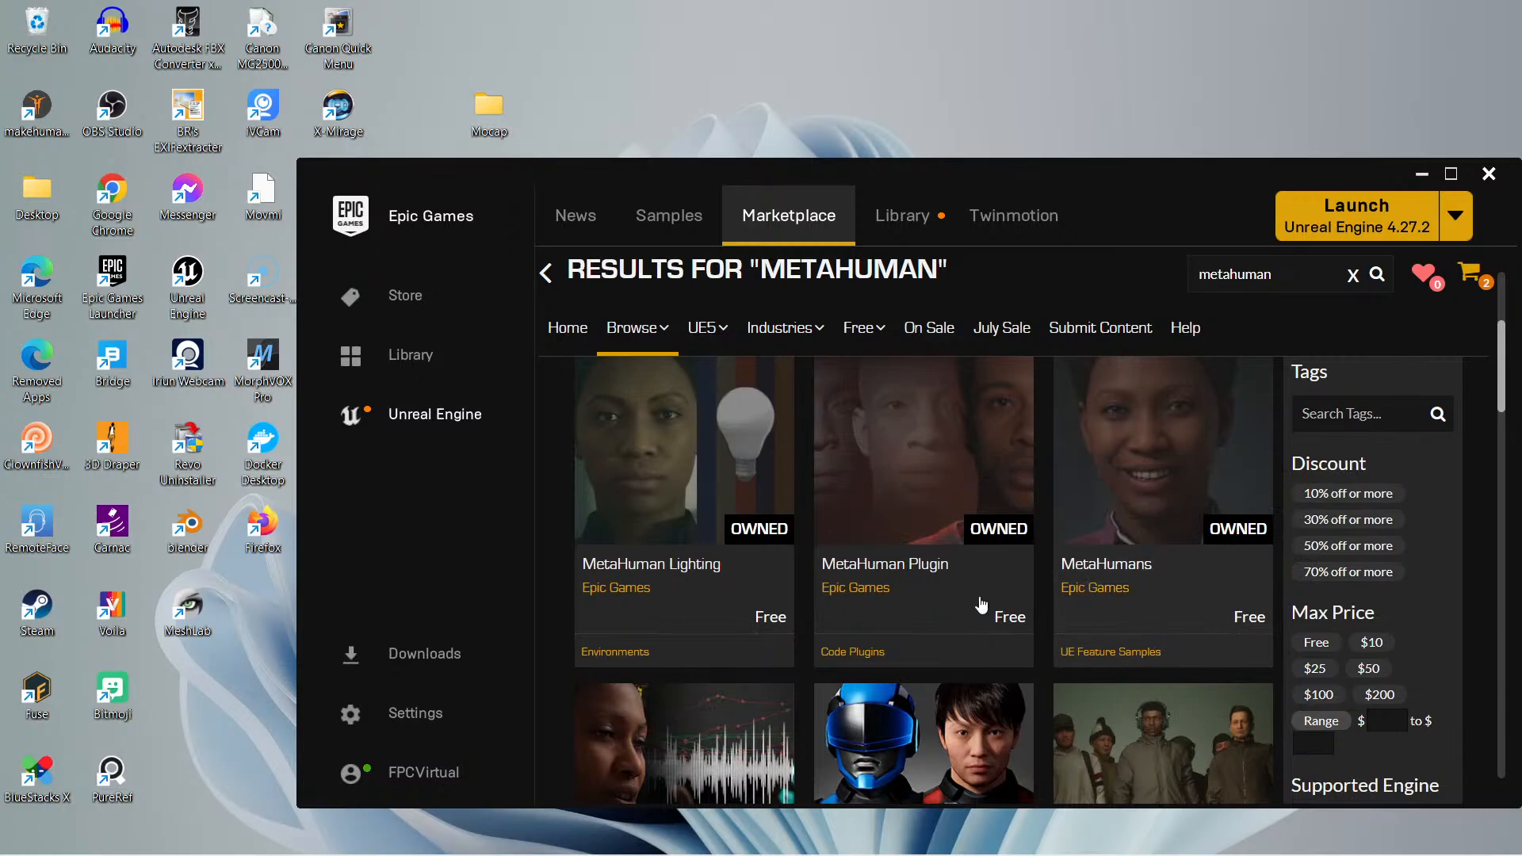
{"action": "mouse_move", "coordinate": [860, 578]}
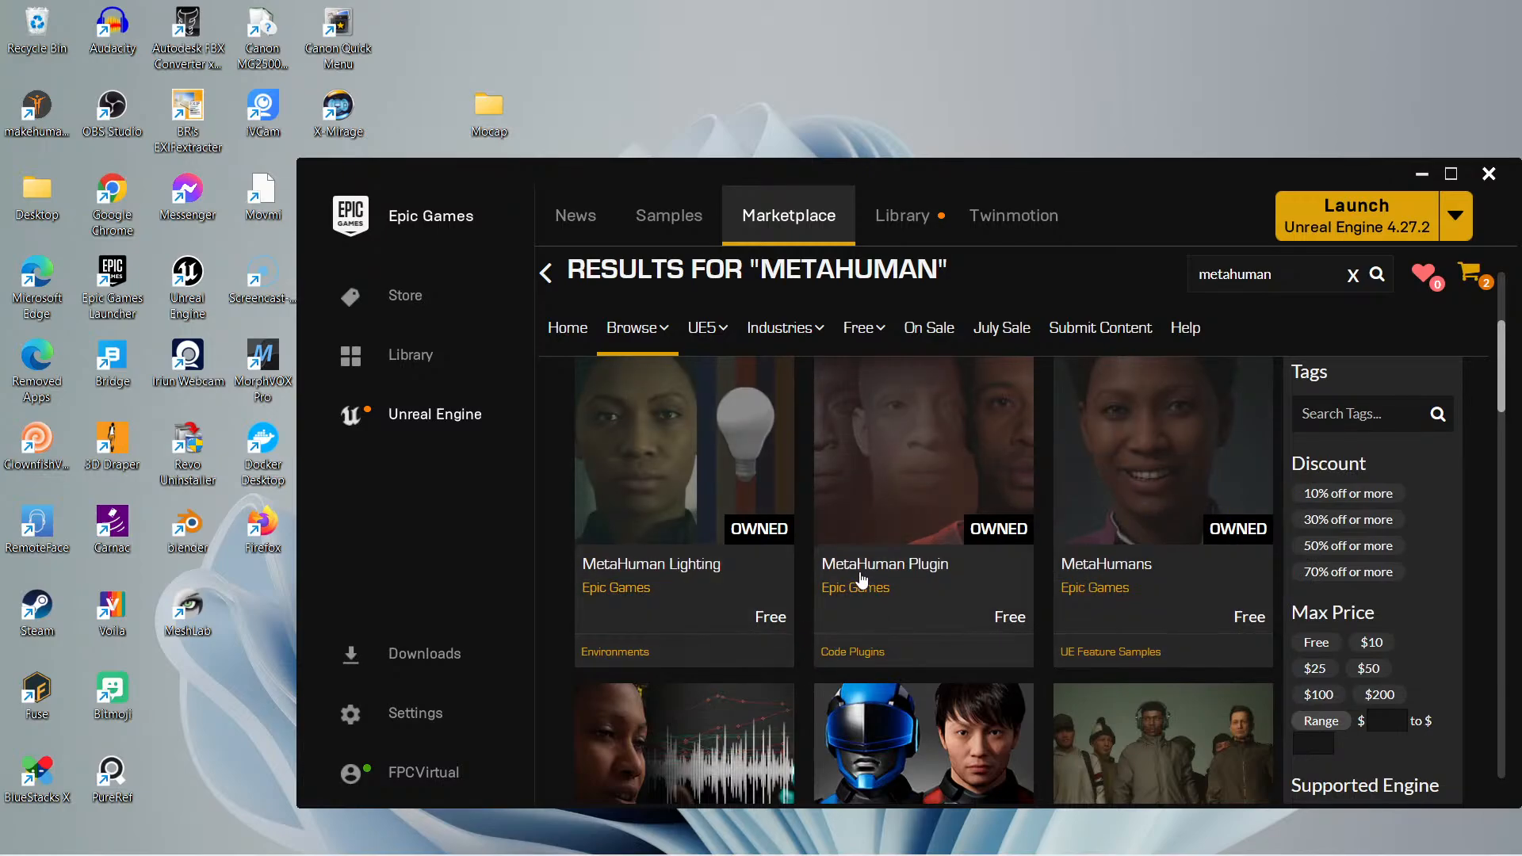
{"action": "mouse_move", "coordinate": [930, 580]}
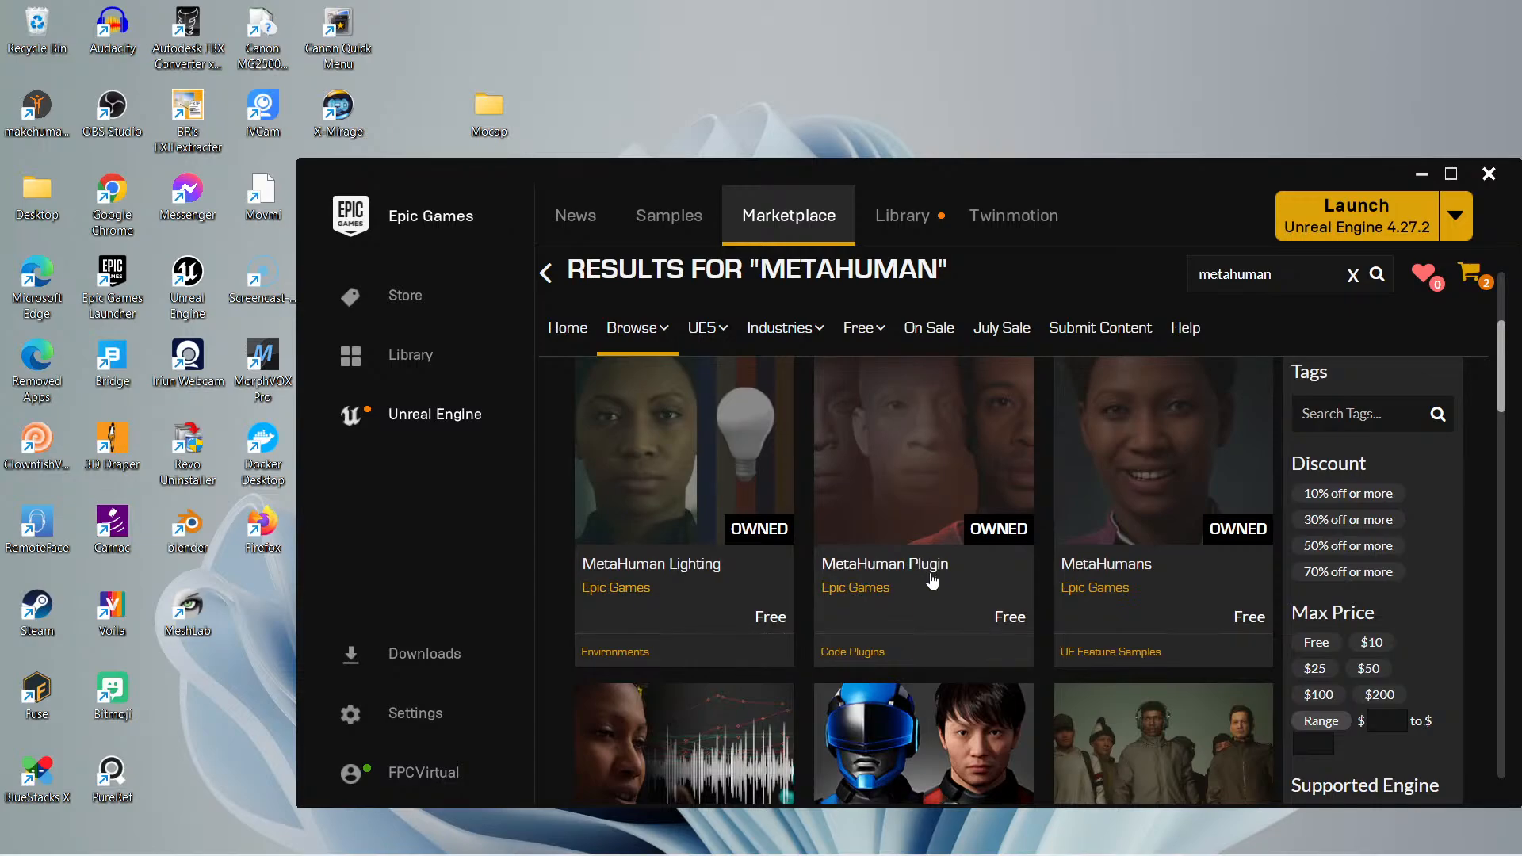
{"action": "mouse_move", "coordinate": [886, 580]}
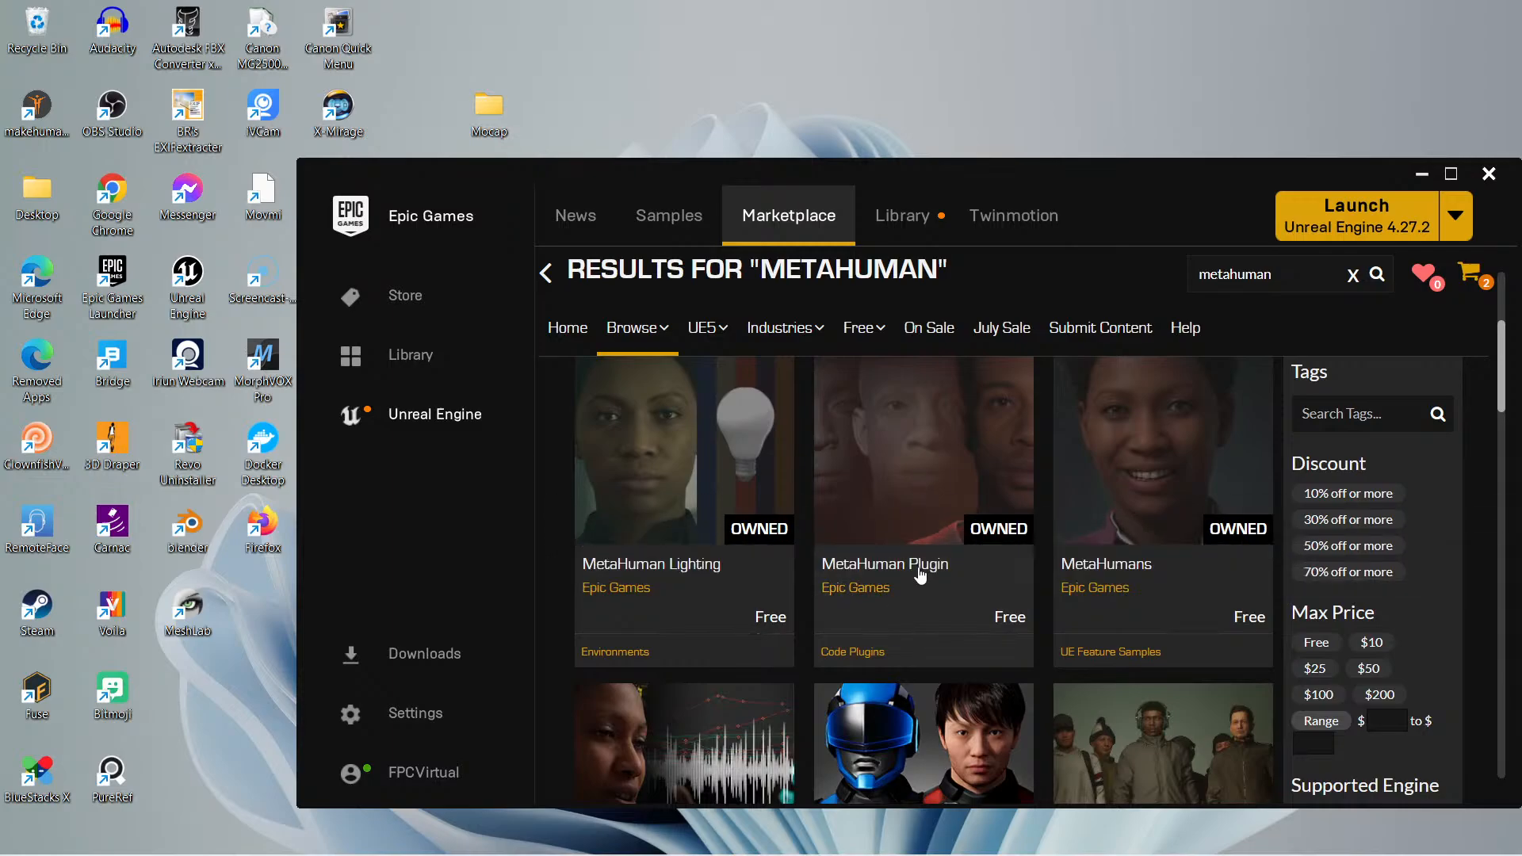
{"action": "mouse_move", "coordinate": [916, 588]}
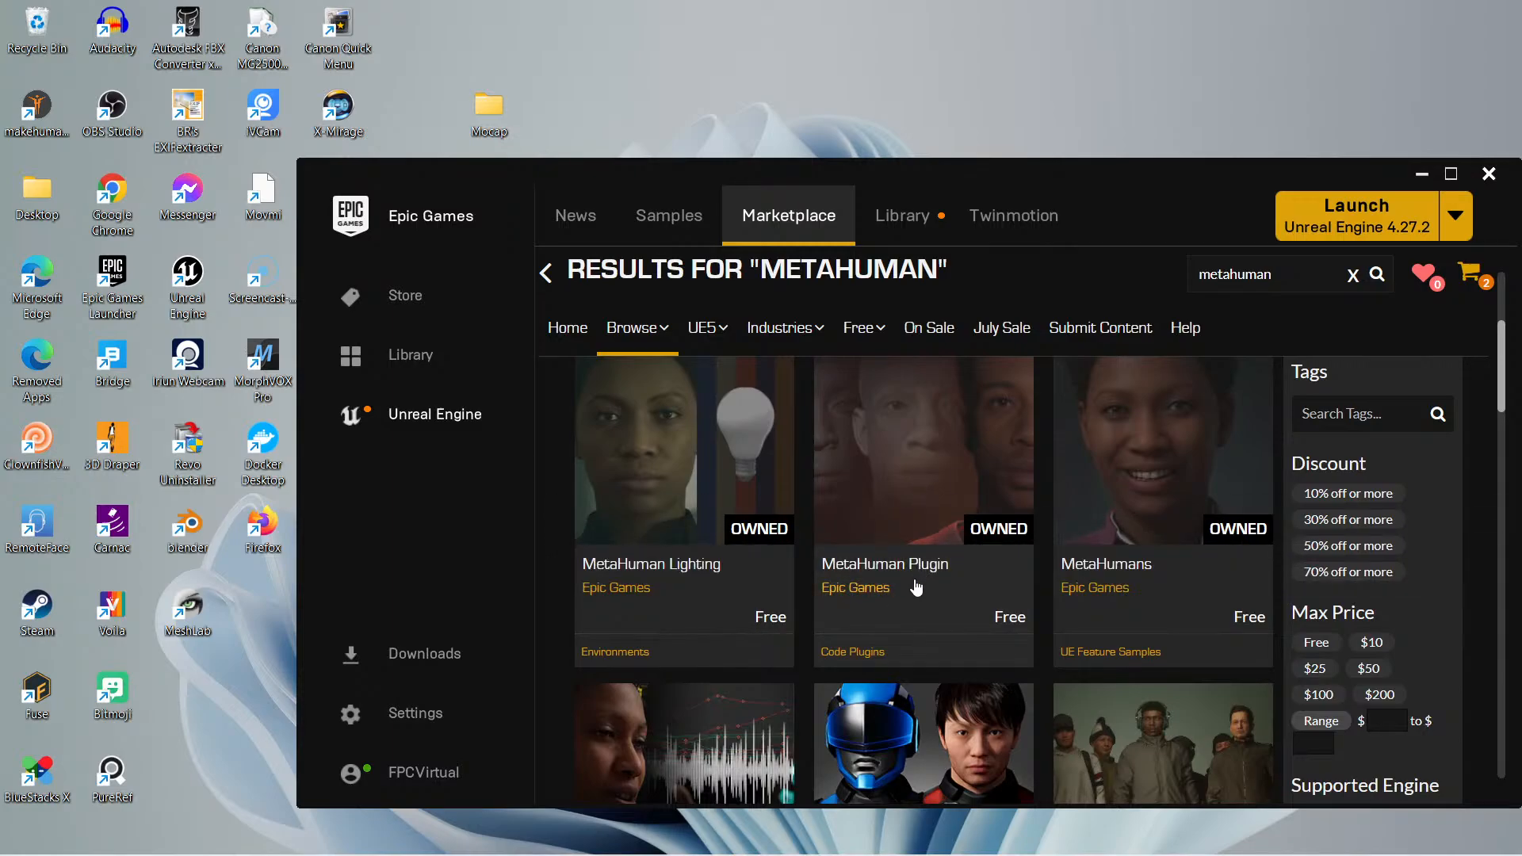
{"action": "mouse_move", "coordinate": [921, 581]}
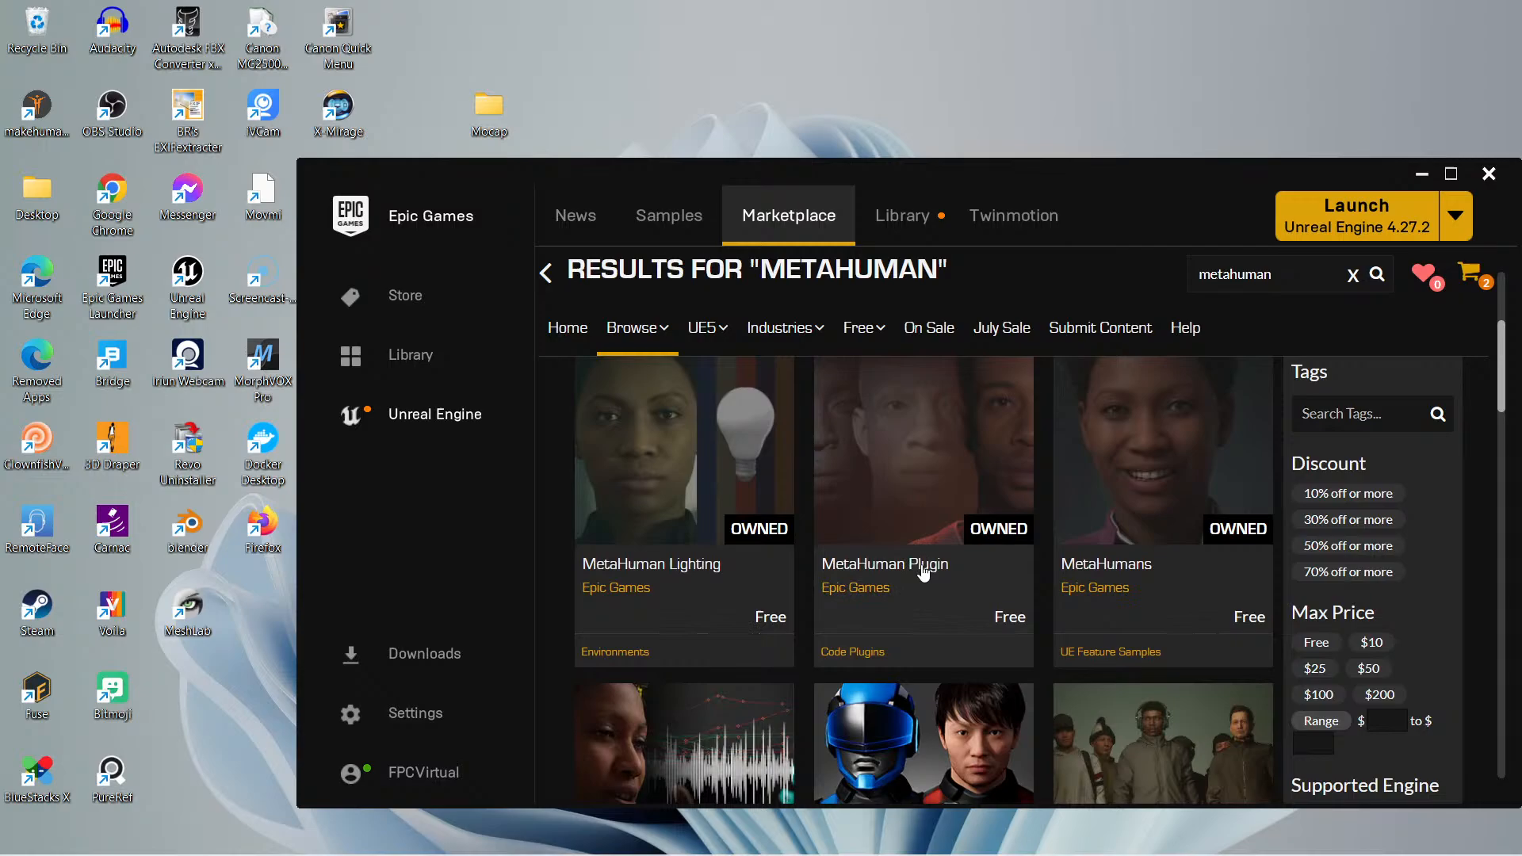
{"action": "mouse_move", "coordinate": [864, 601]}
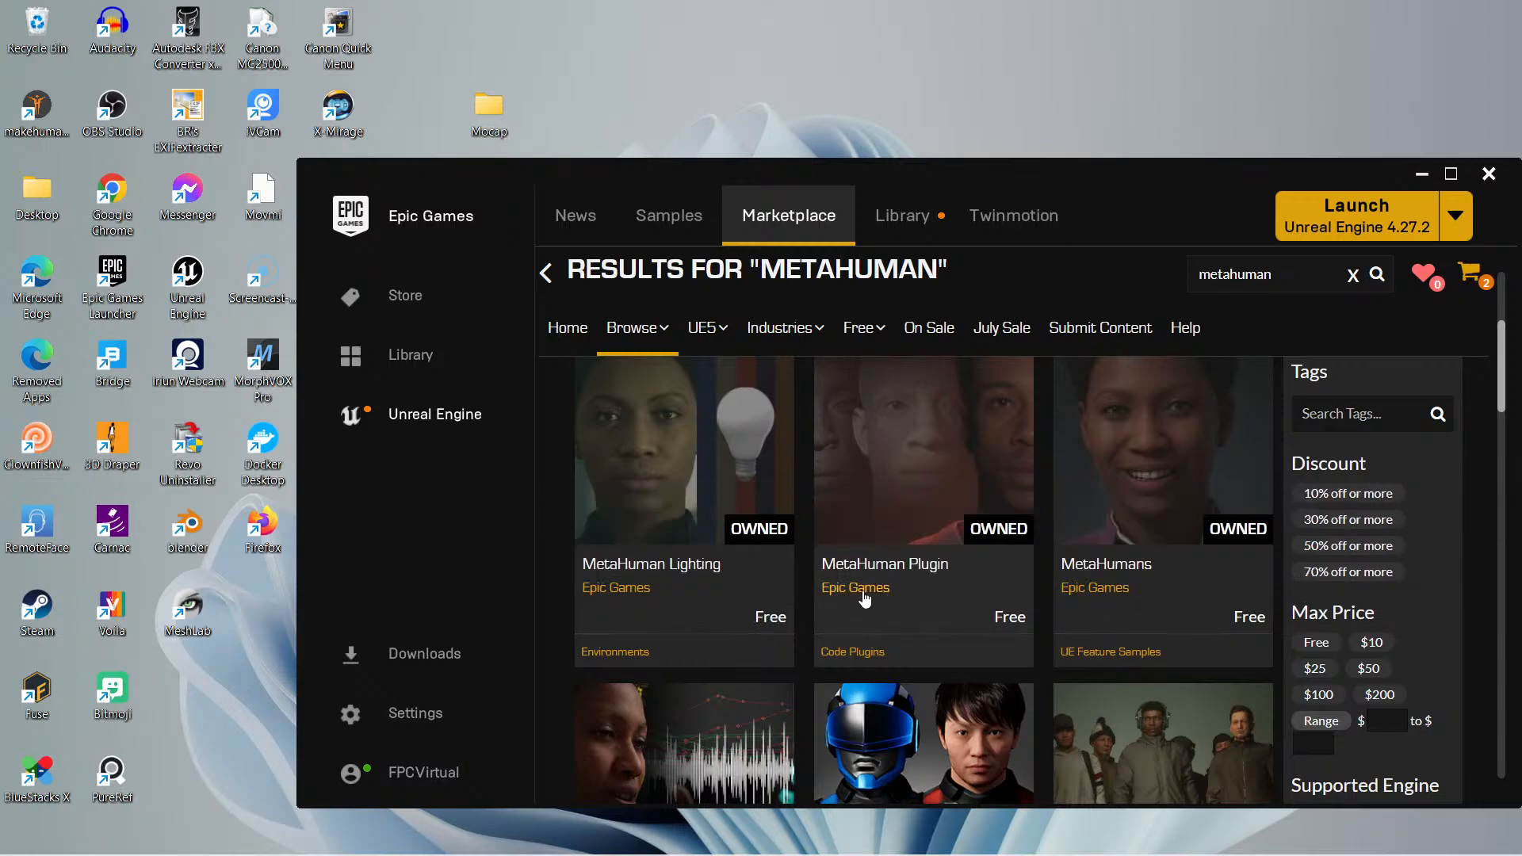
{"action": "mouse_move", "coordinate": [883, 578]}
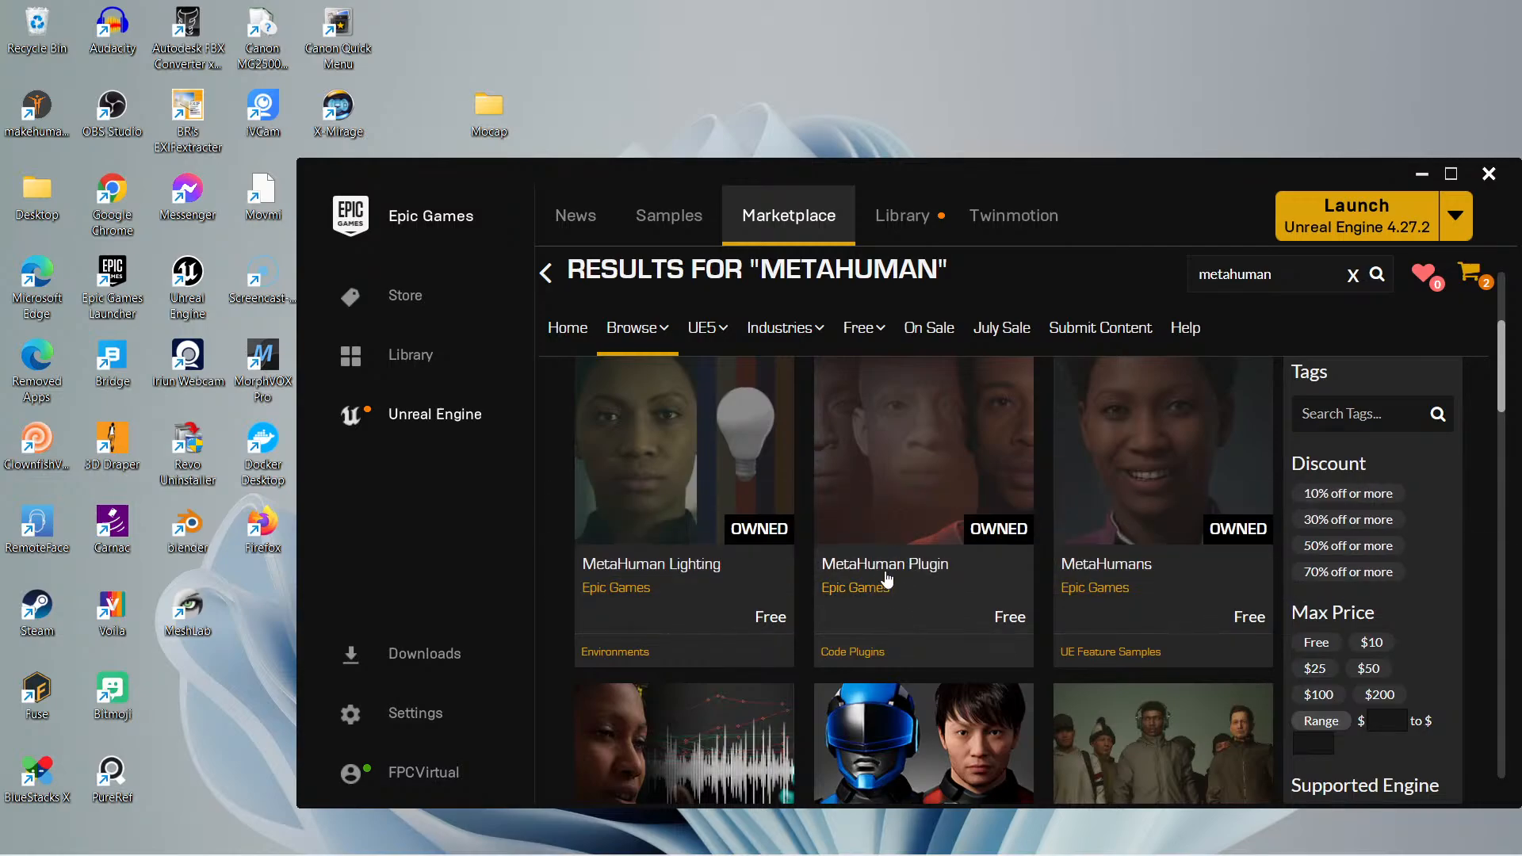
{"action": "mouse_move", "coordinate": [884, 572]}
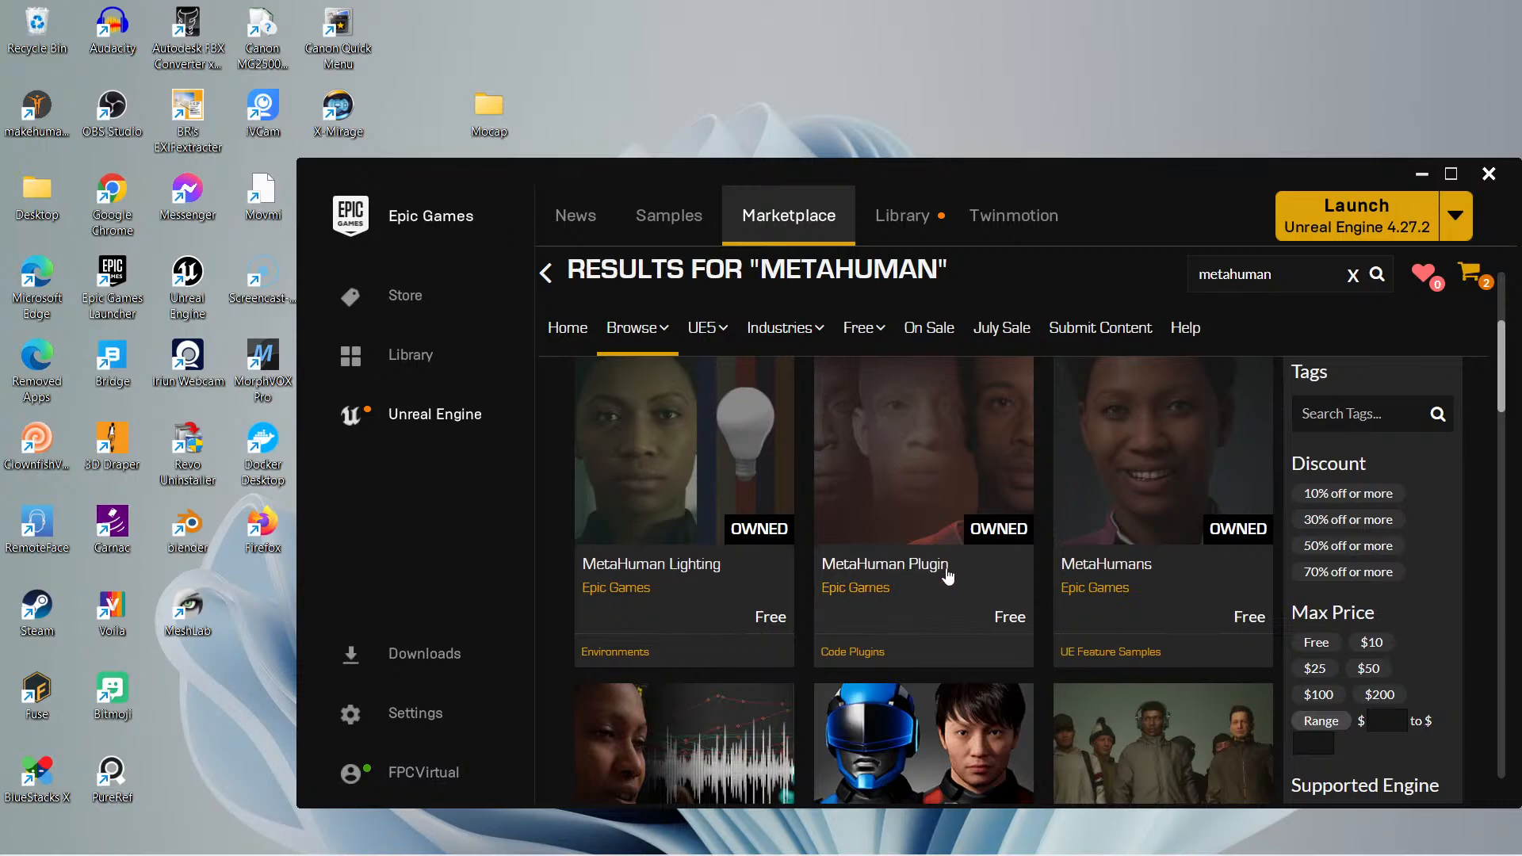
{"action": "mouse_move", "coordinate": [989, 597]}
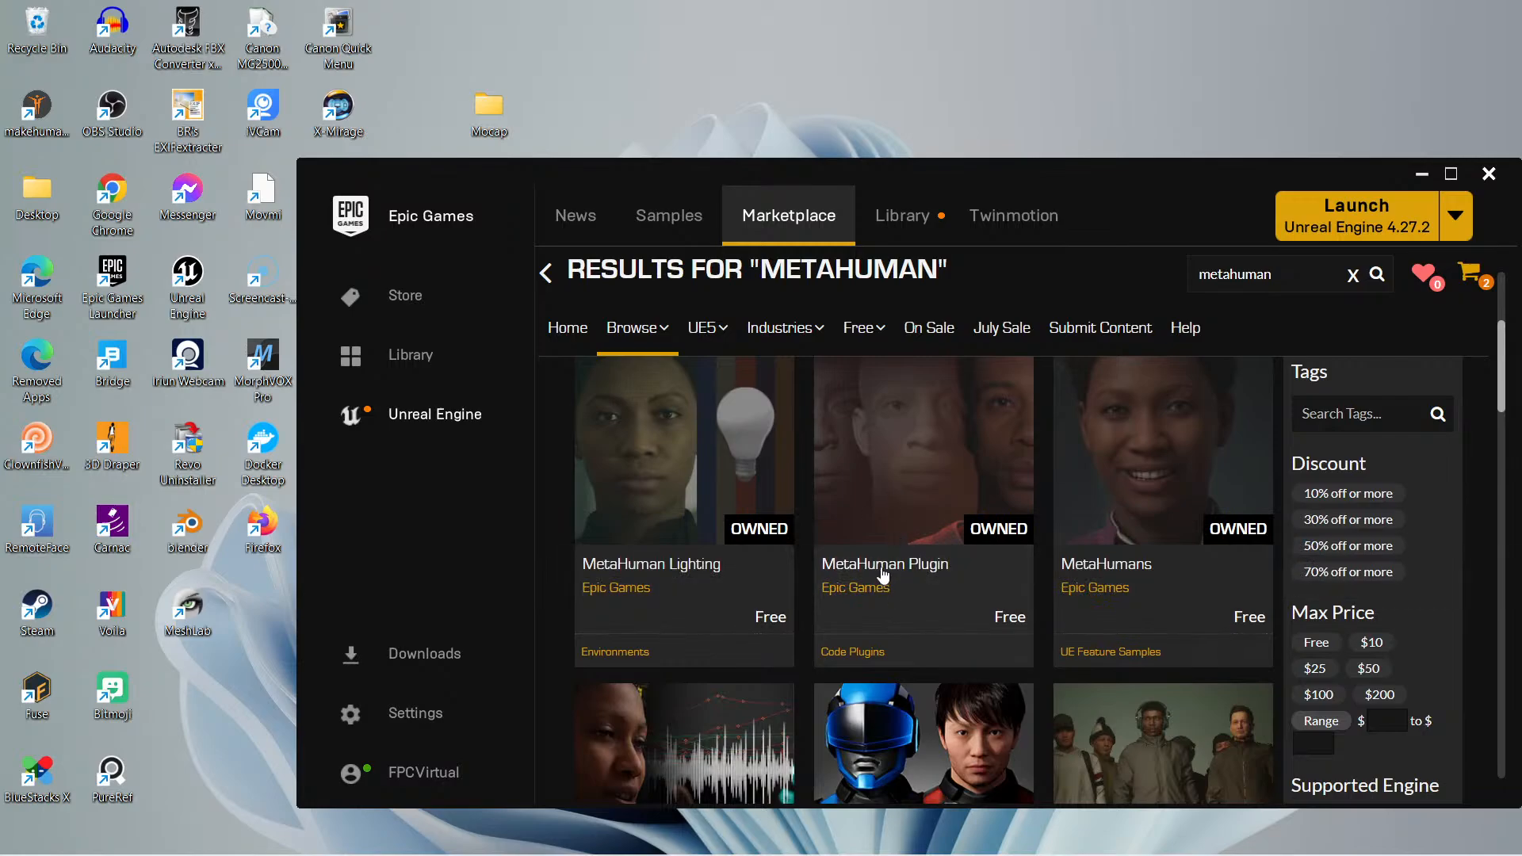
{"action": "mouse_move", "coordinate": [892, 571]}
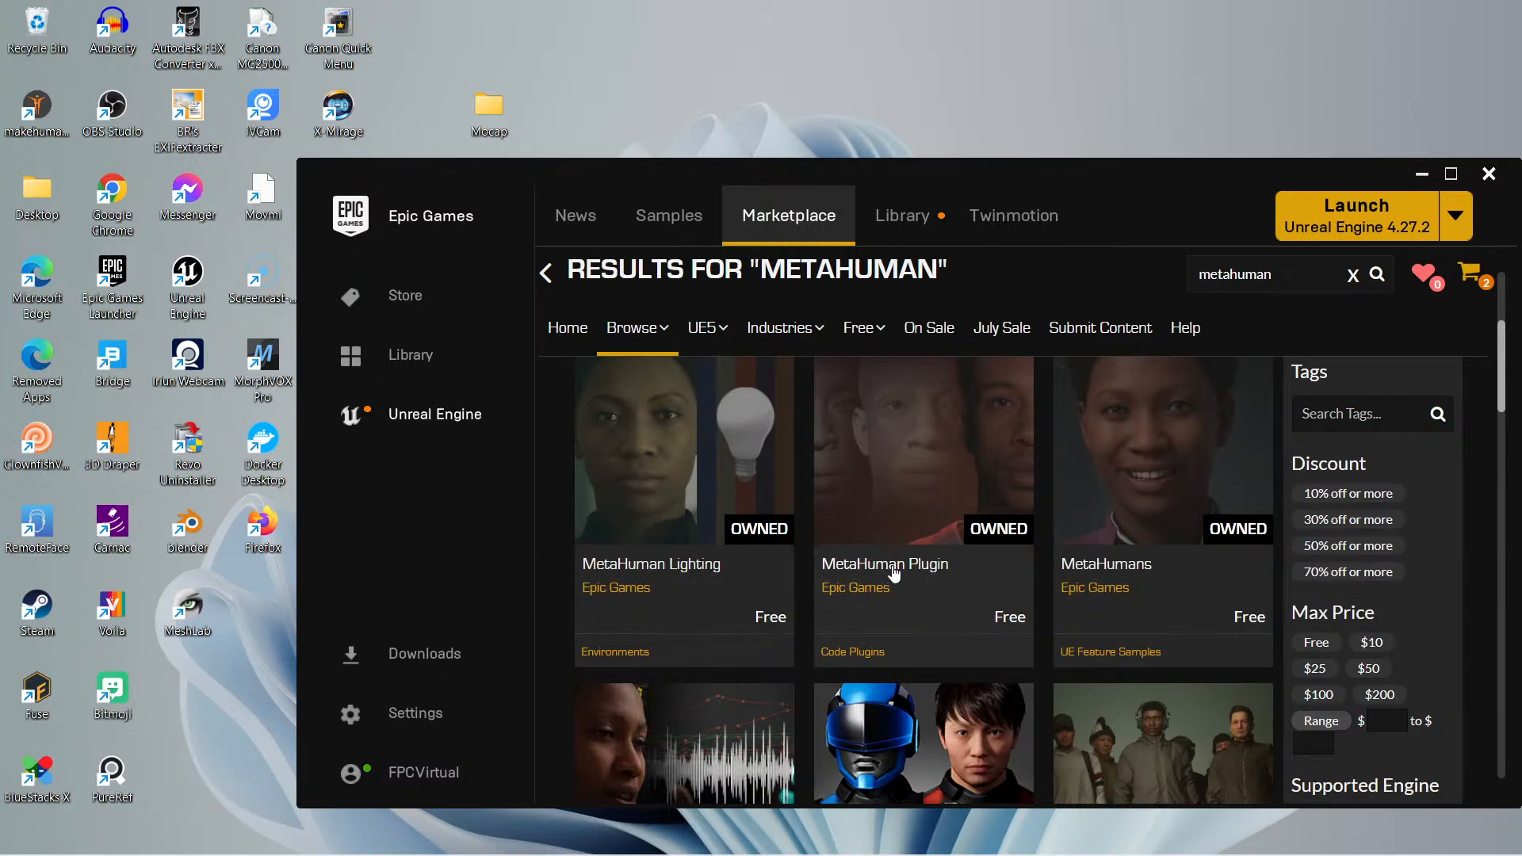
{"action": "mouse_move", "coordinate": [894, 568]}
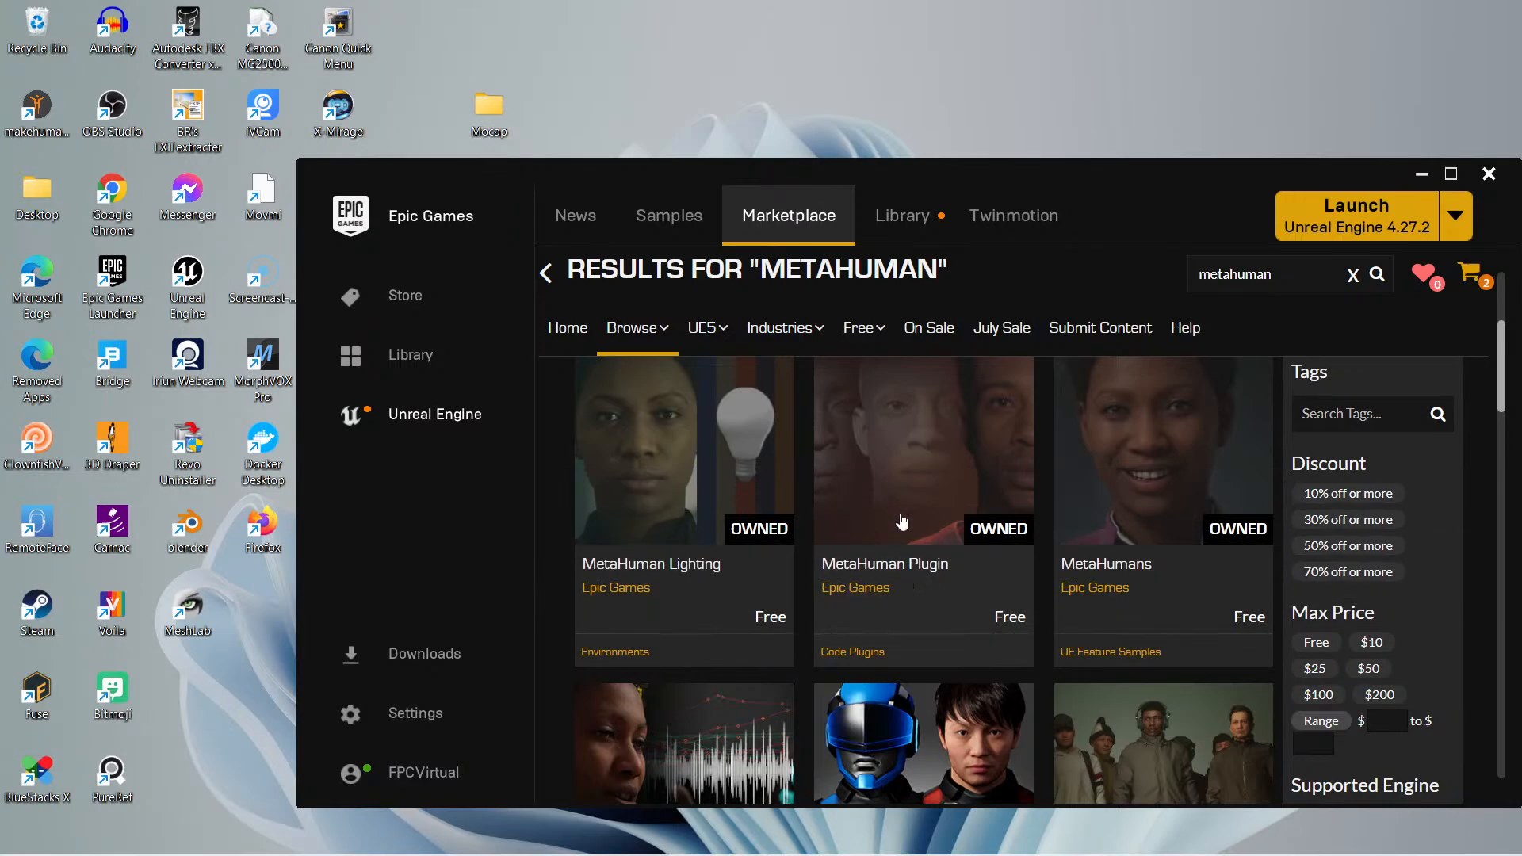
{"action": "mouse_move", "coordinate": [901, 521]}
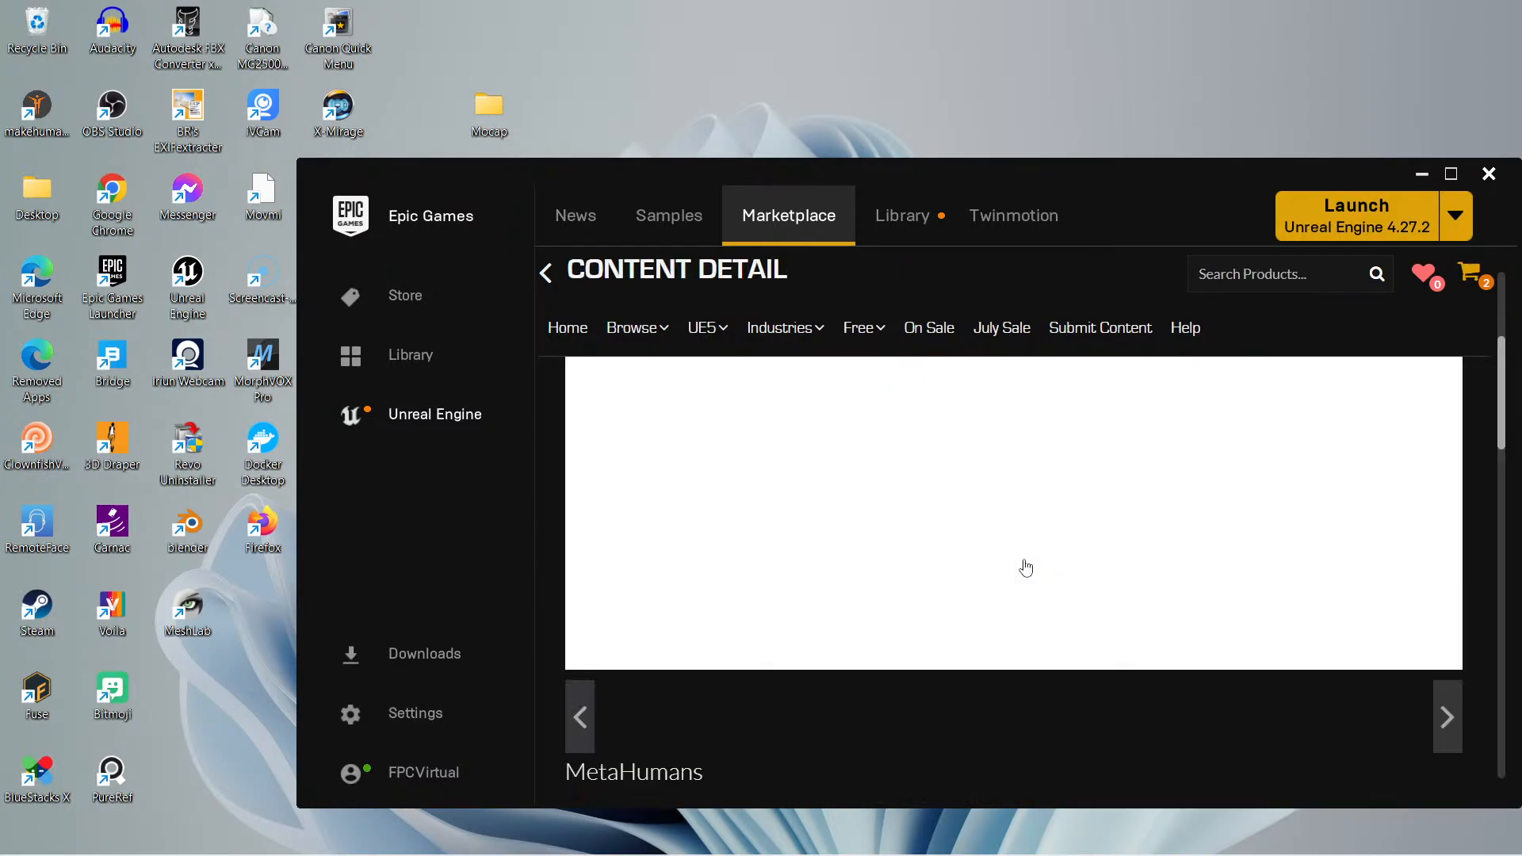
Return to the Library vault and scroll to the owned MetaHumans entry with Create Project.
{"action": "scroll", "scroll_direction": "down", "scroll_amount": 3}
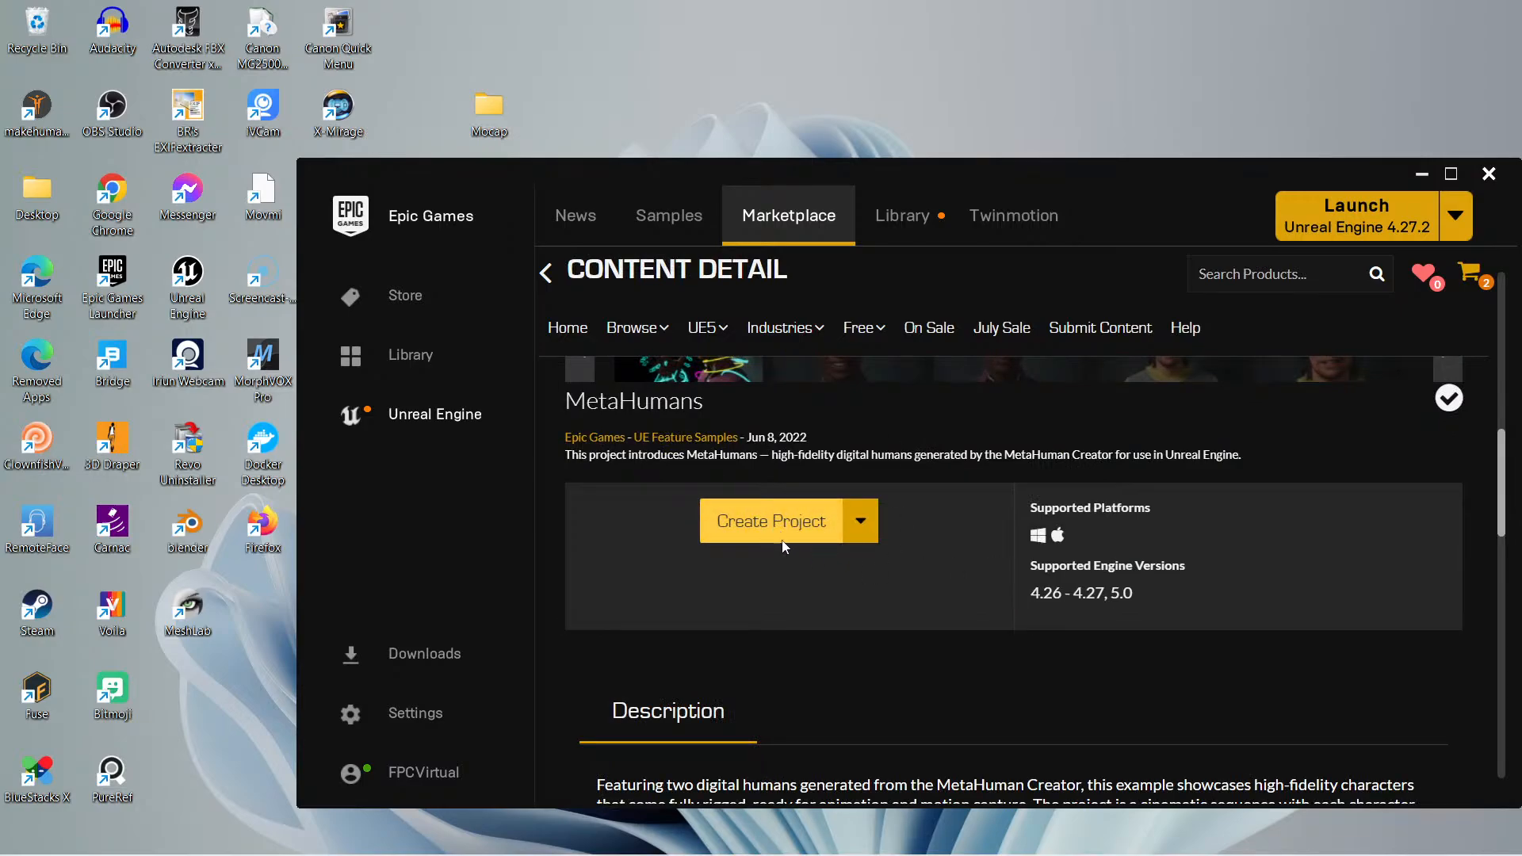
{"action": "mouse_move", "coordinate": [772, 500]}
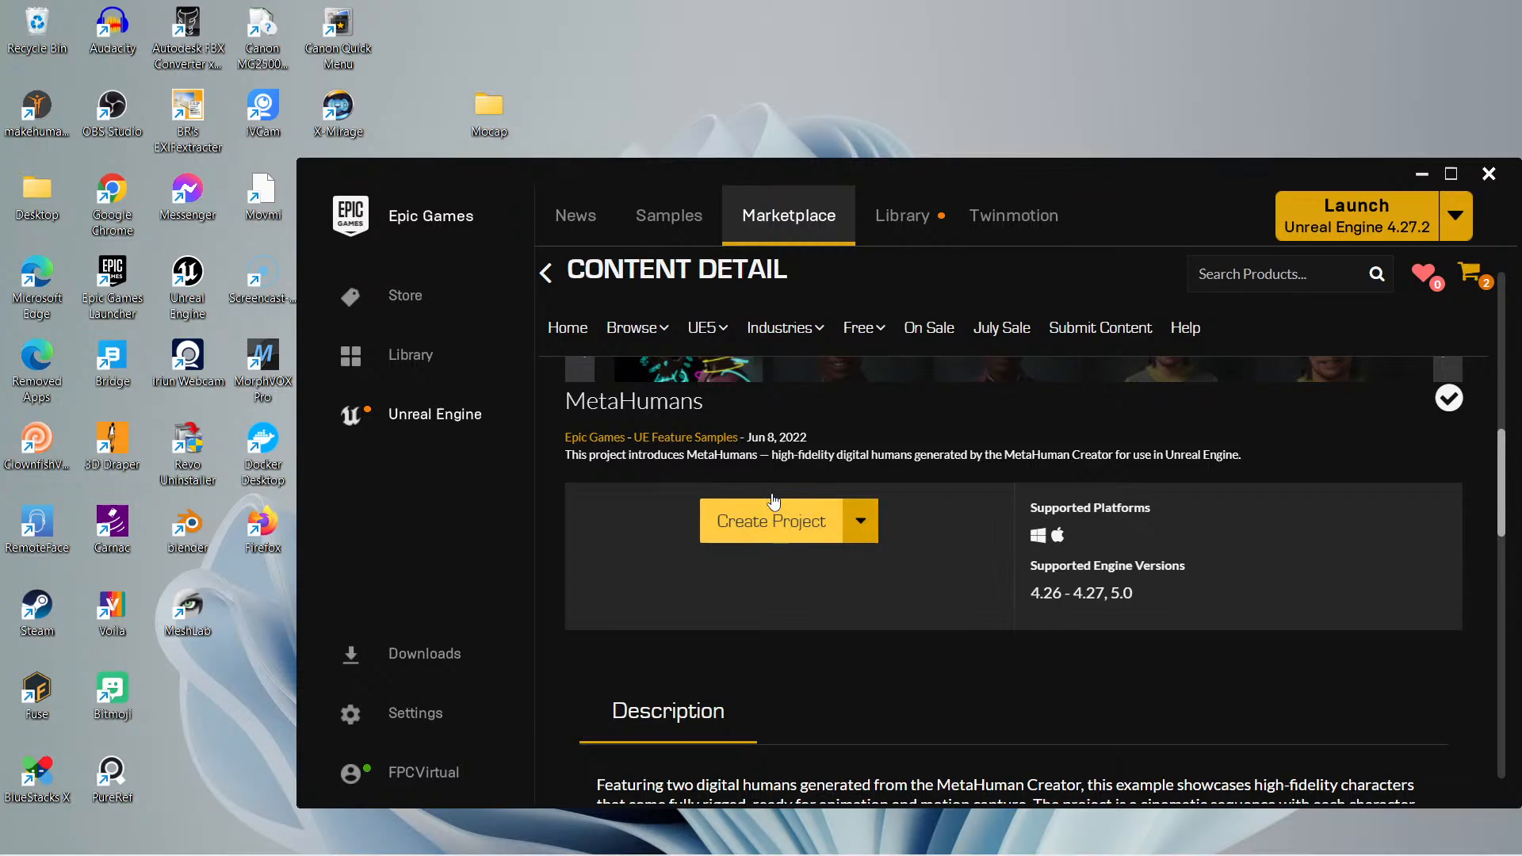
{"action": "mouse_move", "coordinate": [864, 436]}
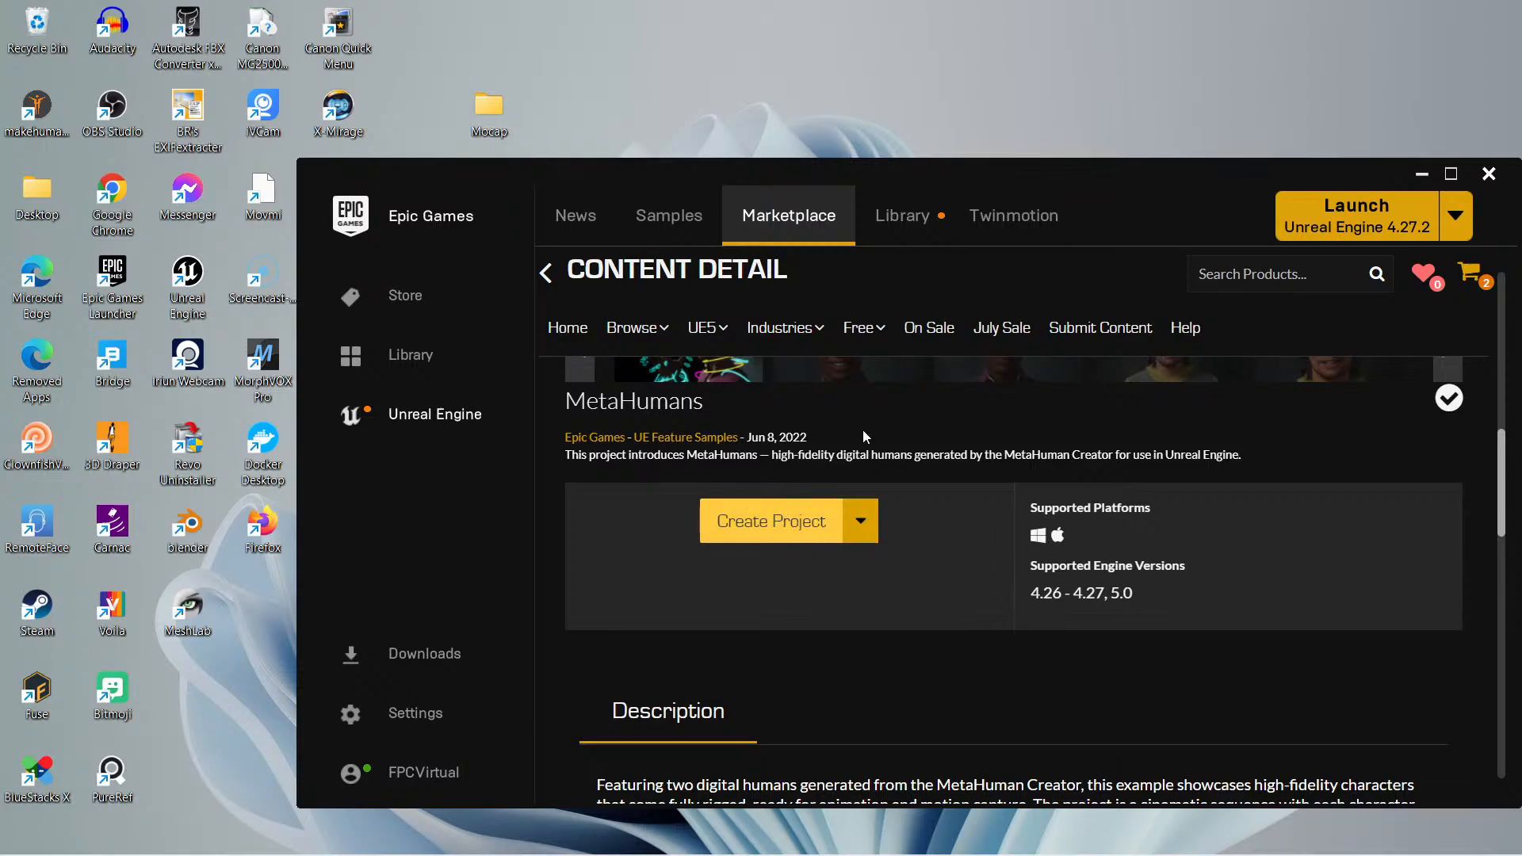
{"action": "mouse_move", "coordinate": [901, 215]}
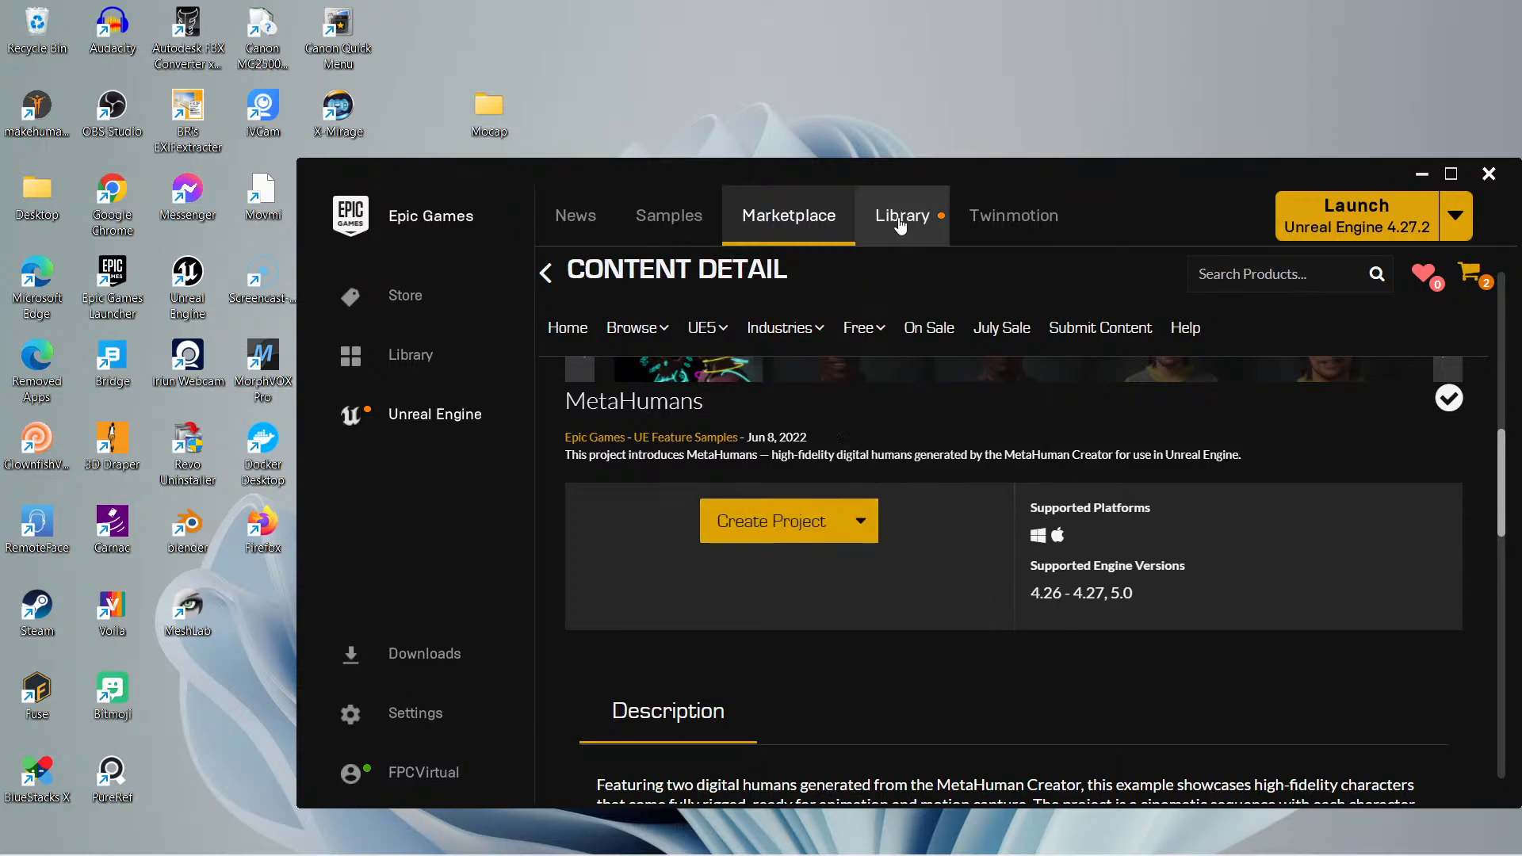
{"action": "left_click", "coordinate": [902, 216]}
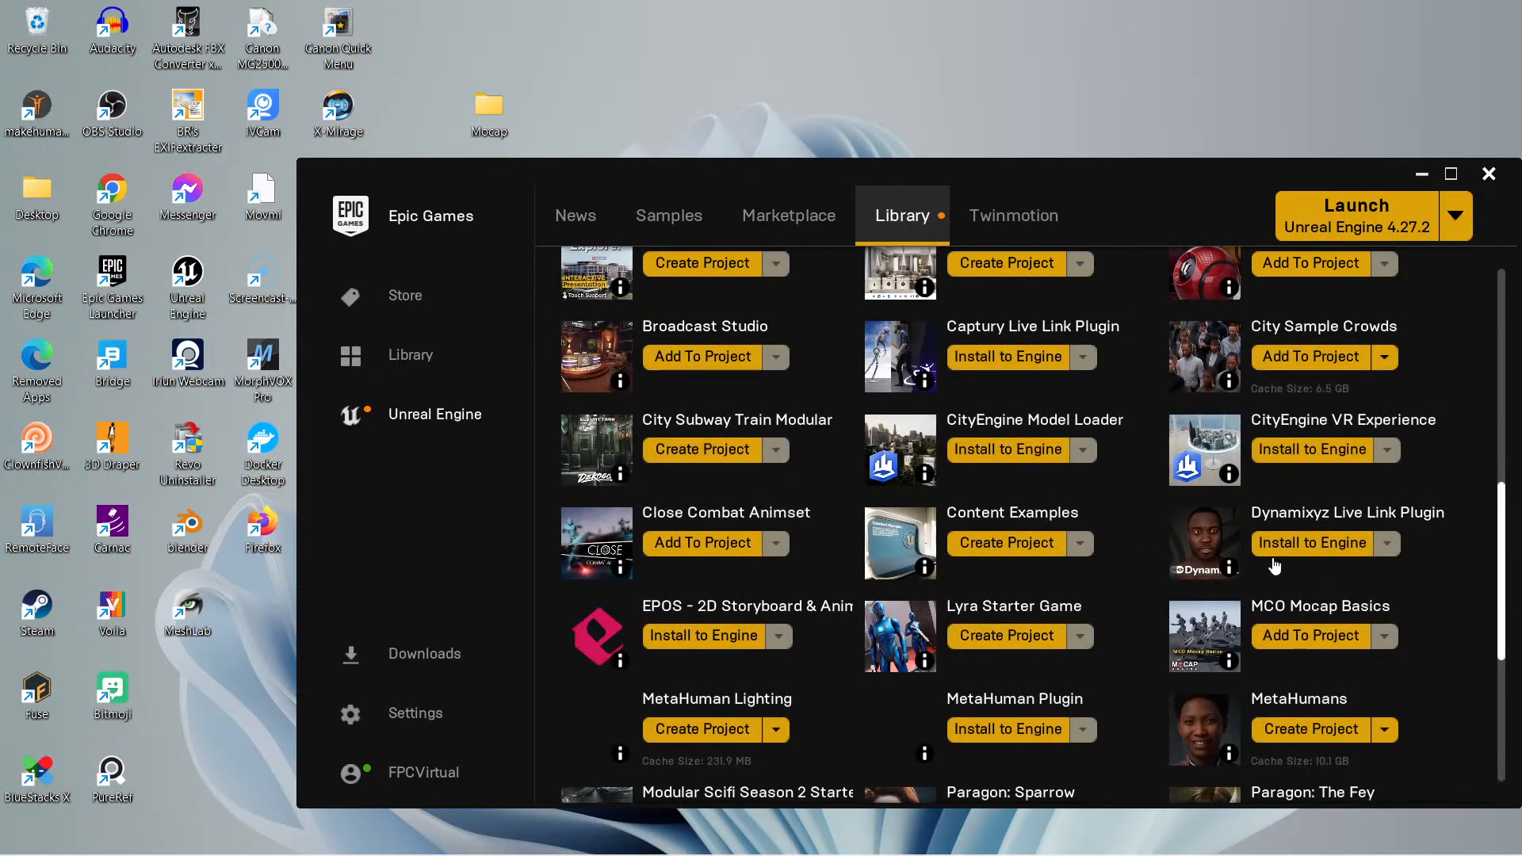
{"action": "scroll", "scroll_direction": "down", "scroll_amount": 3}
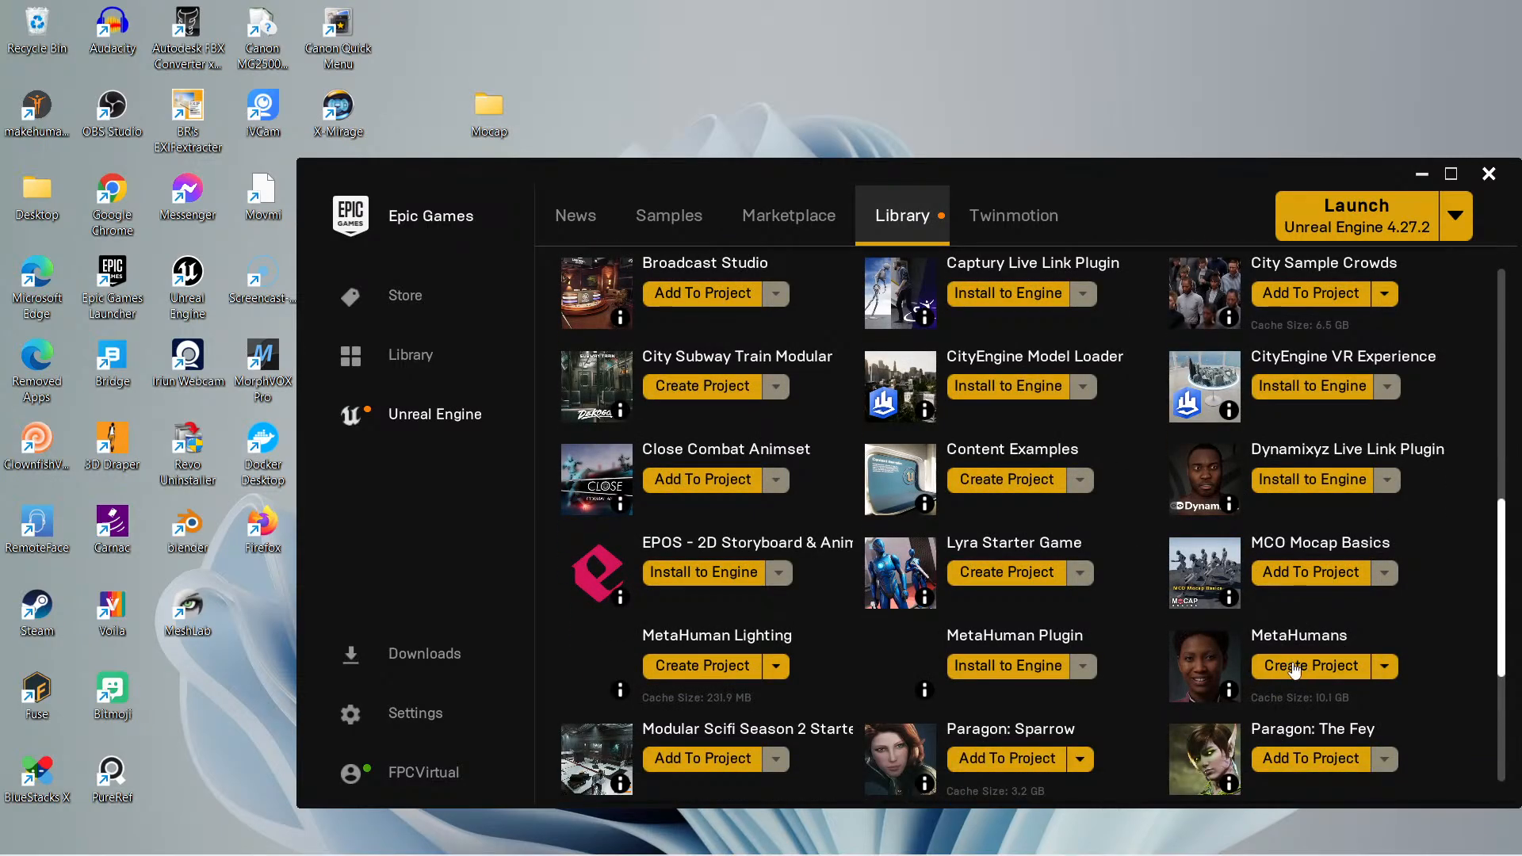
{"action": "left_click", "coordinate": [1310, 666]}
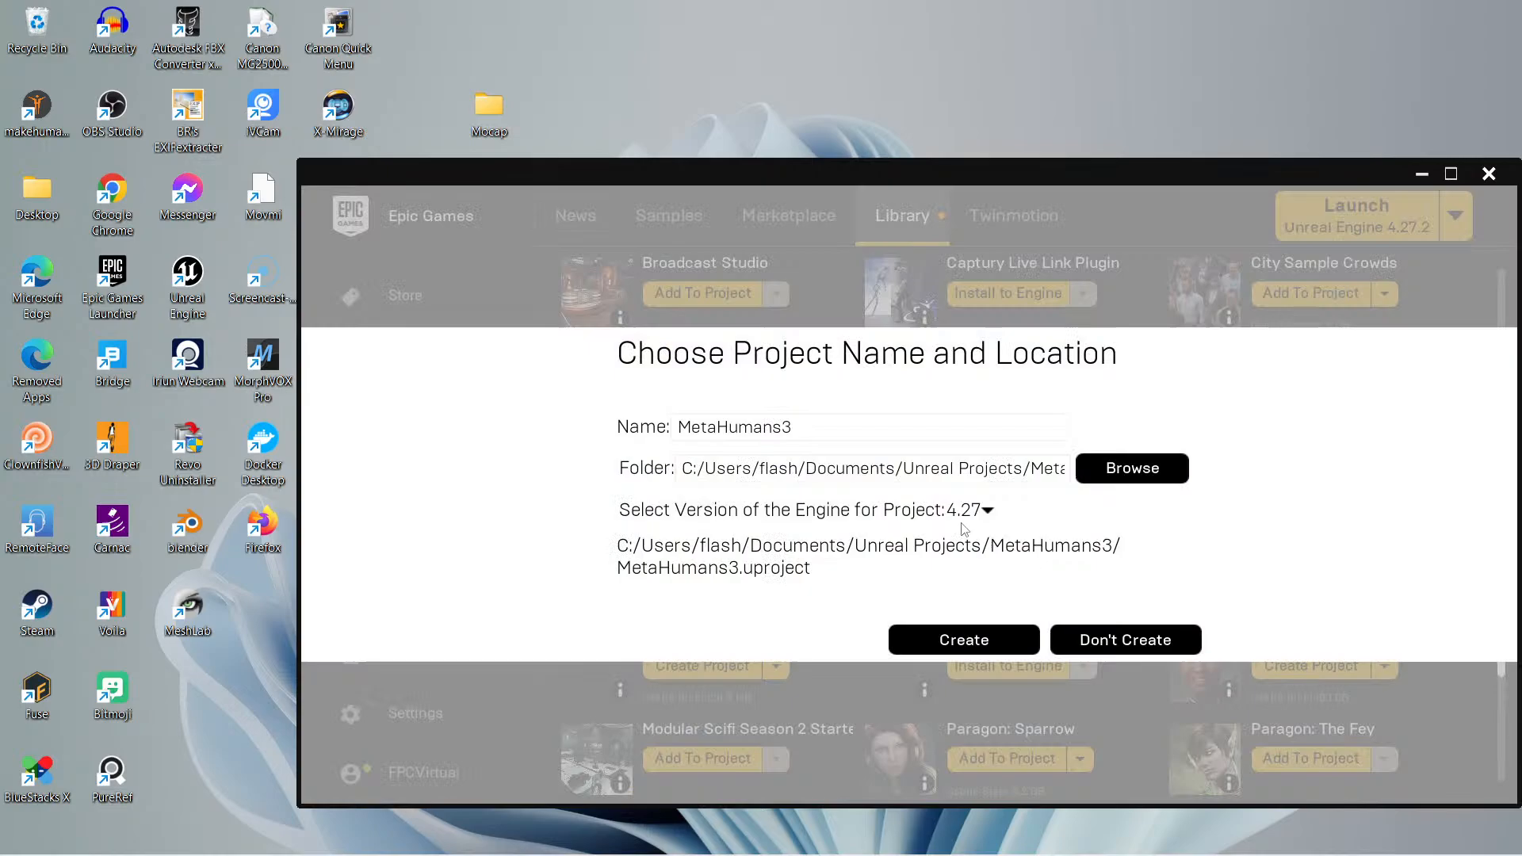
{"action": "mouse_move", "coordinate": [986, 510]}
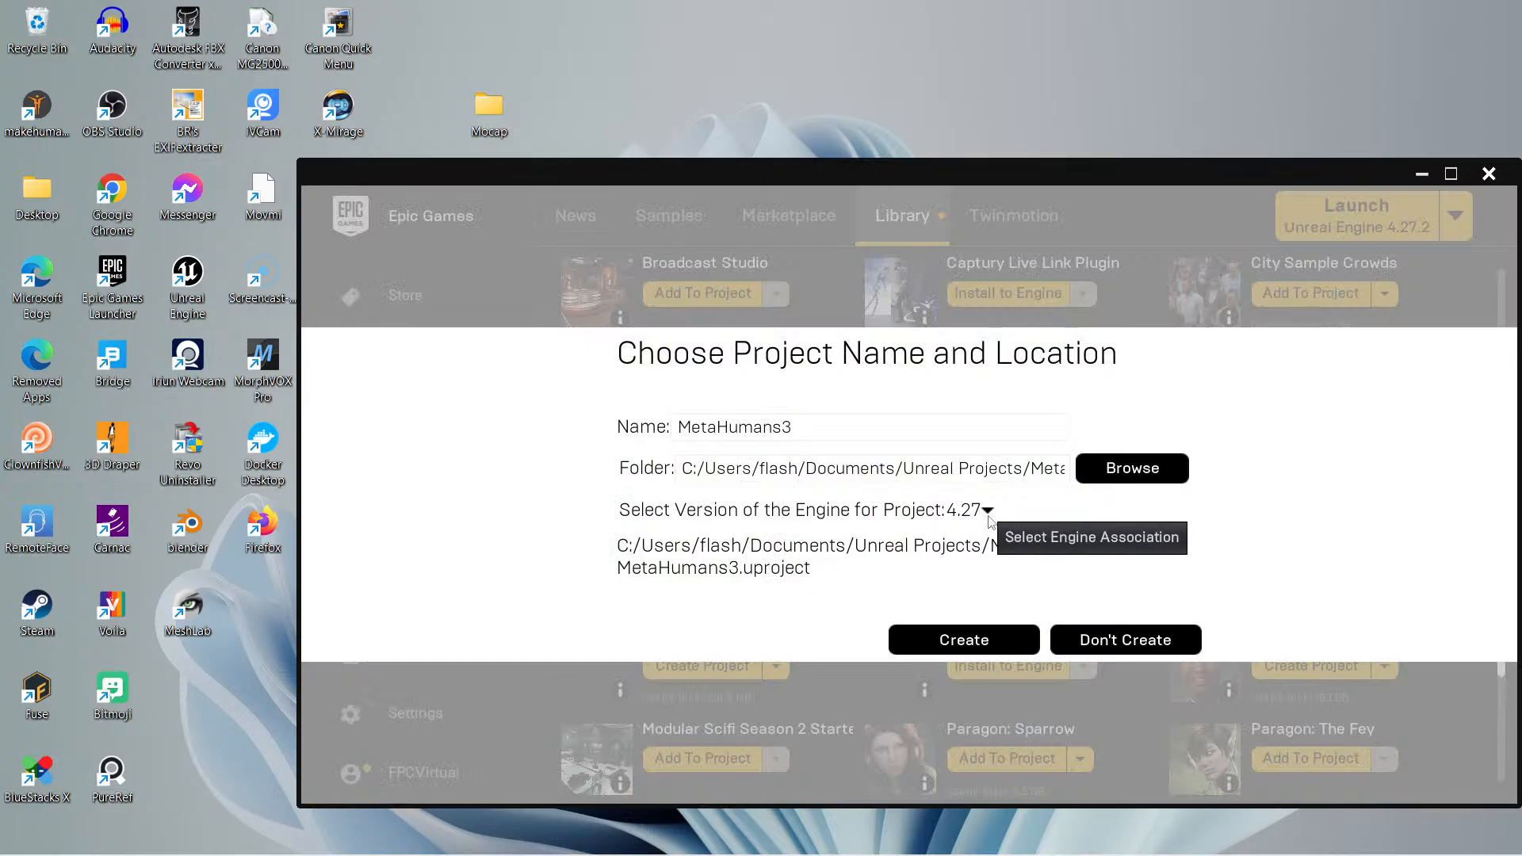
{"action": "mouse_move", "coordinate": [777, 532]}
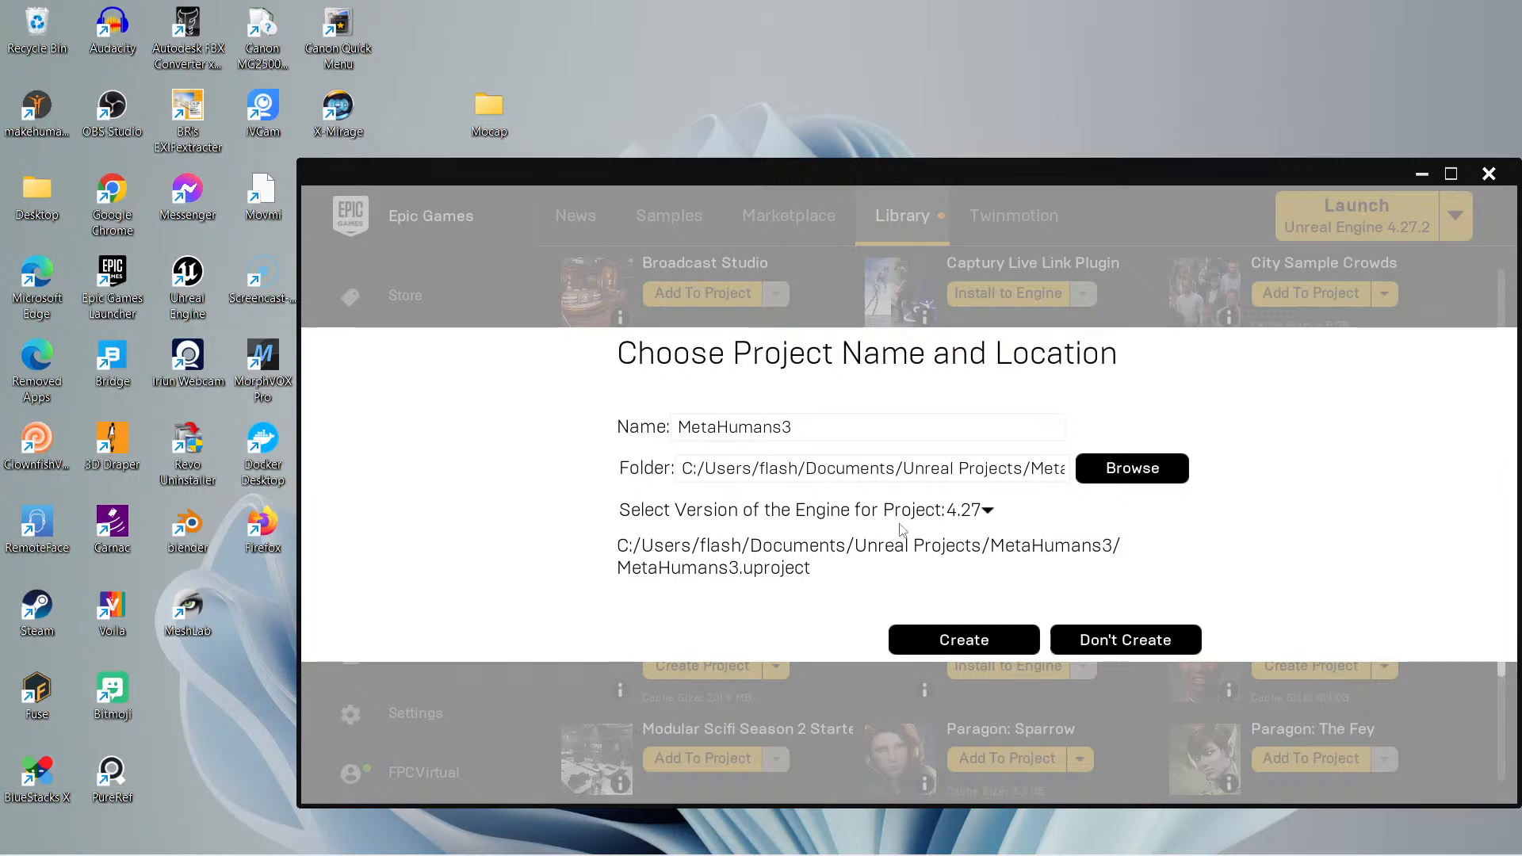
{"action": "mouse_move", "coordinate": [987, 510]}
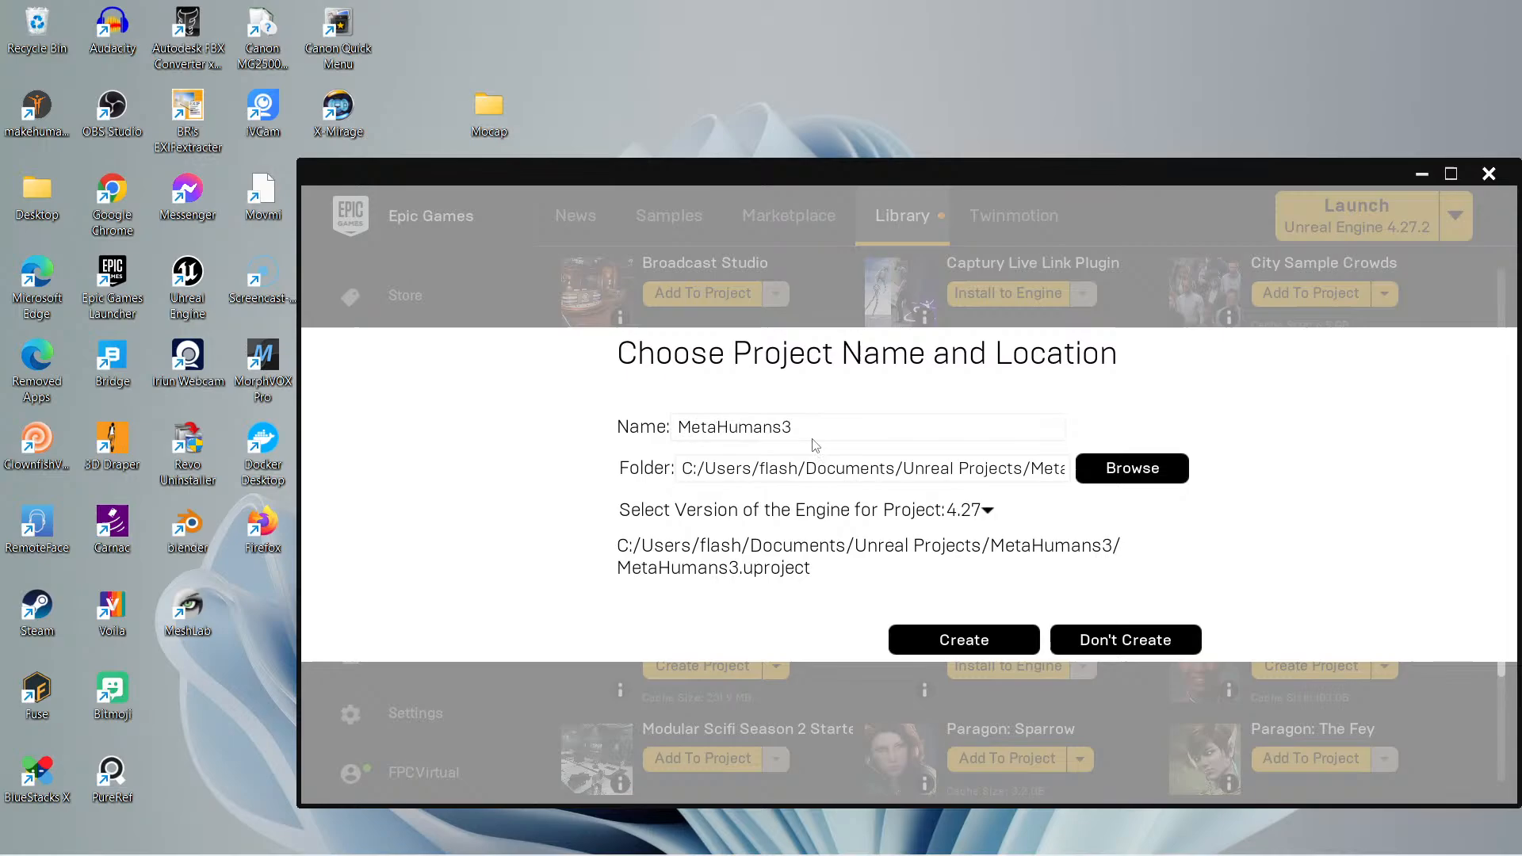
{"action": "mouse_move", "coordinate": [830, 572]}
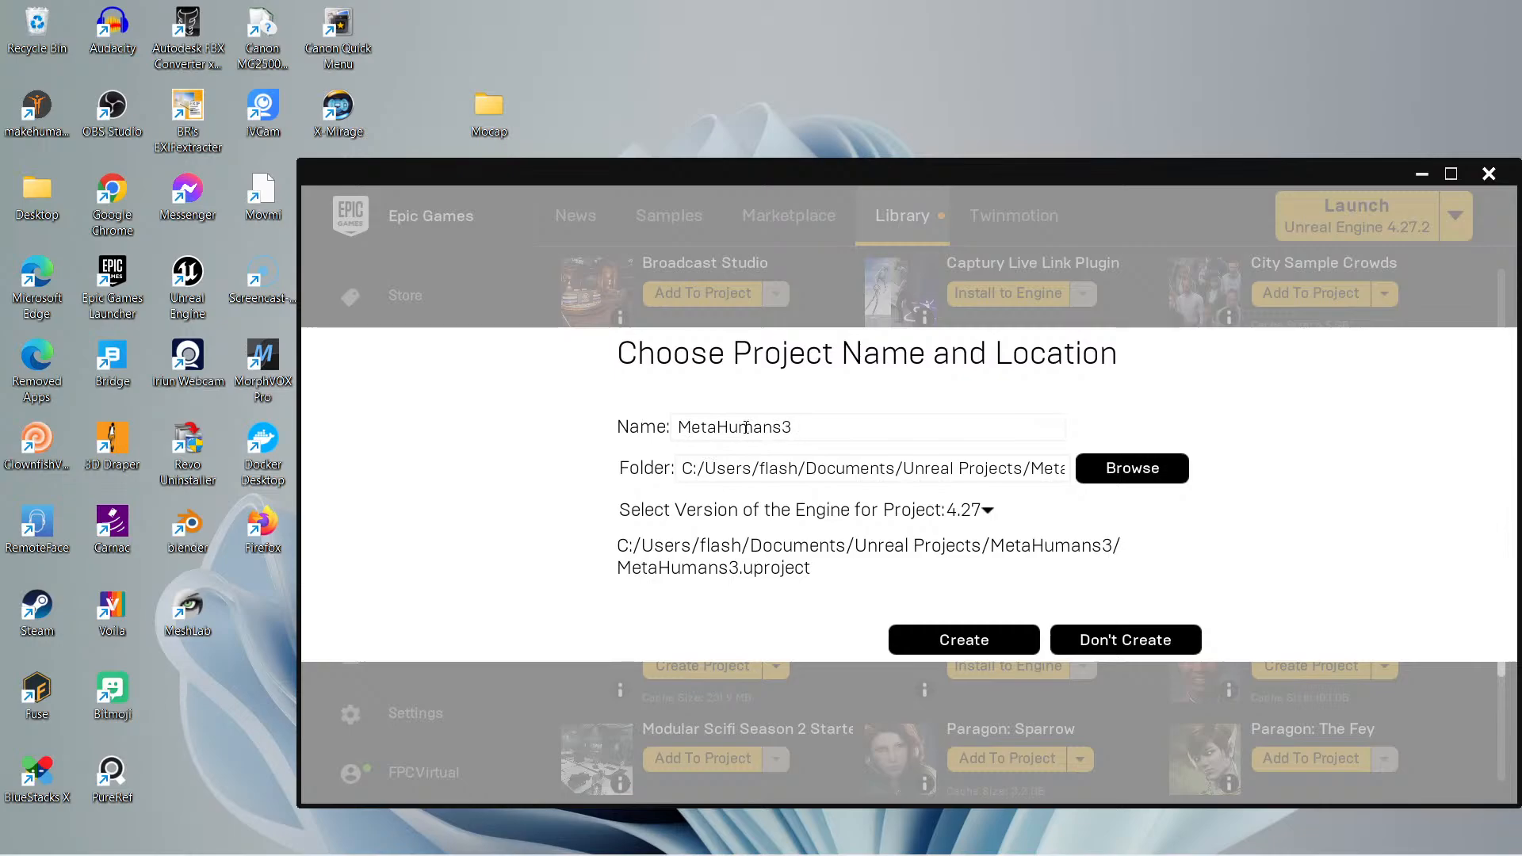
{"action": "mouse_move", "coordinate": [772, 449]}
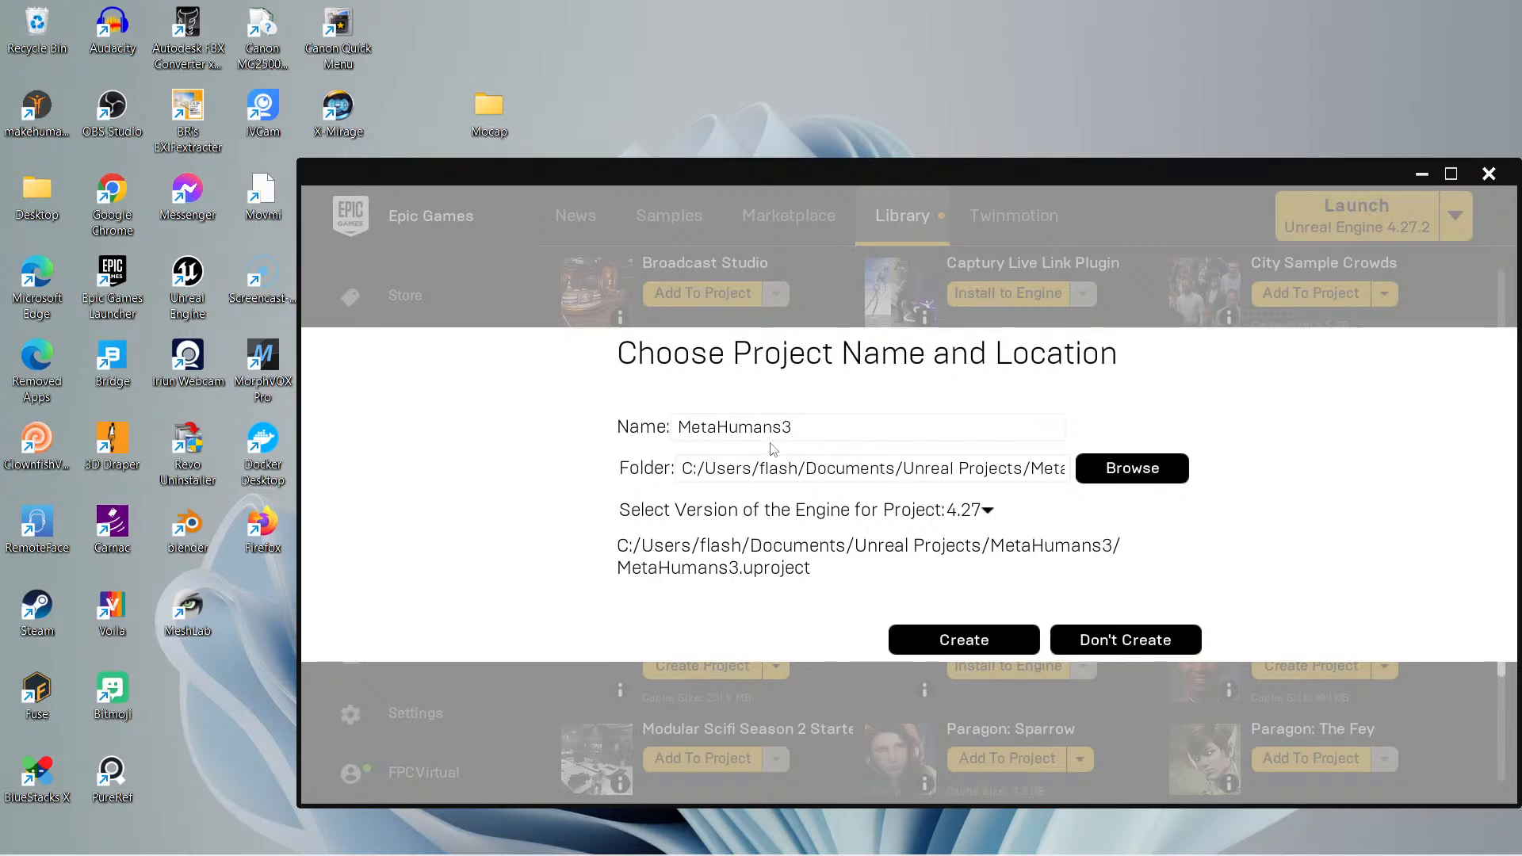
{"action": "mouse_move", "coordinate": [1095, 454]}
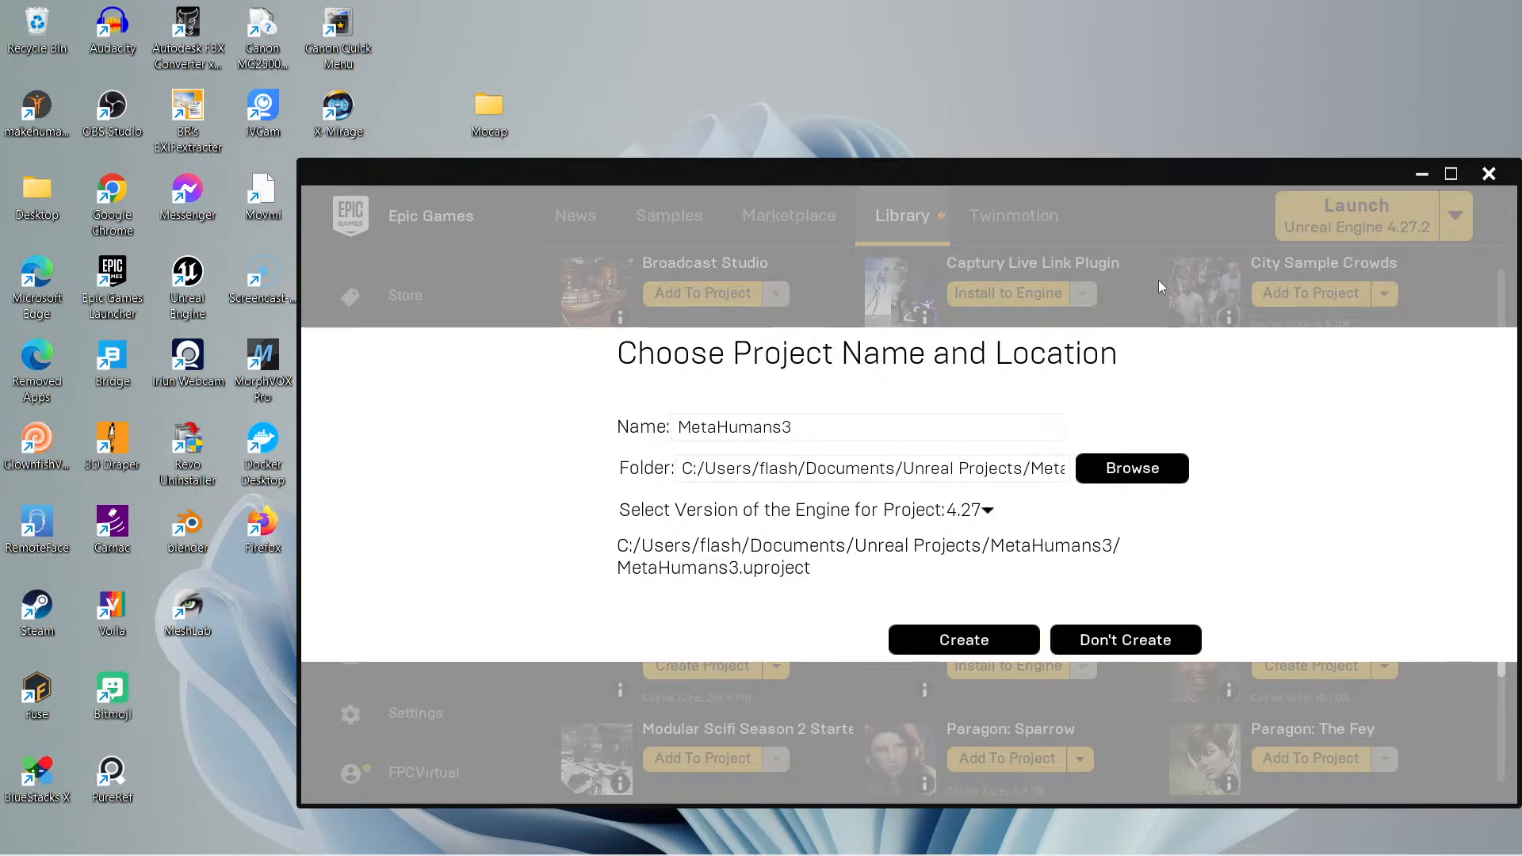
{"action": "left_click", "coordinate": [1125, 640]}
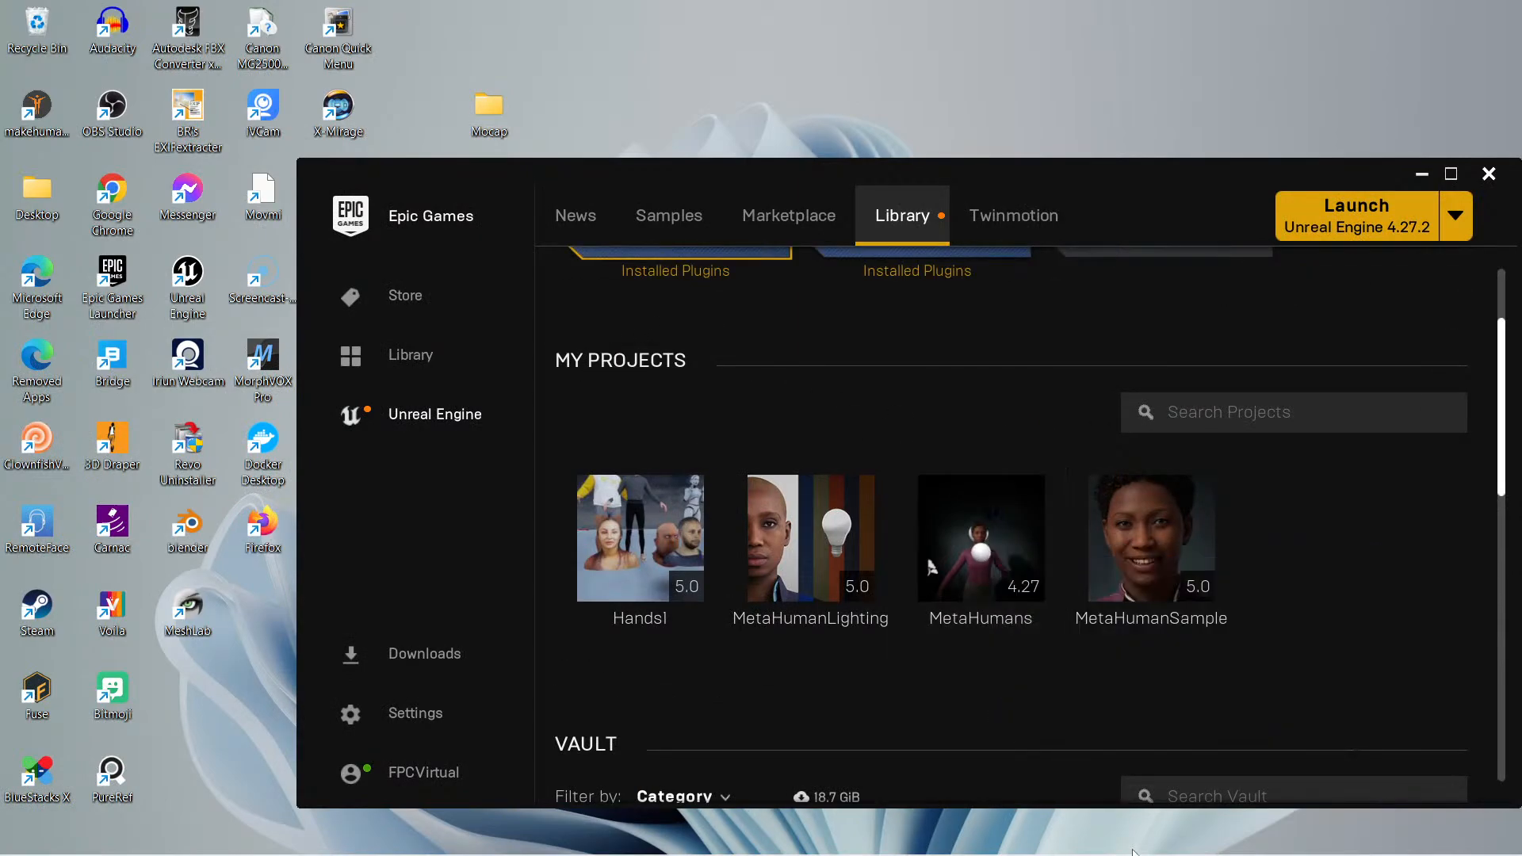
{"action": "mouse_move", "coordinate": [1110, 834]}
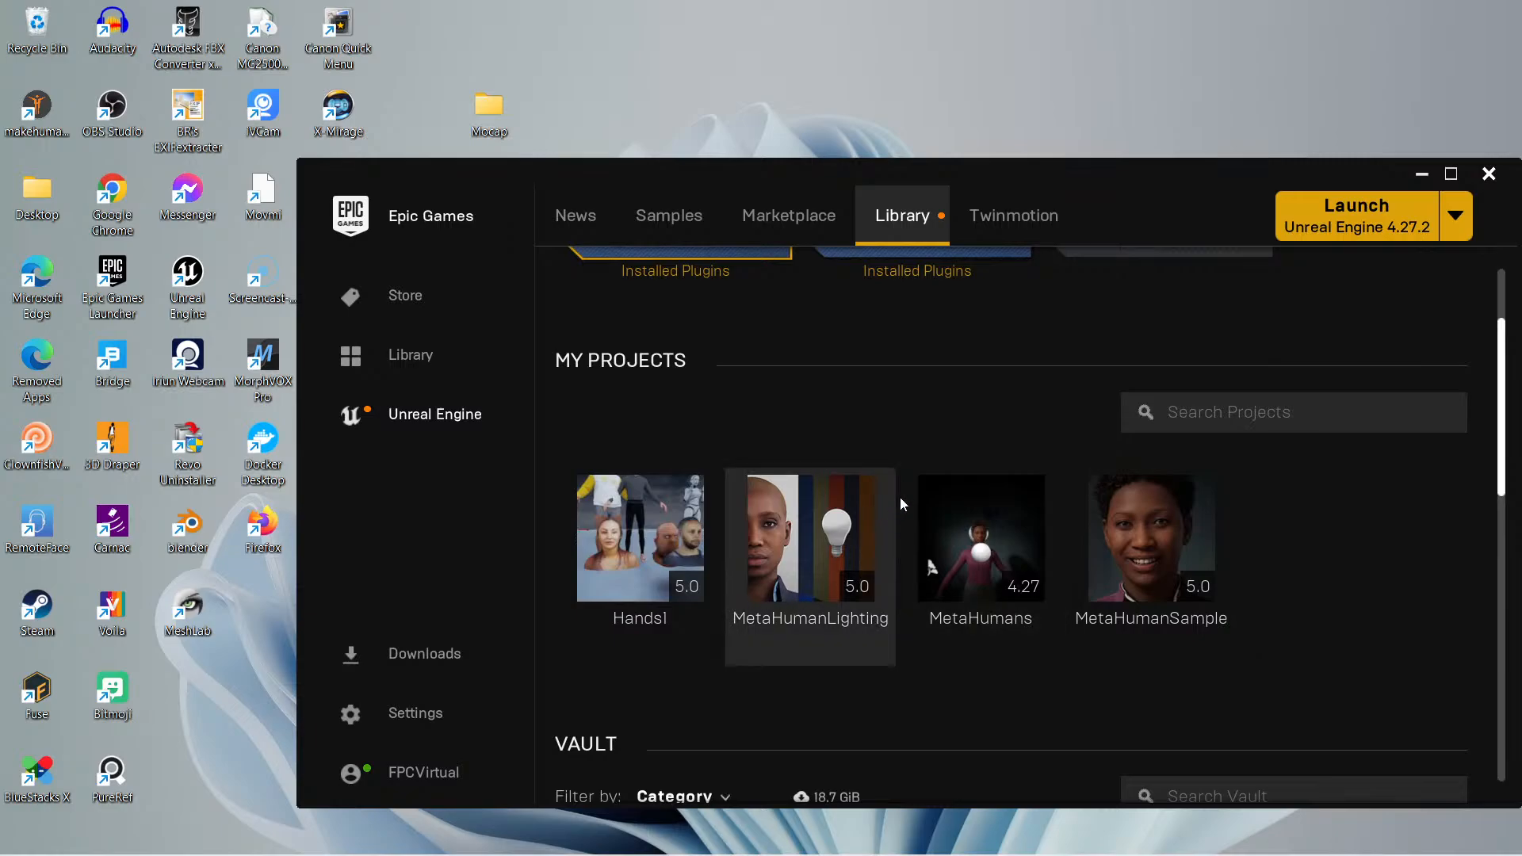
{"action": "mouse_move", "coordinate": [1151, 174]}
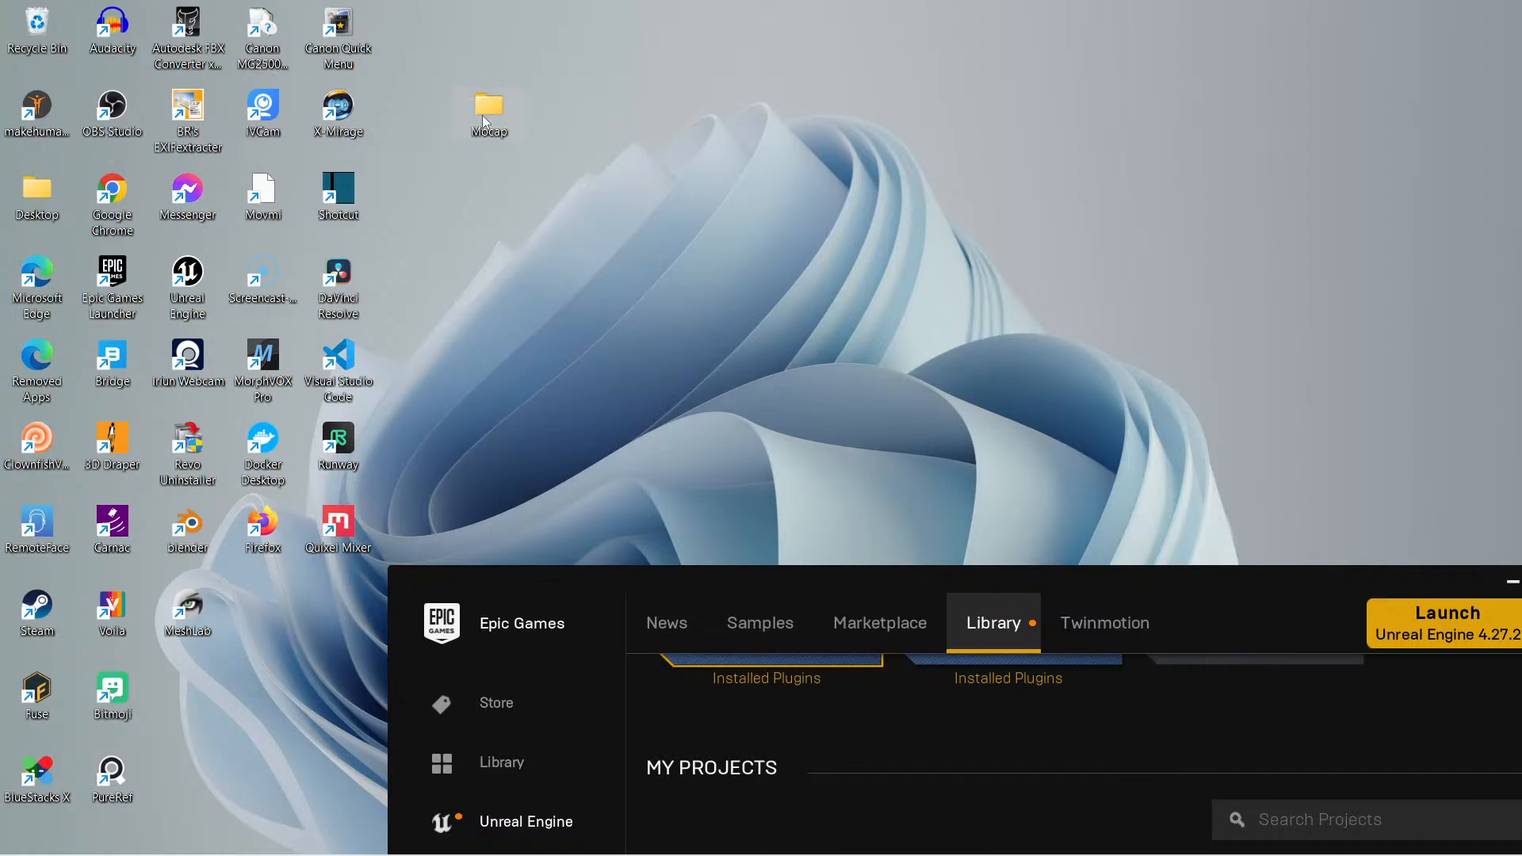
{"action": "mouse_move", "coordinate": [1000, 313]}
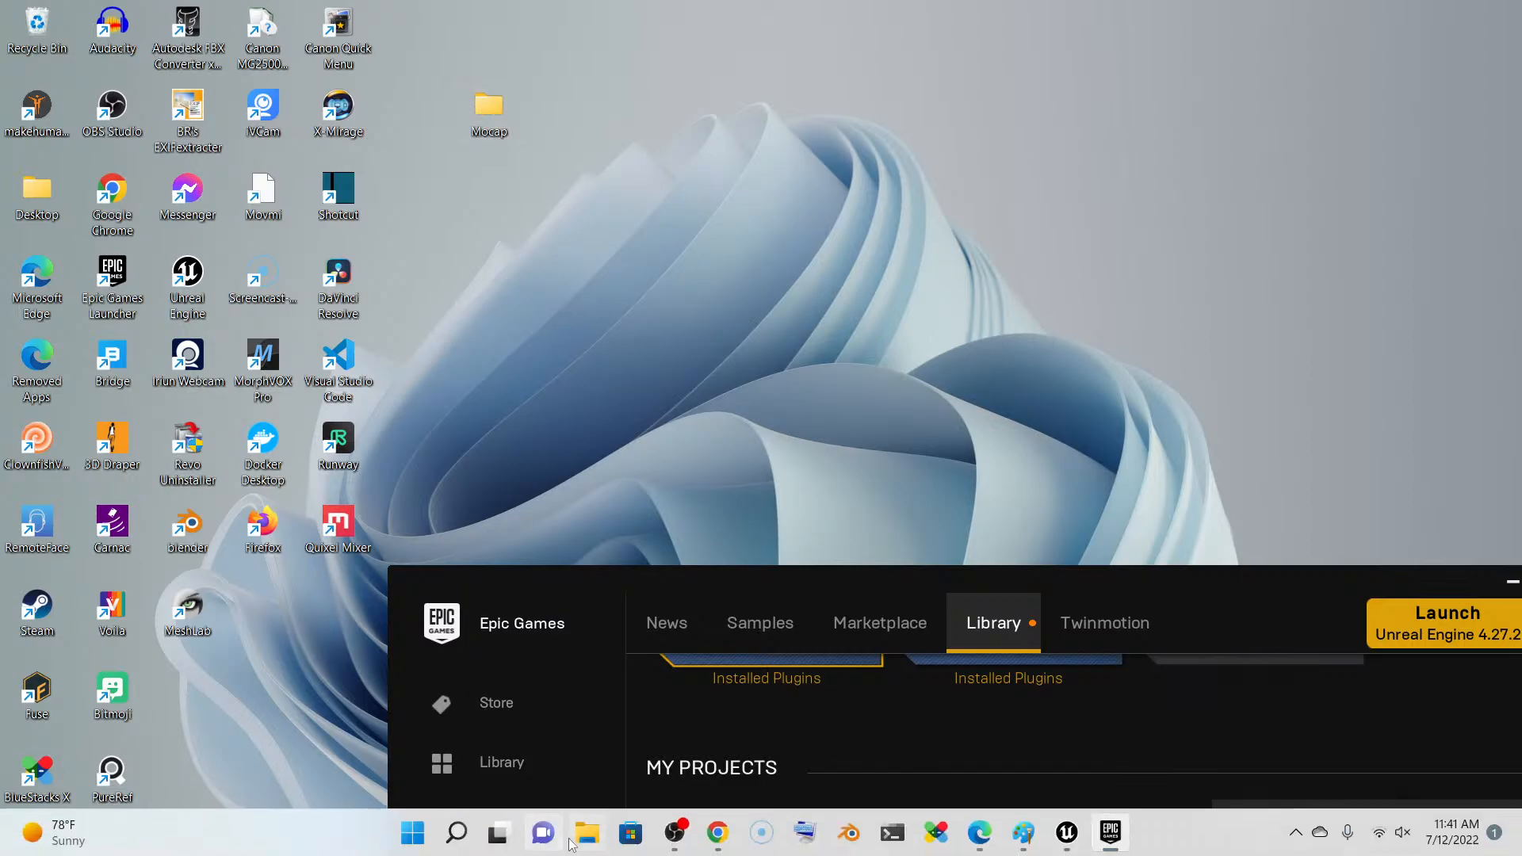
Open File Explorer at Documents and enter Unreal Projects > MetaHumans.
{"action": "left_click", "coordinate": [587, 832]}
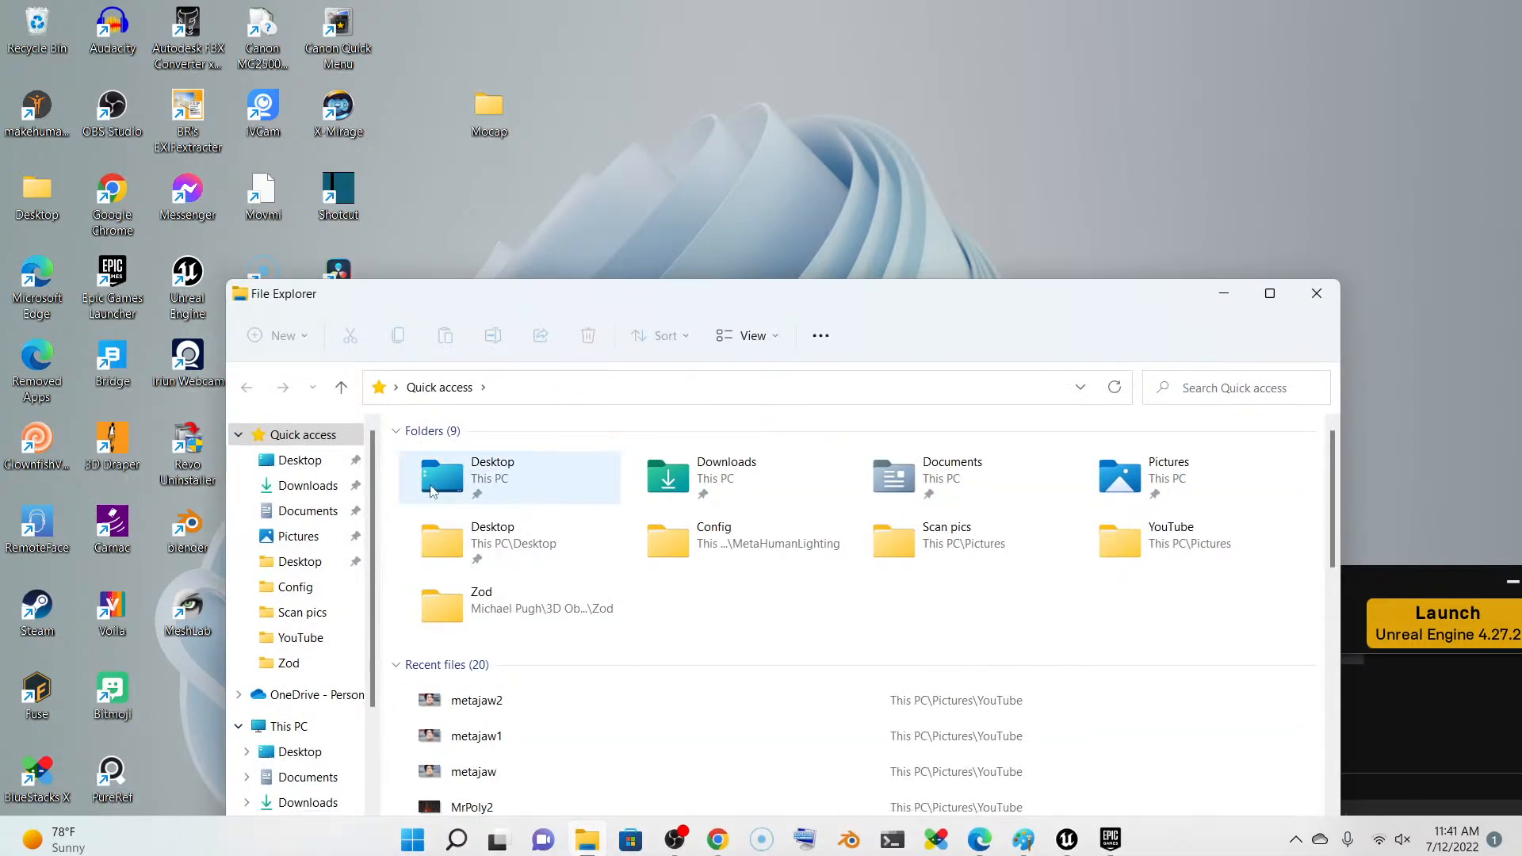
{"action": "left_click", "coordinate": [309, 777]}
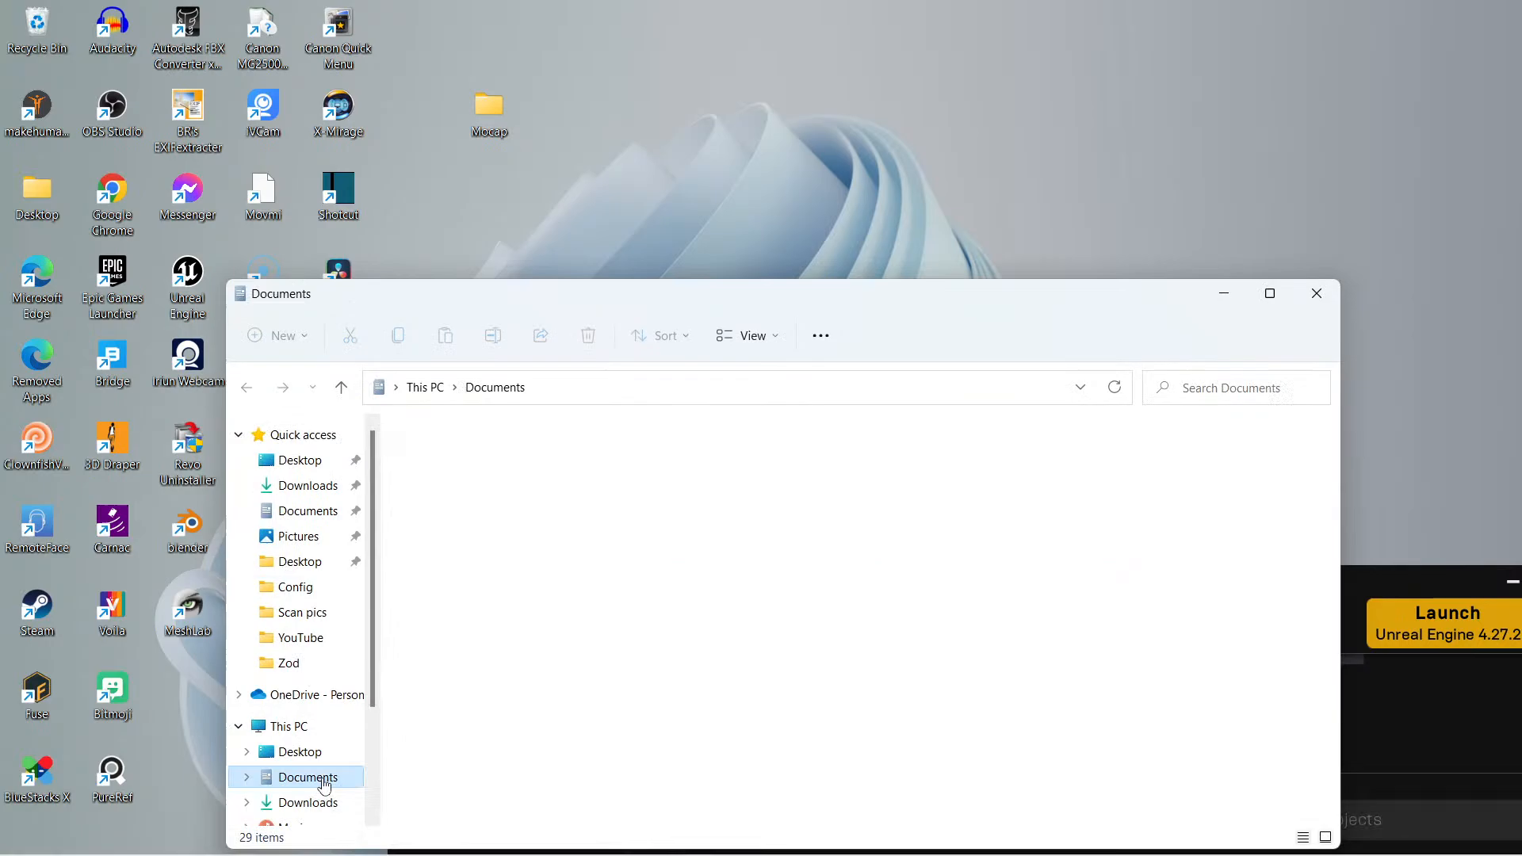
{"action": "left_click", "coordinate": [308, 778]}
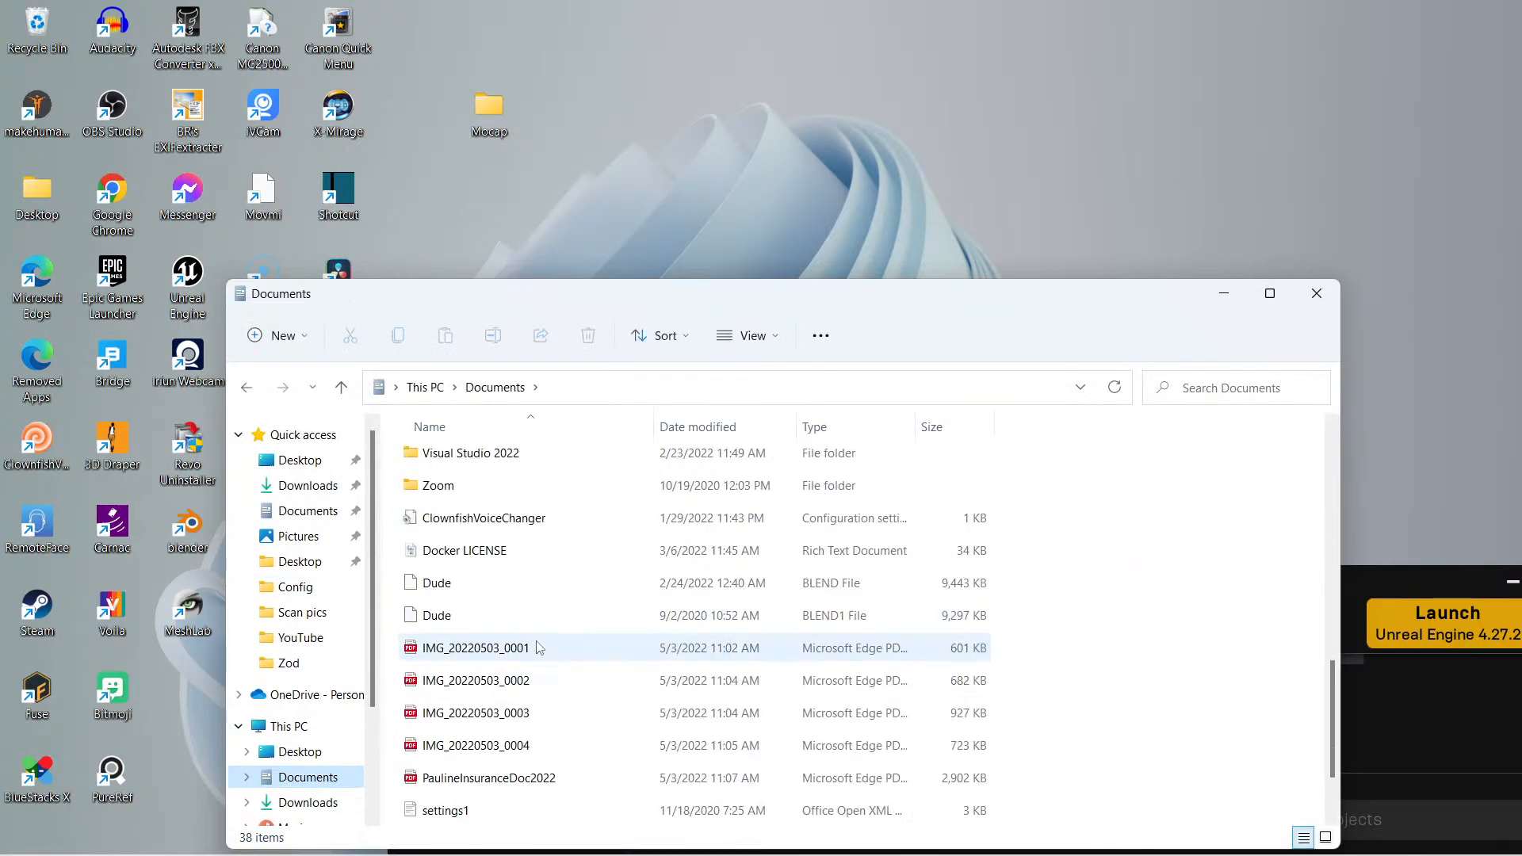
{"action": "left_click", "coordinate": [462, 650]}
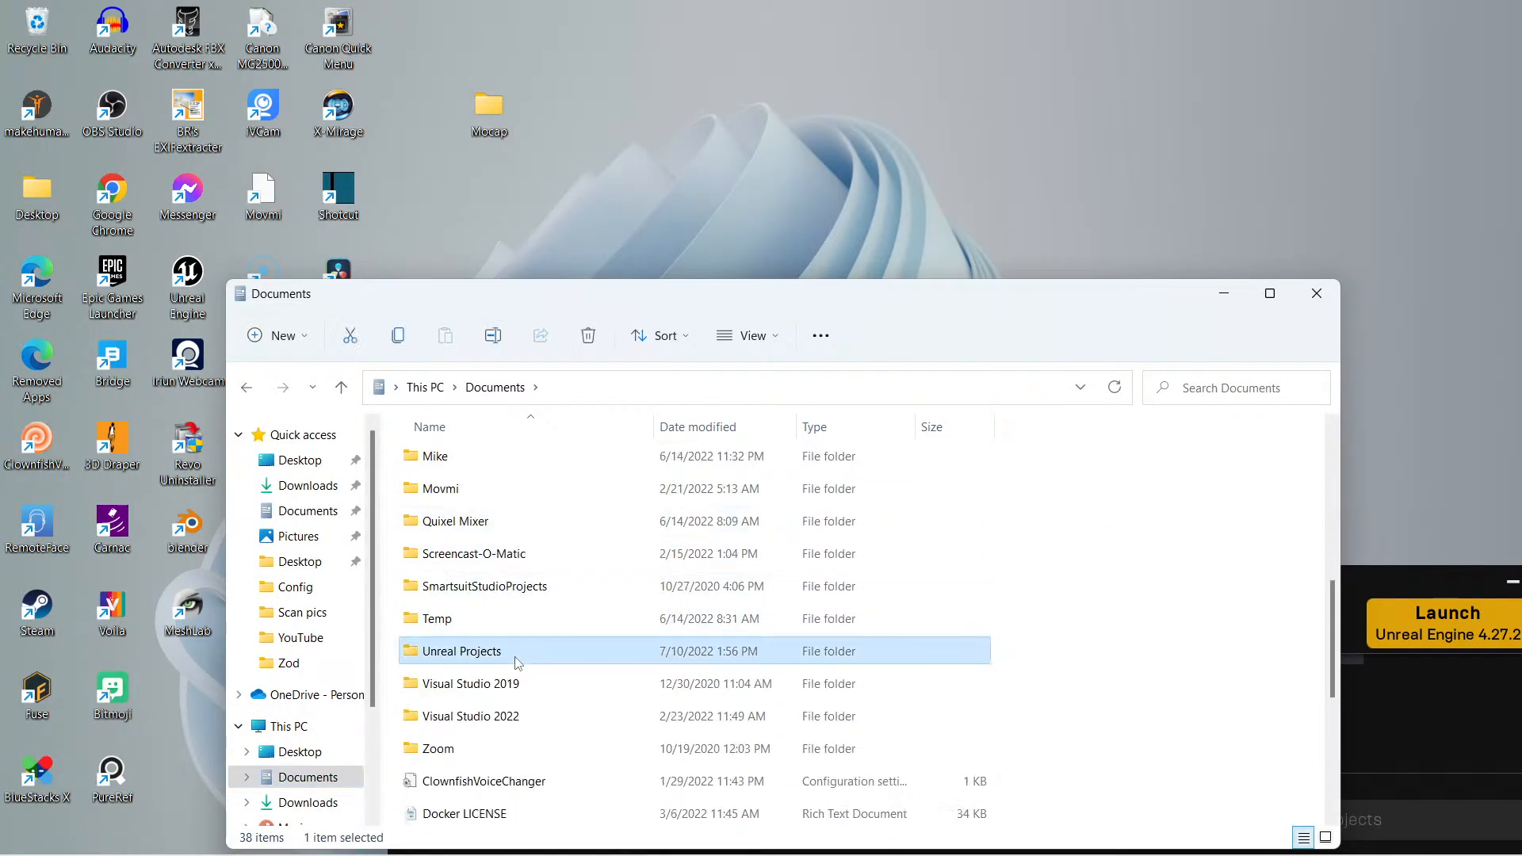
{"action": "double_click", "coordinate": [462, 650]}
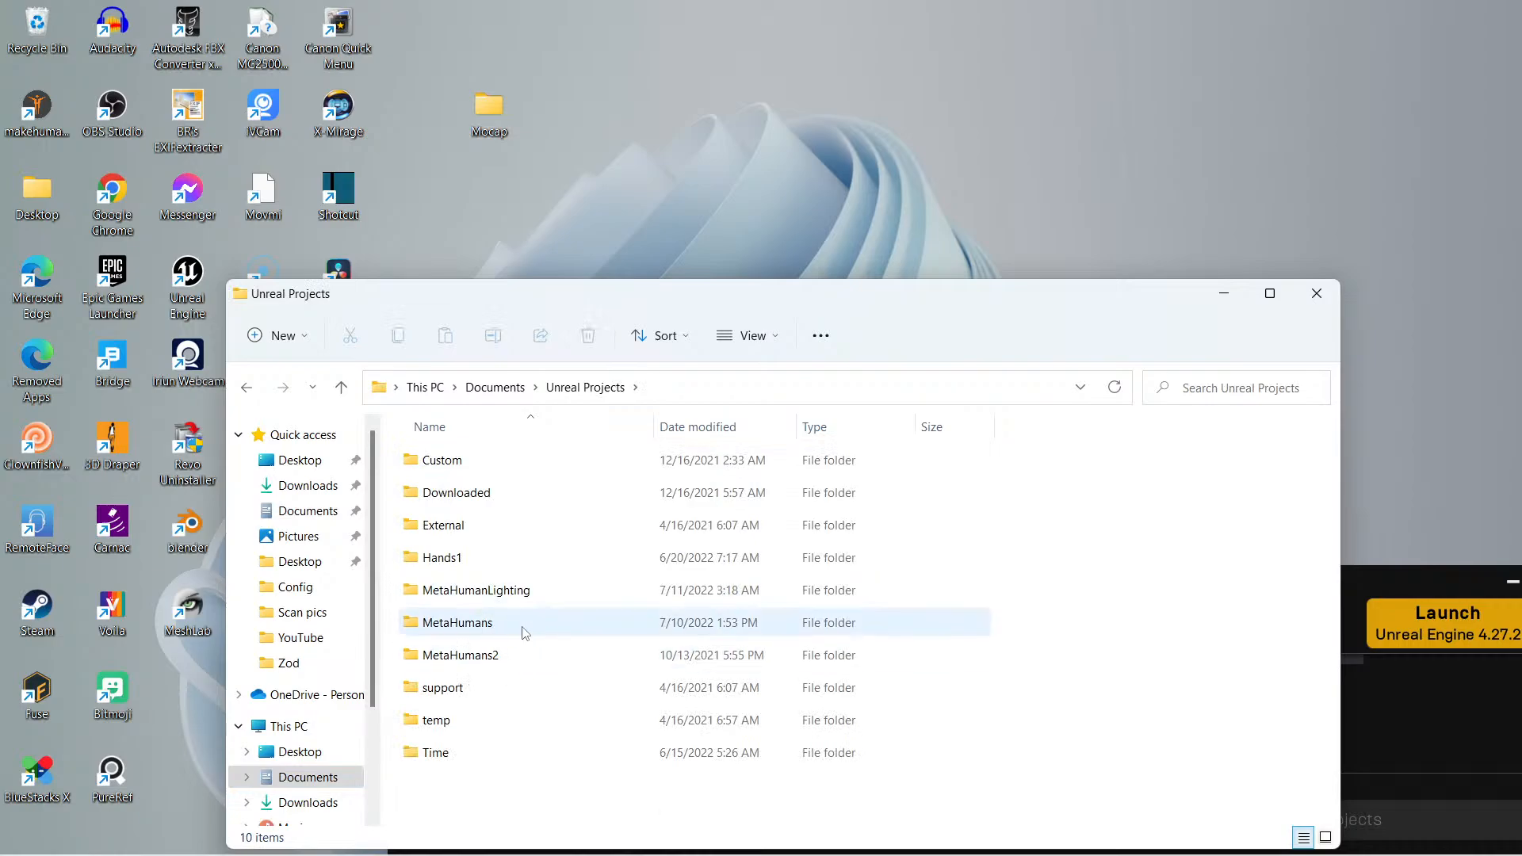
{"action": "double_click", "coordinate": [458, 623]}
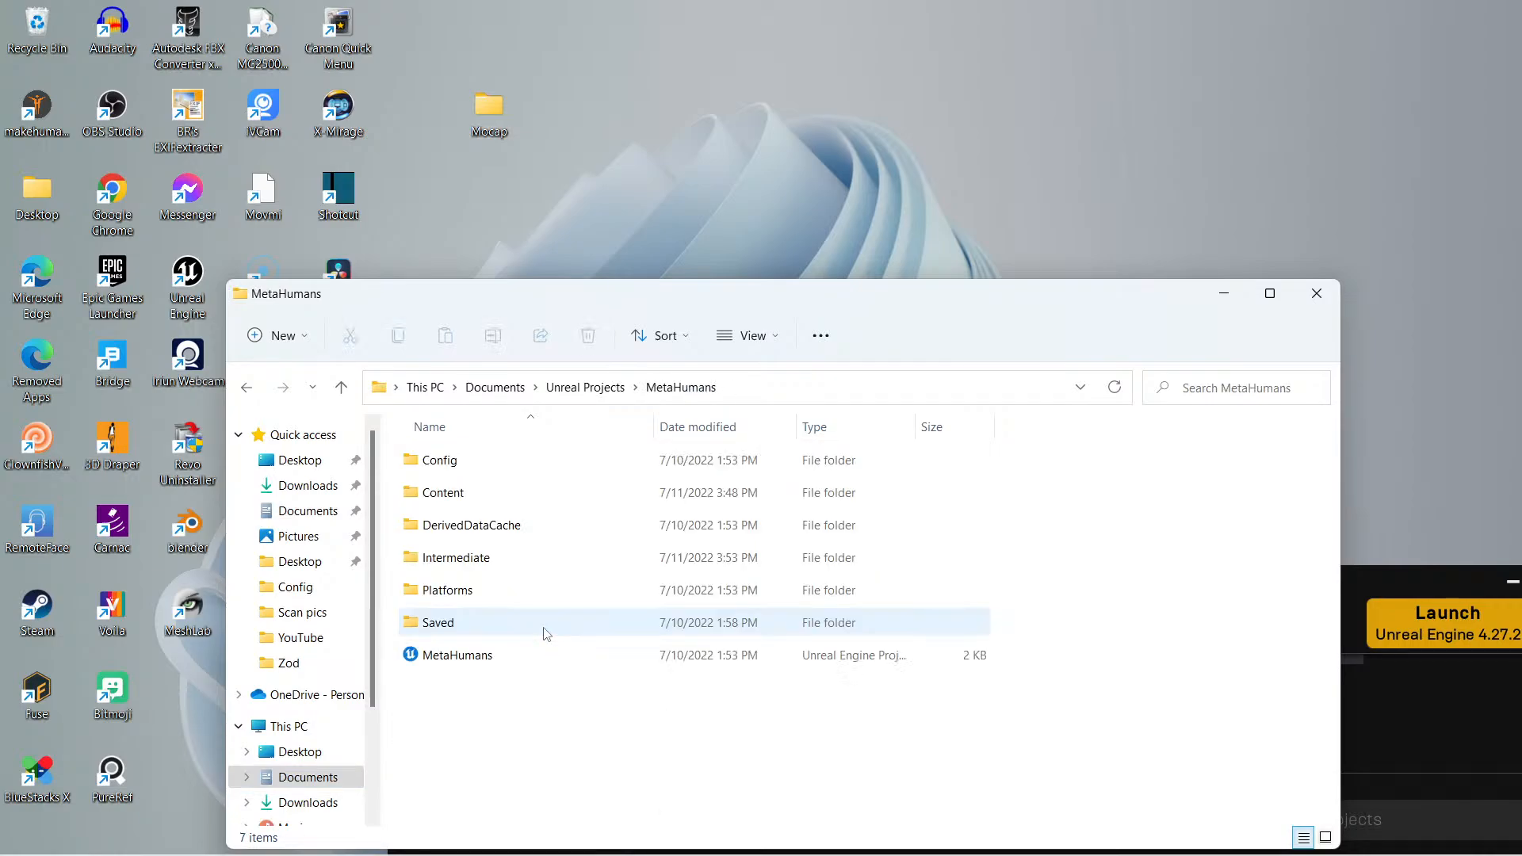
Drill into Content > SampleMetaHumans > Common > Common to reach the Mocap folder.
{"action": "left_click", "coordinate": [443, 492]}
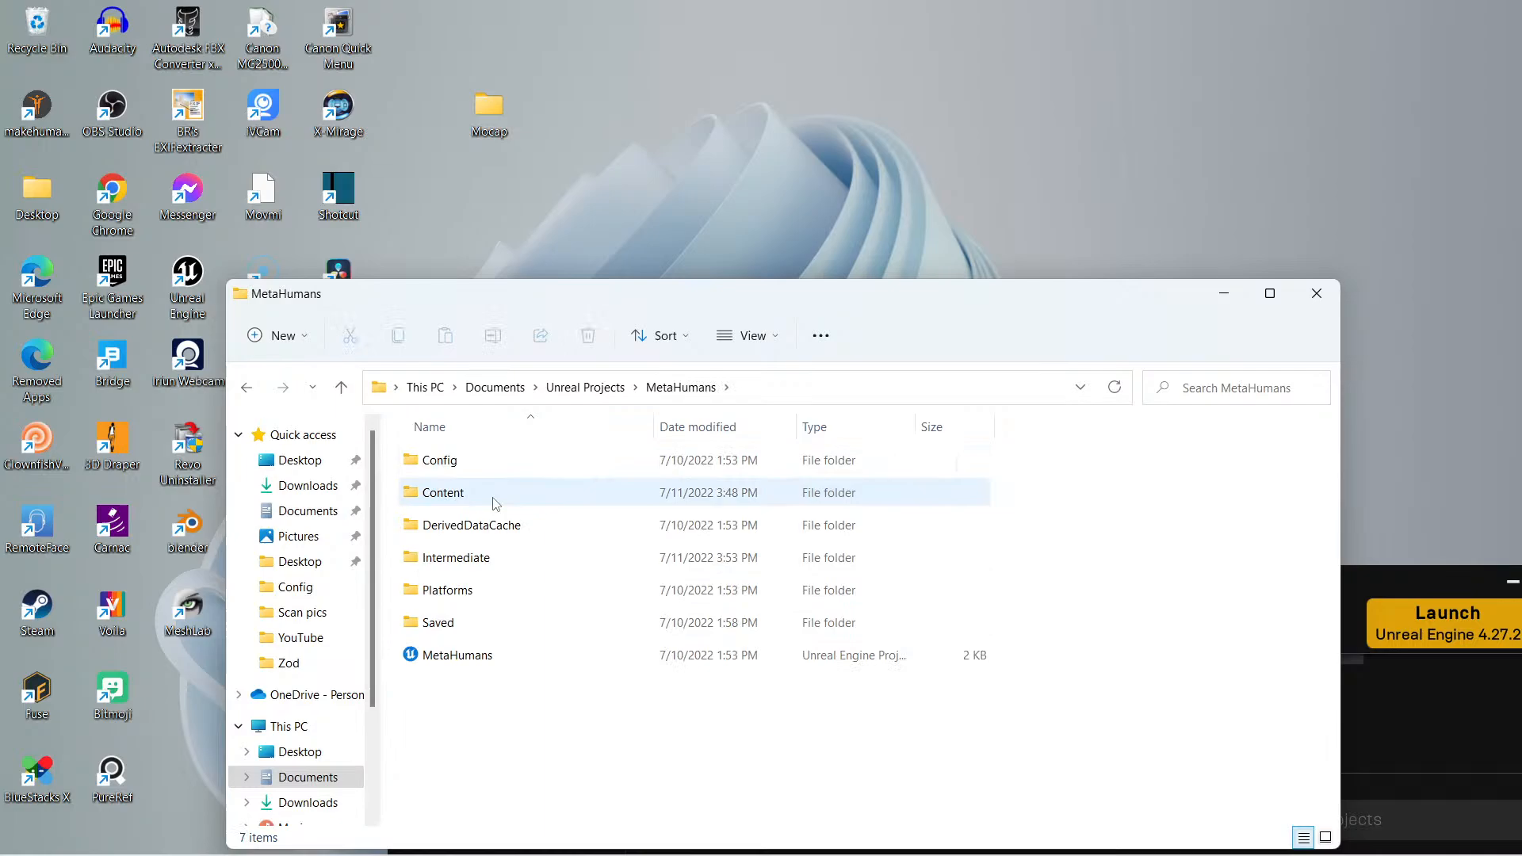
{"action": "double_click", "coordinate": [443, 493]}
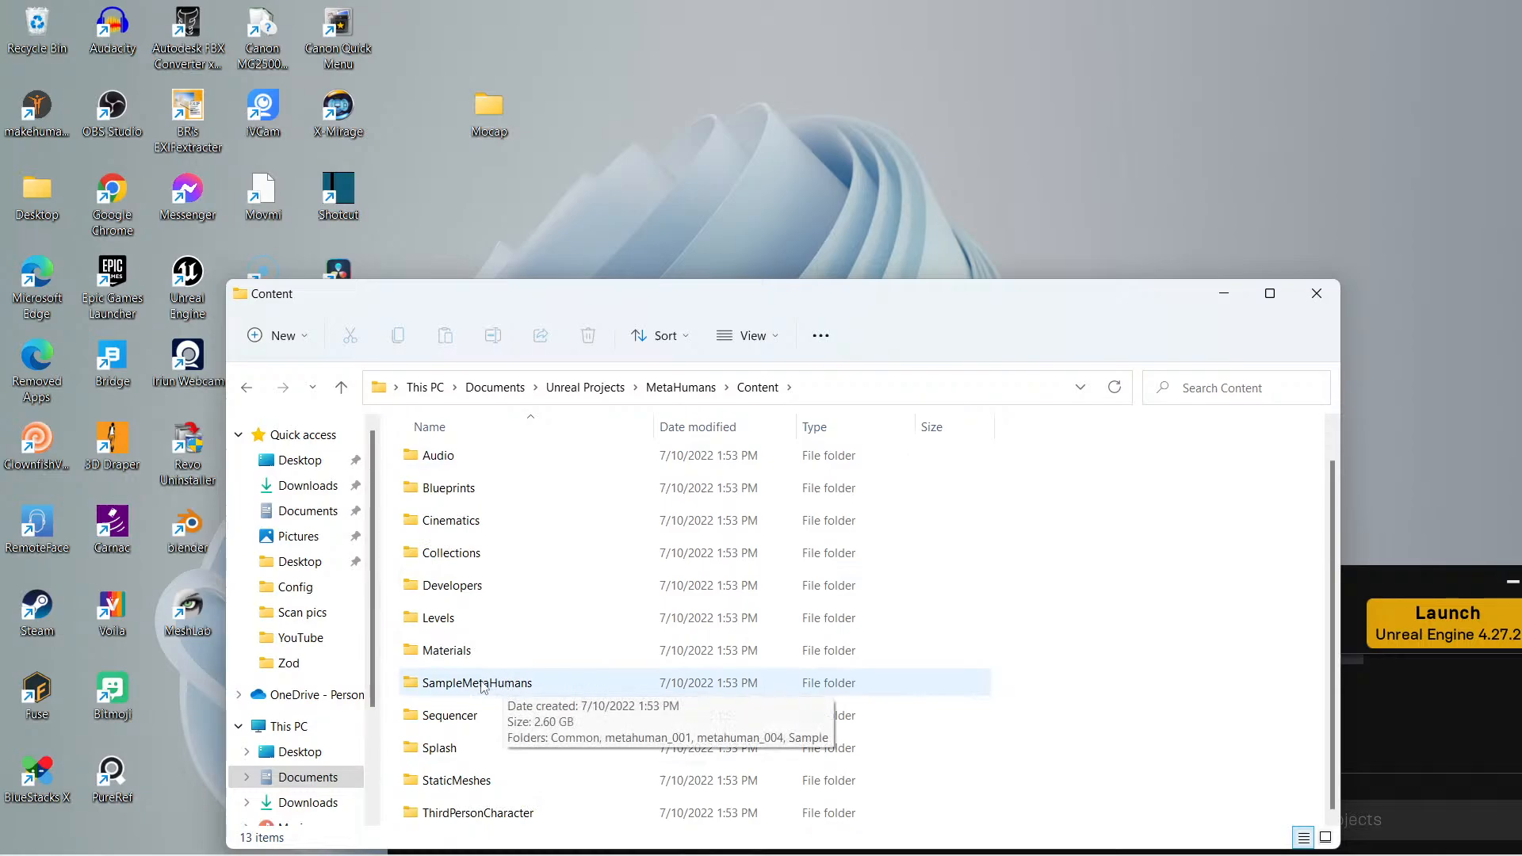
{"action": "double_click", "coordinate": [476, 682]}
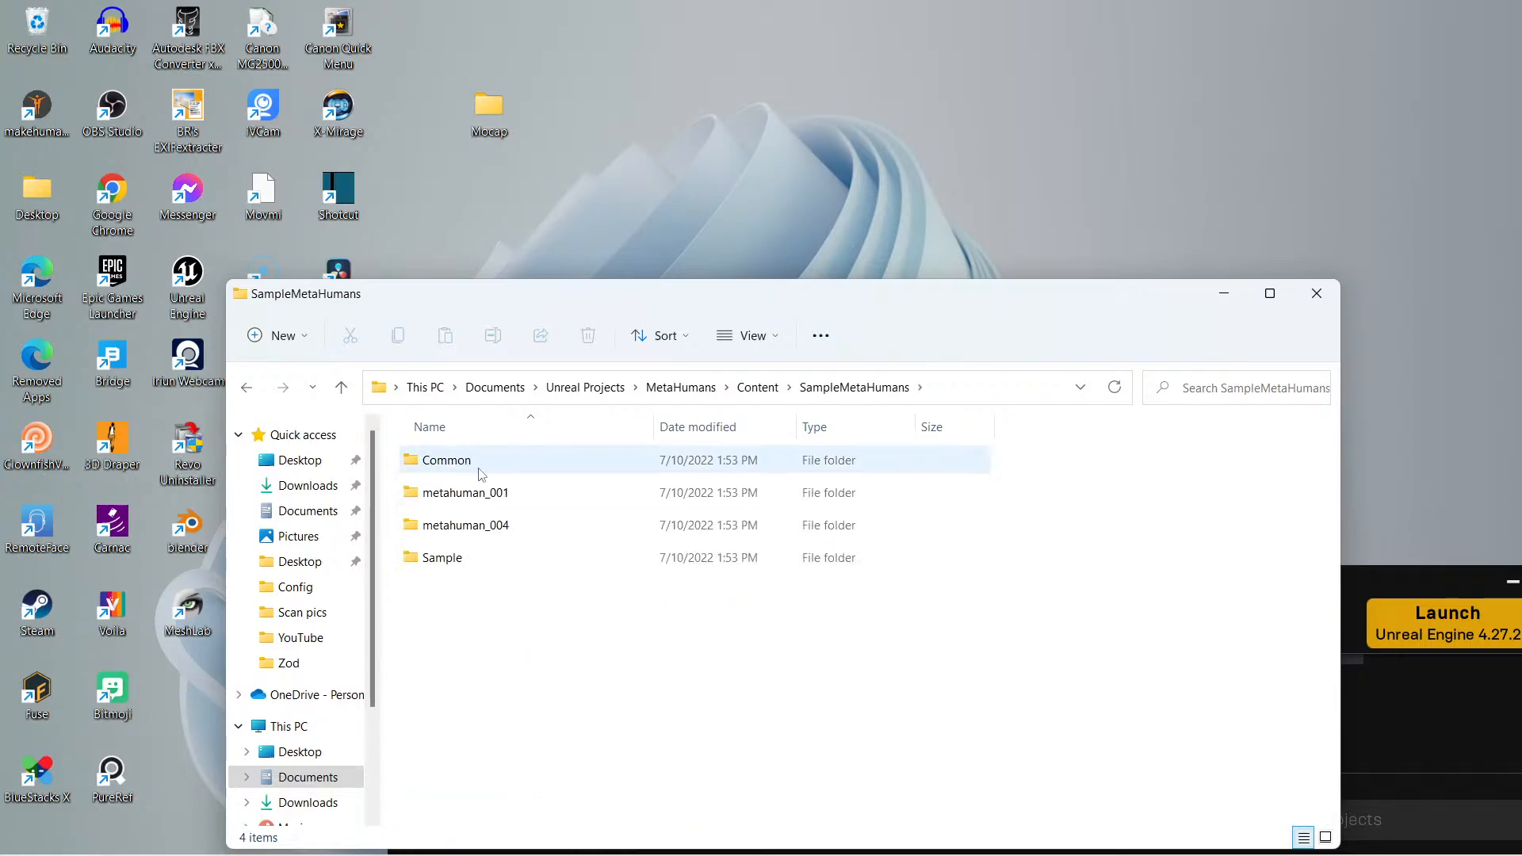
{"action": "mouse_move", "coordinate": [483, 467]}
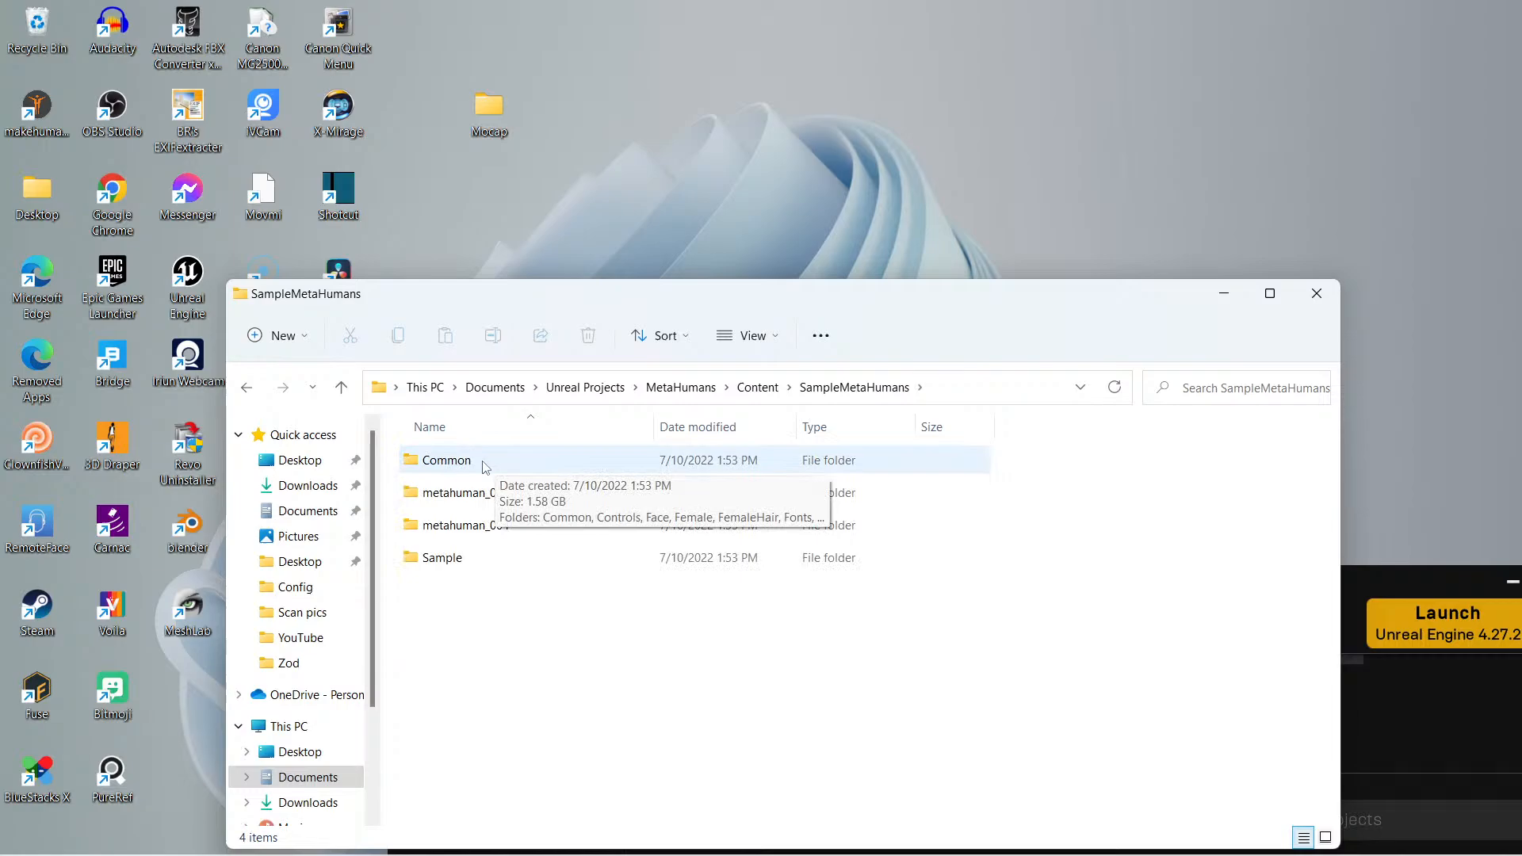
{"action": "double_click", "coordinate": [447, 459]}
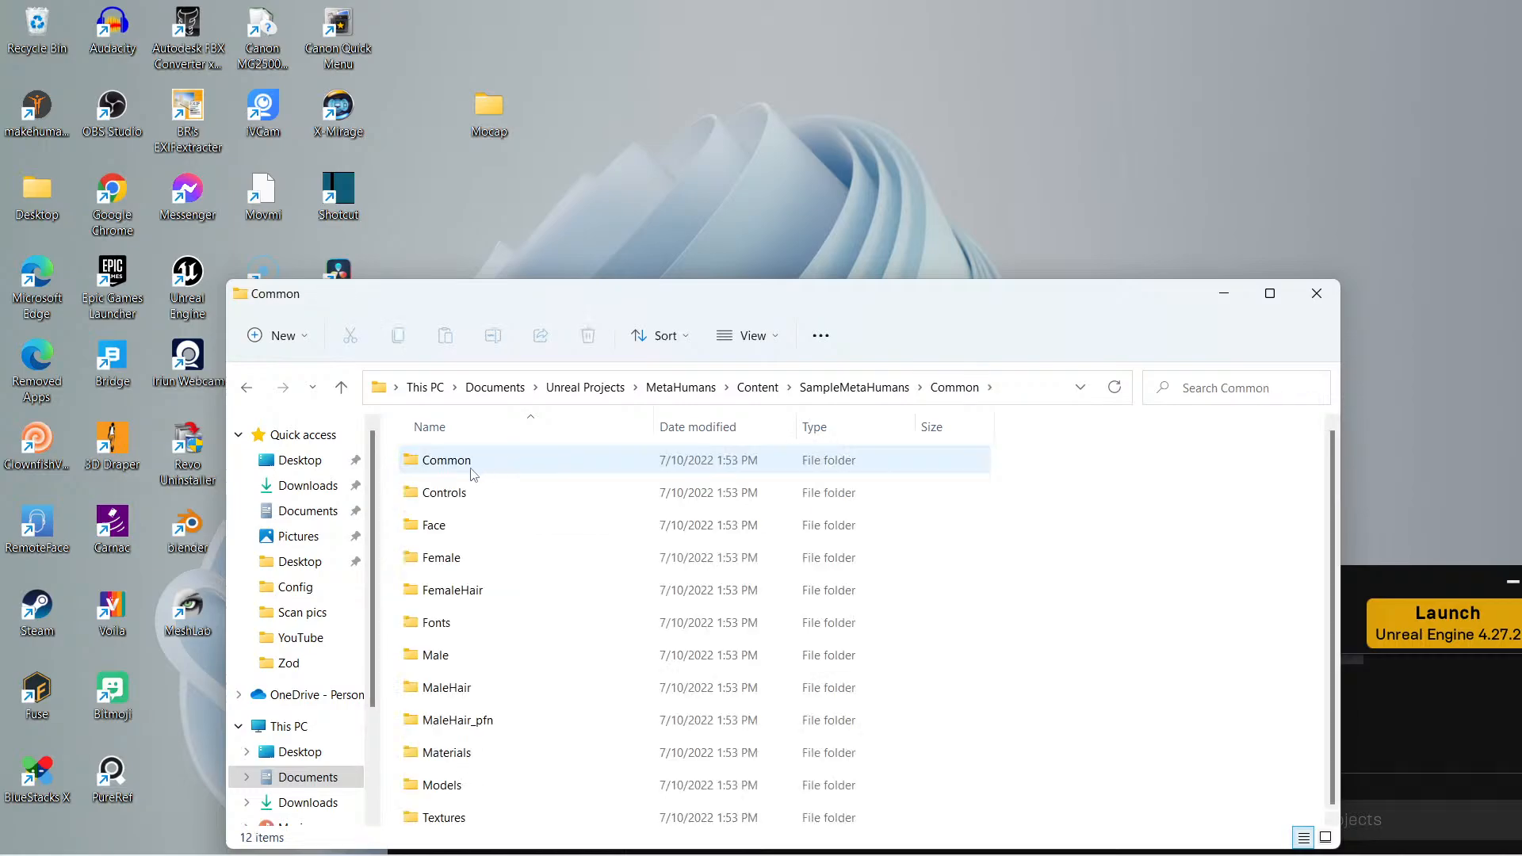
{"action": "double_click", "coordinate": [447, 459]}
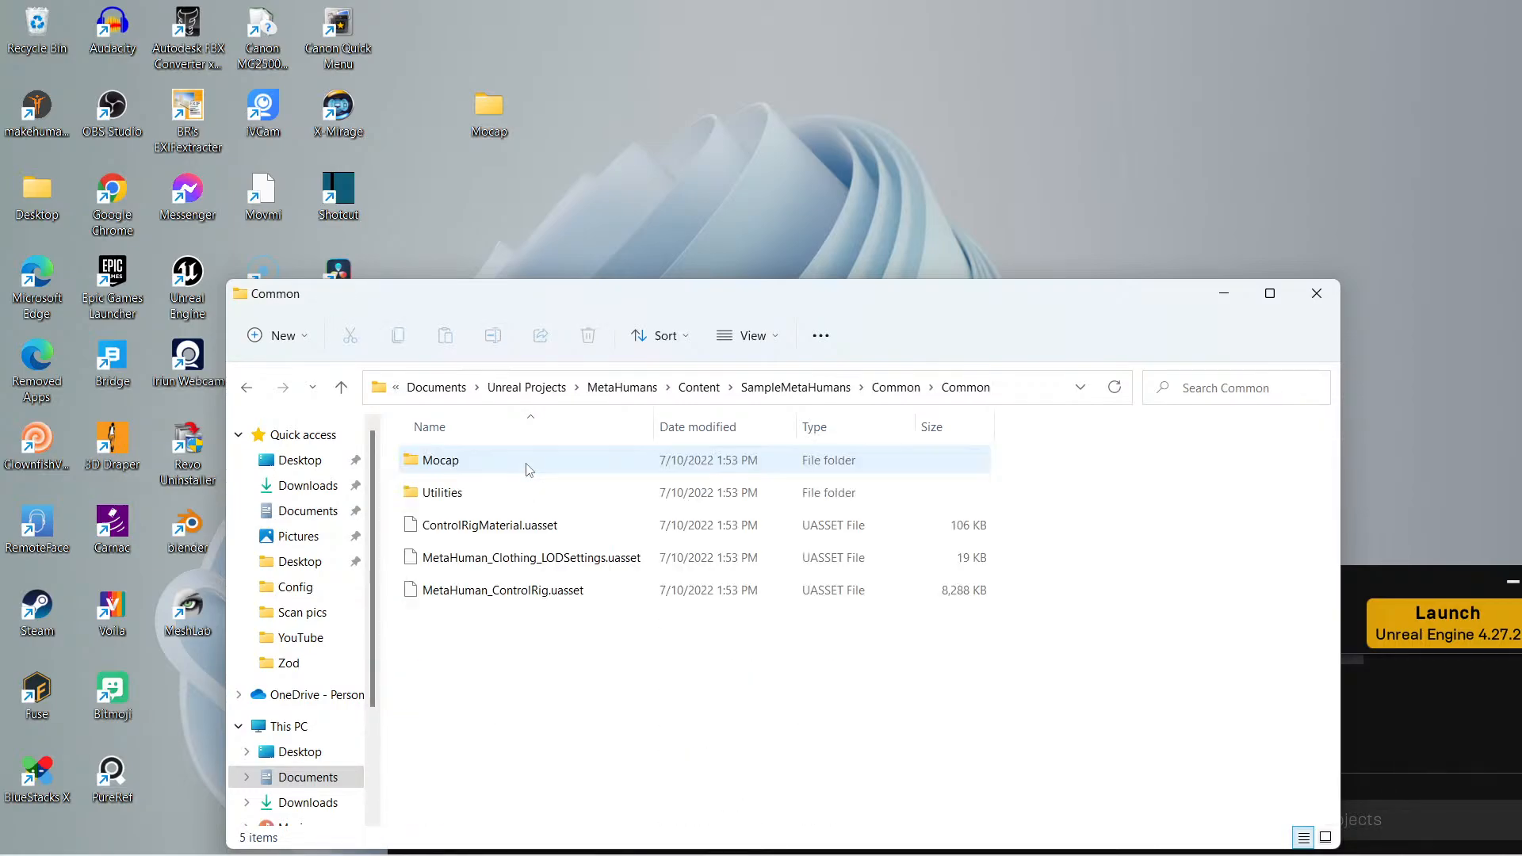
{"action": "mouse_move", "coordinate": [457, 465]}
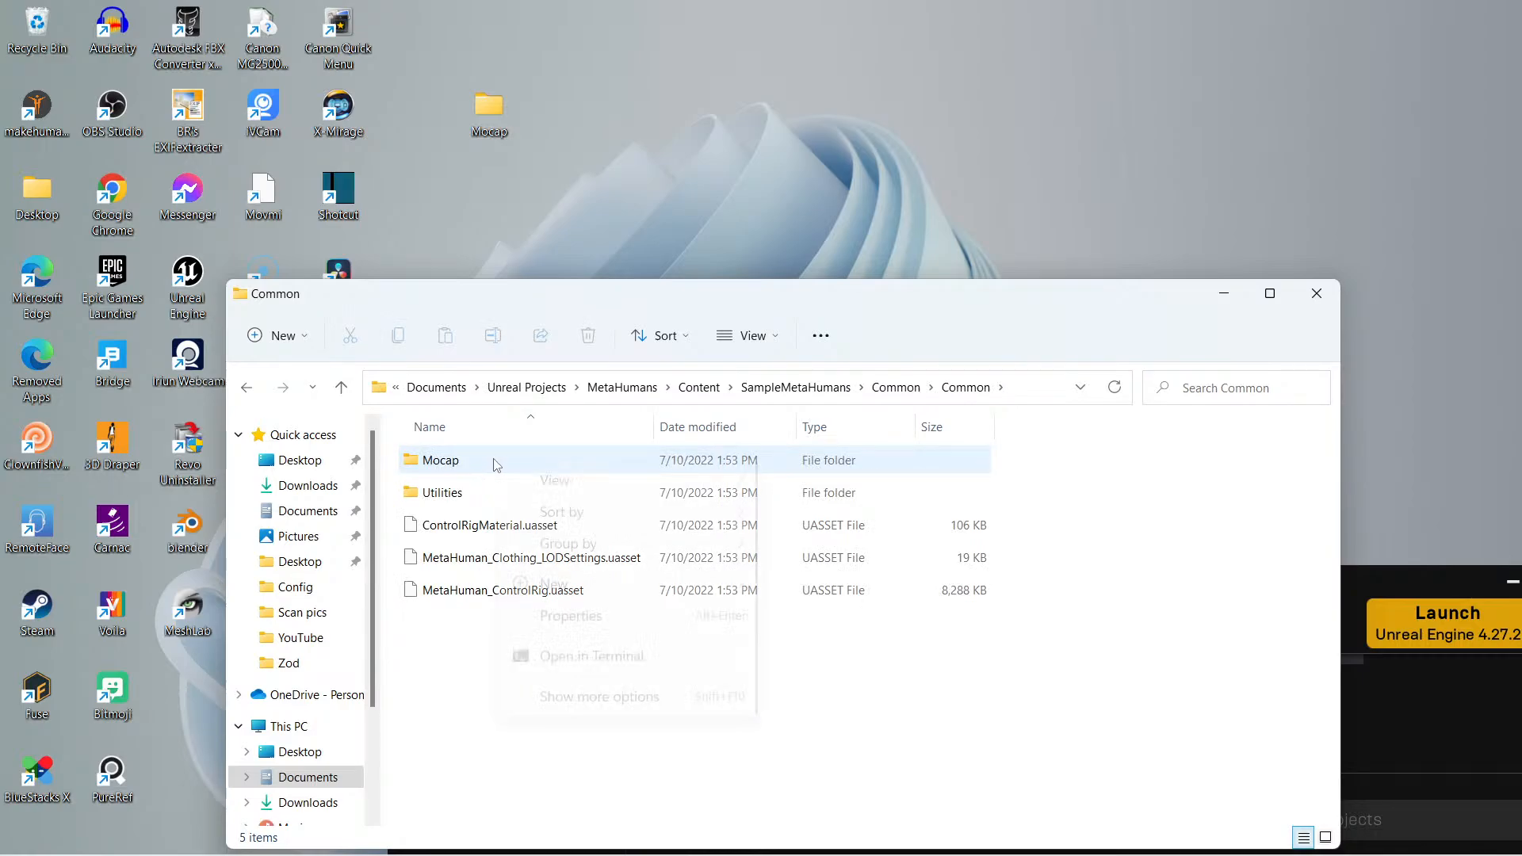
Bring up the Mocap folder's context menu, then dismiss it with Mocap selected.
{"action": "right_click", "coordinate": [466, 505]}
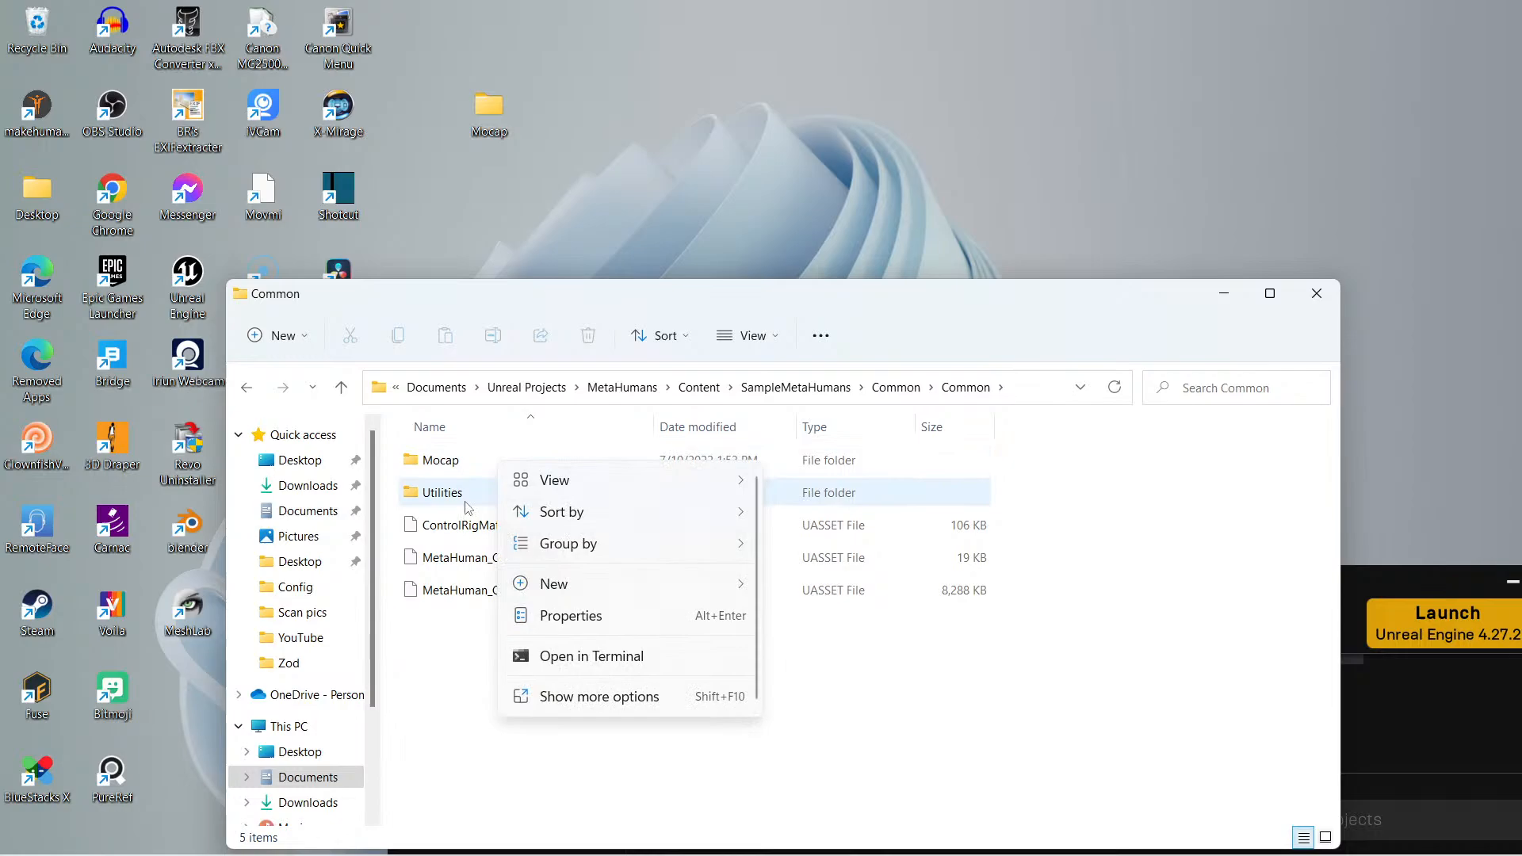
{"action": "left_click", "coordinate": [439, 459]}
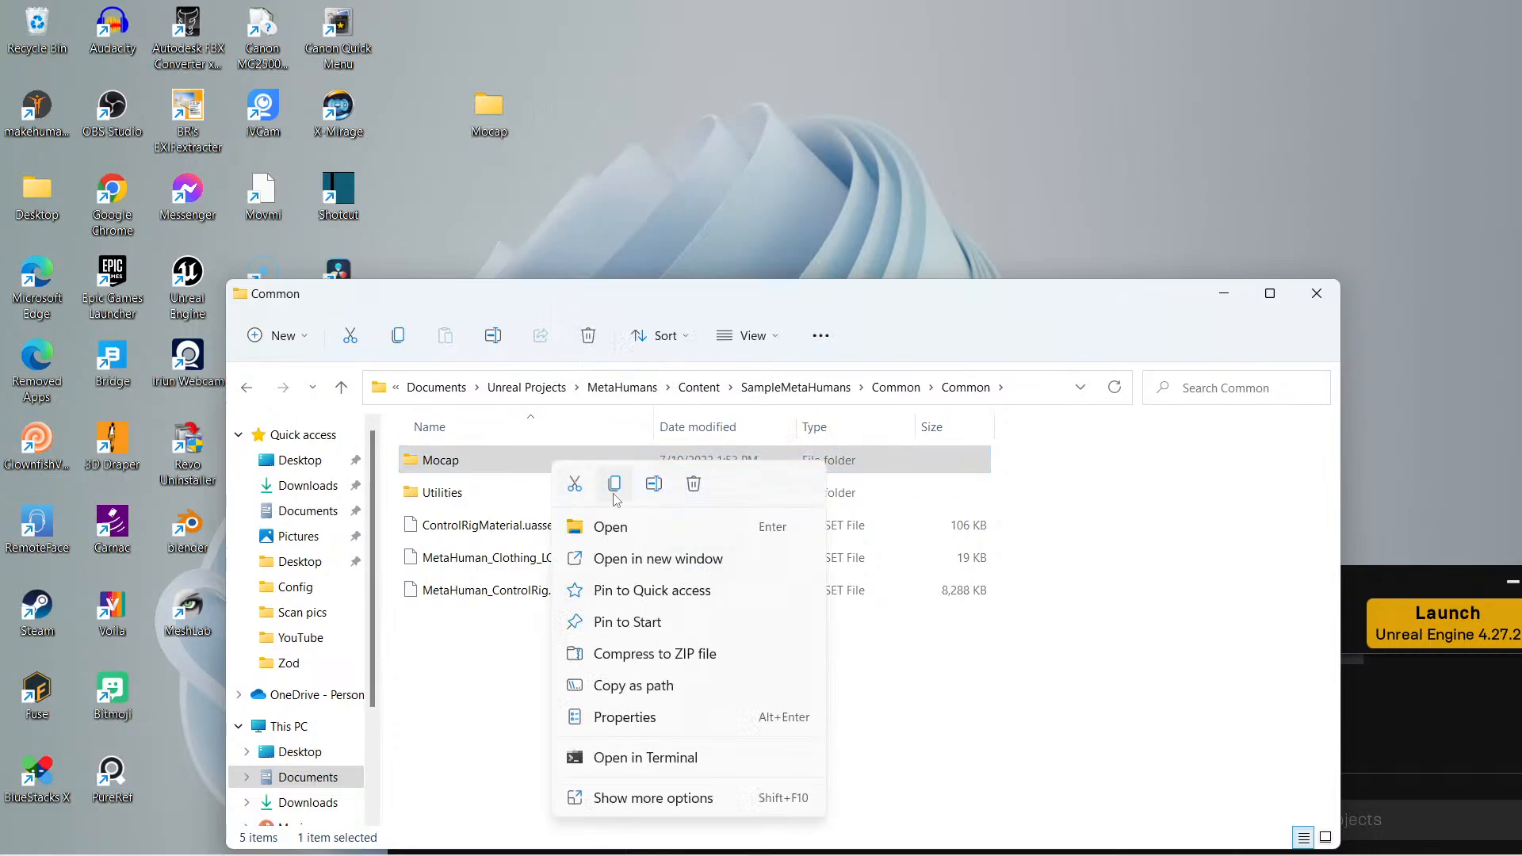
{"action": "mouse_move", "coordinate": [614, 485]}
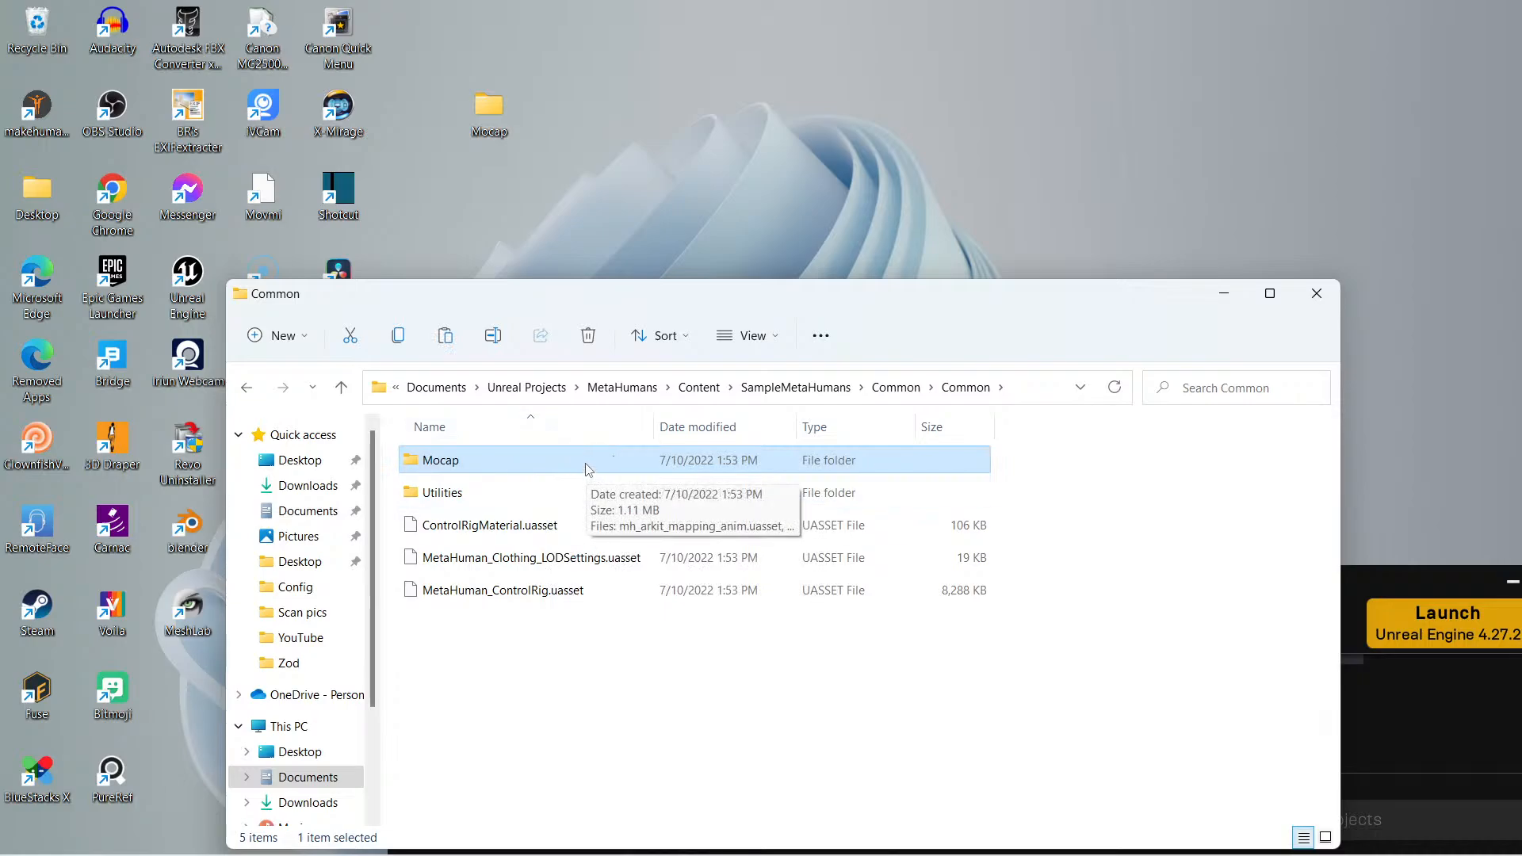
{"action": "mouse_move", "coordinate": [704, 191]}
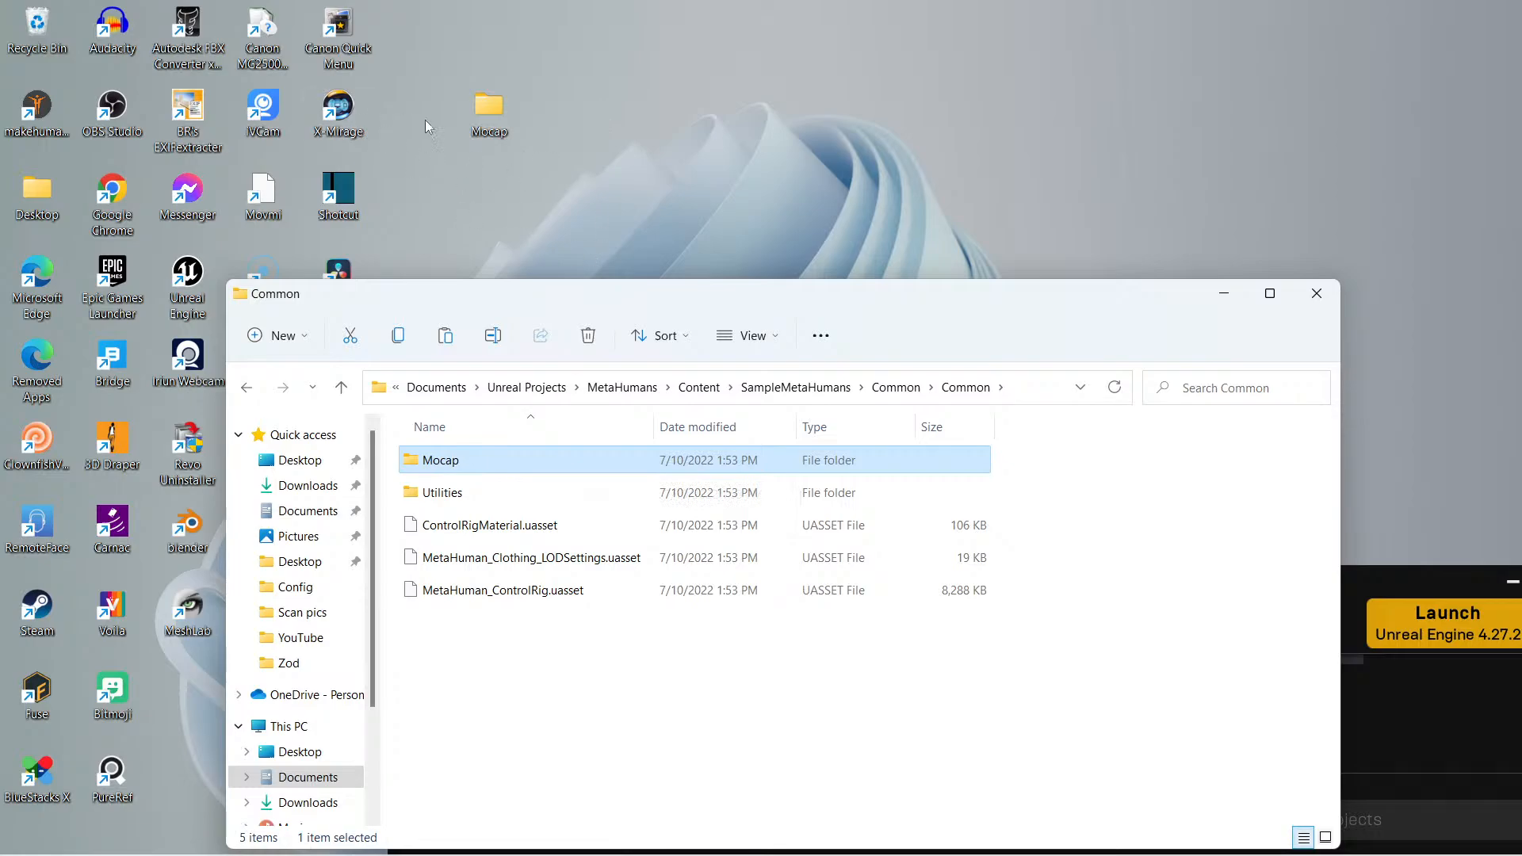
{"action": "mouse_move", "coordinate": [679, 208]}
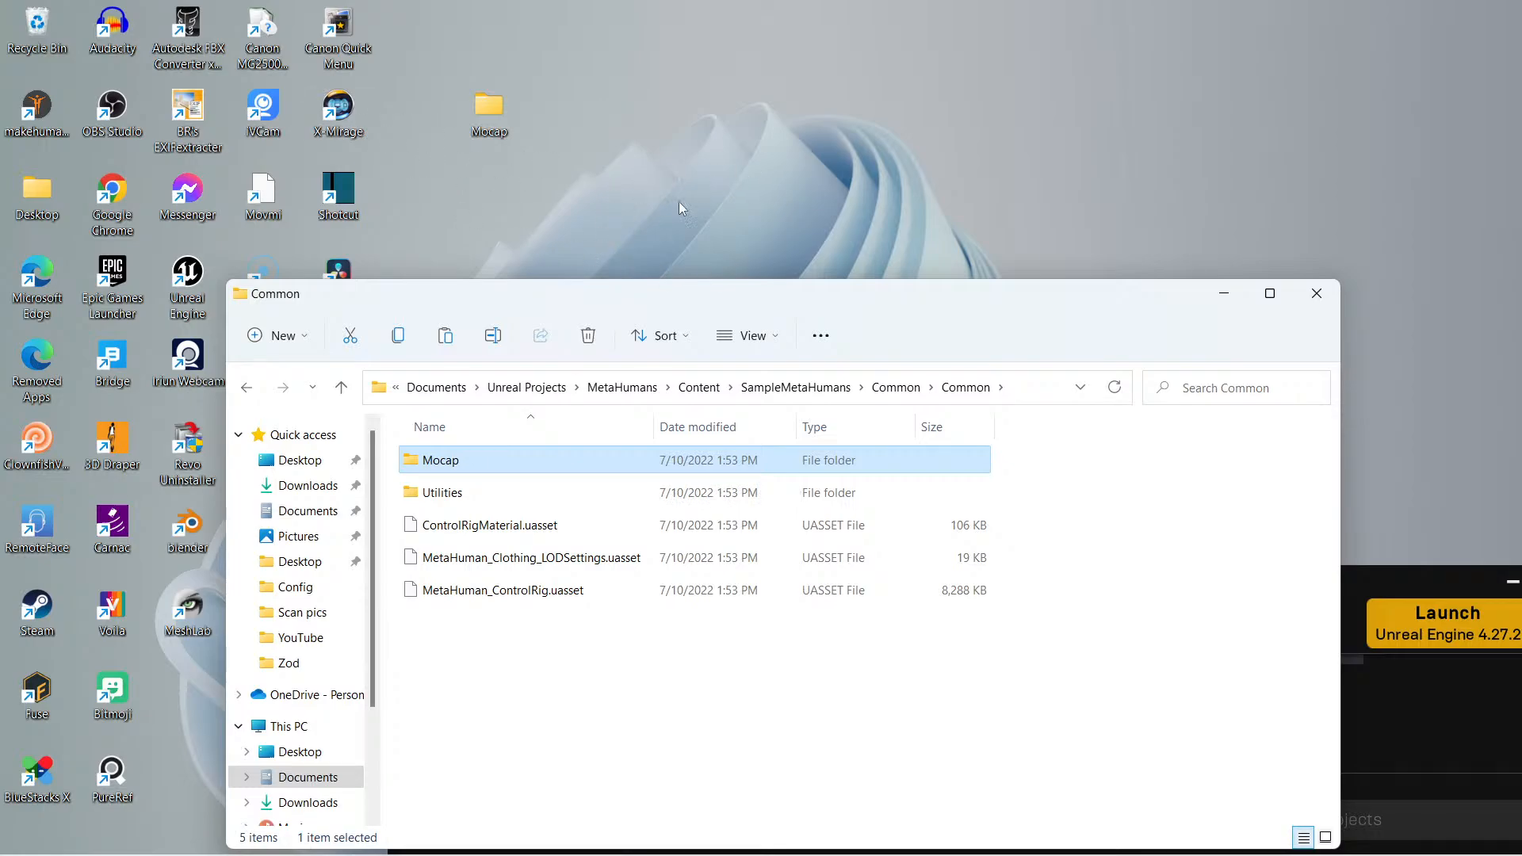
{"action": "mouse_move", "coordinate": [550, 459]}
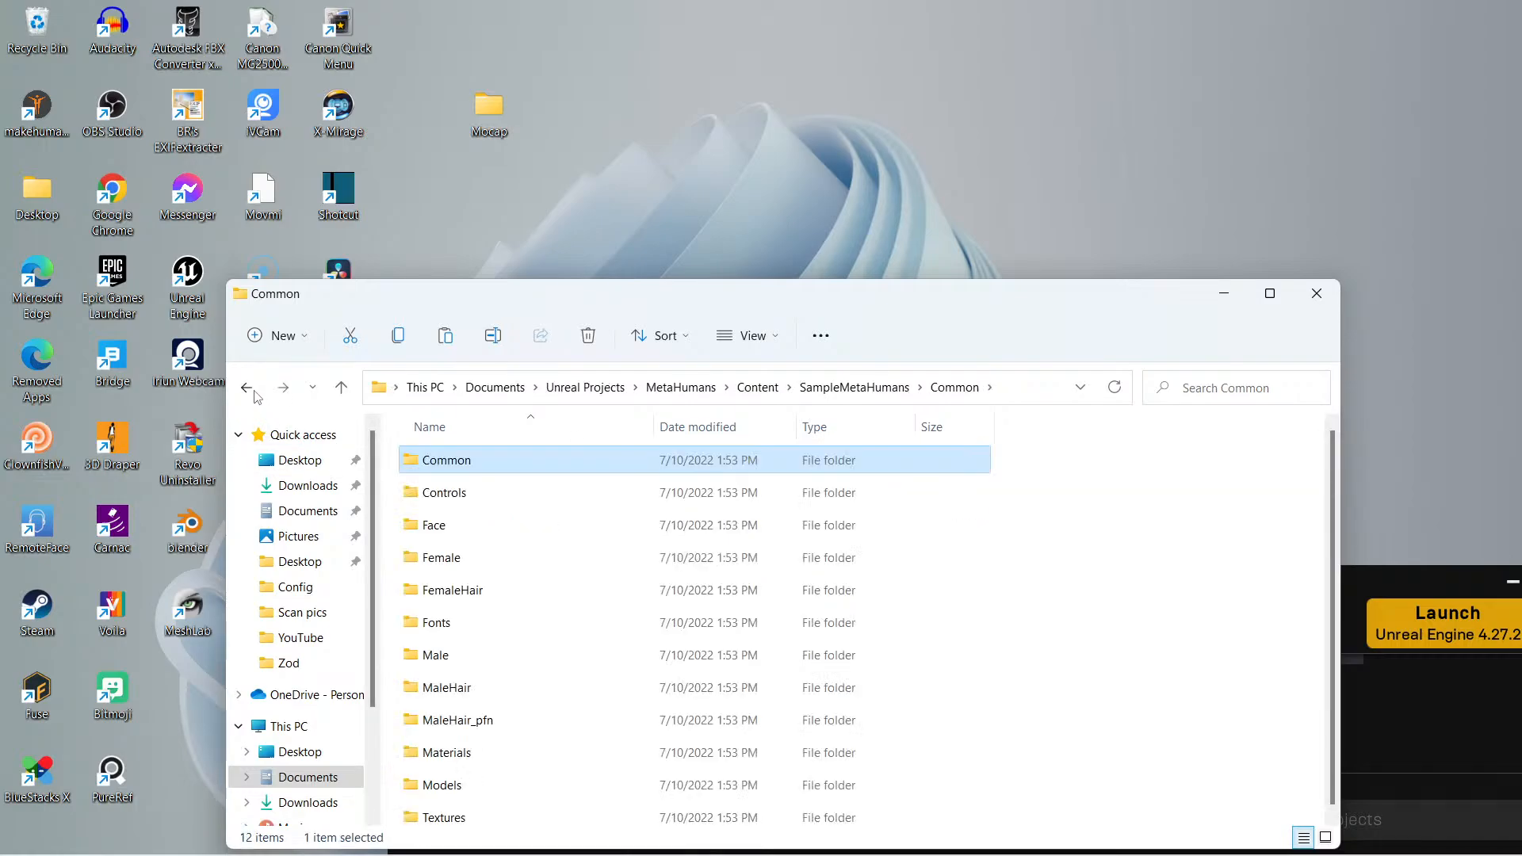
Go back to Content, switch to Unreal Editor and play the level to watch BuzzMetaH's face.
{"action": "left_click", "coordinate": [250, 388]}
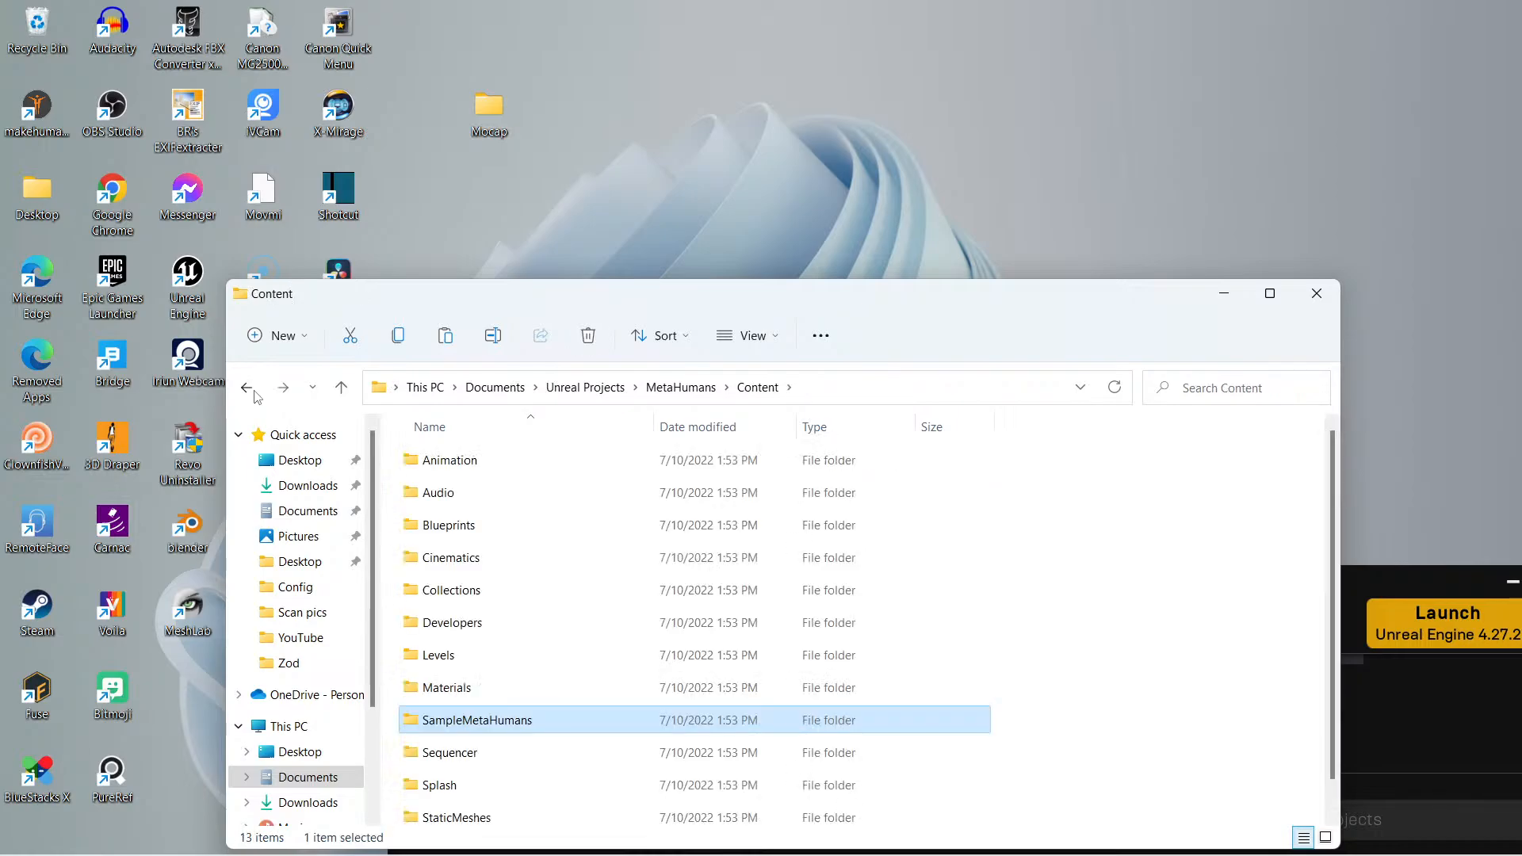
{"action": "left_click", "coordinate": [1445, 622]}
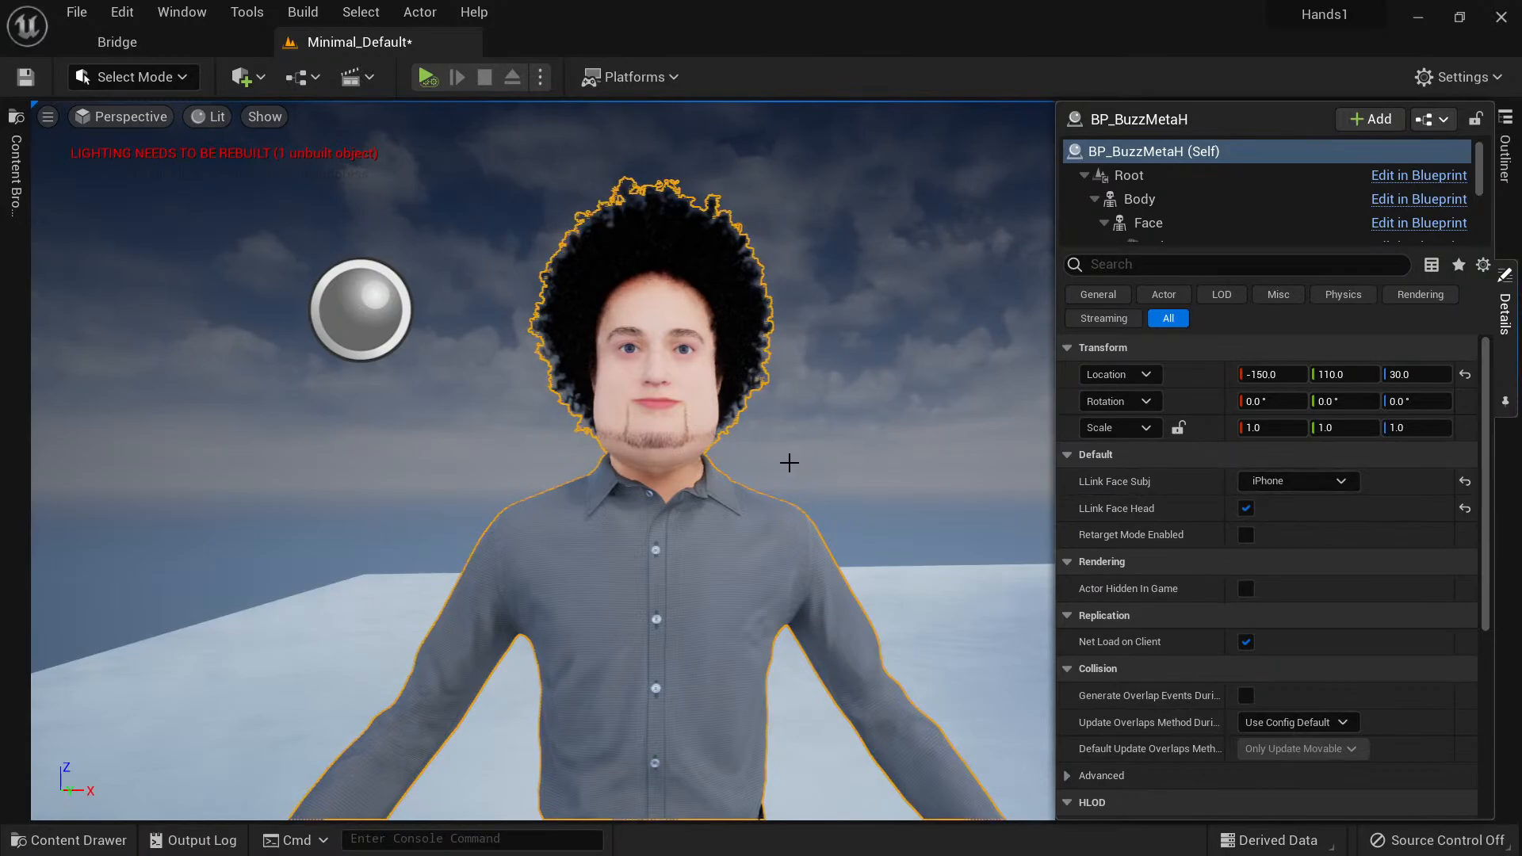
{"action": "mouse_move", "coordinate": [538, 77]}
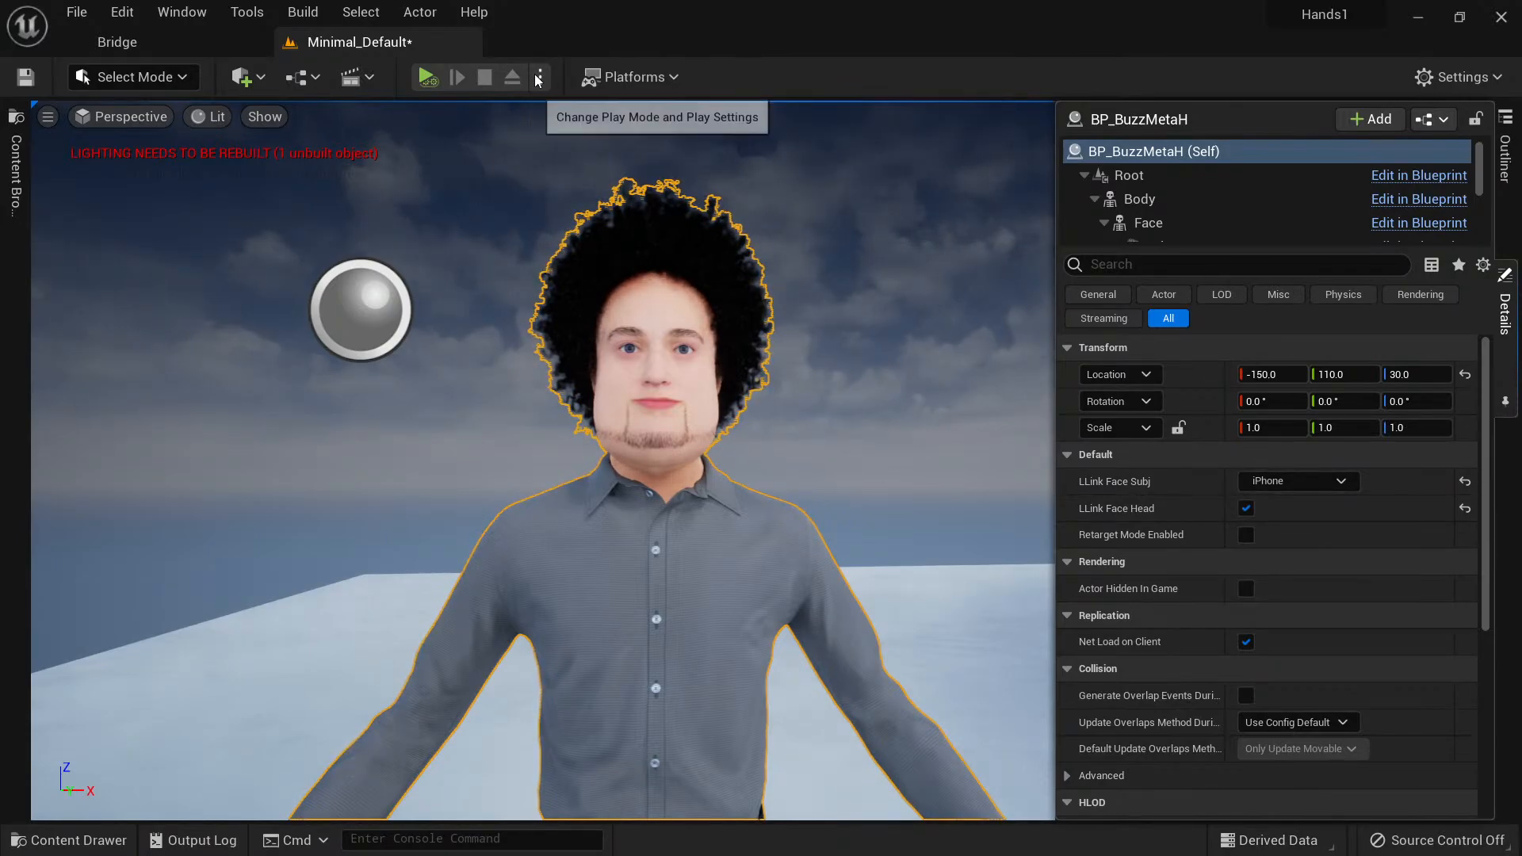
{"action": "left_click", "coordinate": [427, 76]}
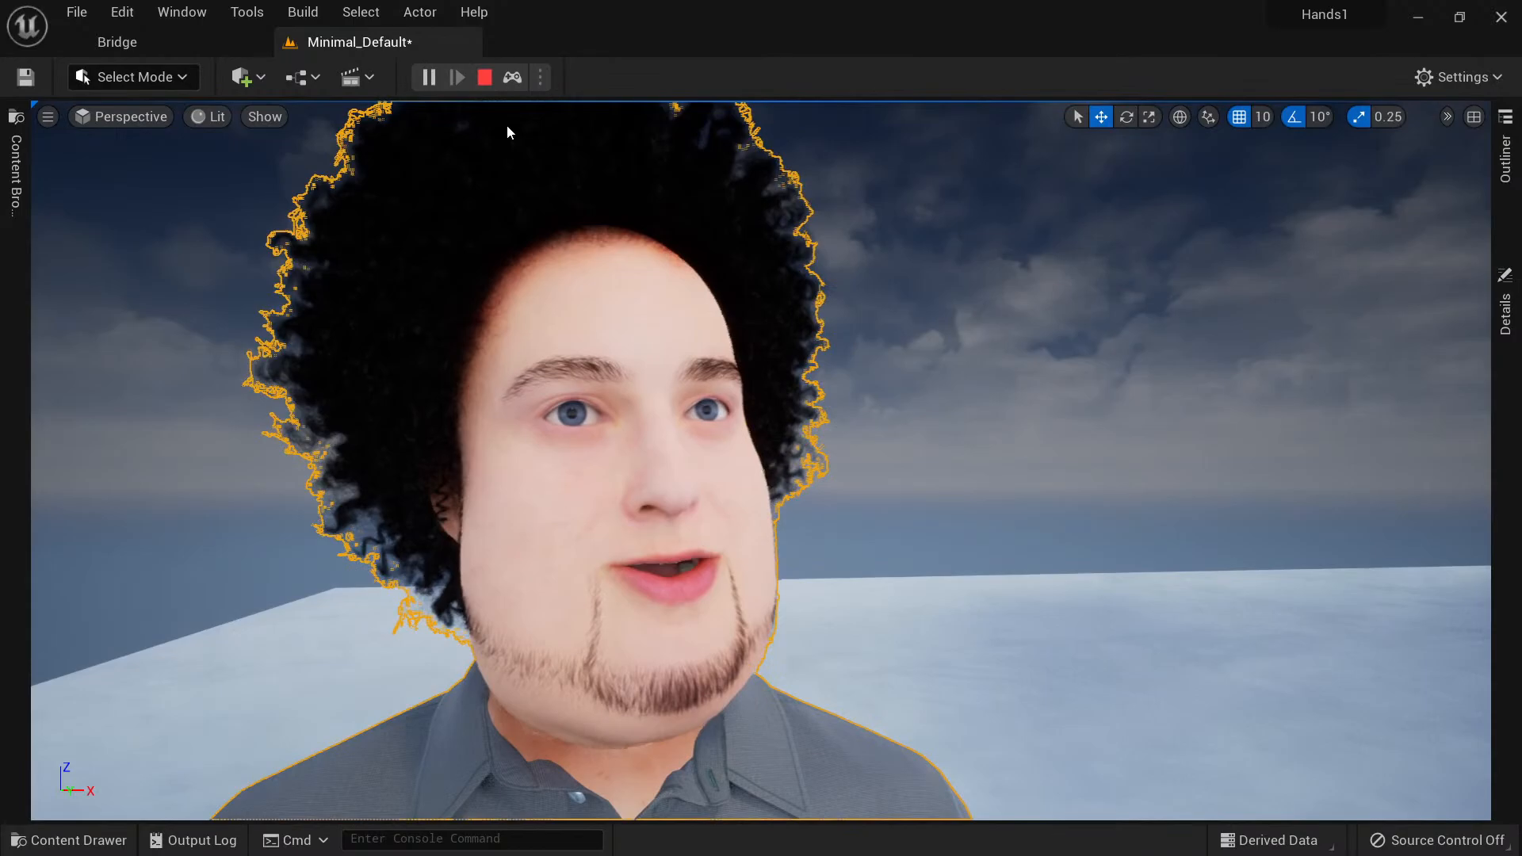
Navigate Explorer to Hands1 > Content > MetaHumans > Common > Common.
{"action": "left_click", "coordinate": [429, 77]}
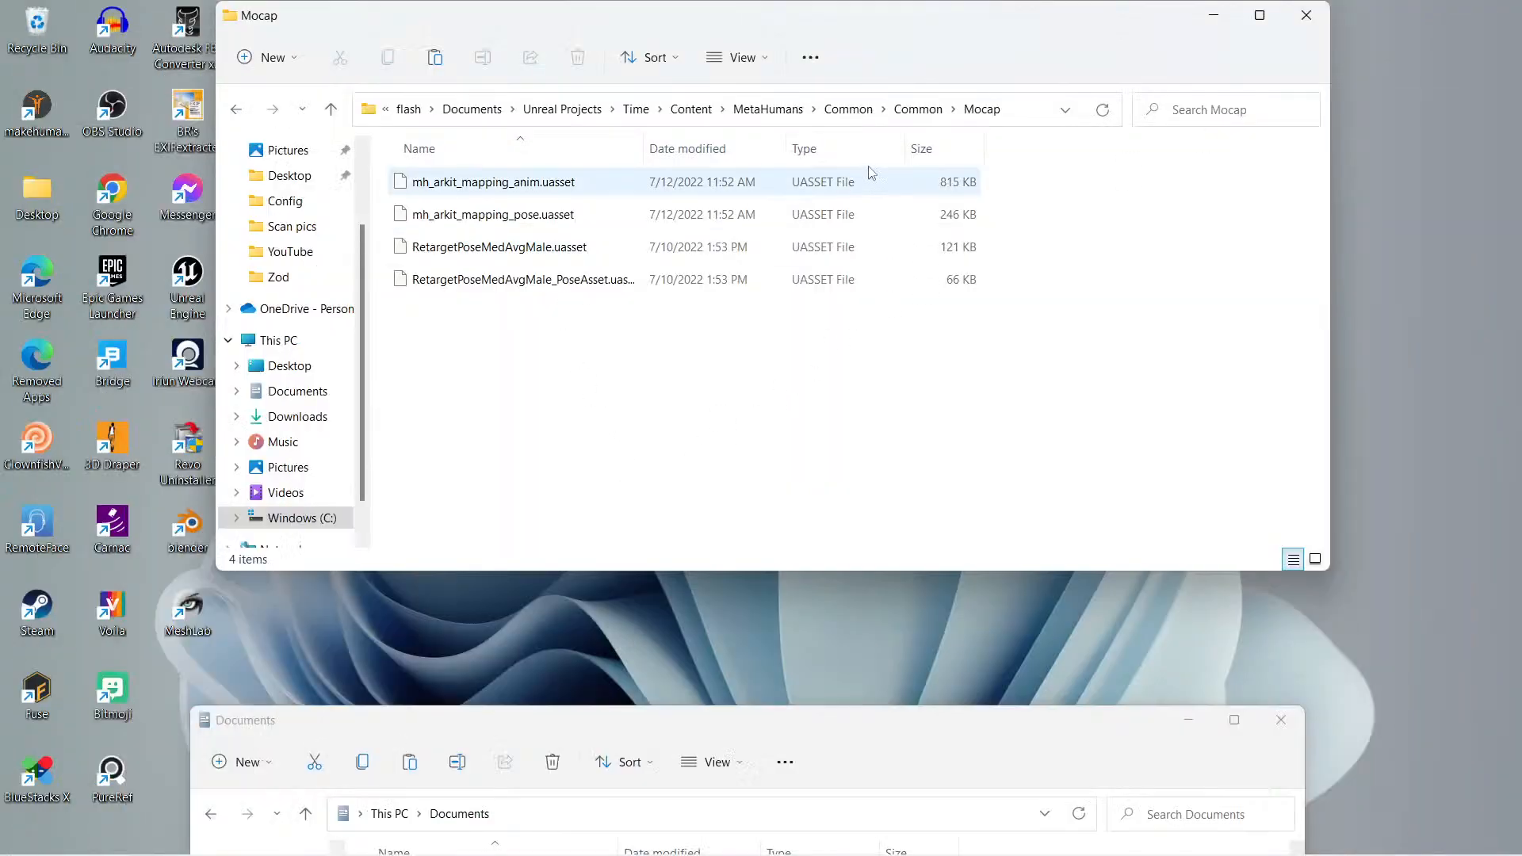
{"action": "left_click", "coordinate": [237, 108]}
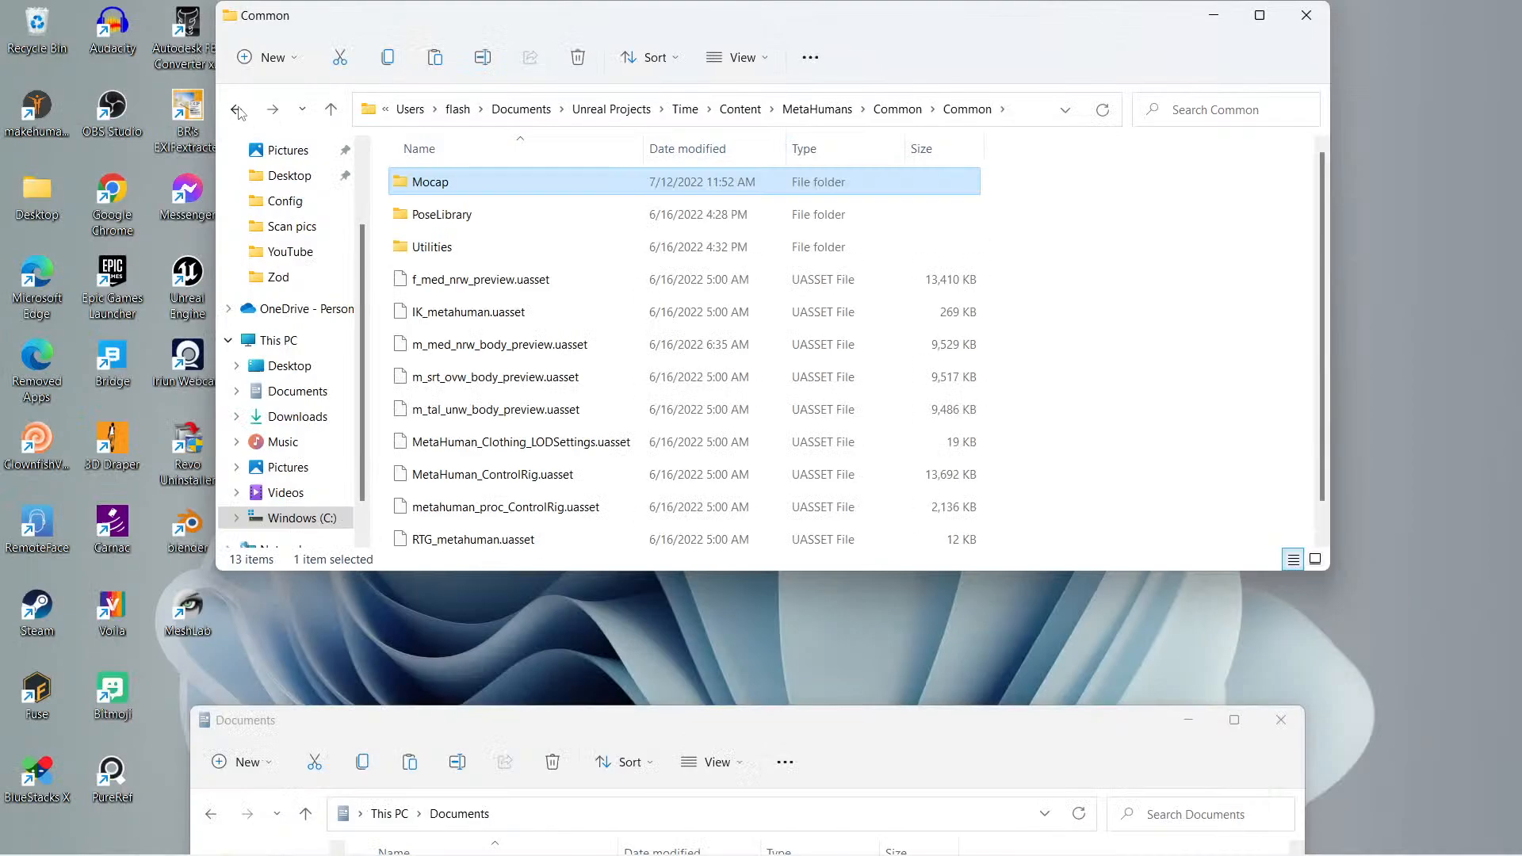
{"action": "left_click", "coordinate": [238, 108]}
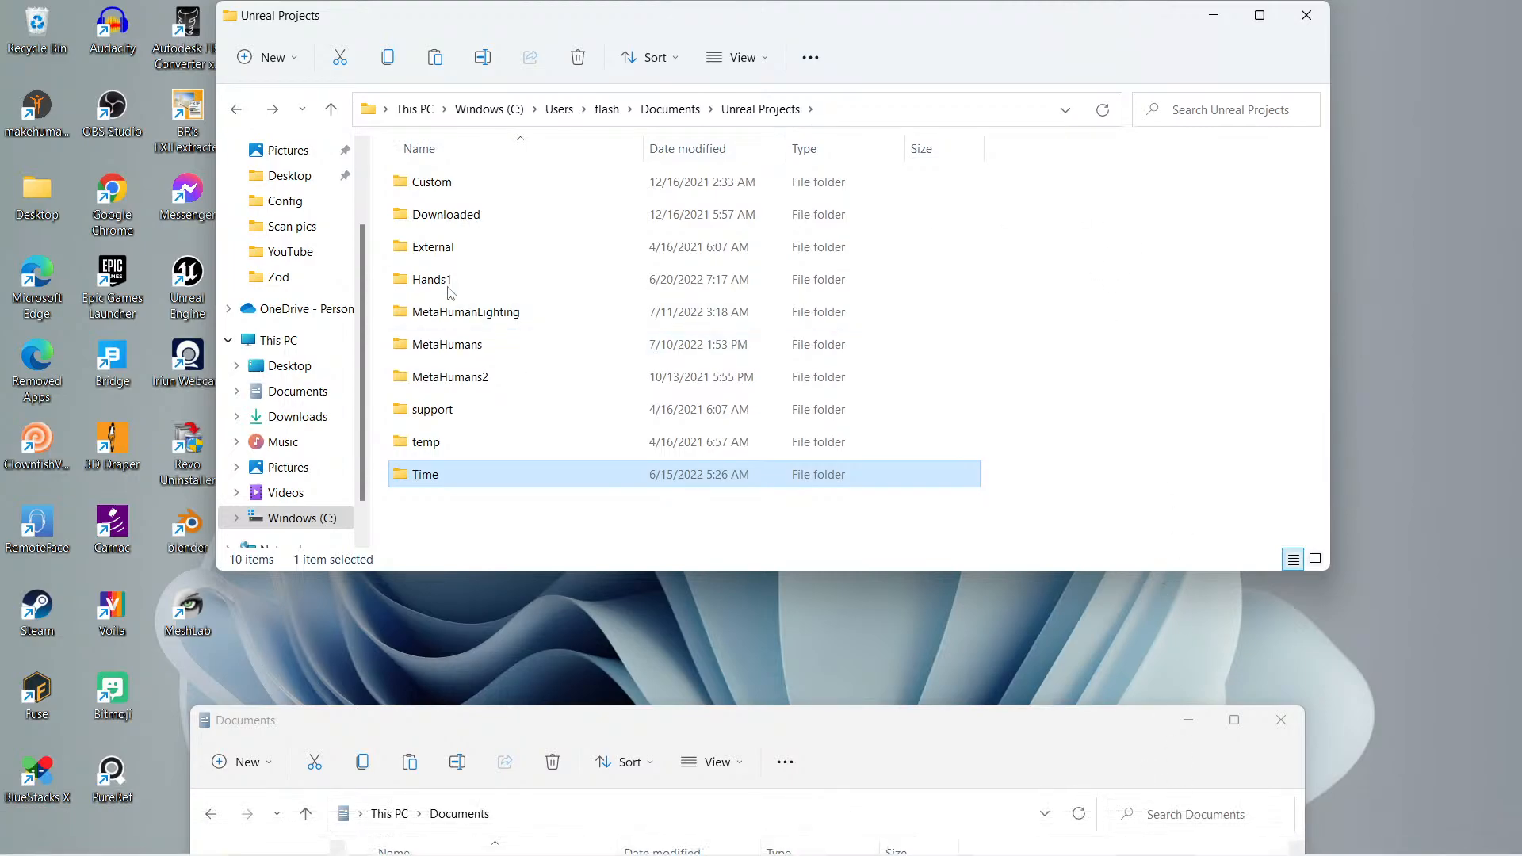
{"action": "double_click", "coordinate": [432, 280]}
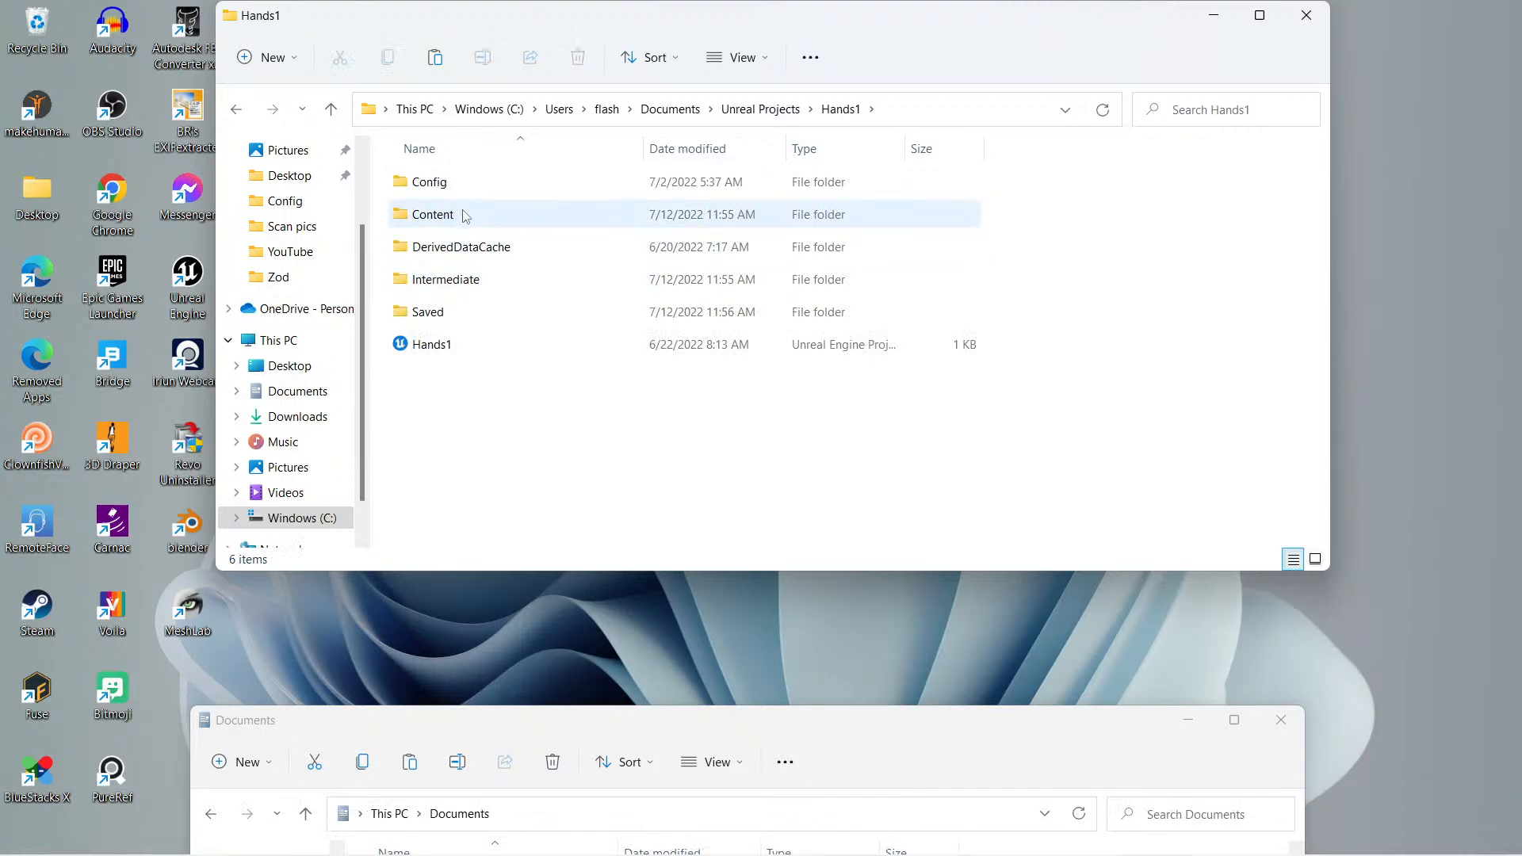
{"action": "double_click", "coordinate": [432, 215]}
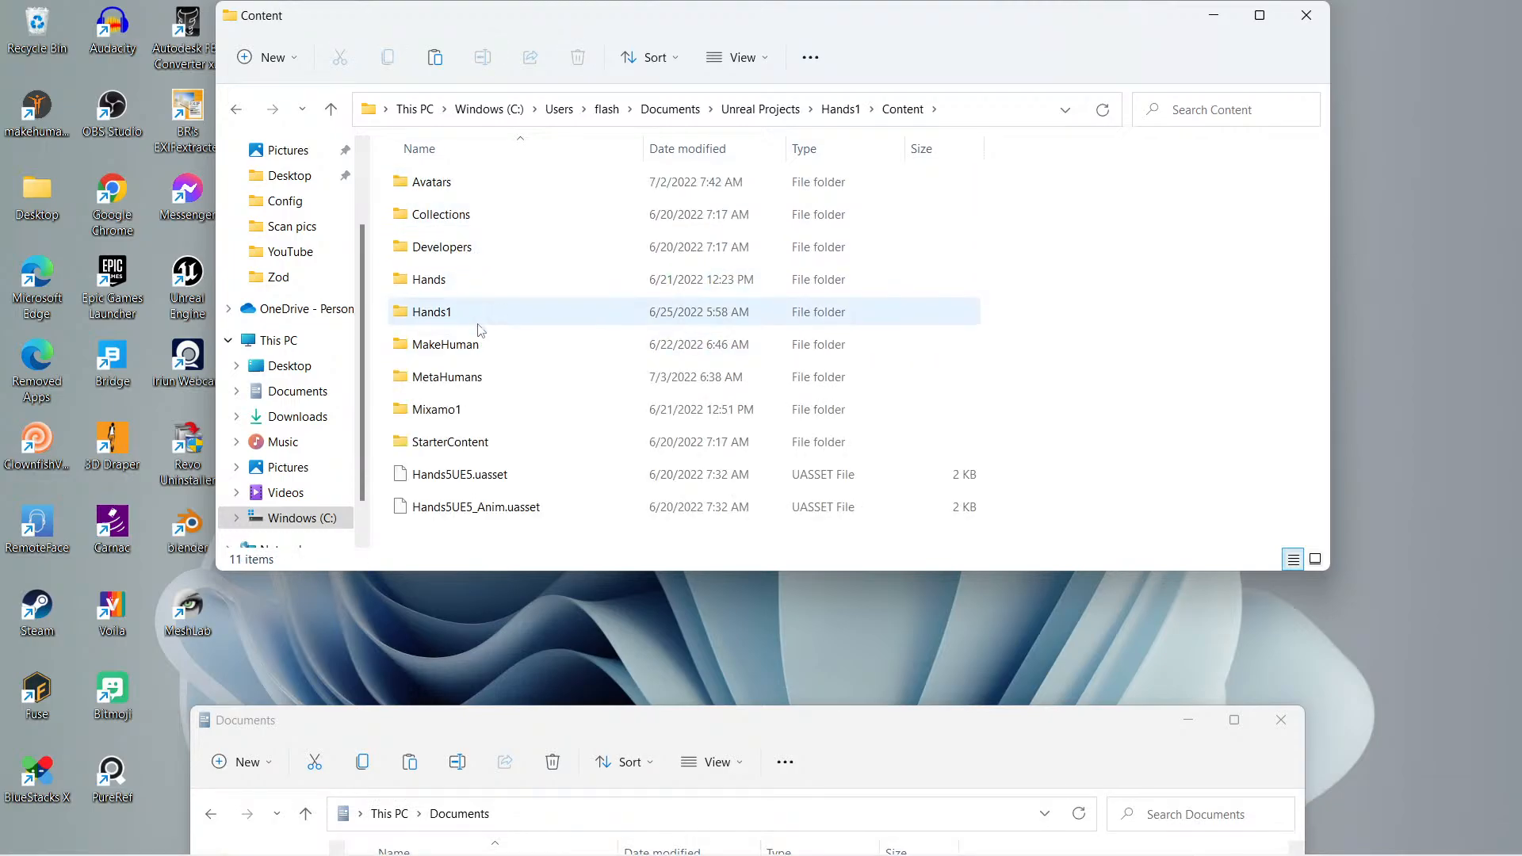
{"action": "mouse_move", "coordinate": [486, 377]}
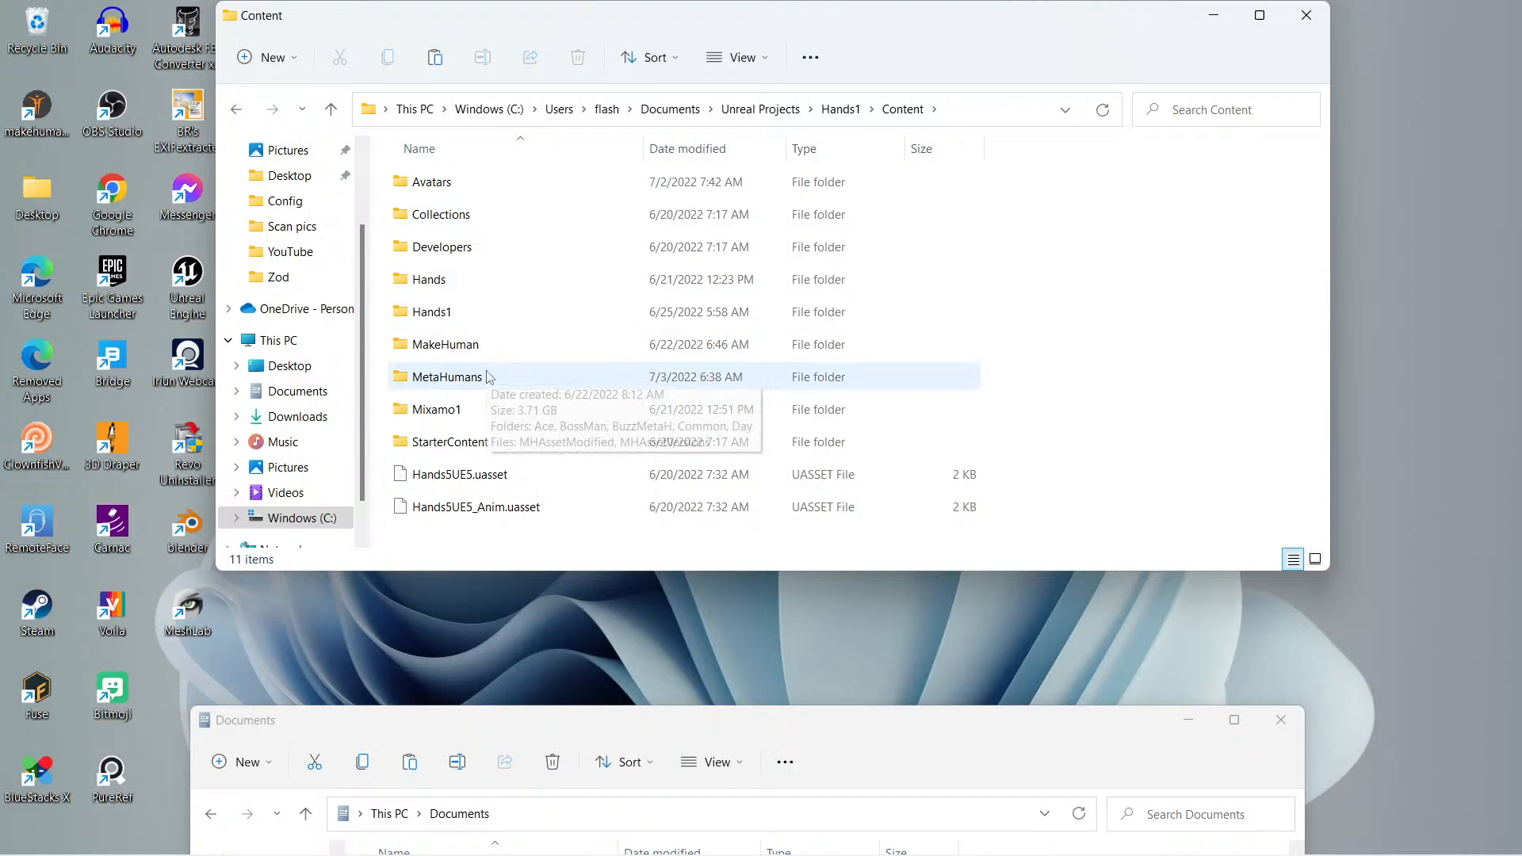
{"action": "double_click", "coordinate": [447, 377]}
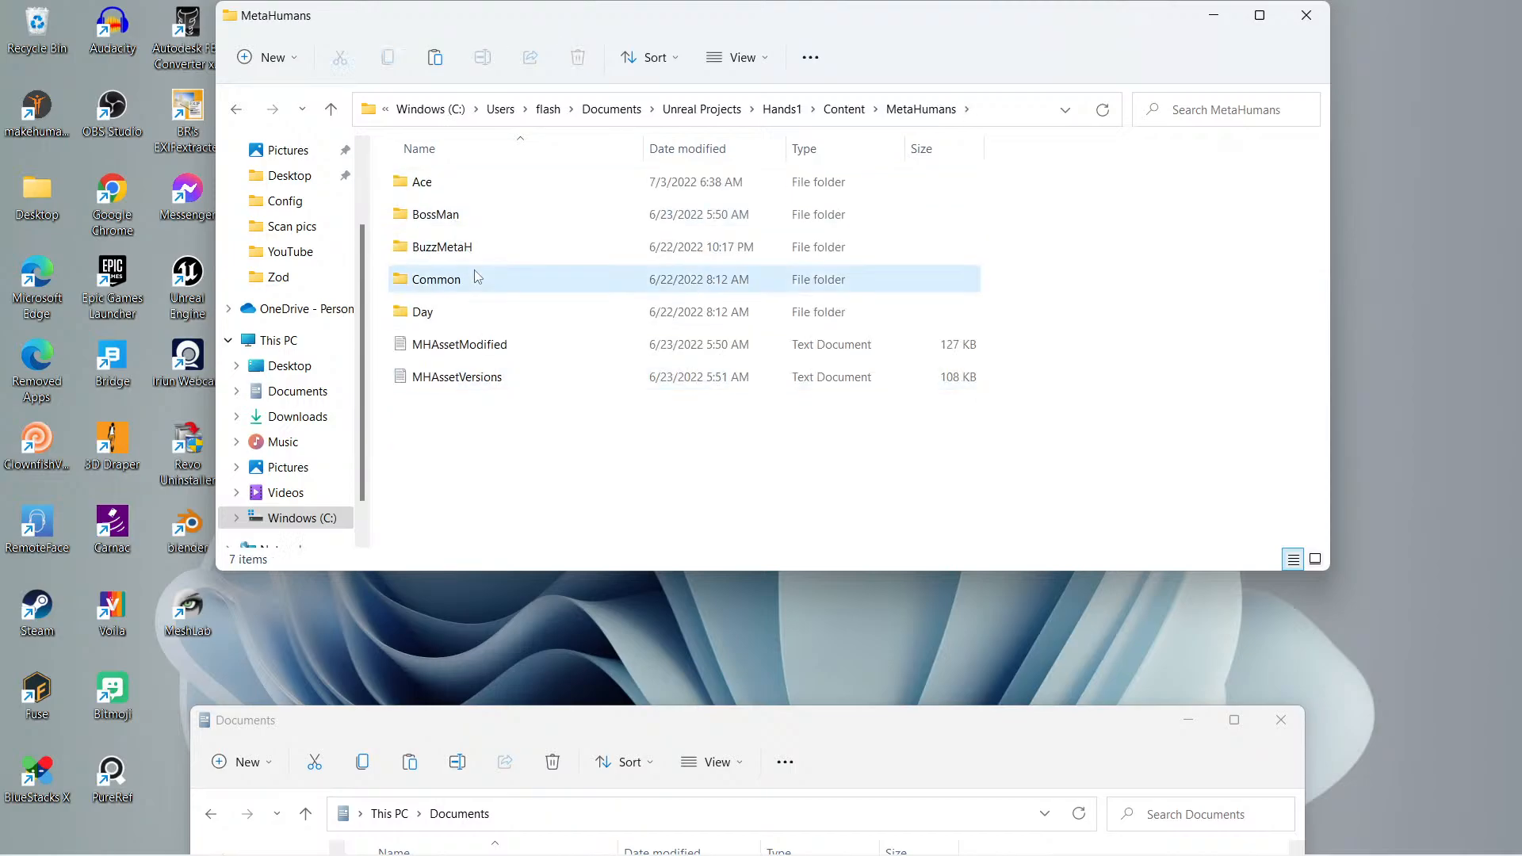
{"action": "double_click", "coordinate": [435, 278]}
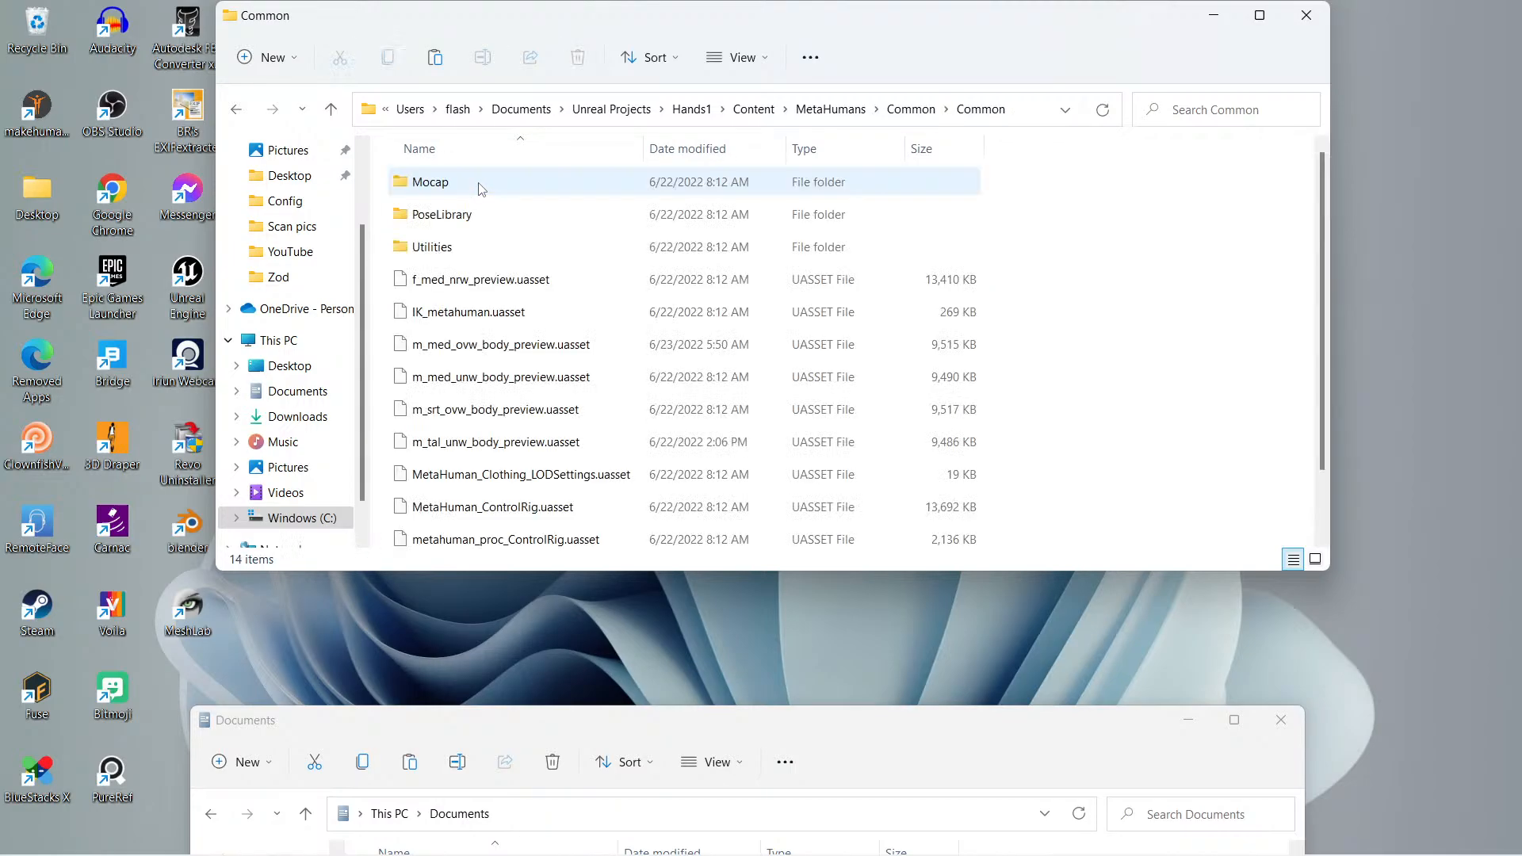
Open Mocap to confirm its four ARKit mapping uassets, then go back to Common.
{"action": "double_click", "coordinate": [429, 182]}
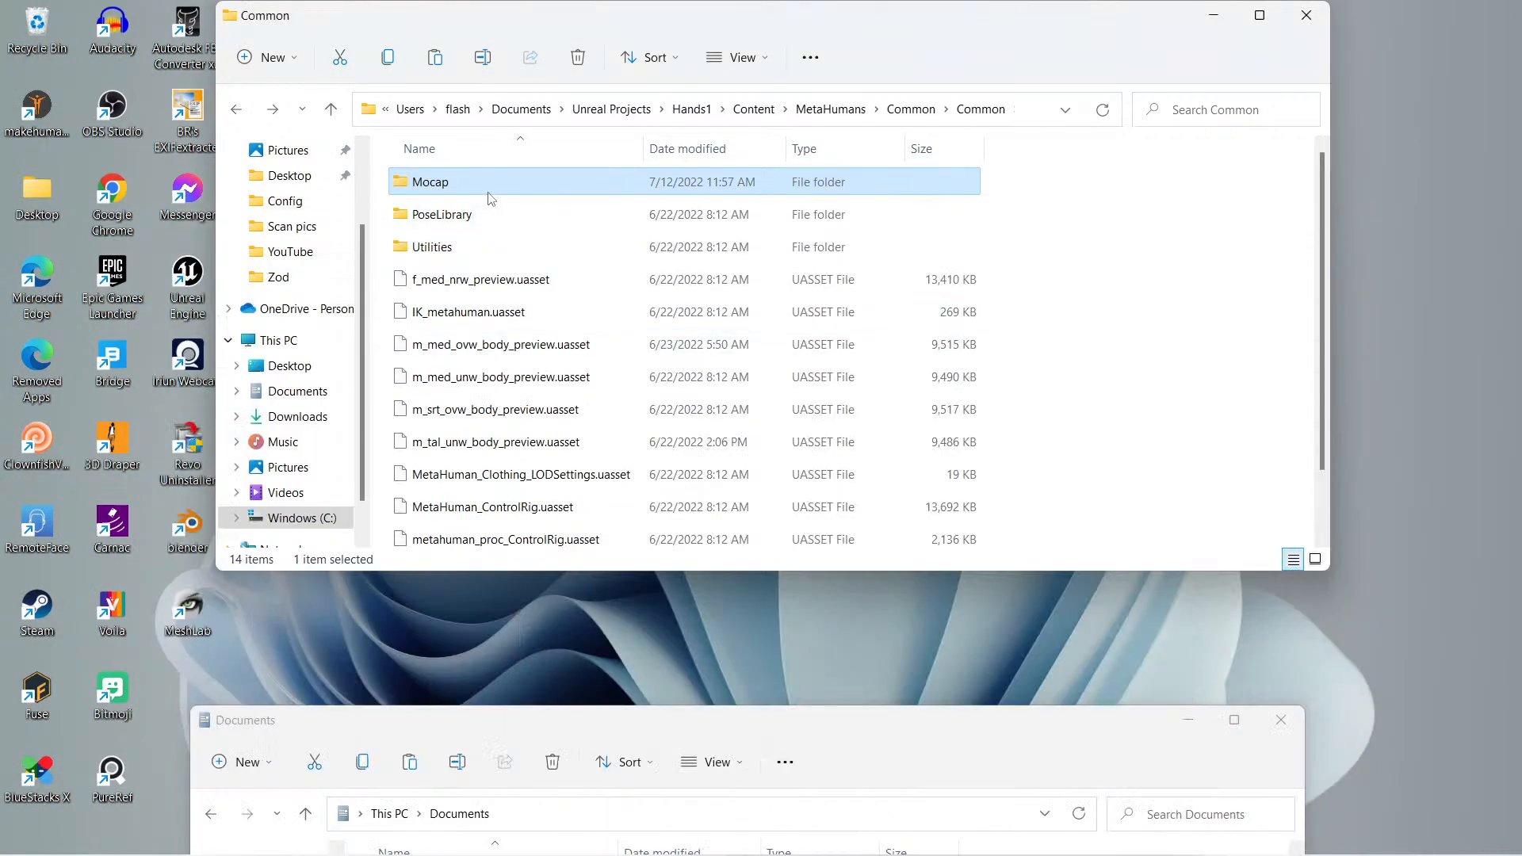
{"action": "double_click", "coordinate": [430, 182]}
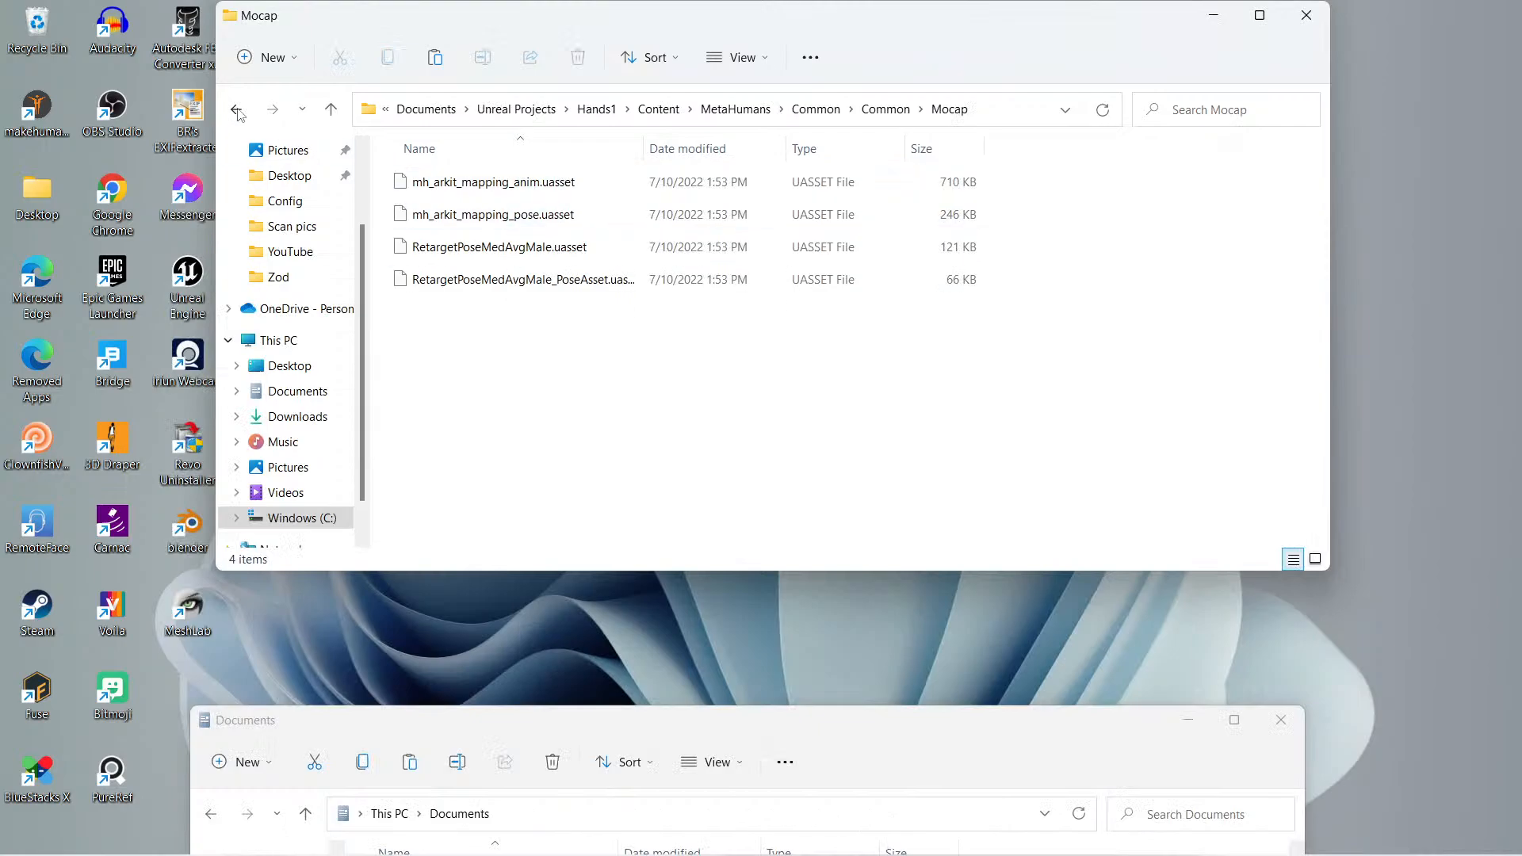
{"action": "left_click", "coordinate": [237, 109]}
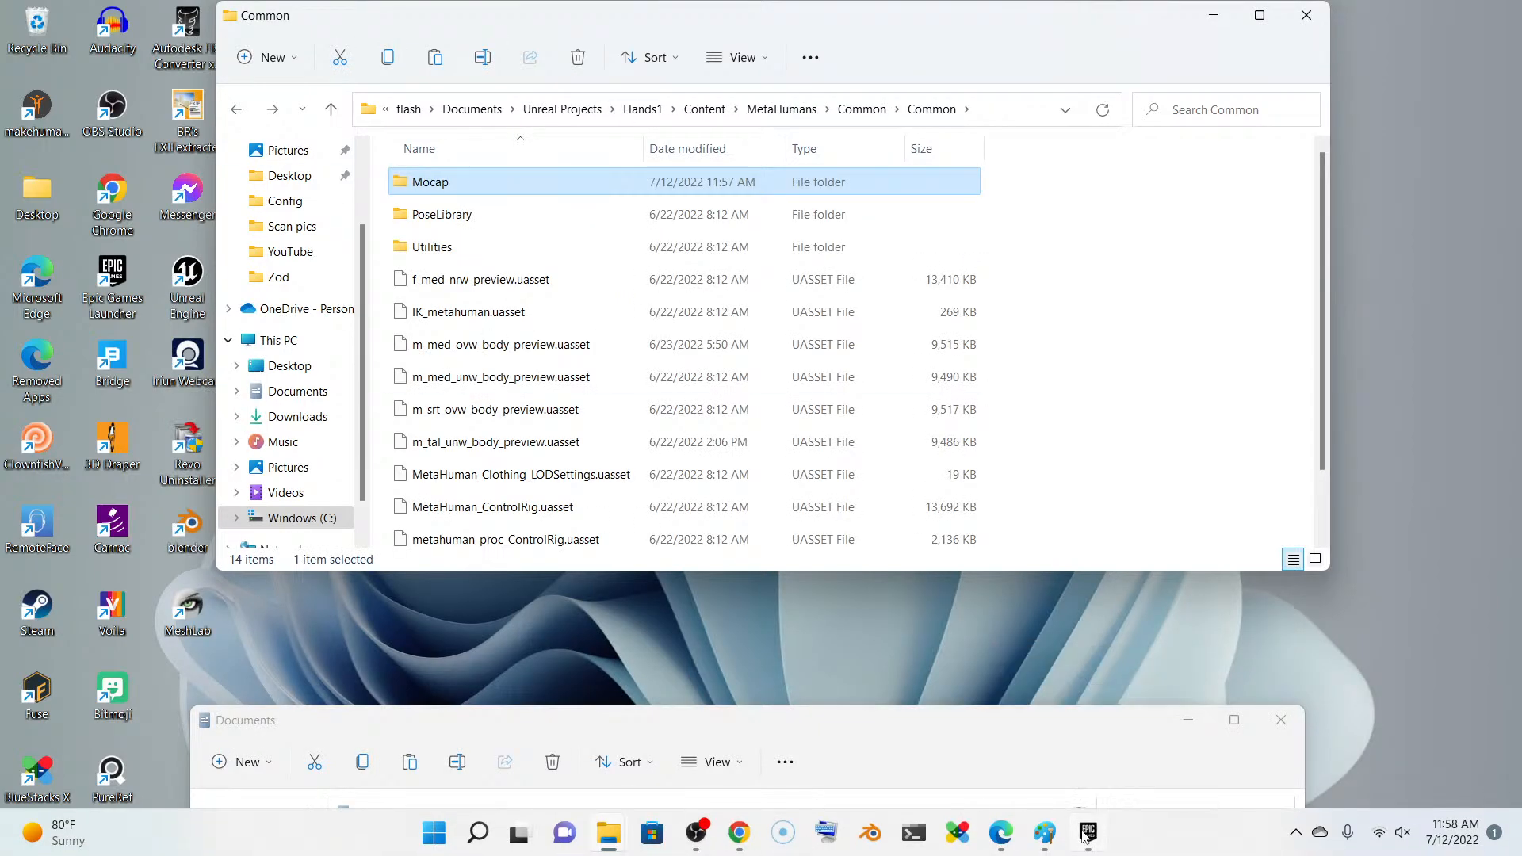
From Epic Games Launcher's My Projects, launch Hands1 in Unreal Editor 5.0.2.
{"action": "left_click", "coordinate": [1088, 832]}
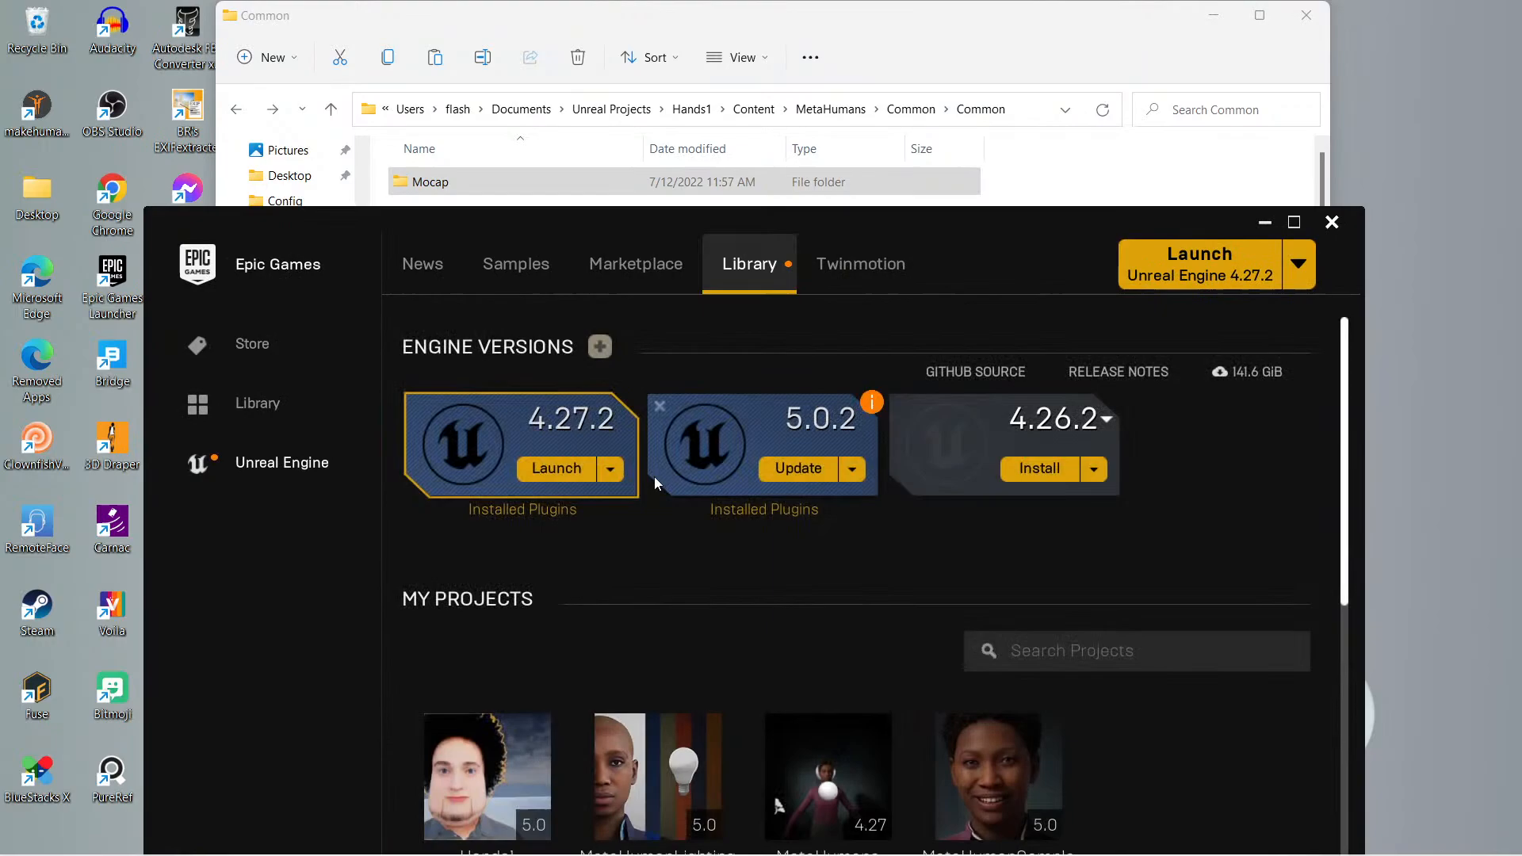
{"action": "scroll", "scroll_direction": "down", "scroll_amount": 3}
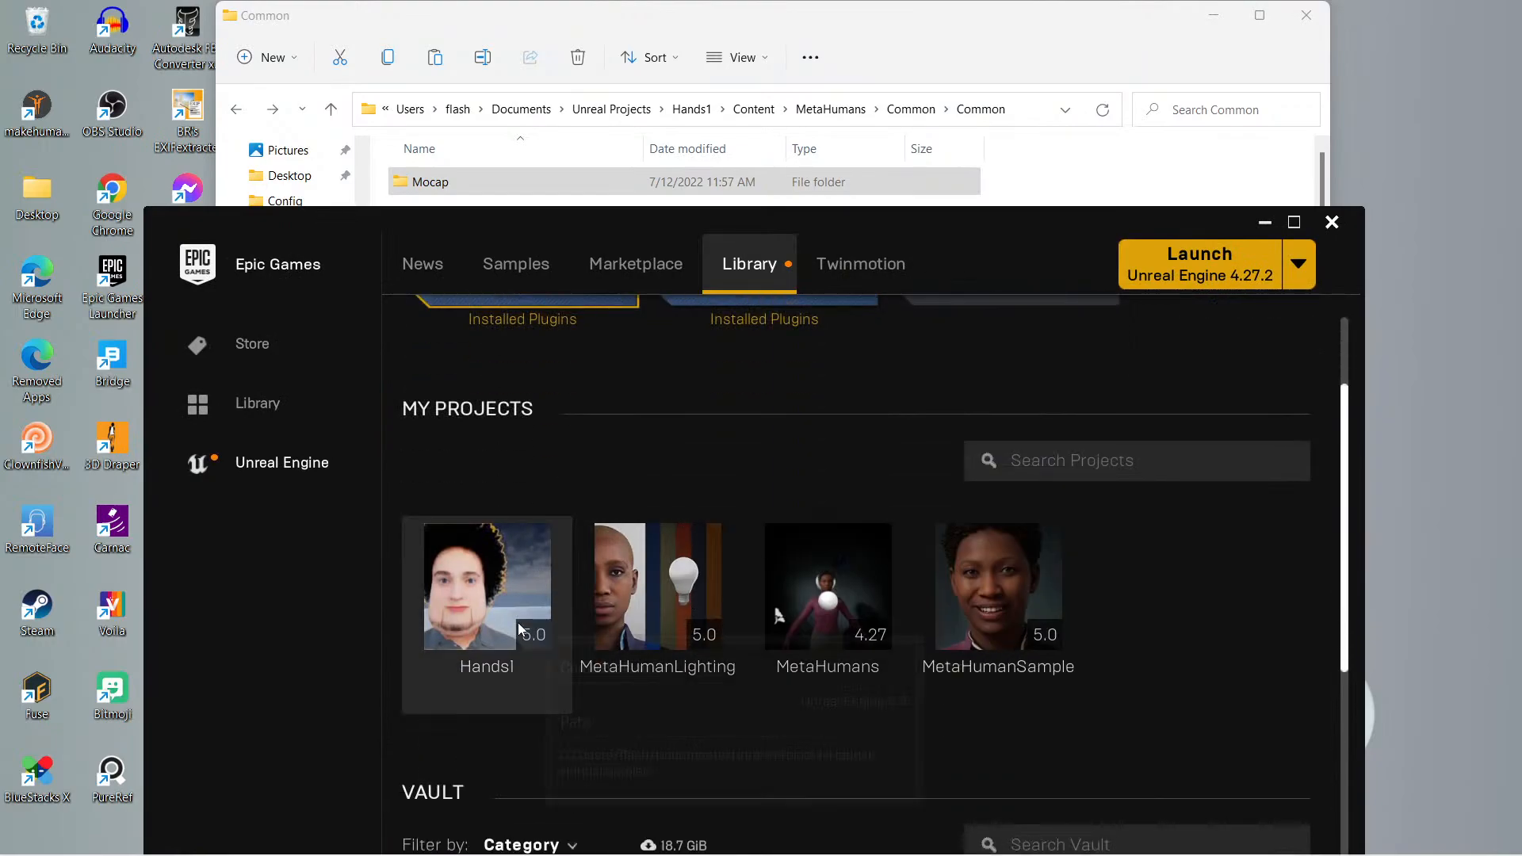
{"action": "left_click", "coordinate": [486, 586]}
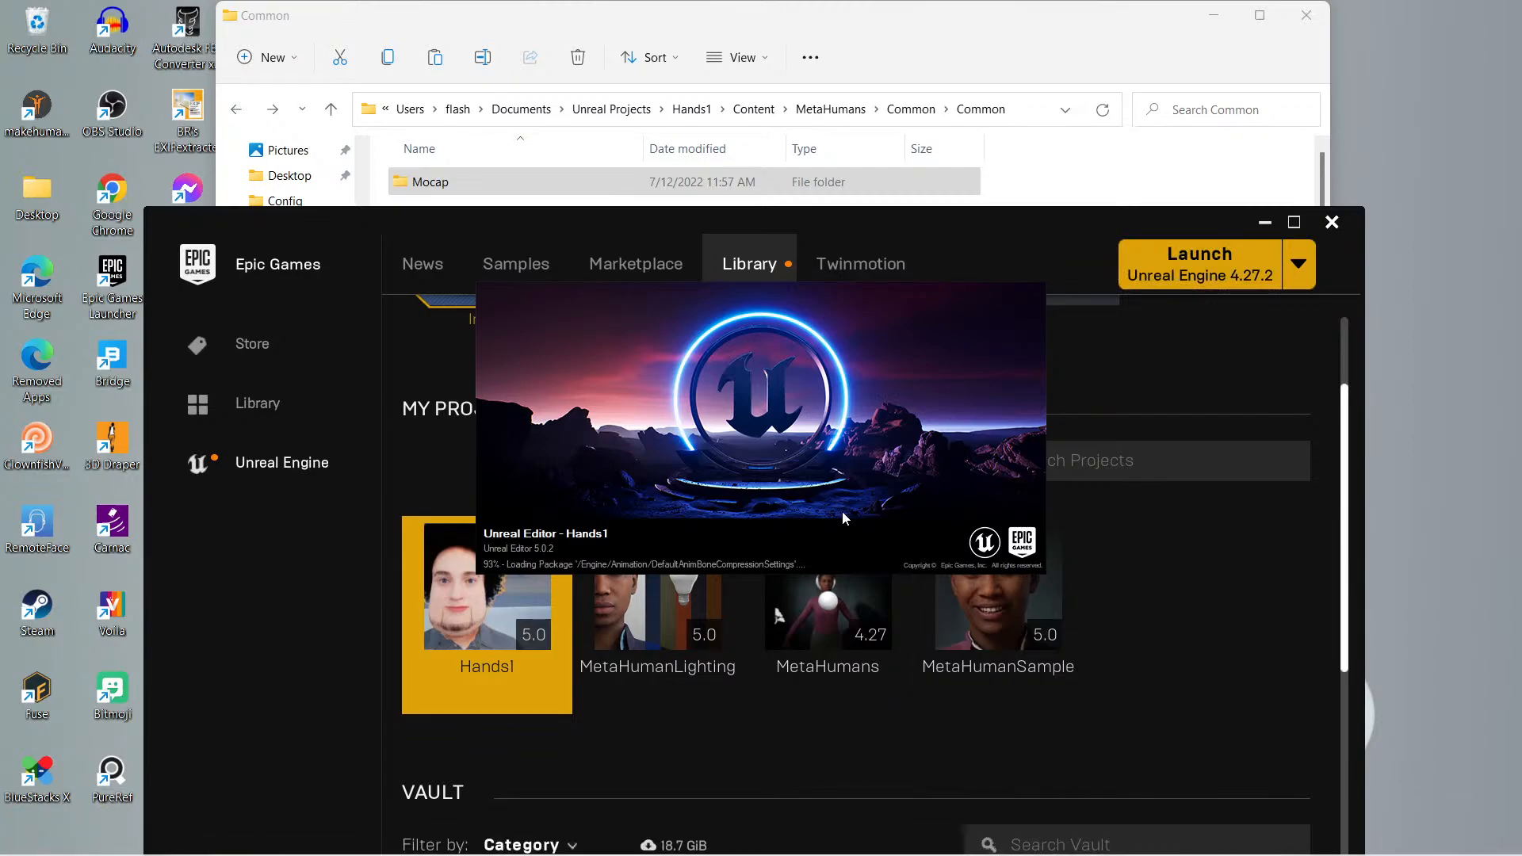
{"action": "mouse_move", "coordinate": [658, 611]}
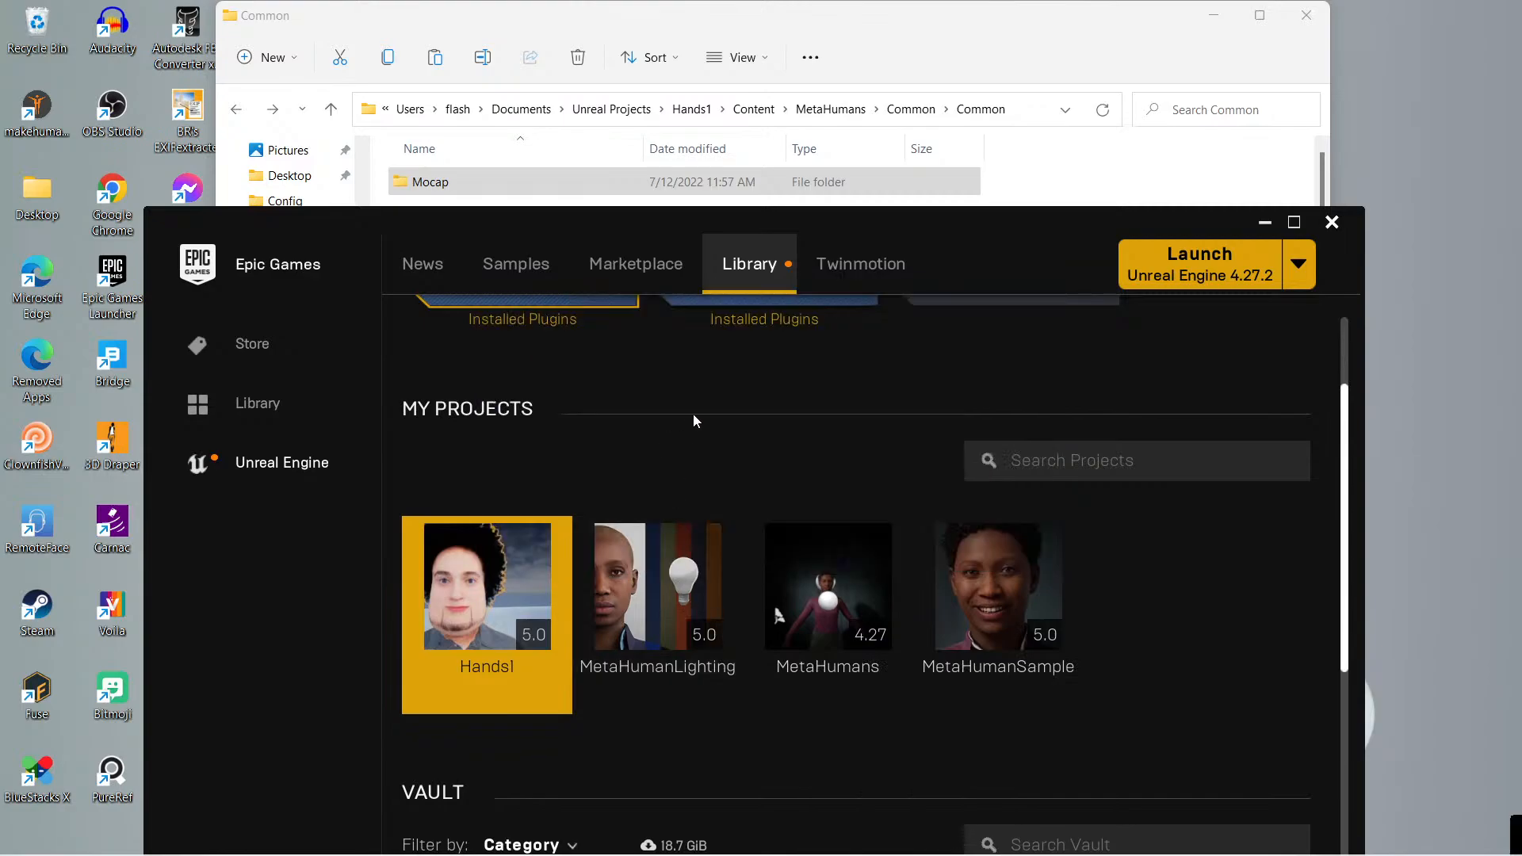
{"action": "double_click", "coordinate": [485, 585]}
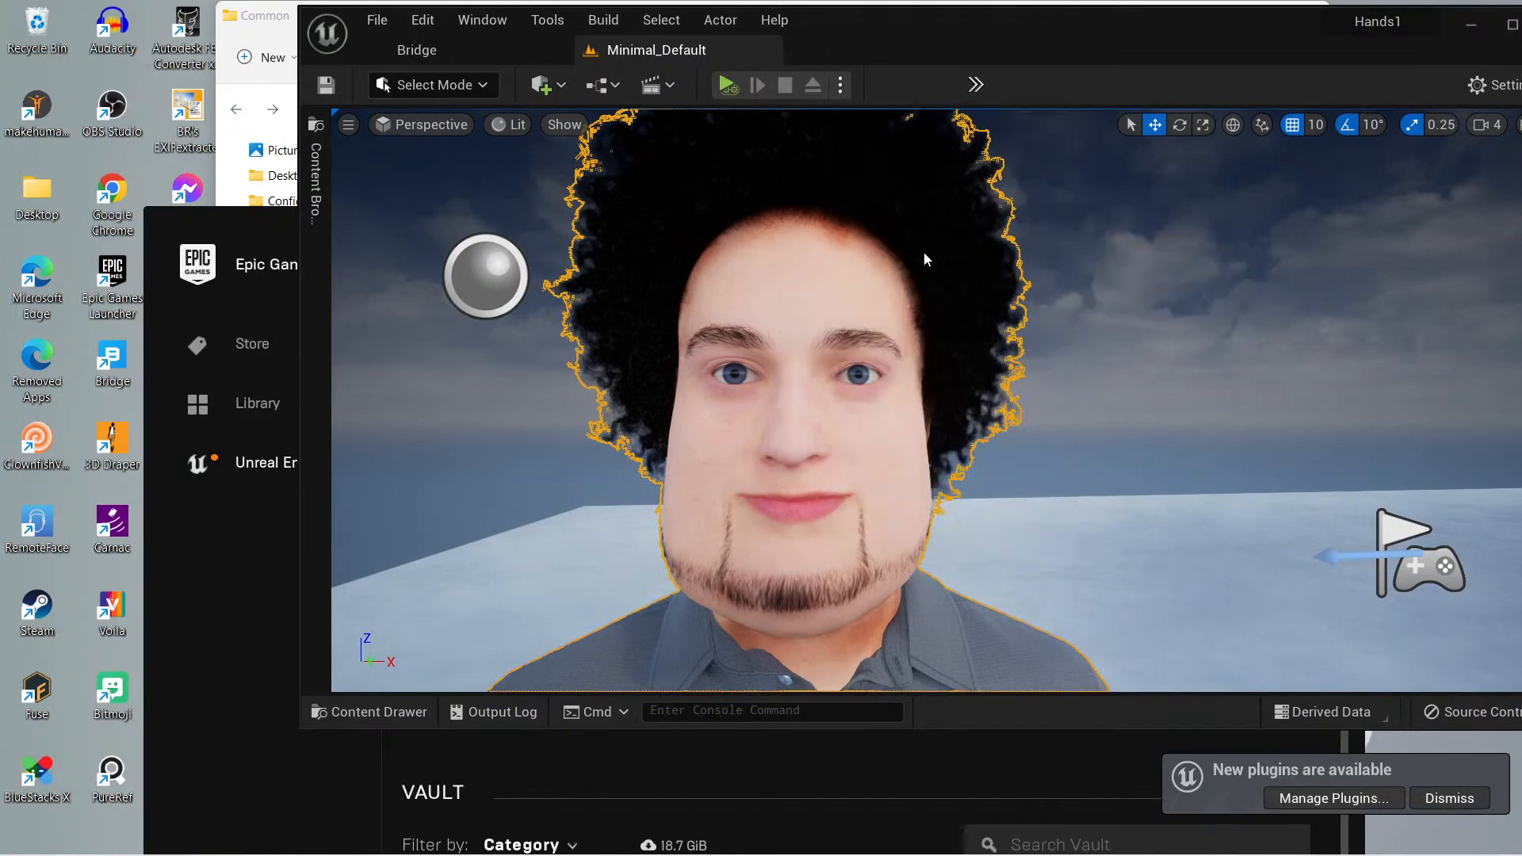
{"action": "left_click", "coordinate": [727, 85]}
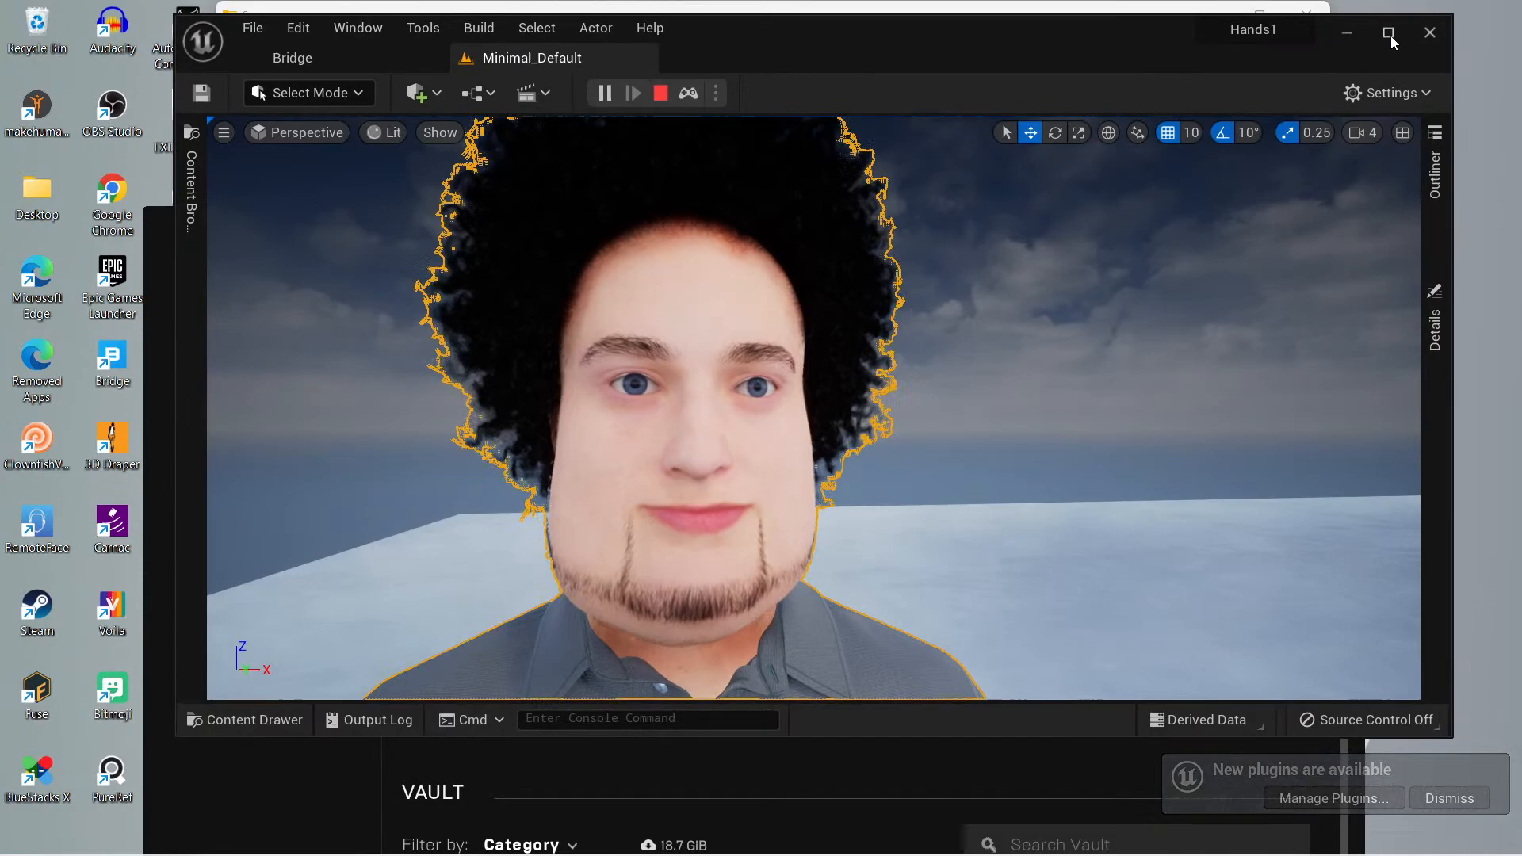
Maximize the editor, stop the play session, and open the Content Drawer on the Ace folder.
{"action": "left_click", "coordinate": [1389, 32]}
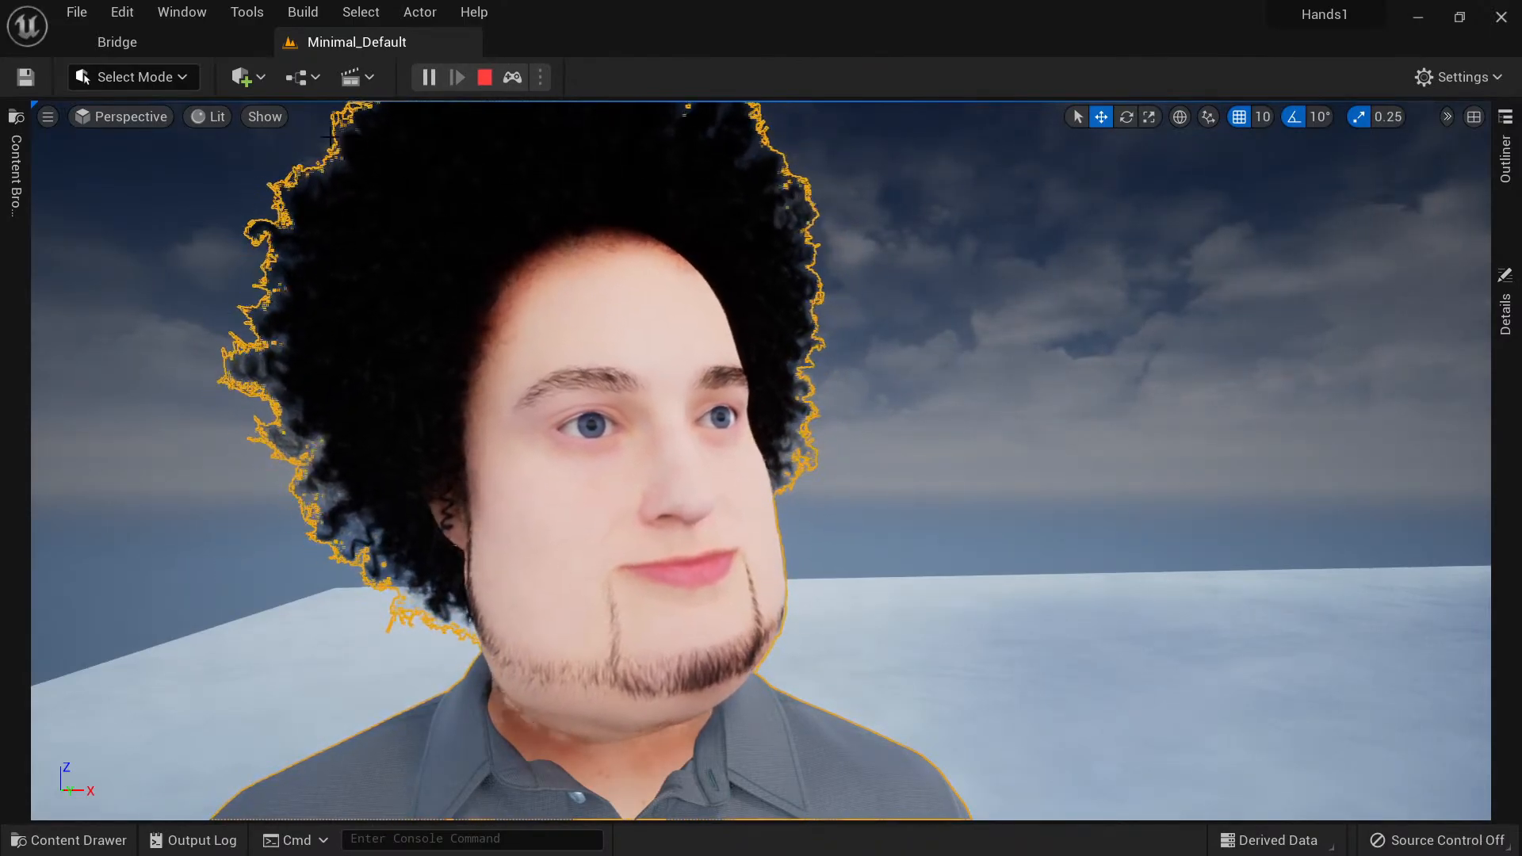
{"action": "left_click", "coordinate": [428, 76]}
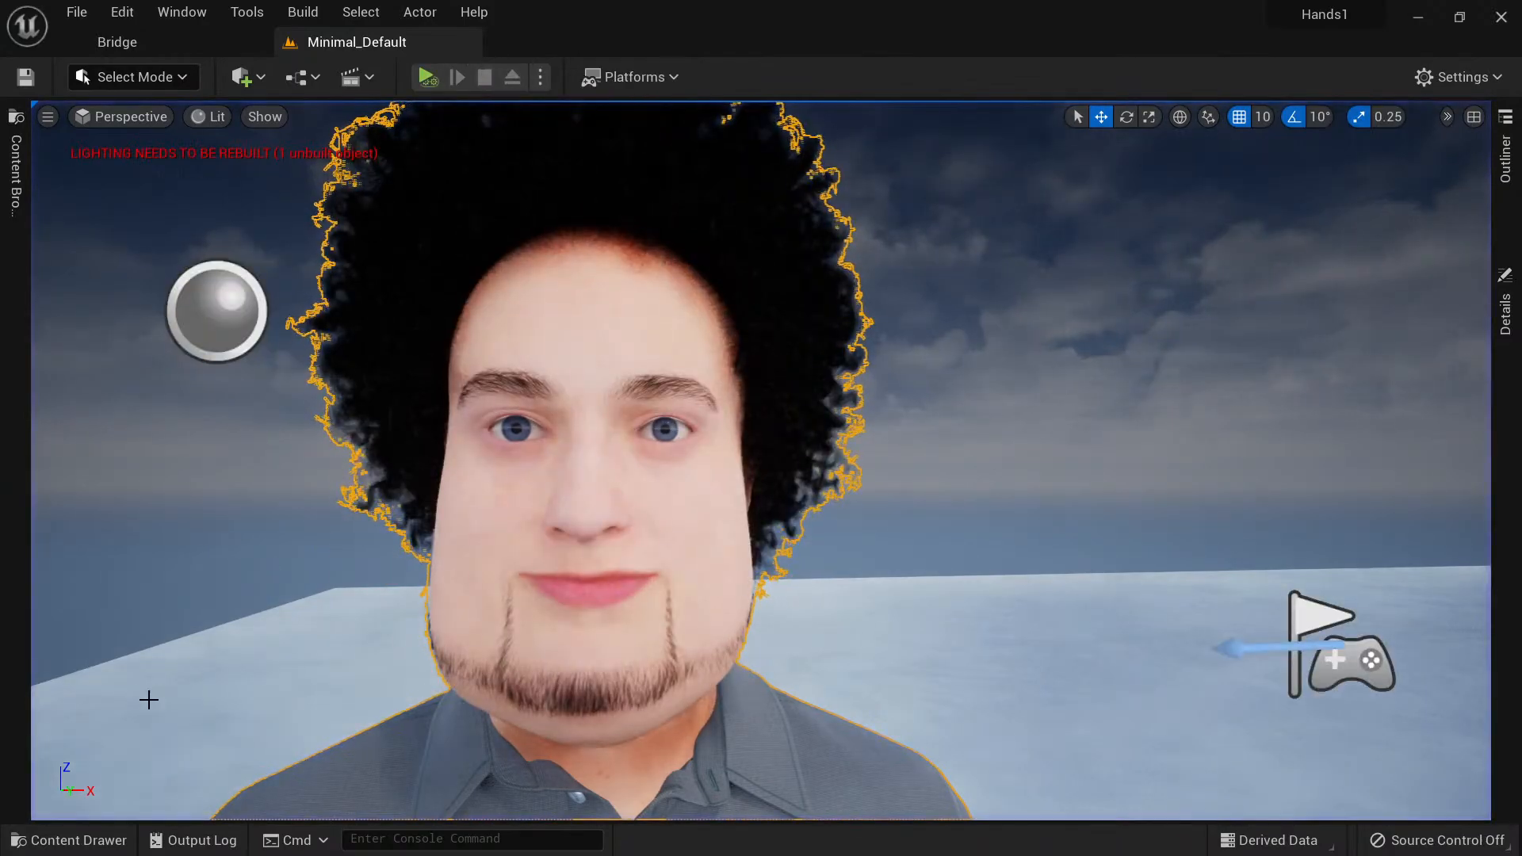
{"action": "left_click", "coordinate": [69, 839]}
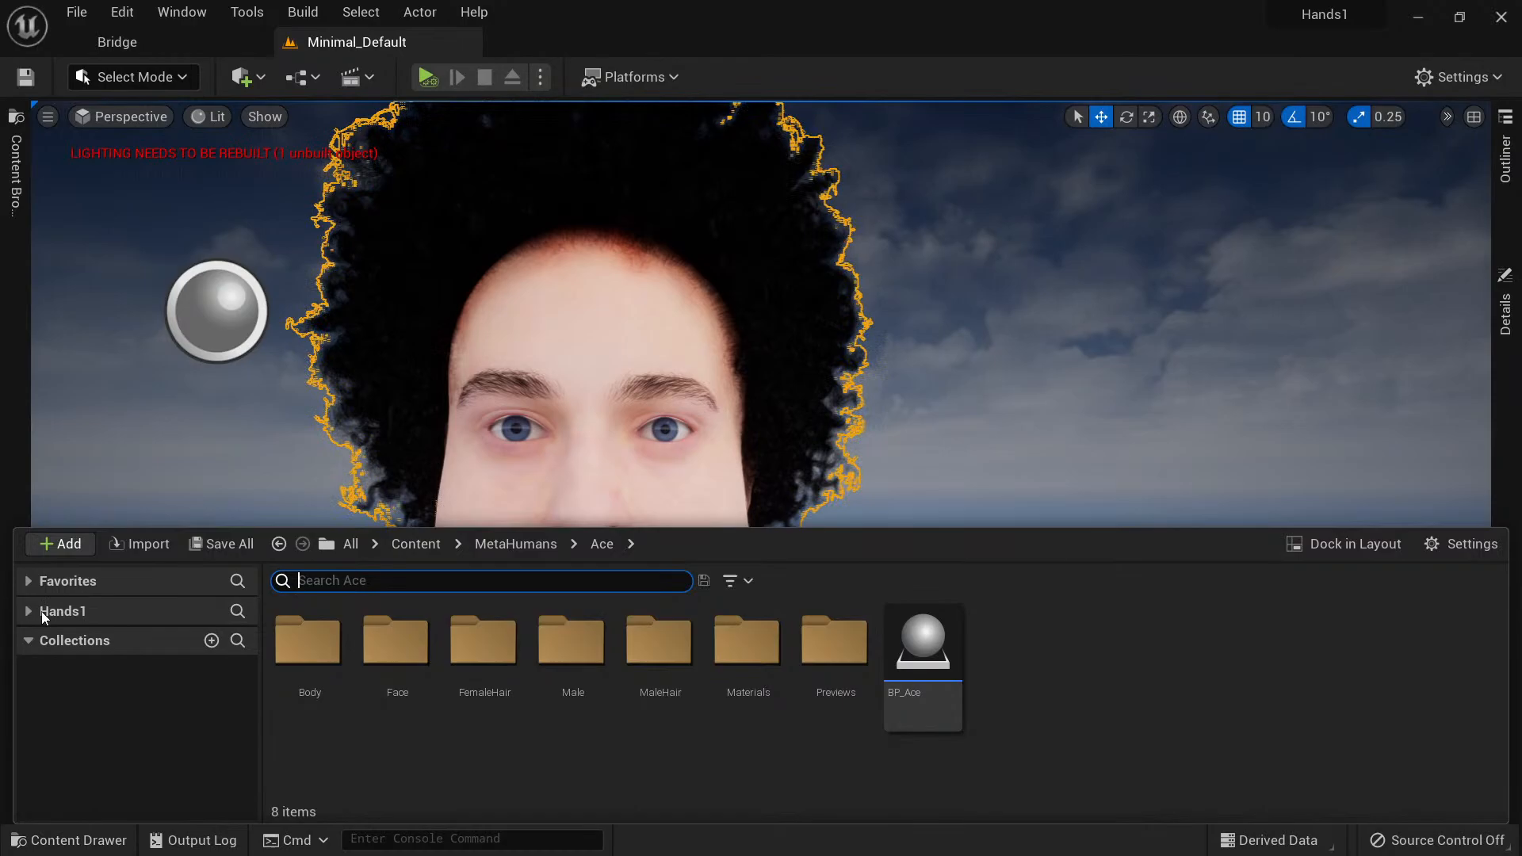
Open mh_arkit_mapping_anim from Hands1's MetaHumans/Common/Common/Mocap folder.
{"action": "left_click", "coordinate": [30, 610]}
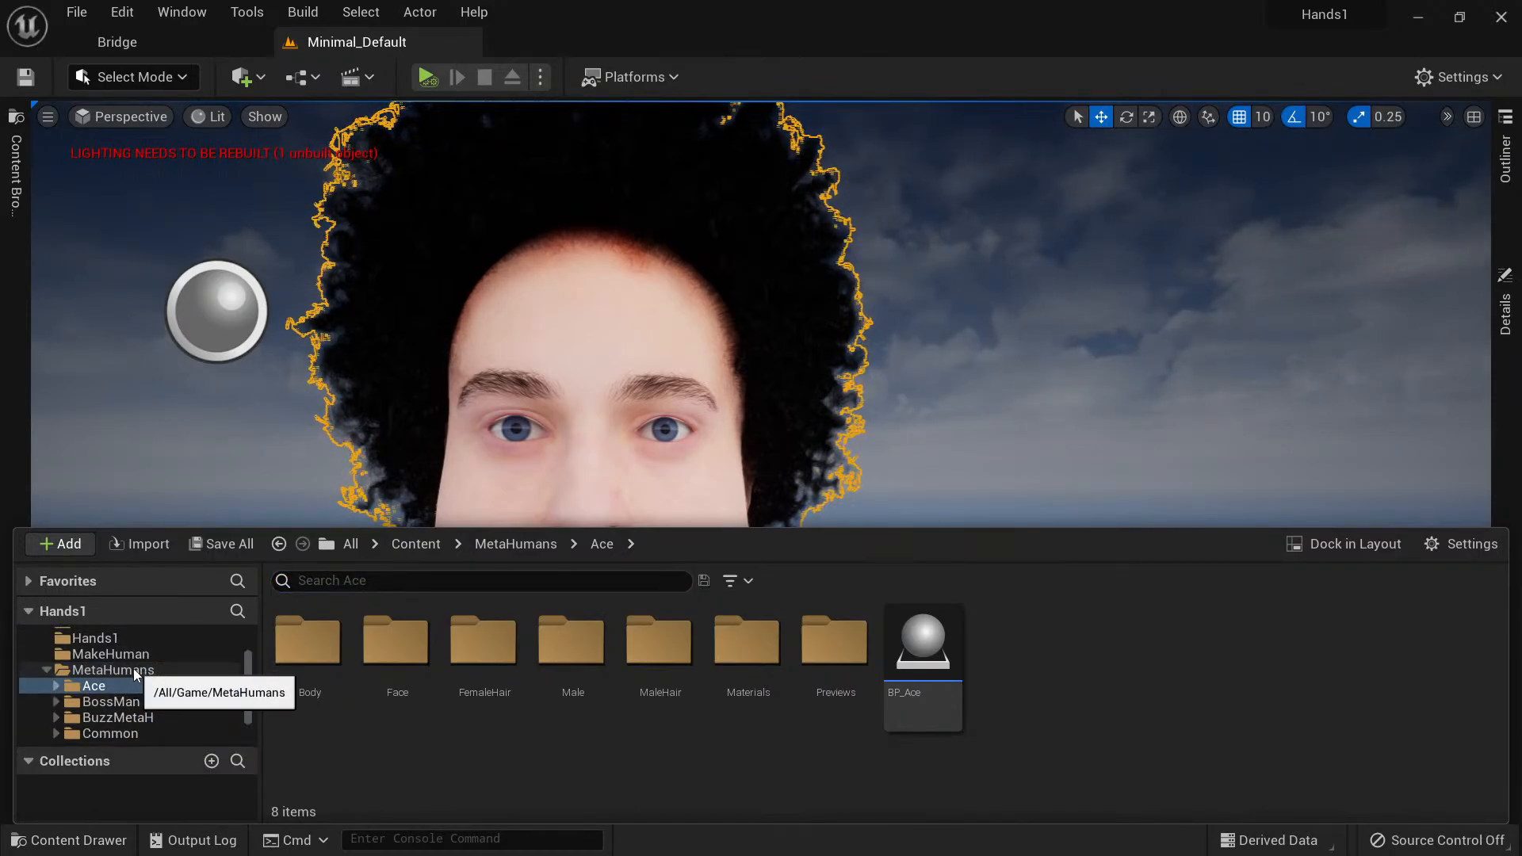
{"action": "left_click", "coordinate": [112, 733]}
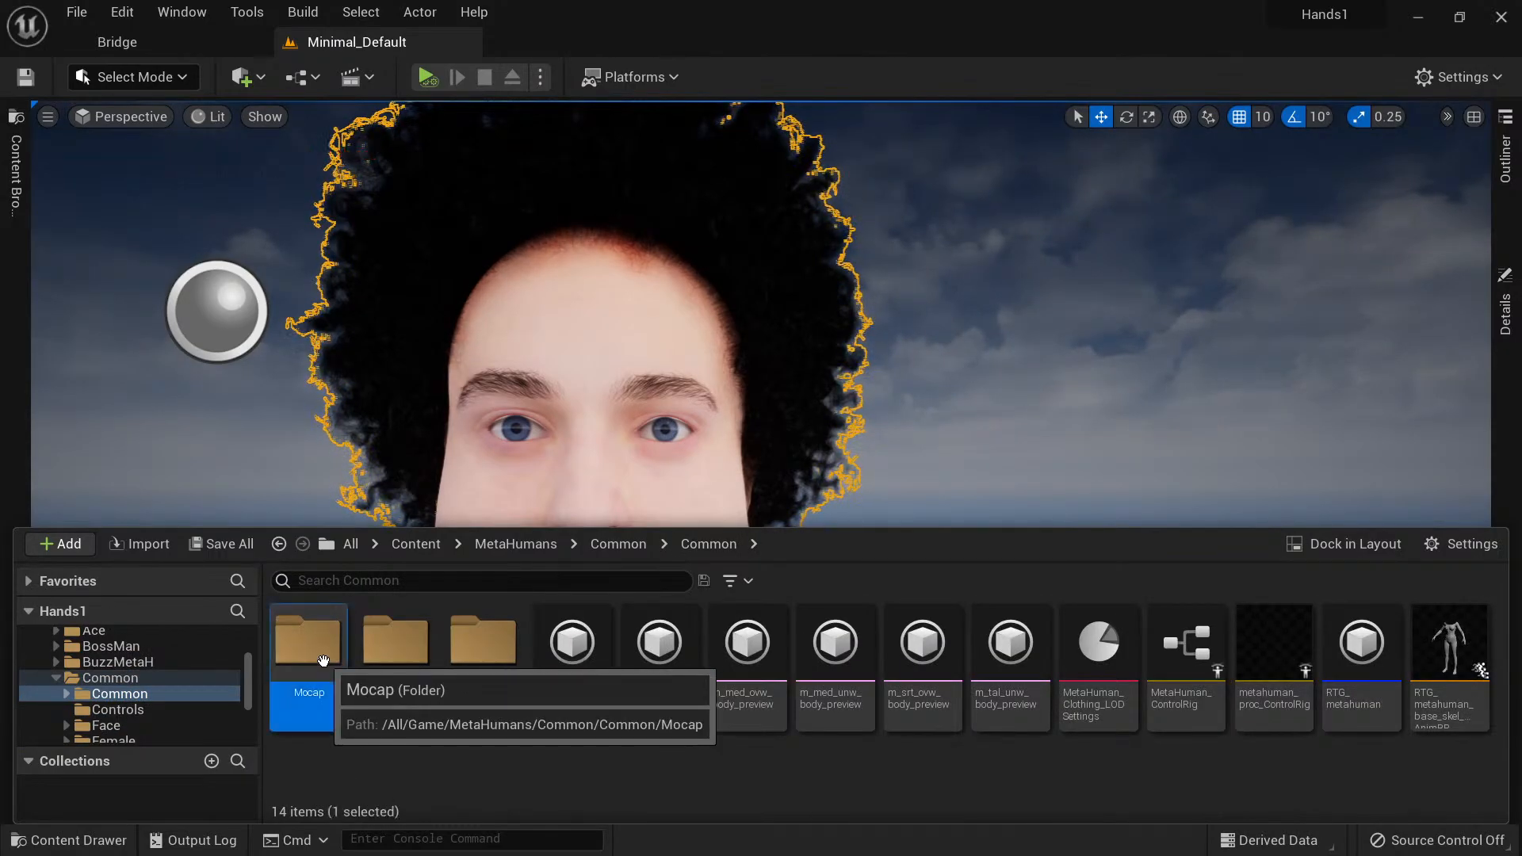
{"action": "double_click", "coordinate": [307, 640]}
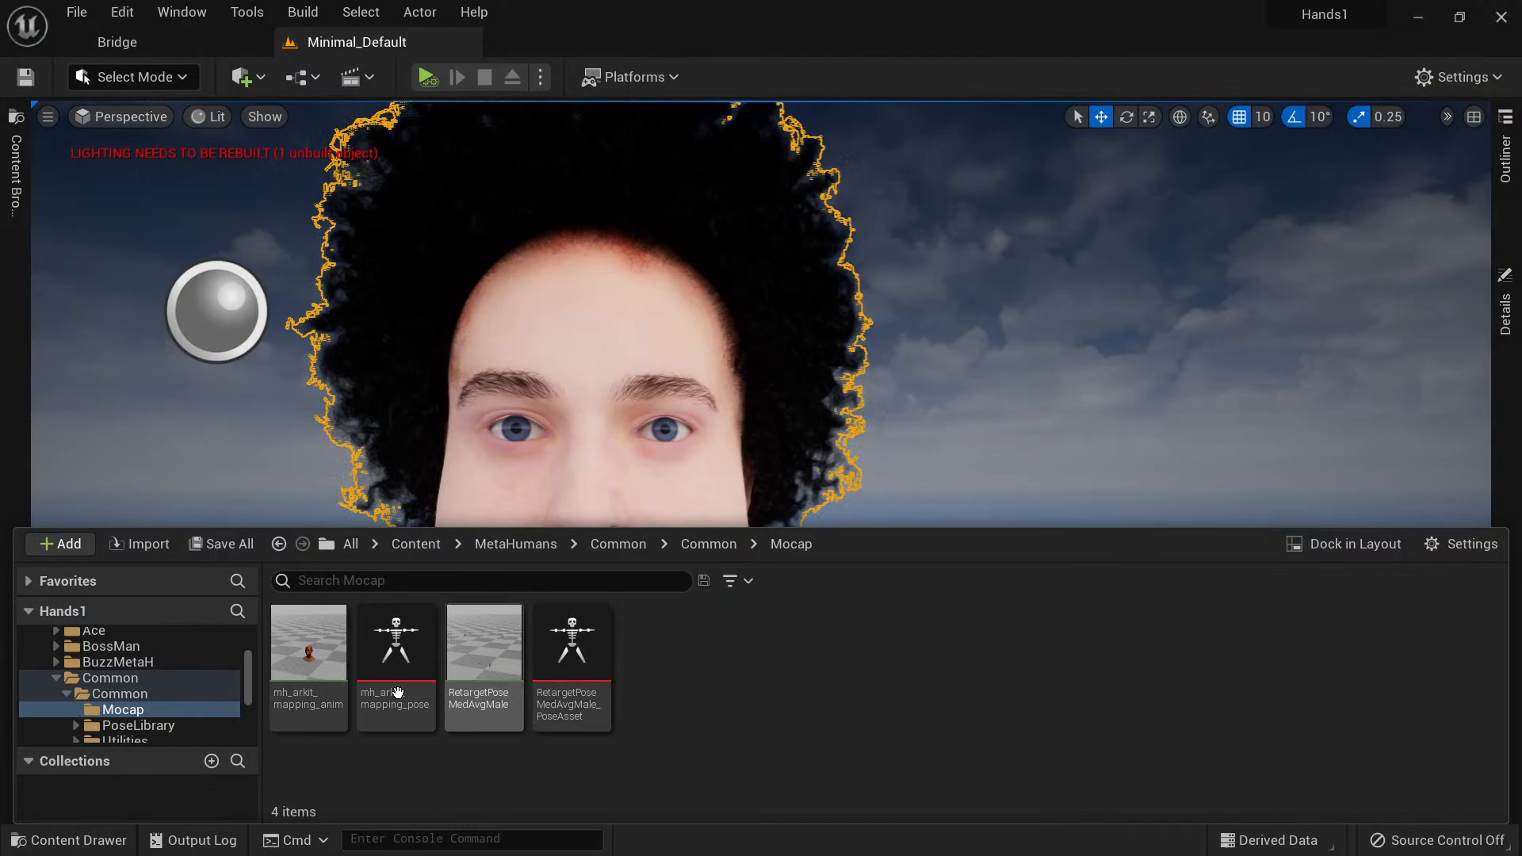
{"action": "mouse_move", "coordinate": [308, 645]}
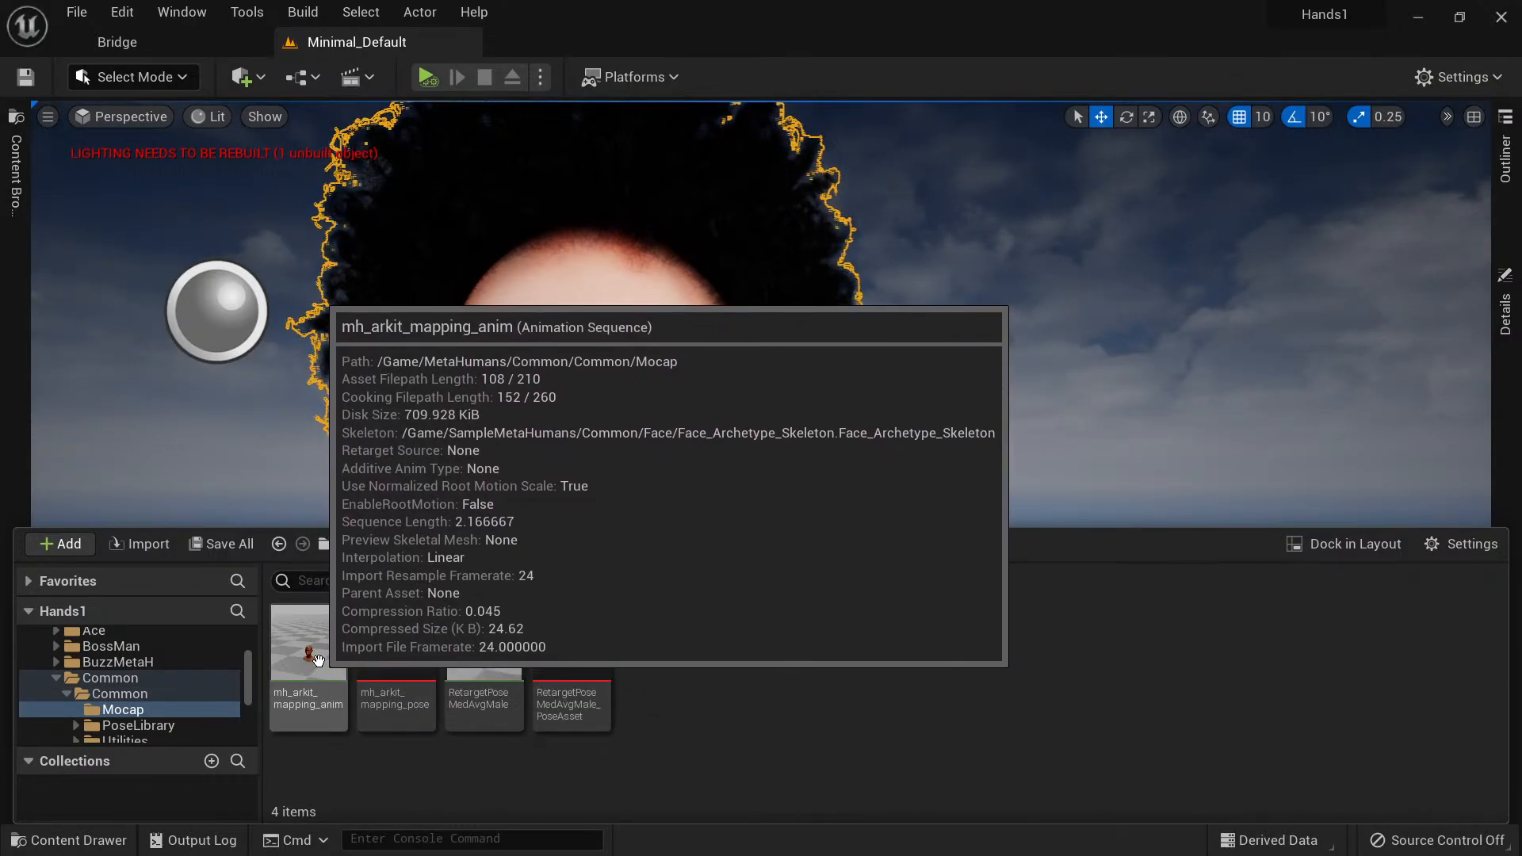
{"action": "double_click", "coordinate": [308, 645]}
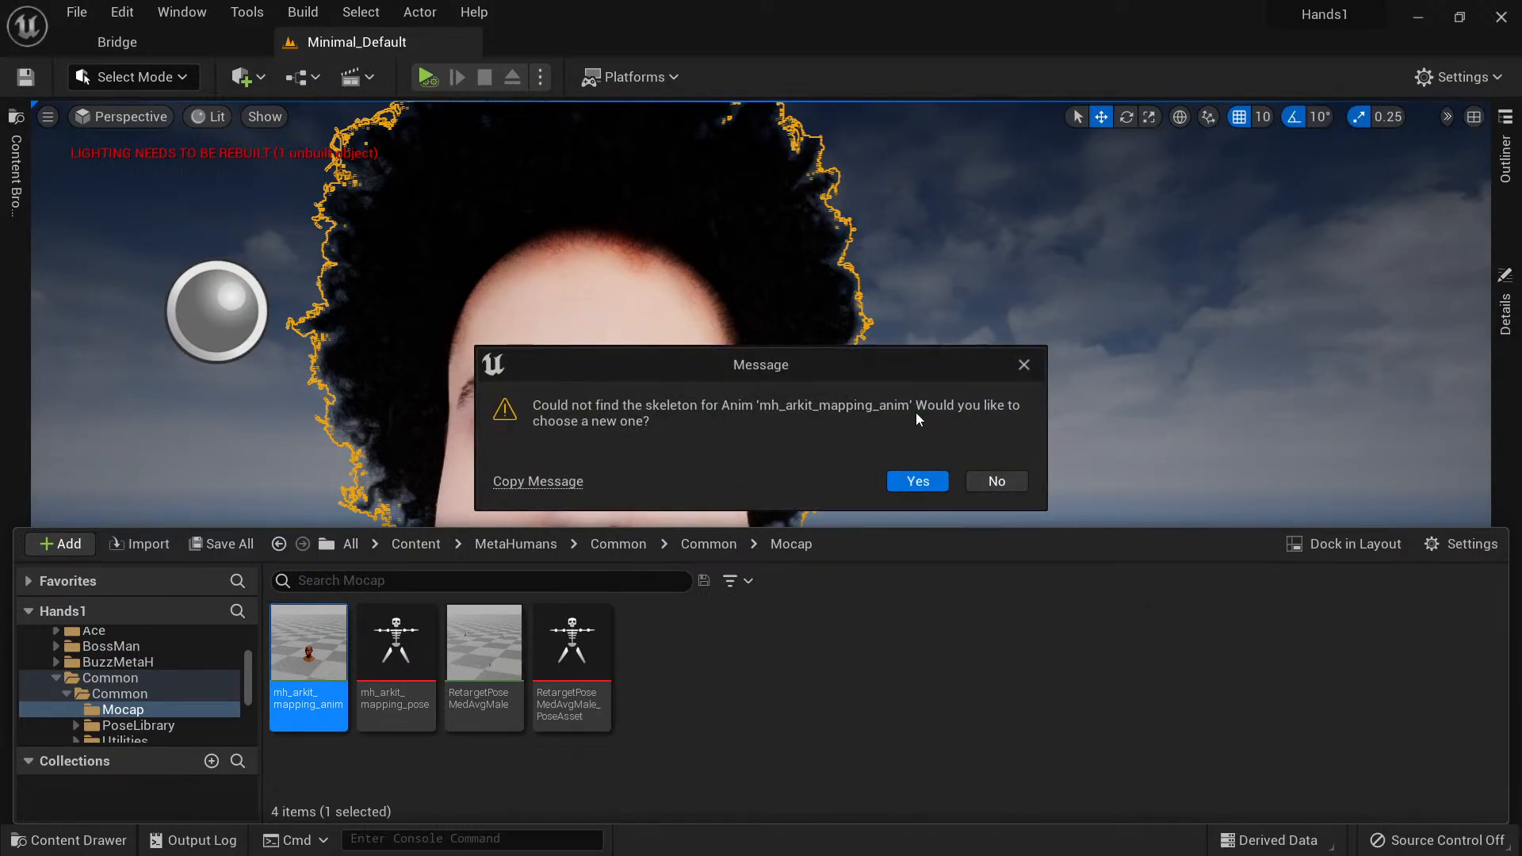
{"action": "mouse_move", "coordinate": [610, 440]}
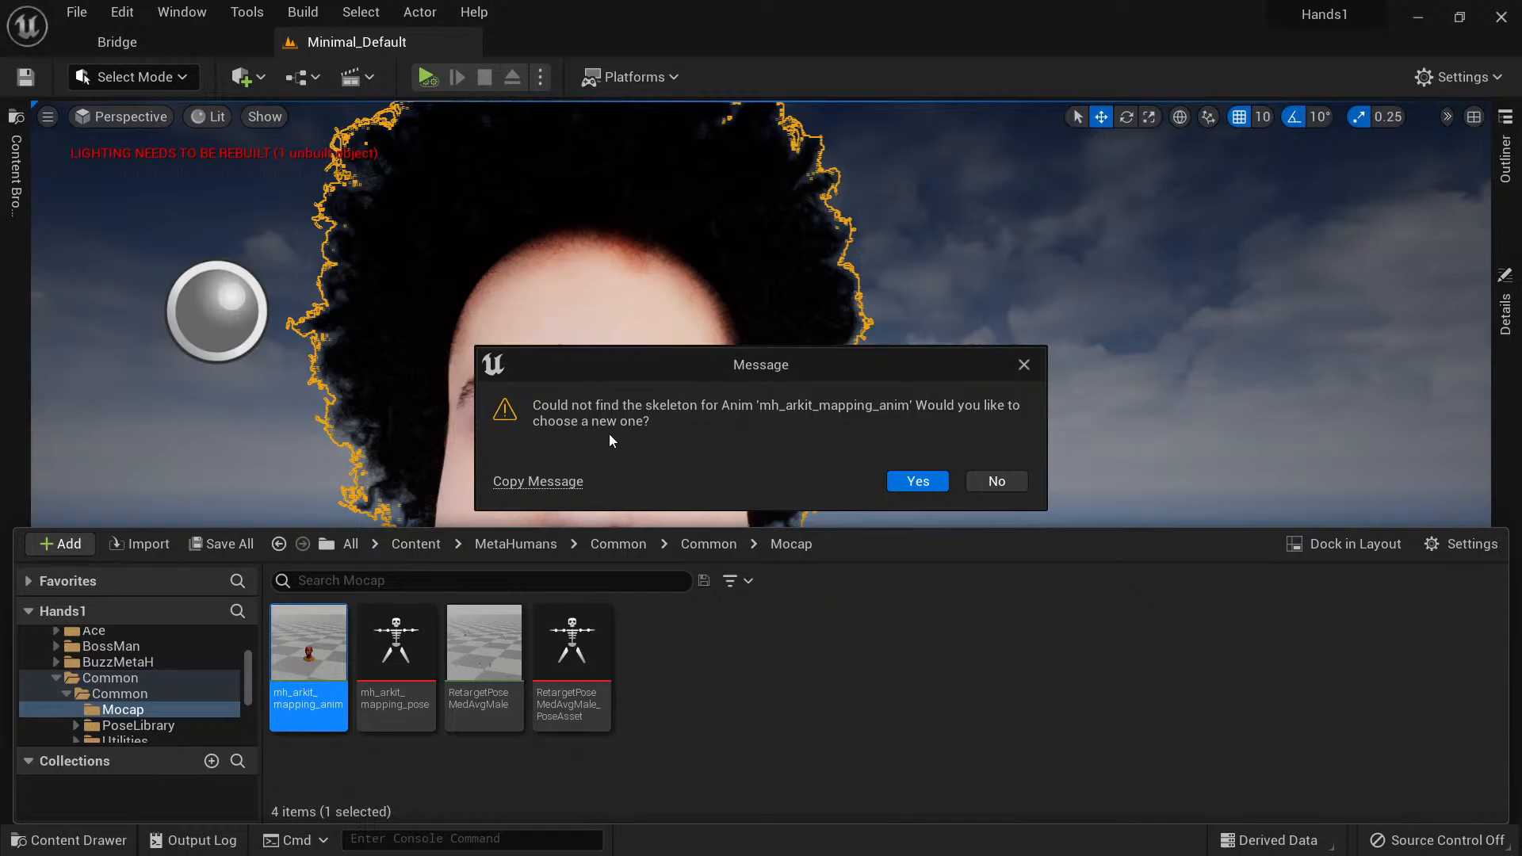
Replace the missing skeleton with Face_Archetype_Skeleton and reopen mh_arkit_mapping_anim.
{"action": "left_click", "coordinate": [915, 481]}
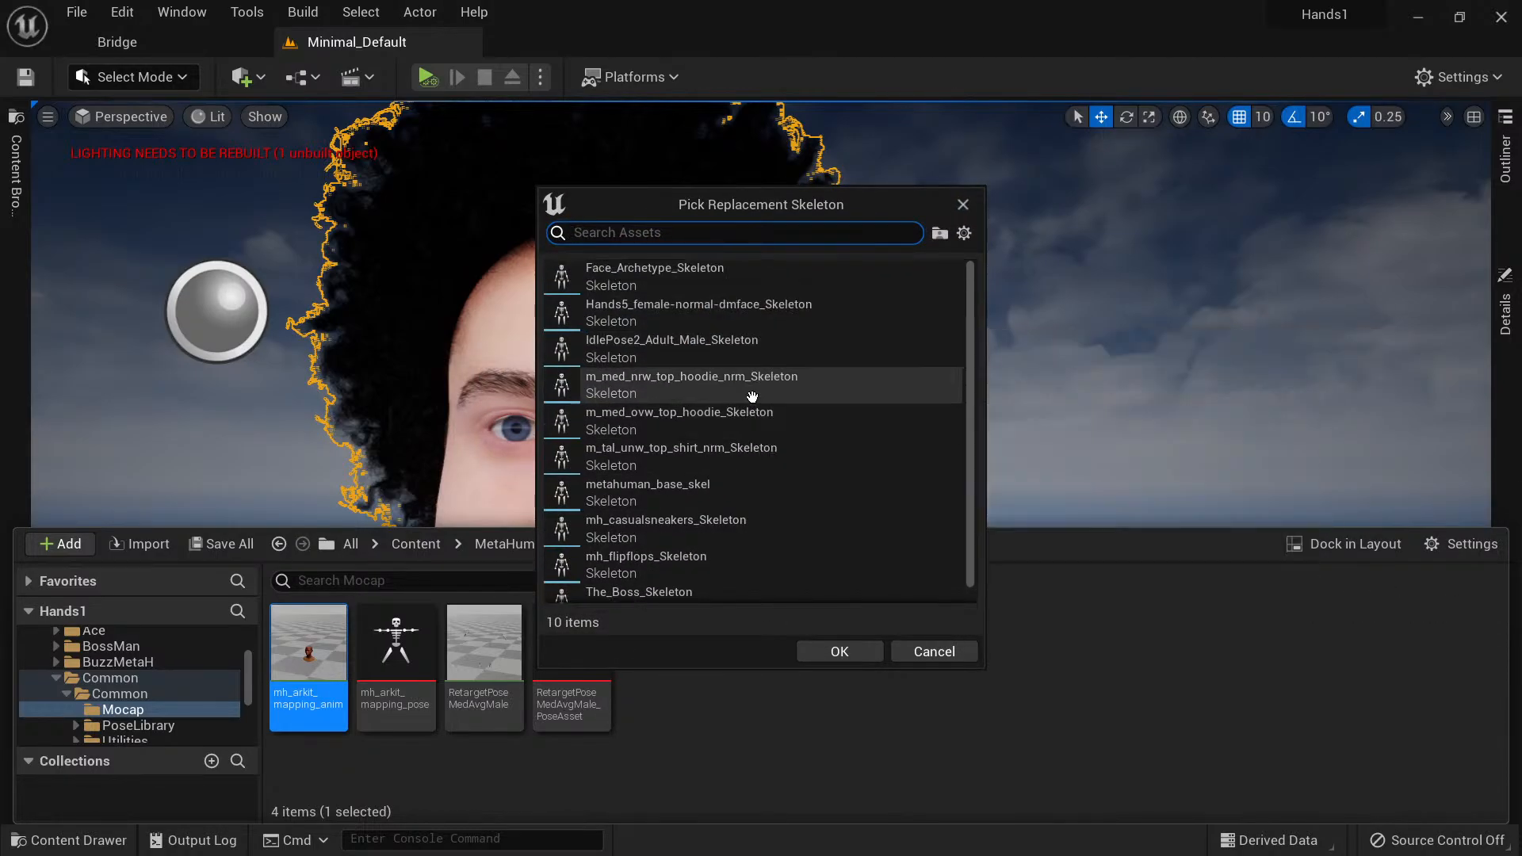
{"action": "mouse_move", "coordinate": [654, 276]}
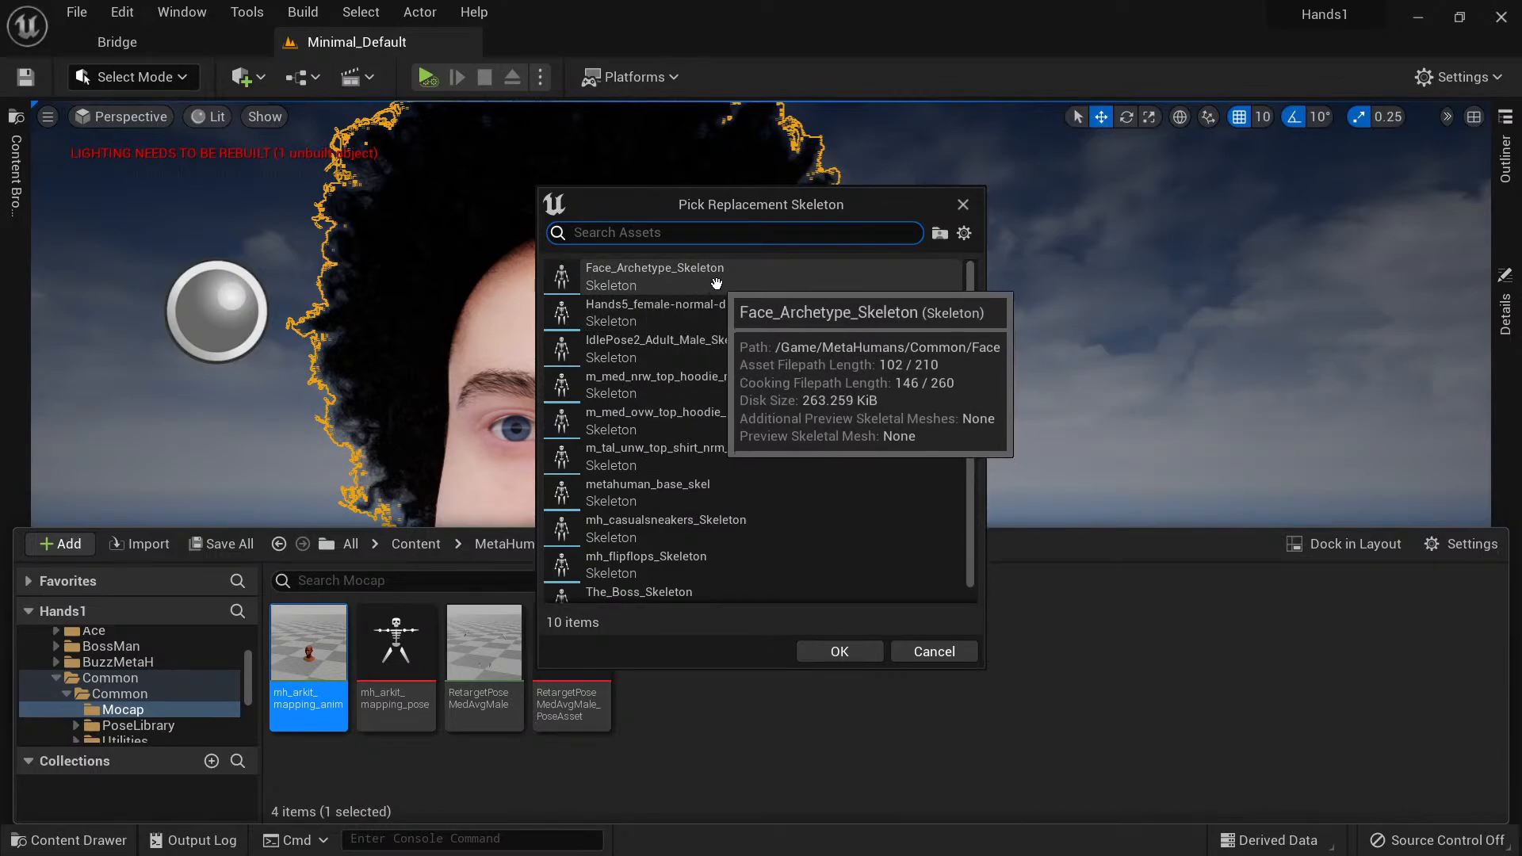
{"action": "left_click", "coordinate": [655, 277]}
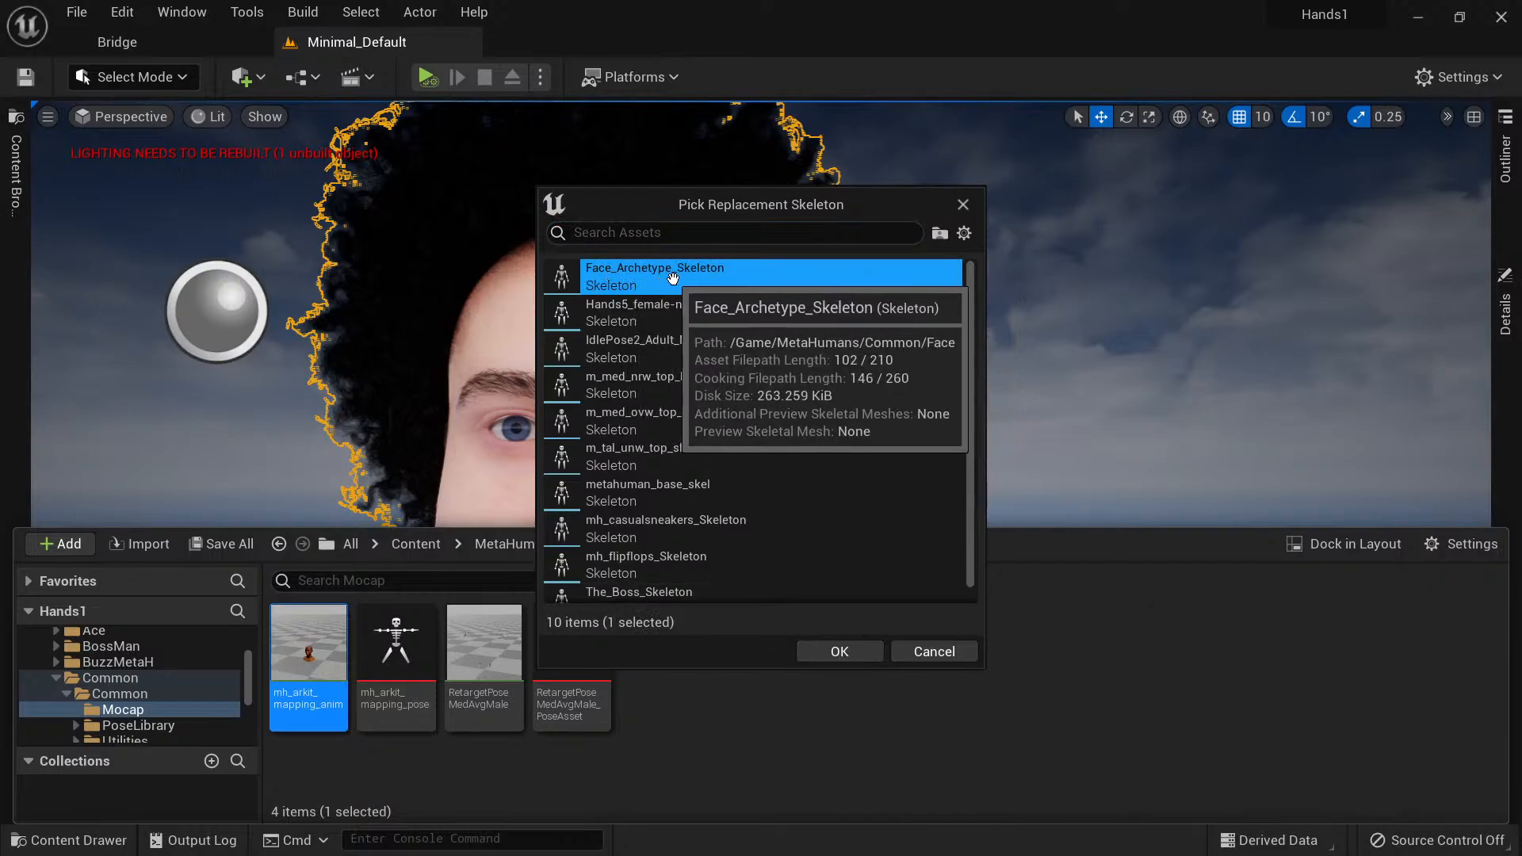
{"action": "left_click", "coordinate": [838, 652]}
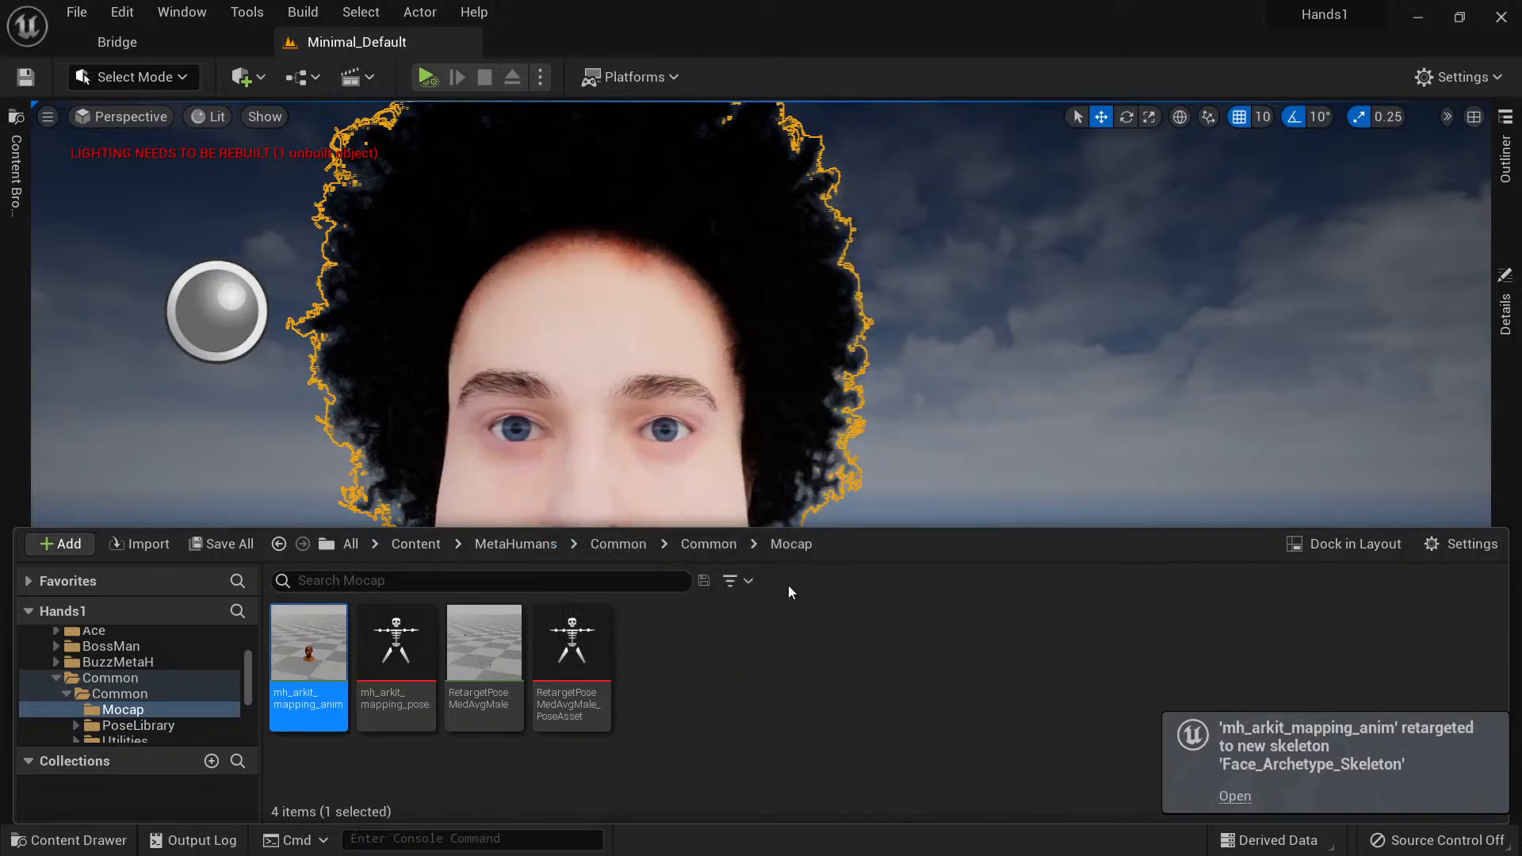
{"action": "double_click", "coordinate": [308, 644]}
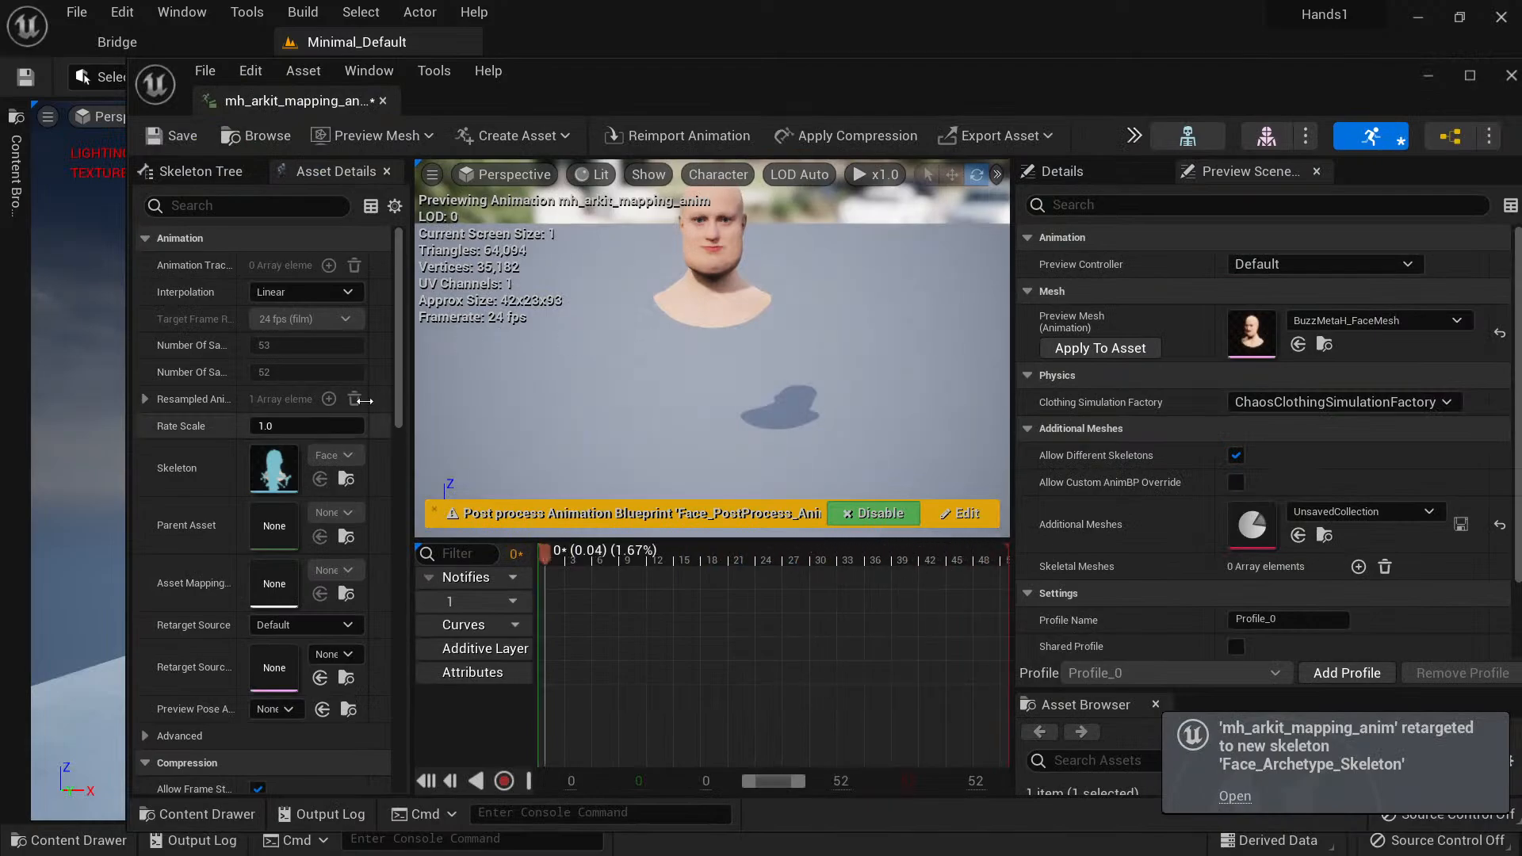
Scrub through mh_arkit_mapping_anim on the BuzzMetaH_FaceMesh preview.
{"action": "left_click_drag", "start_coordinate": [558, 550], "coordinate": [980, 550]}
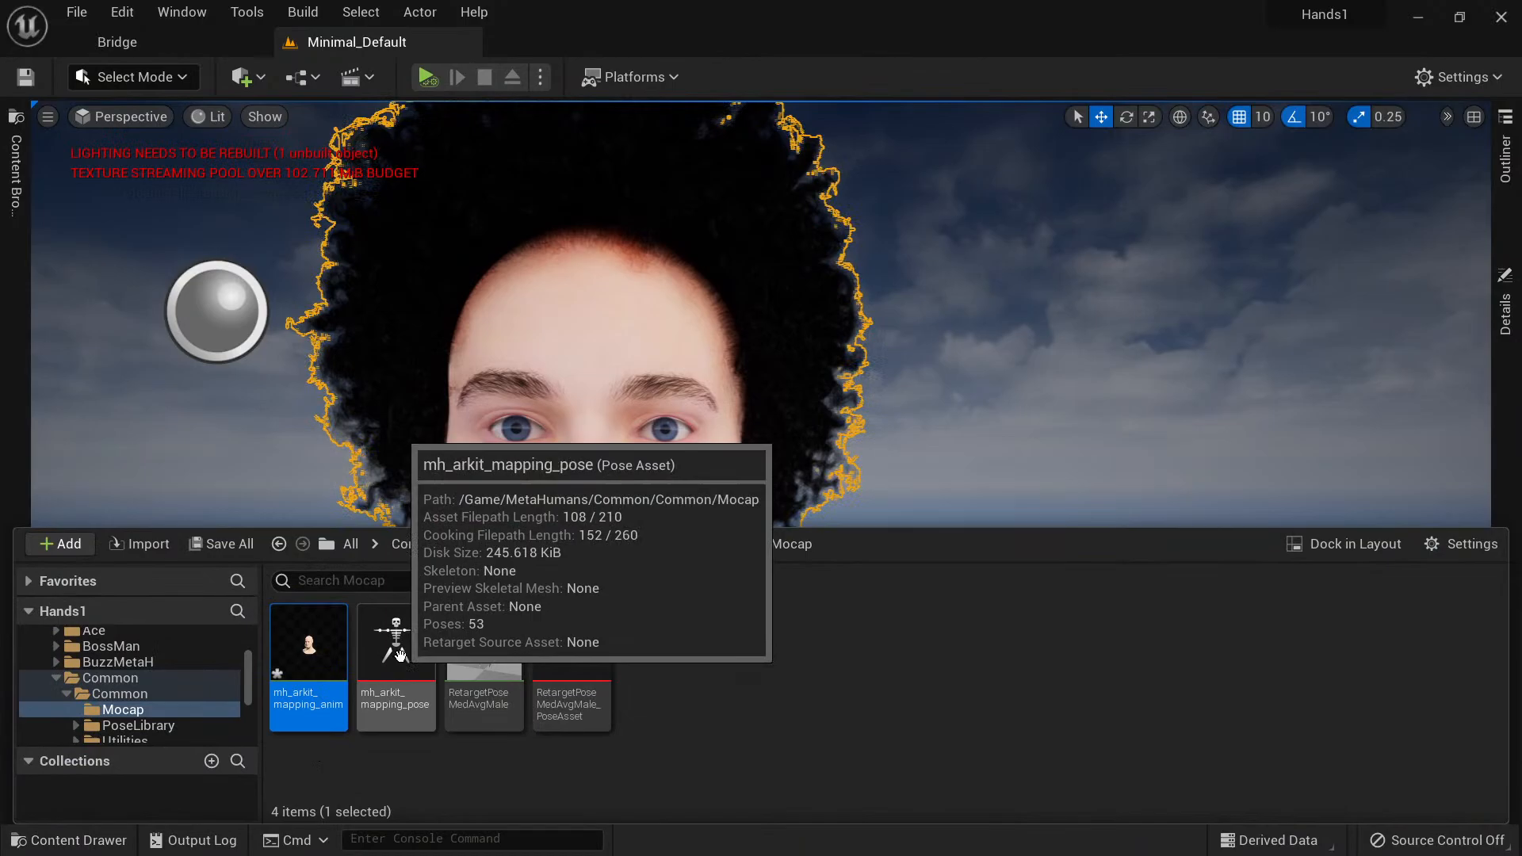
Open mh_arkit_mapping_pose and assign Face_Archetype_Skeleton as its replacement skeleton.
{"action": "double_click", "coordinate": [394, 640]}
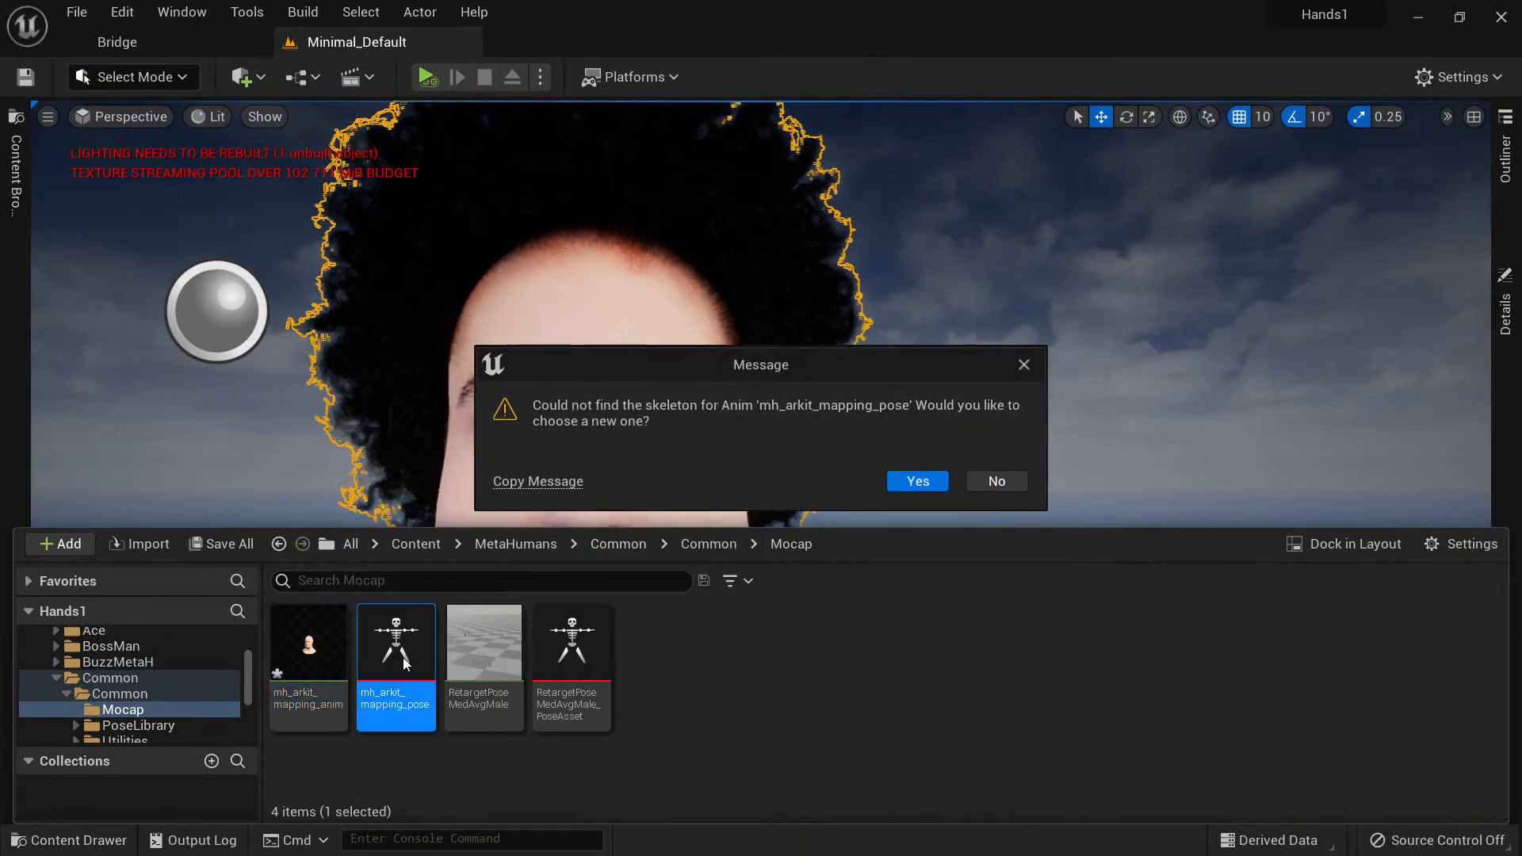
{"action": "mouse_move", "coordinate": [859, 478]}
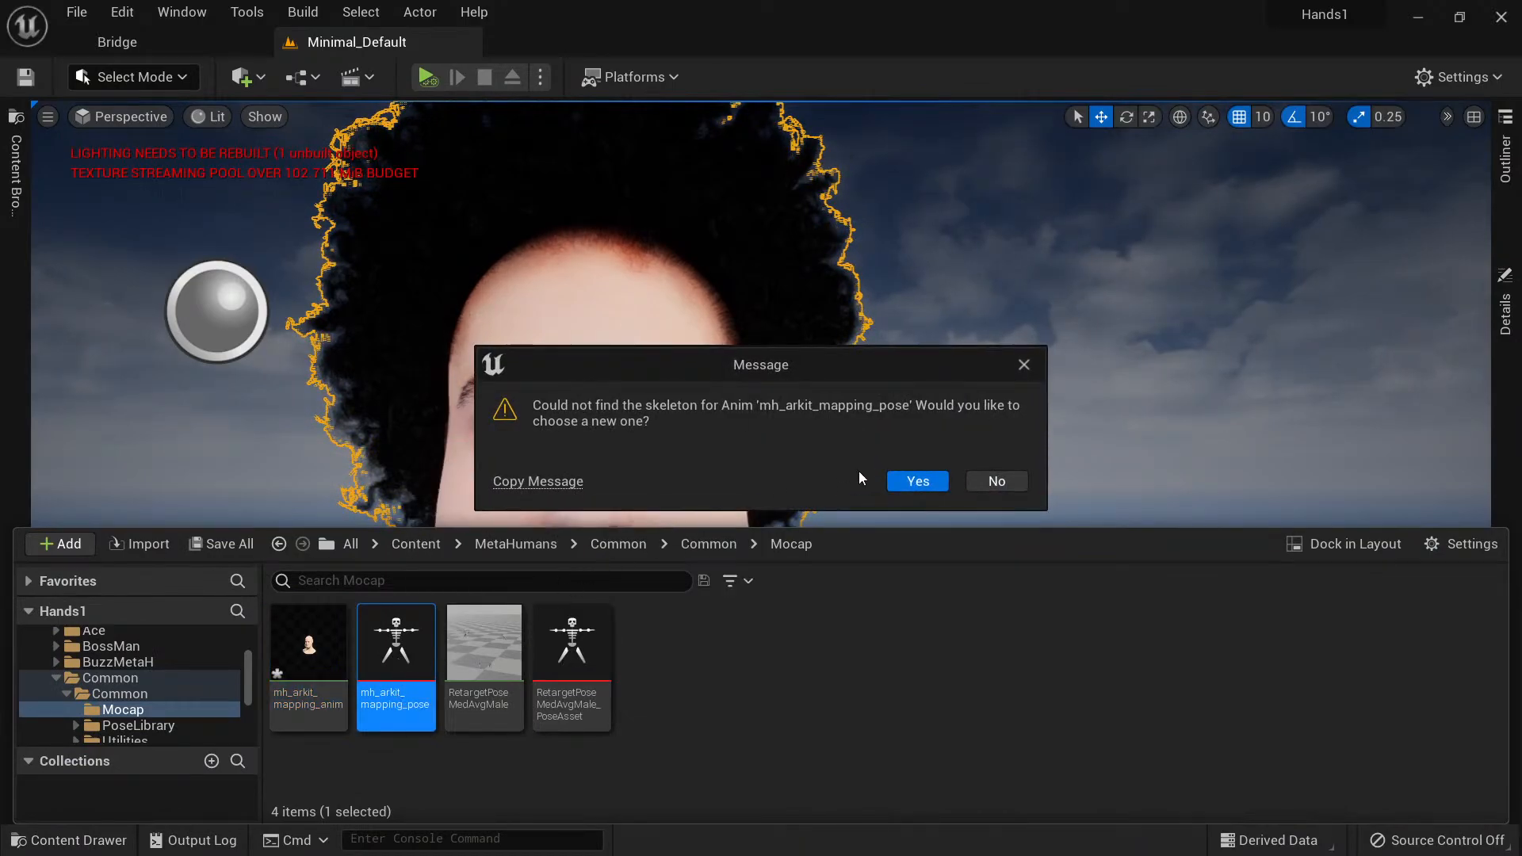
{"action": "mouse_move", "coordinate": [850, 419]}
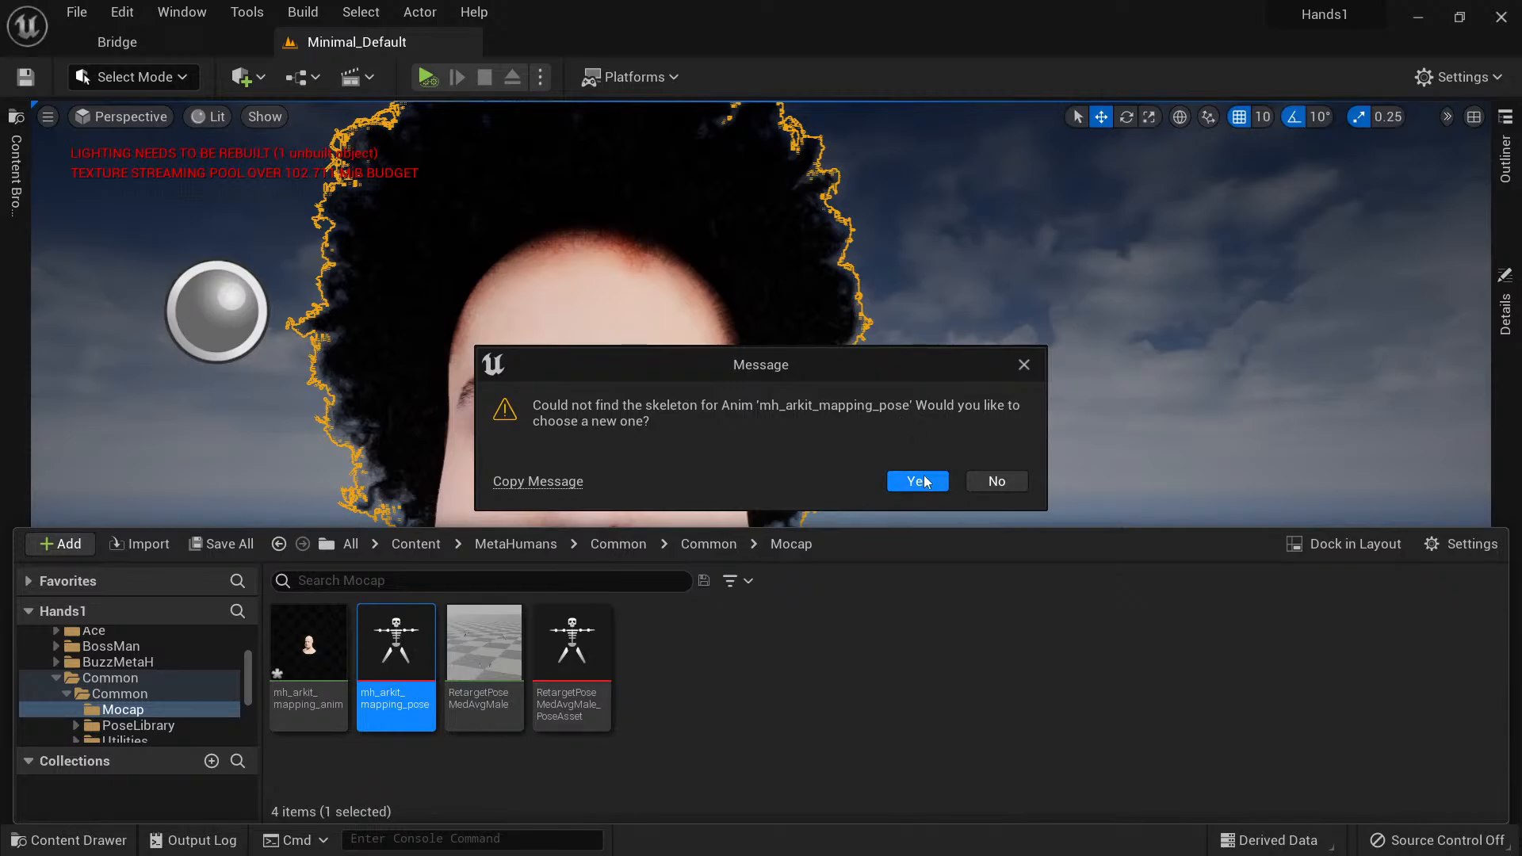
{"action": "left_click", "coordinate": [913, 481]}
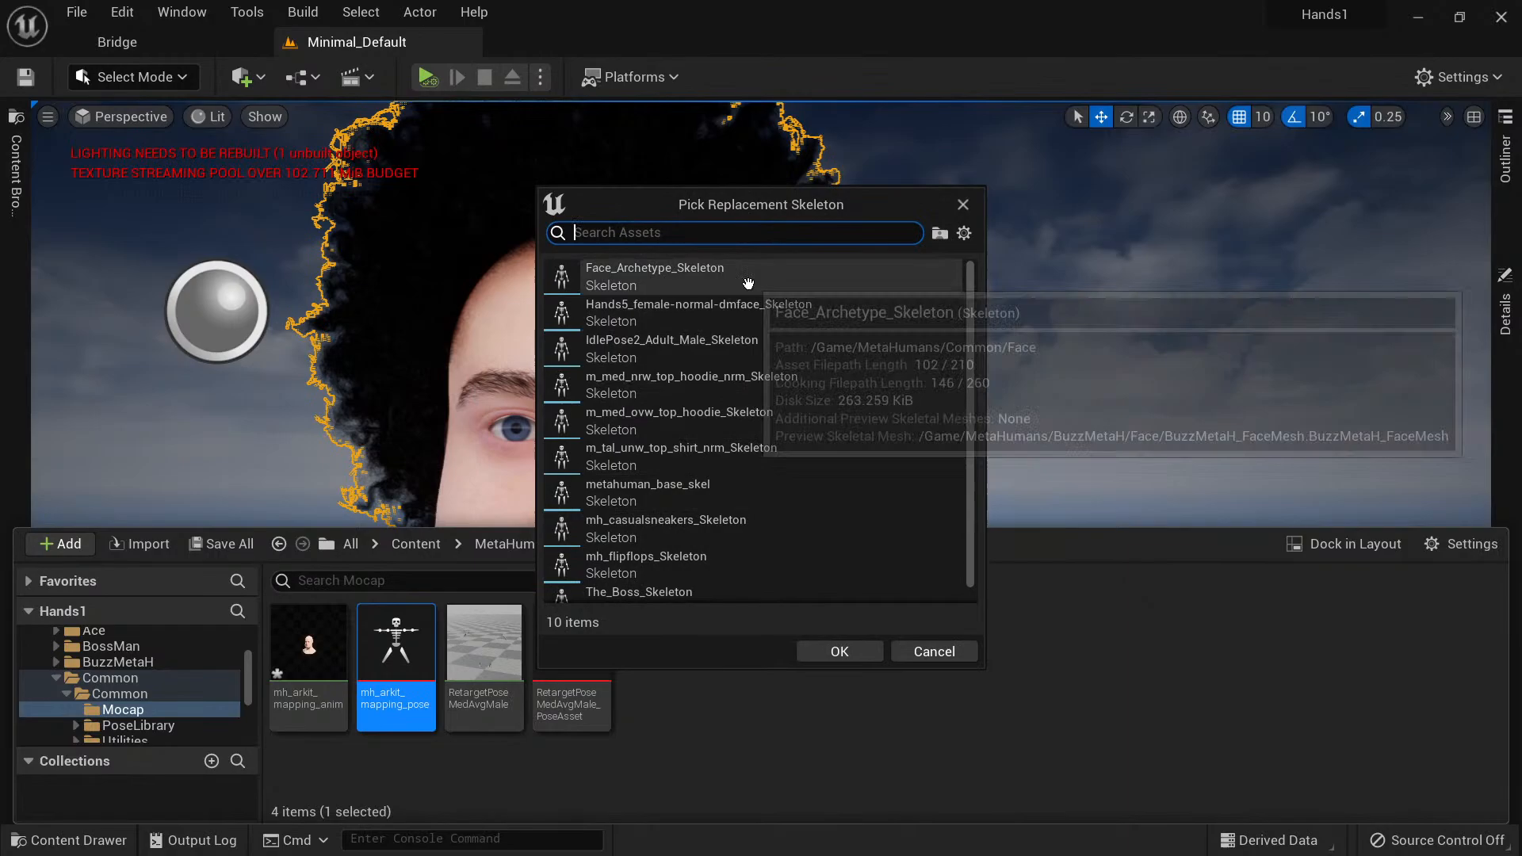
{"action": "left_click", "coordinate": [654, 276]}
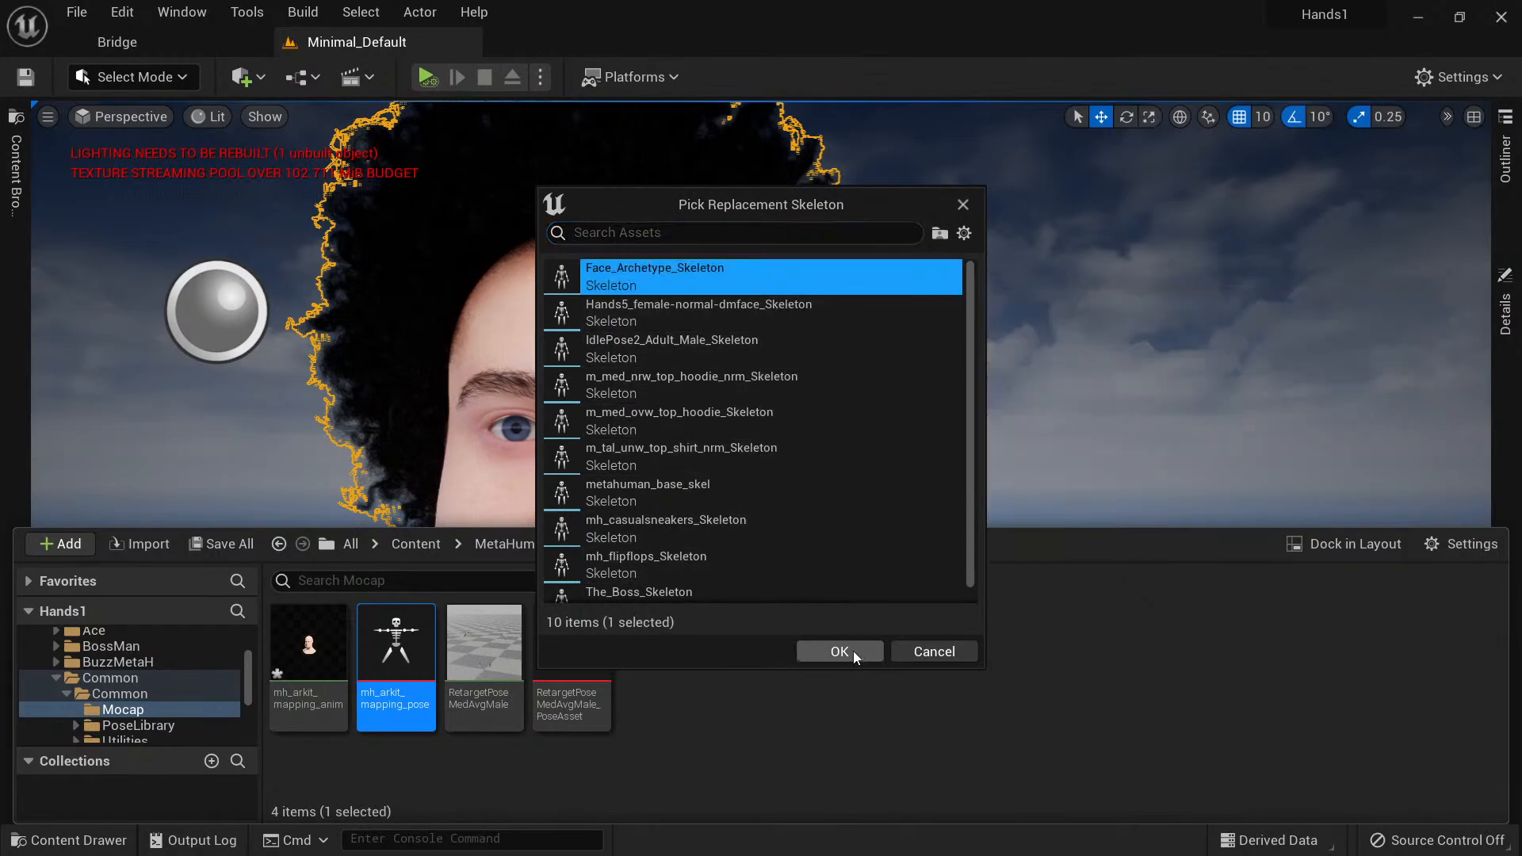
{"action": "left_click", "coordinate": [839, 651]}
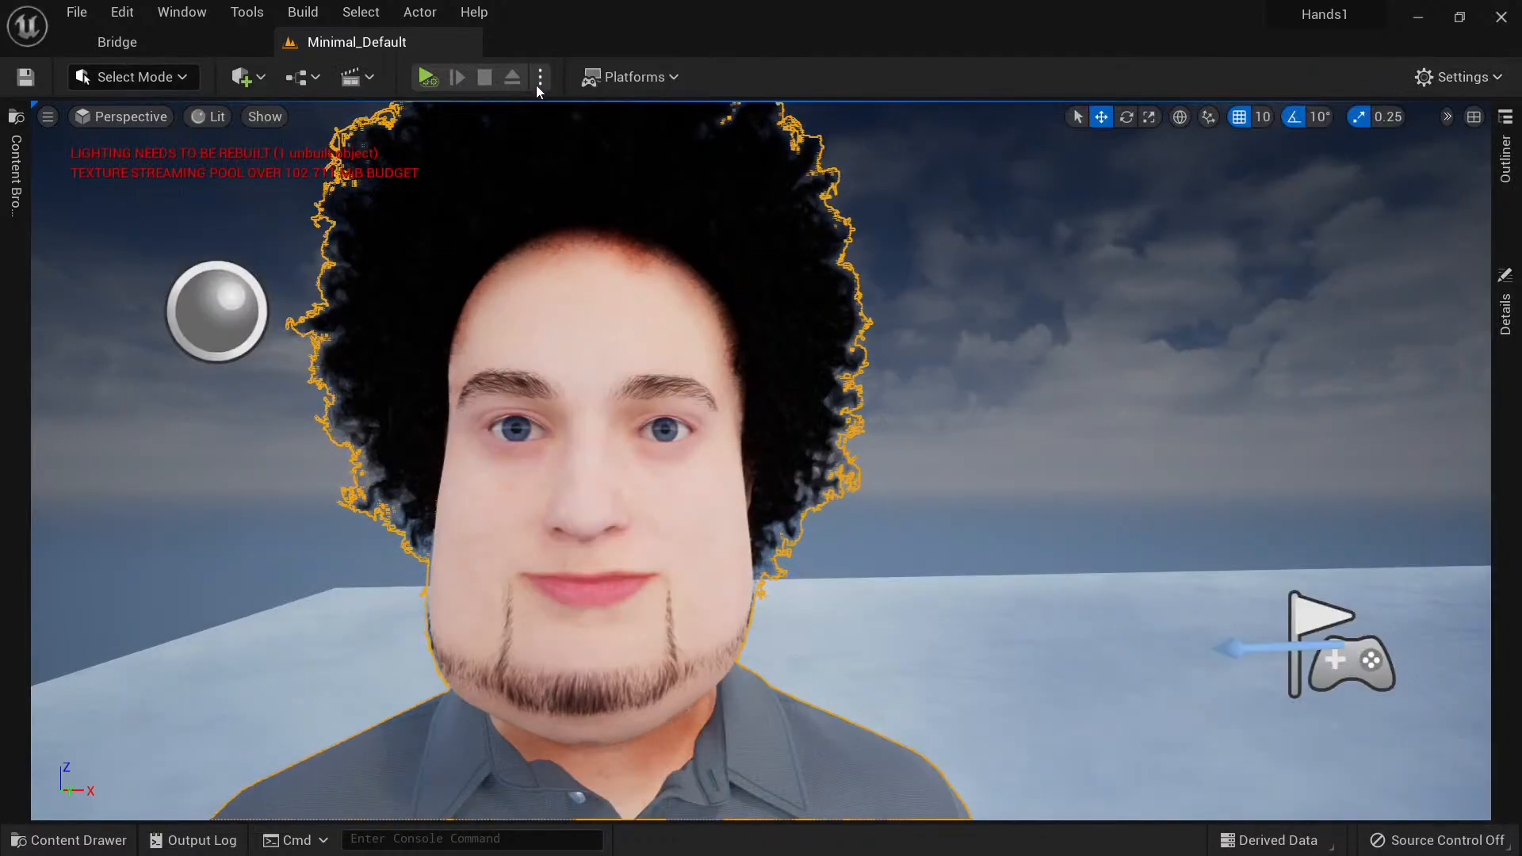
{"action": "mouse_move", "coordinate": [540, 90]}
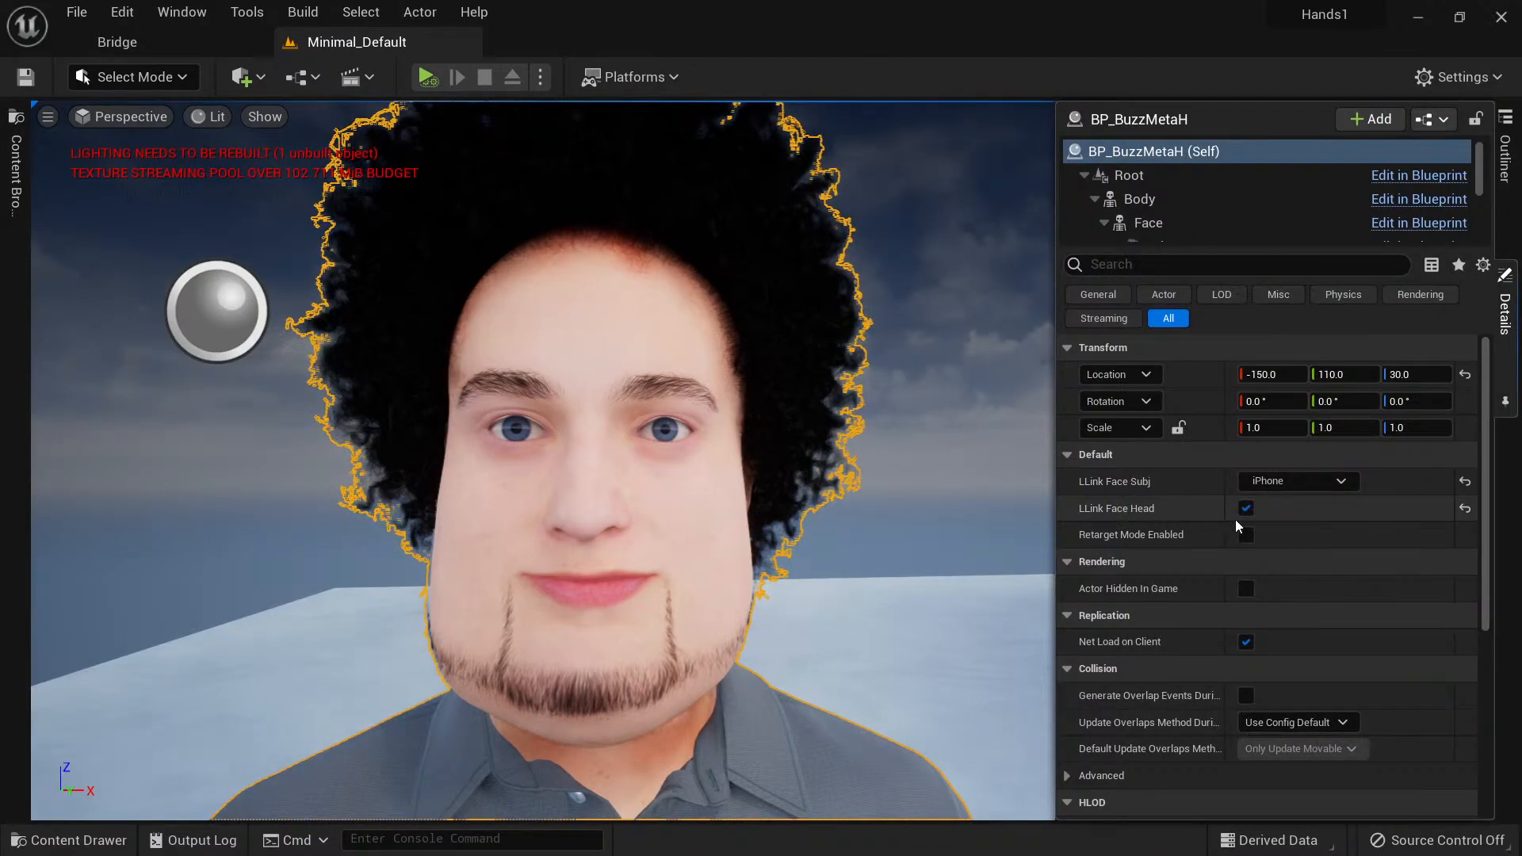
{"action": "mouse_move", "coordinate": [1170, 541]}
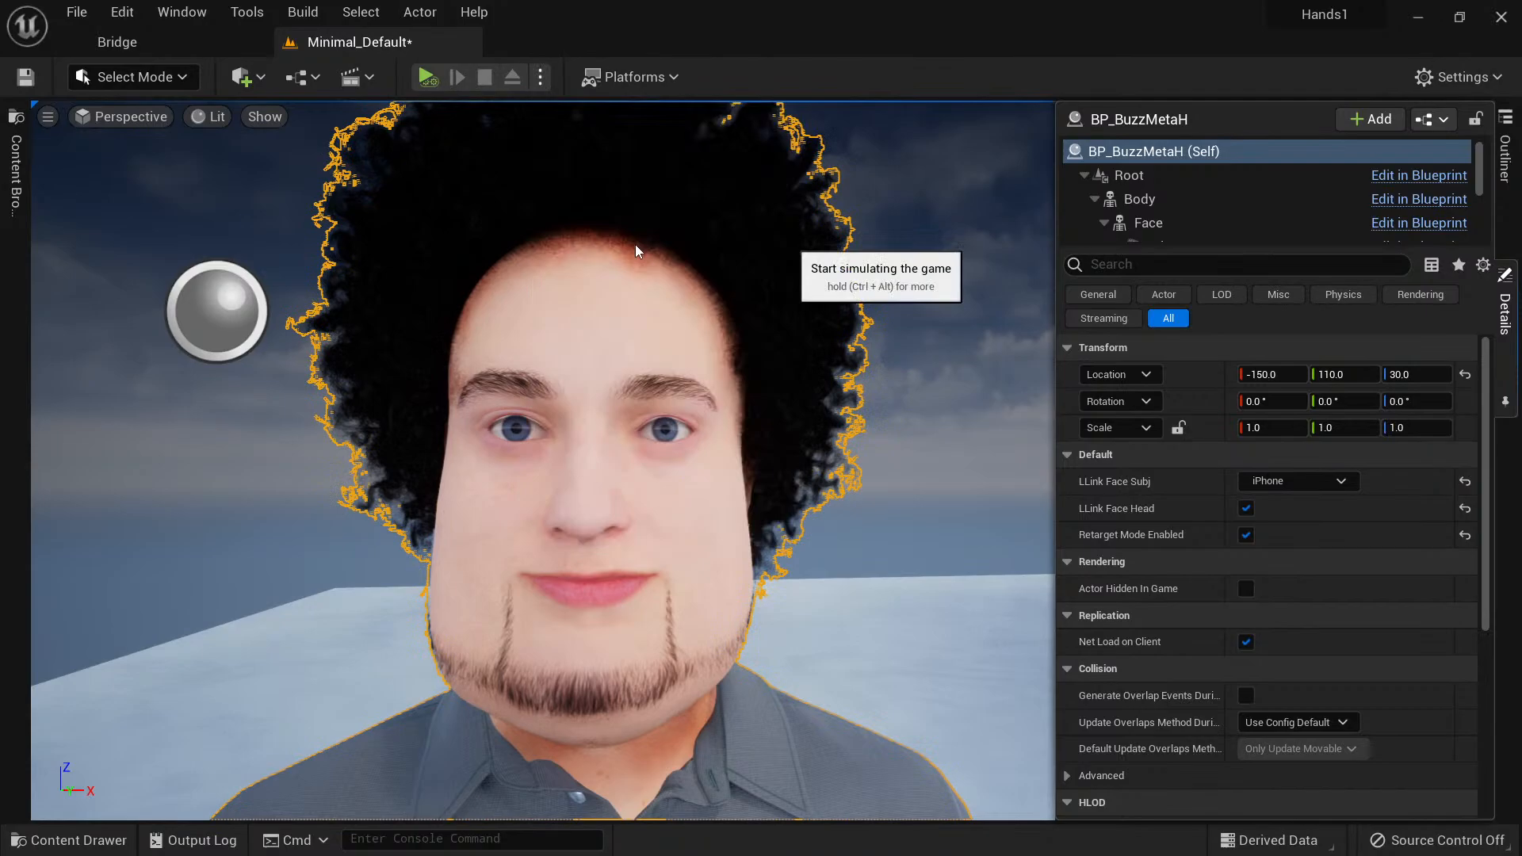
Start simulating the level to test the BP_BuzzMetaH face animation.
{"action": "left_click", "coordinate": [425, 76]}
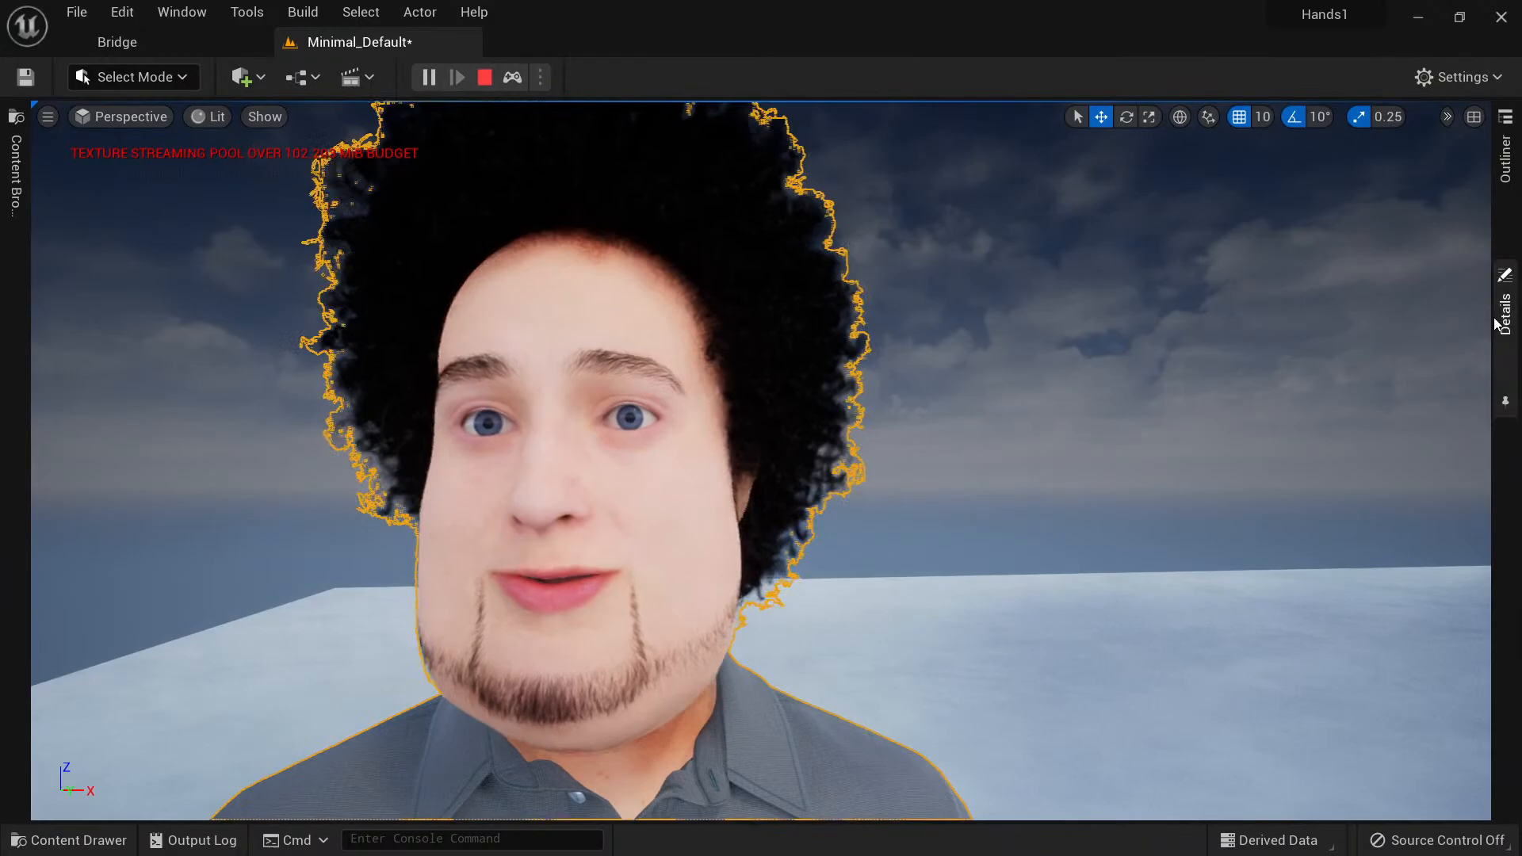
Stop the simulation after watching the lips move.
{"action": "left_click", "coordinate": [428, 77]}
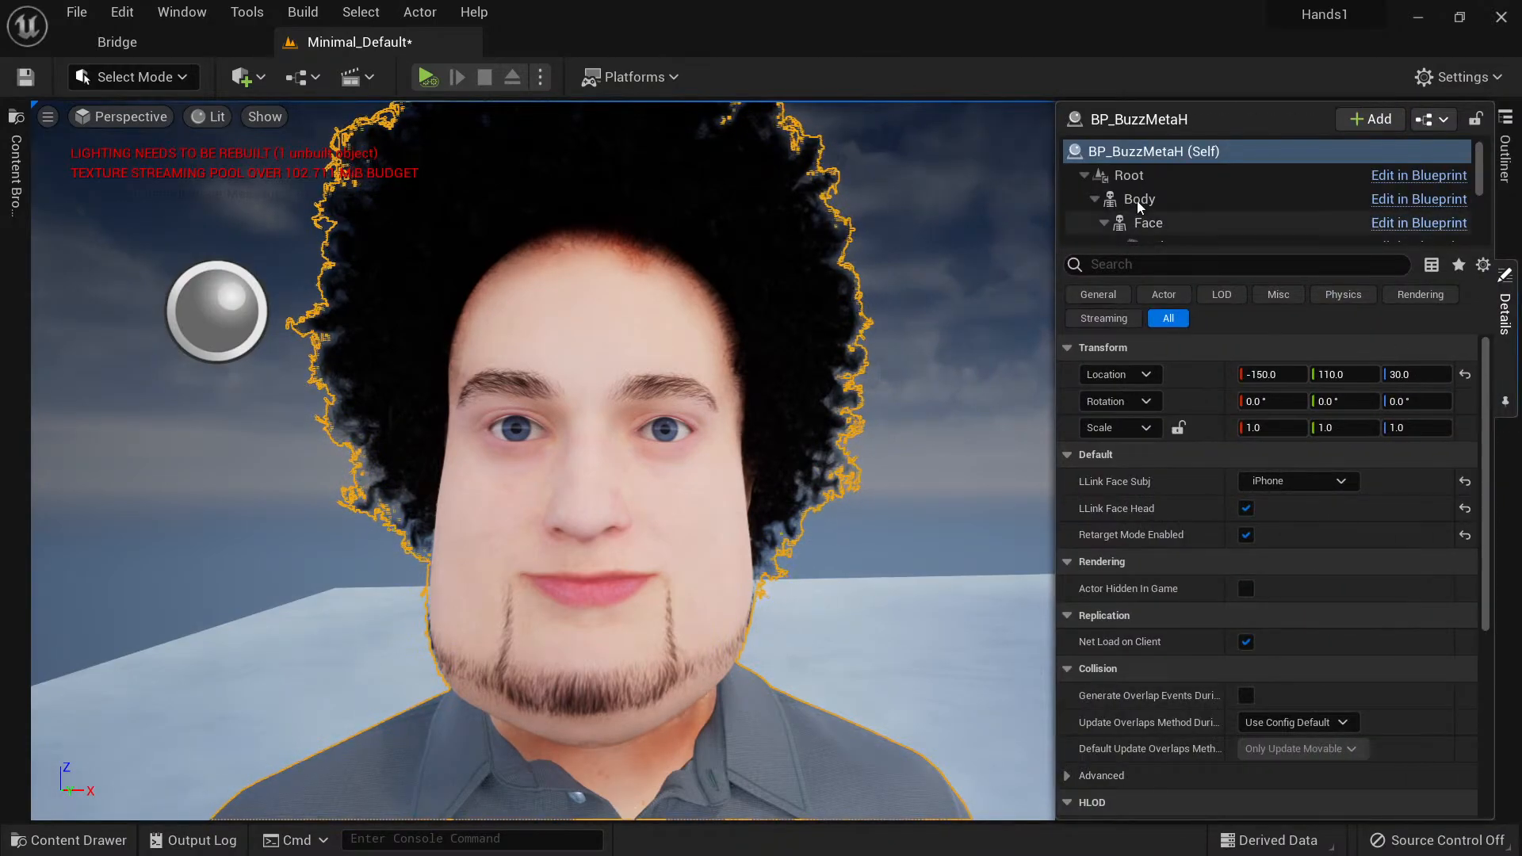
{"action": "mouse_move", "coordinate": [1149, 191]}
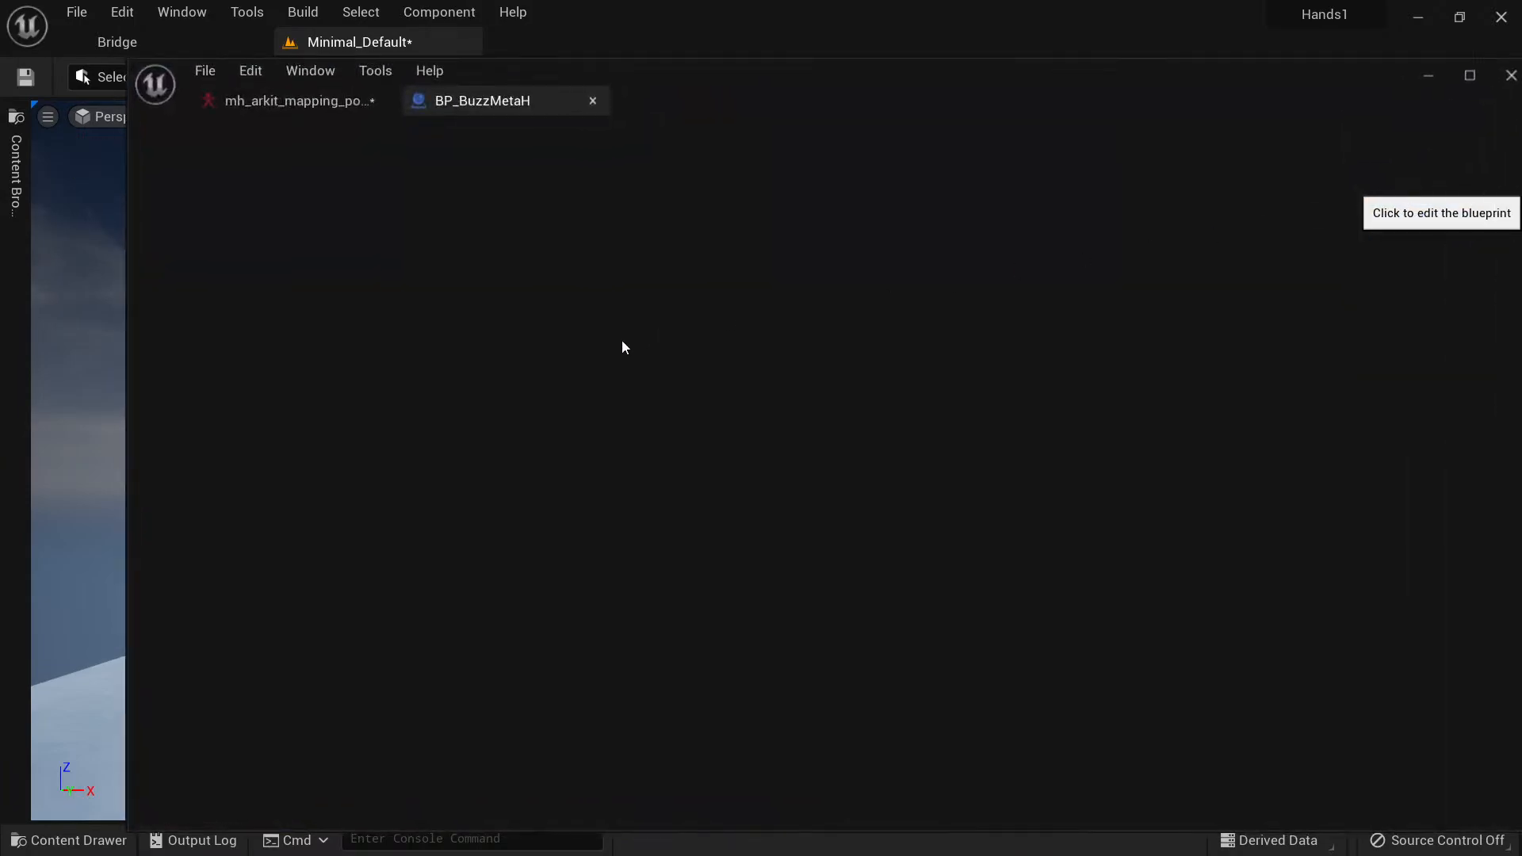
Edit BP_BuzzMetaH in Blueprint and select its Beard groom component.
{"action": "left_click", "coordinate": [1440, 212]}
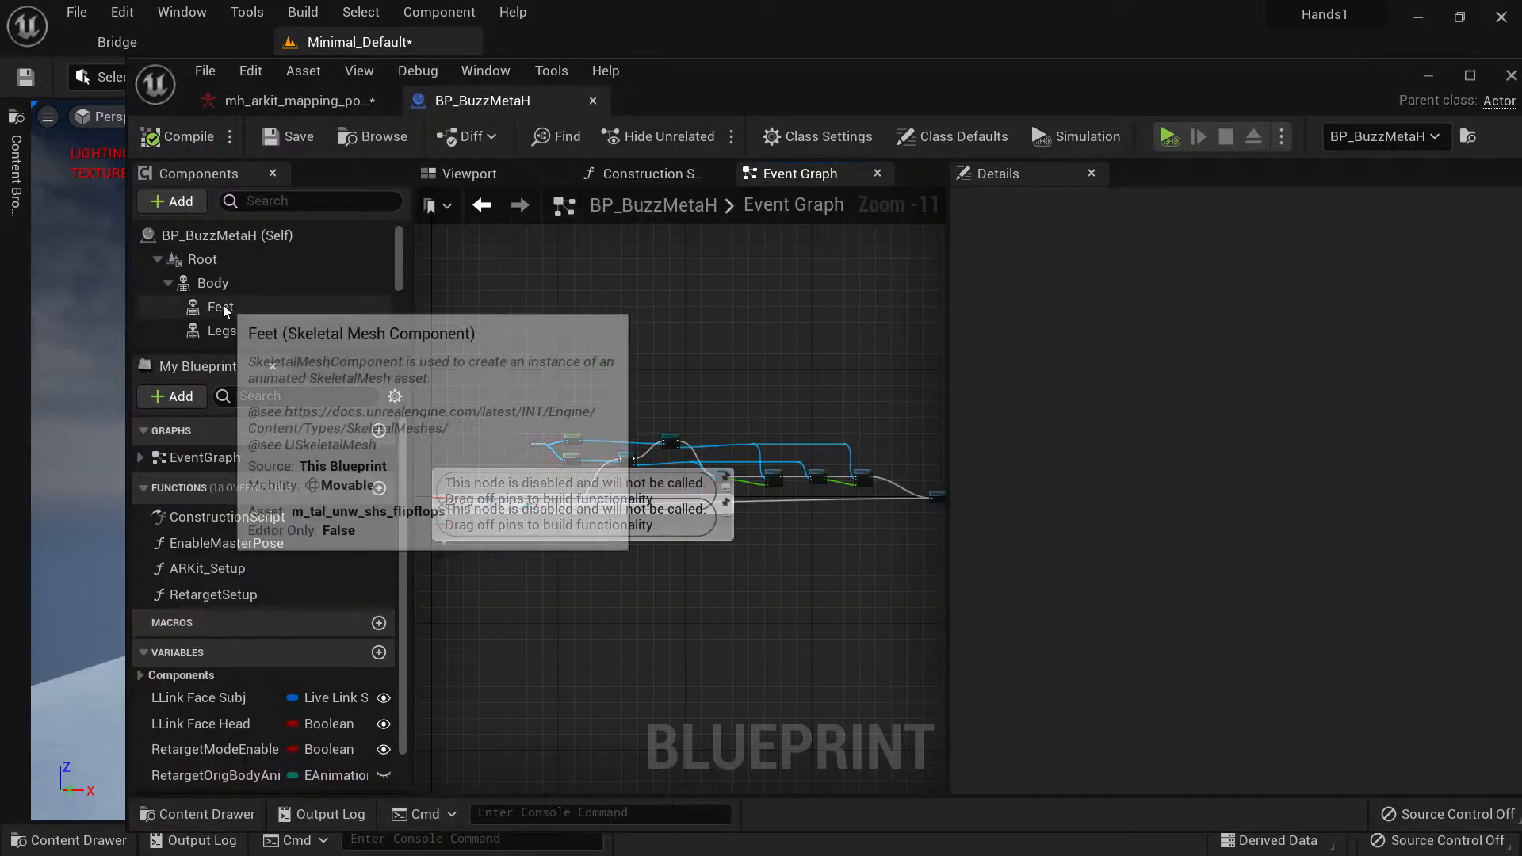
{"action": "mouse_move", "coordinate": [352, 273]}
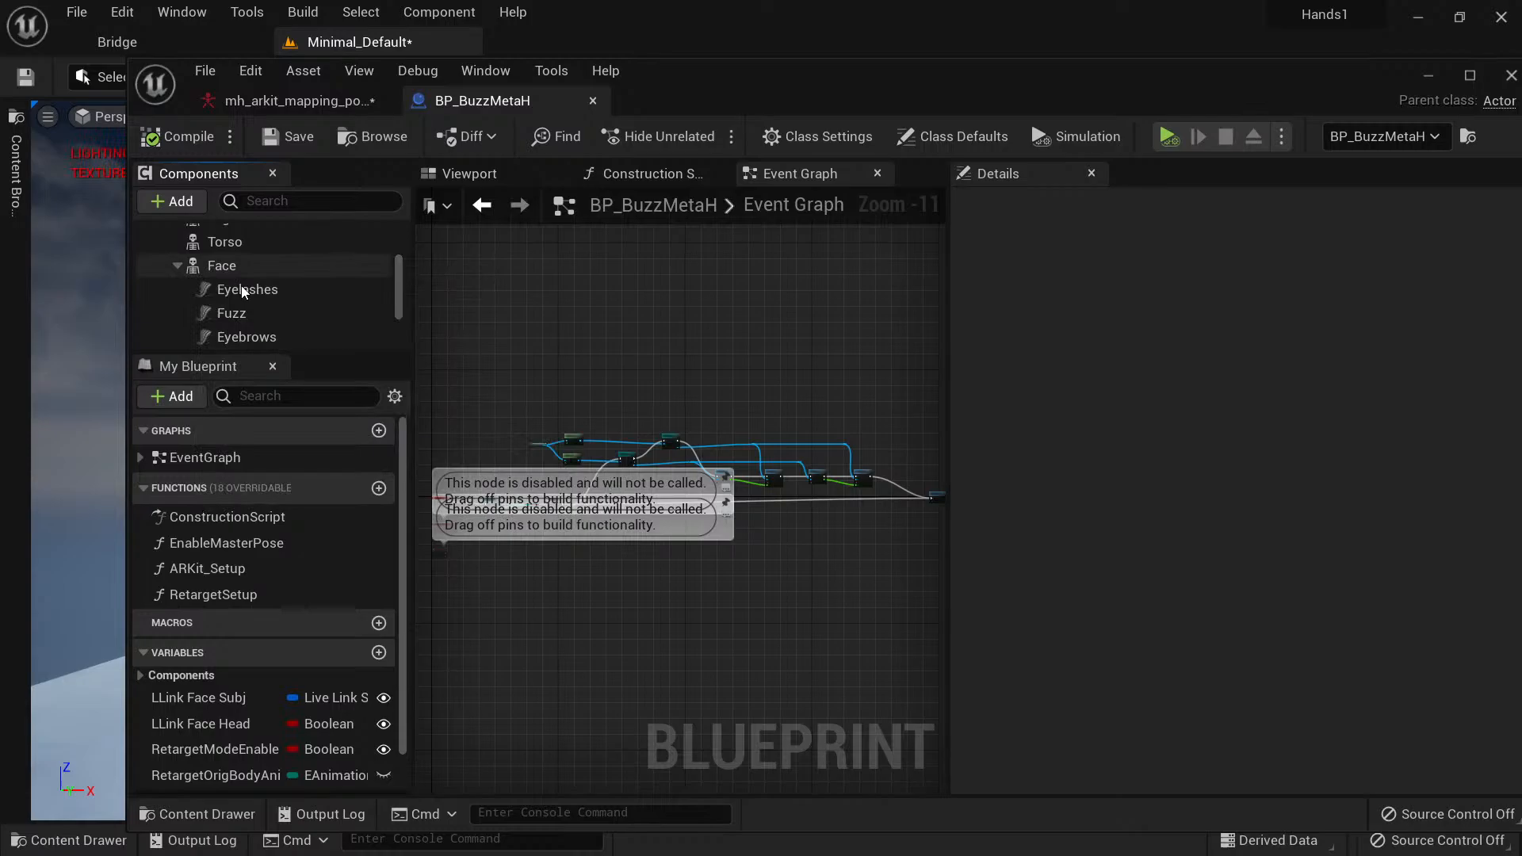
{"action": "mouse_move", "coordinate": [339, 320]}
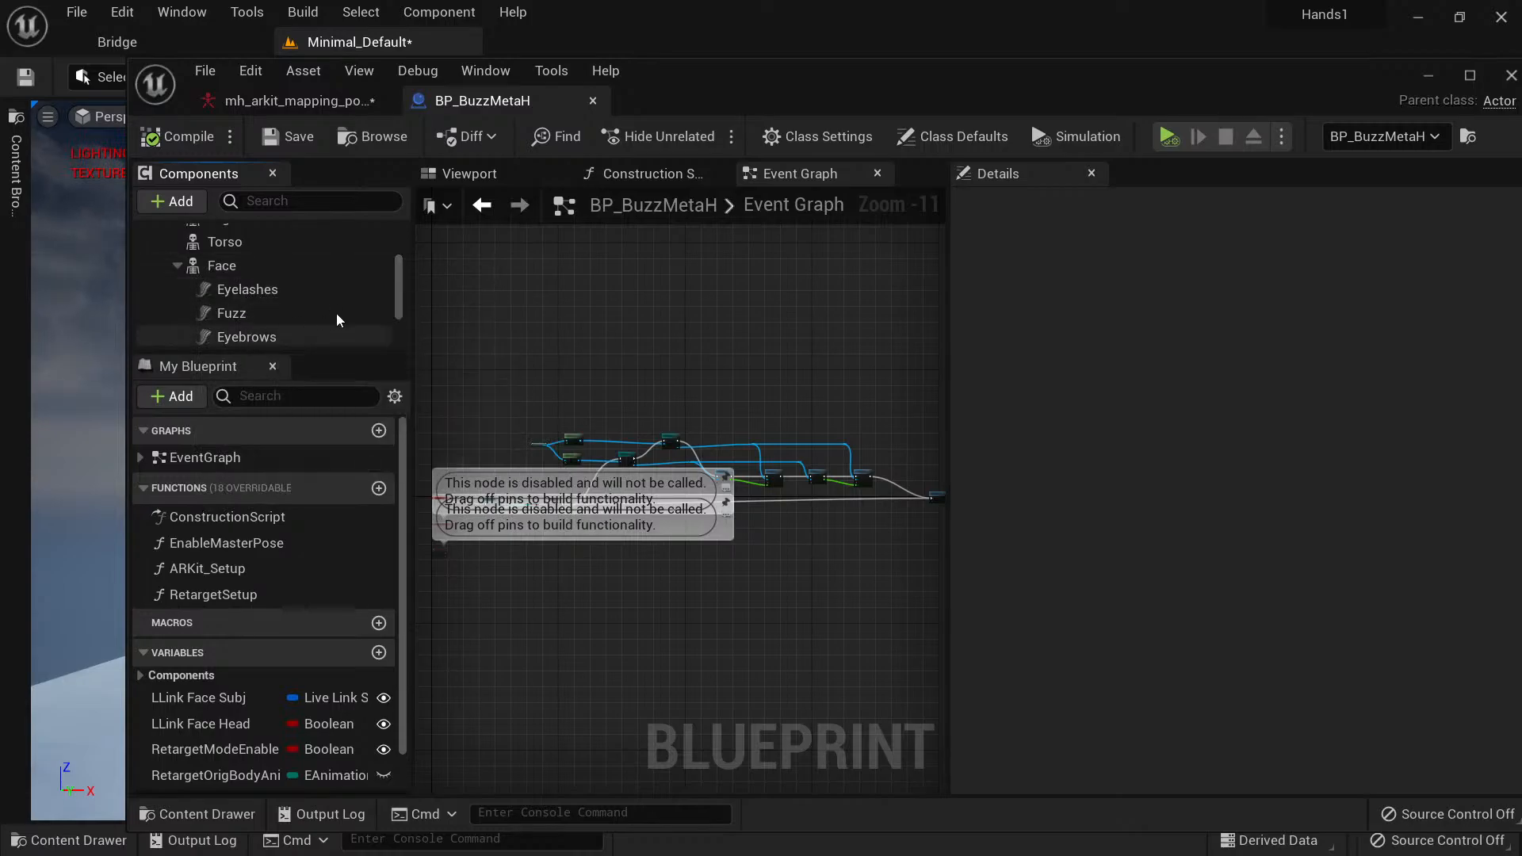
{"action": "scroll", "scroll_direction": "down", "scroll_amount": 3}
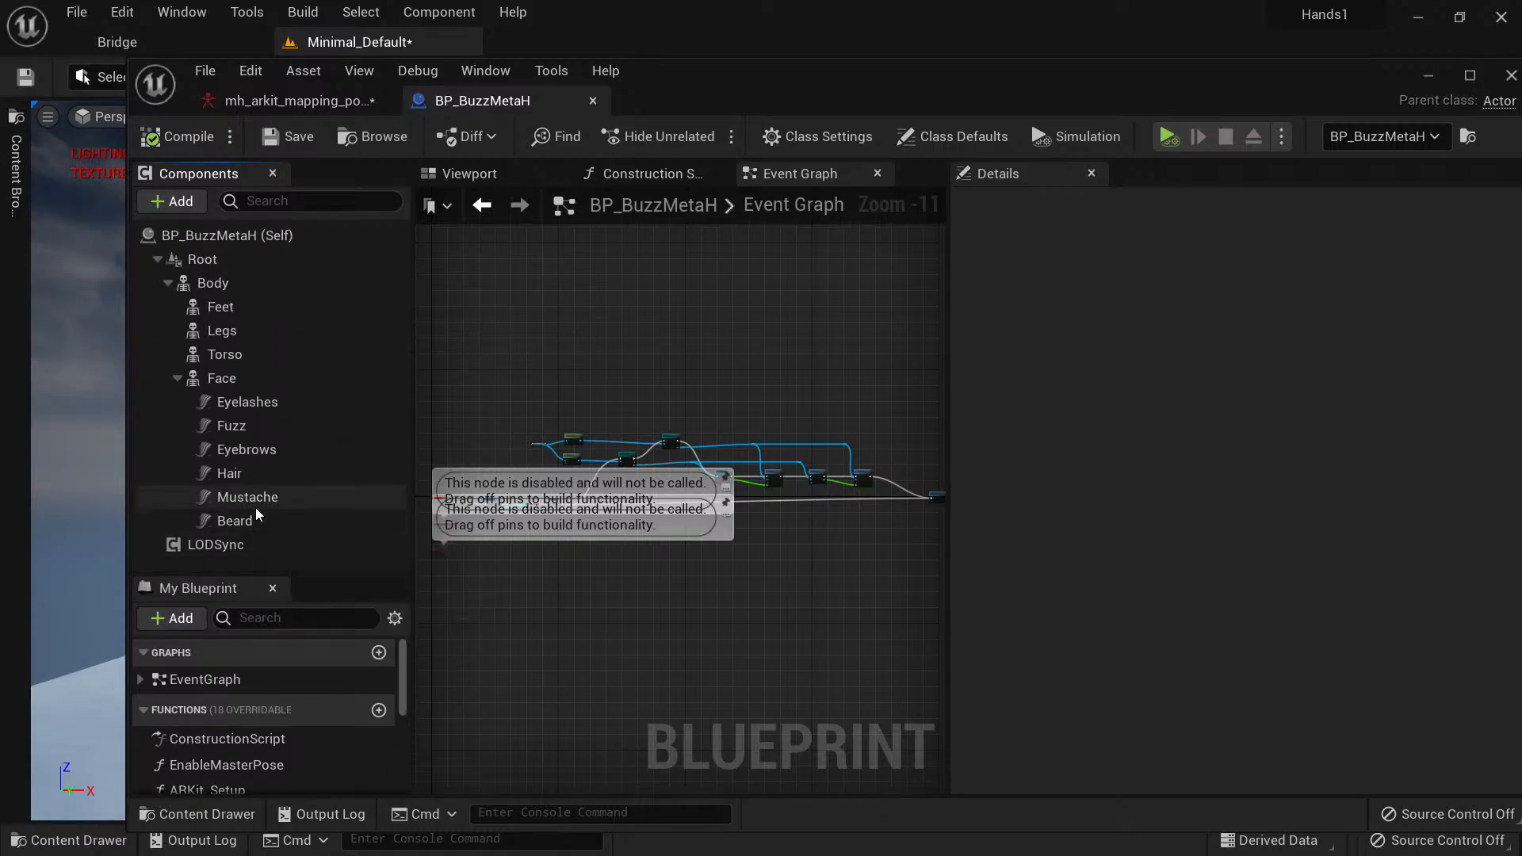
{"action": "mouse_move", "coordinate": [263, 554]}
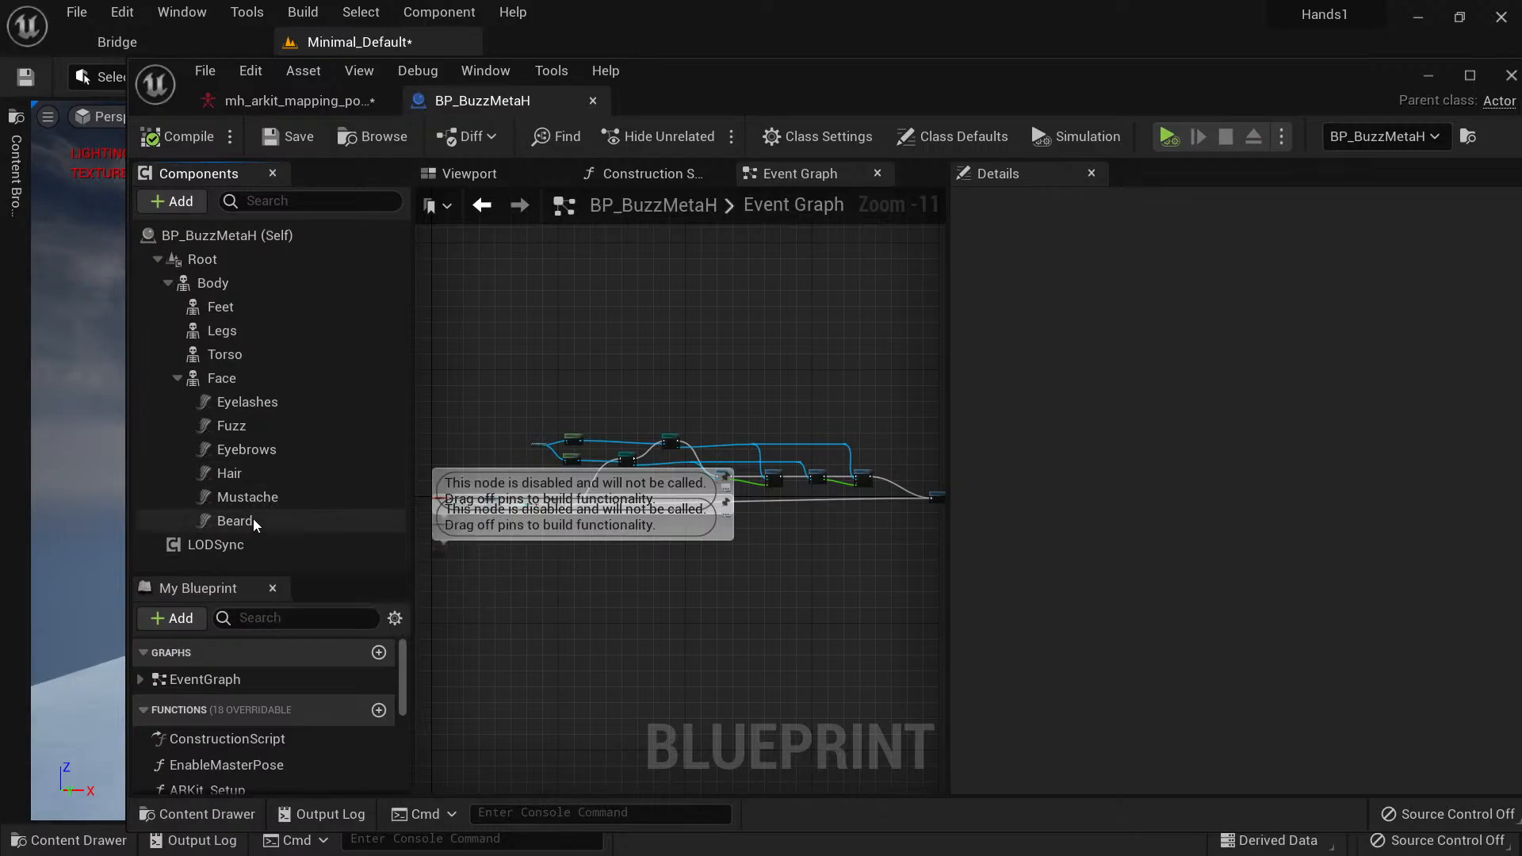
{"action": "left_click", "coordinate": [235, 520]}
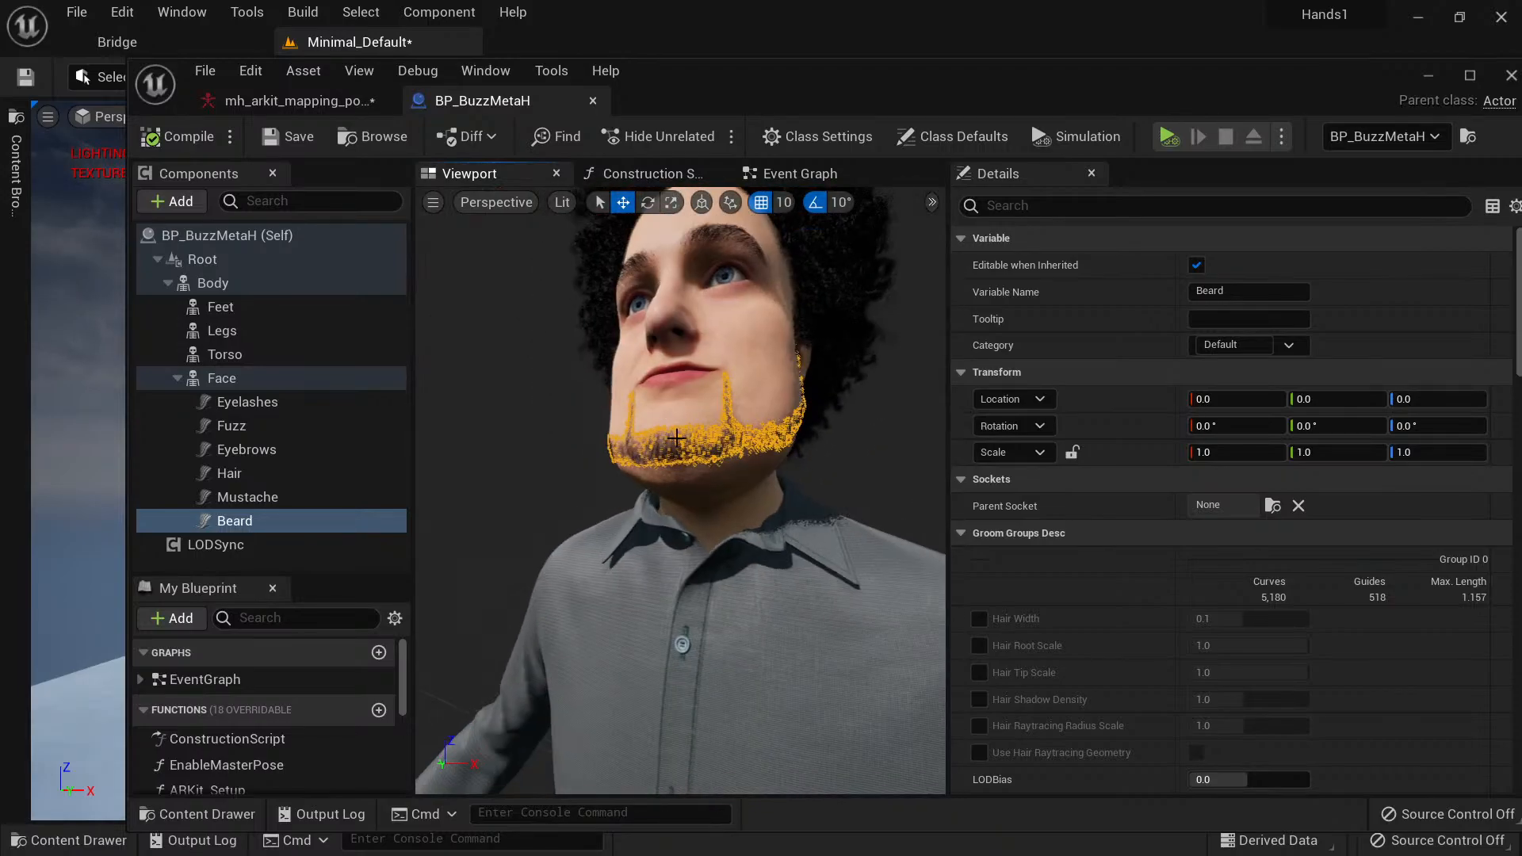
{"action": "mouse_move", "coordinate": [457, 568]}
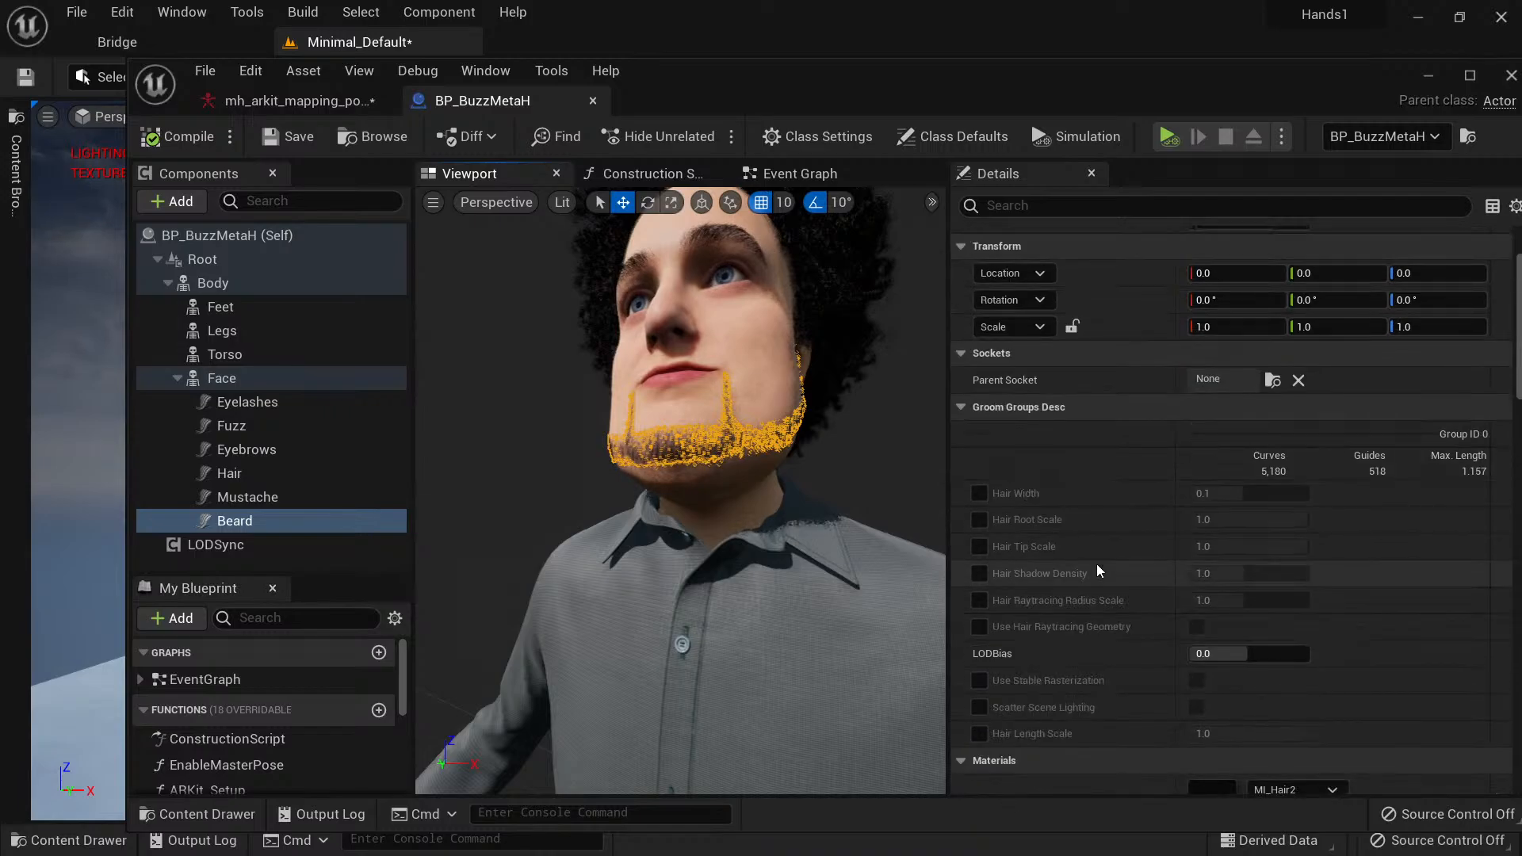
Scroll to the Beard's Groom section and list the 19 GroomBinding assets.
{"action": "scroll", "scroll_direction": "down", "scroll_amount": 3}
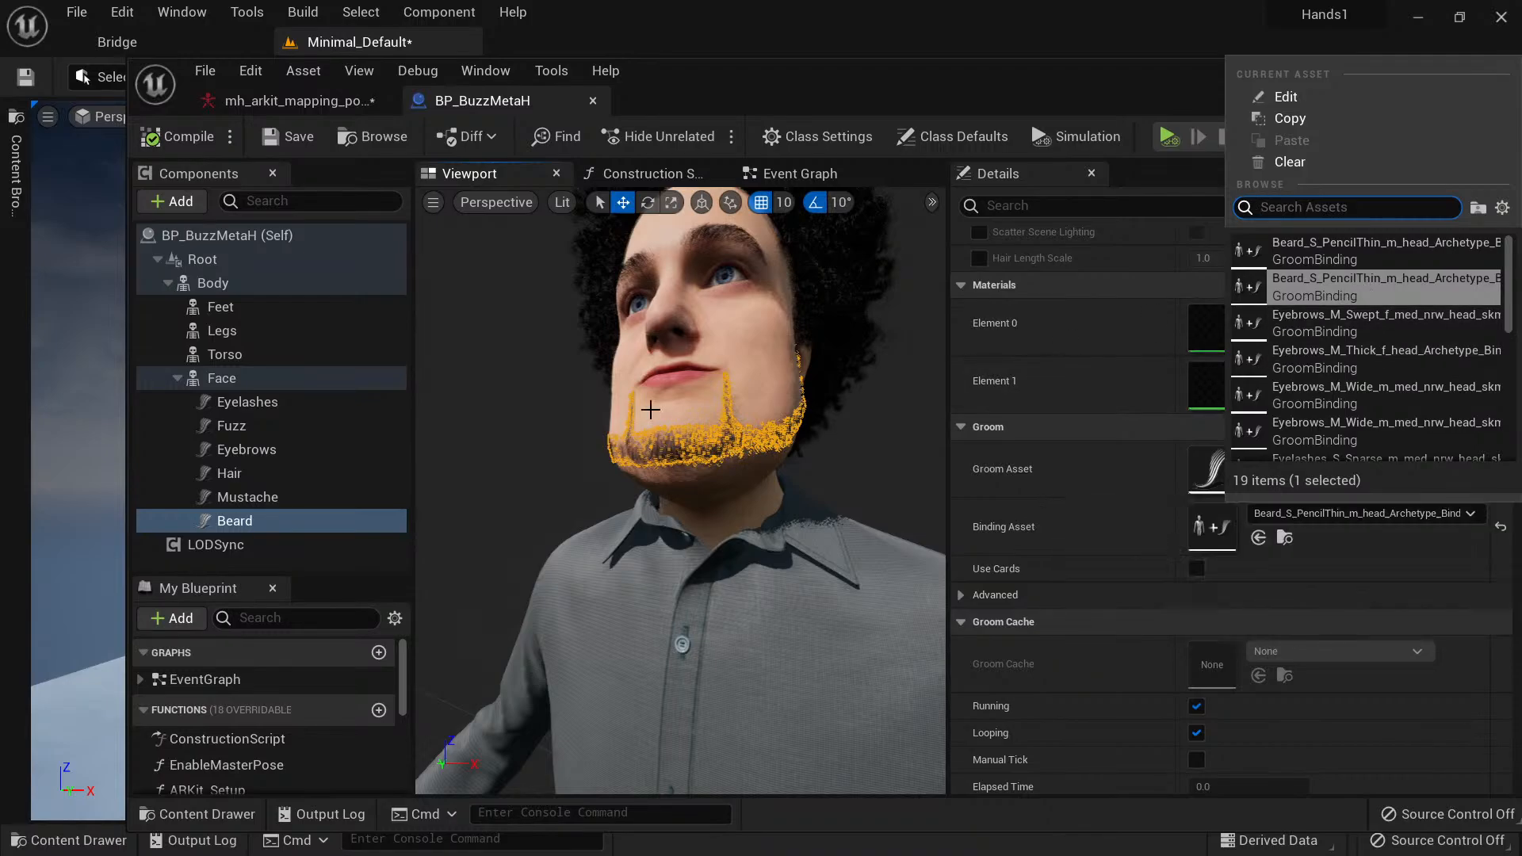
{"action": "mouse_move", "coordinate": [731, 401]}
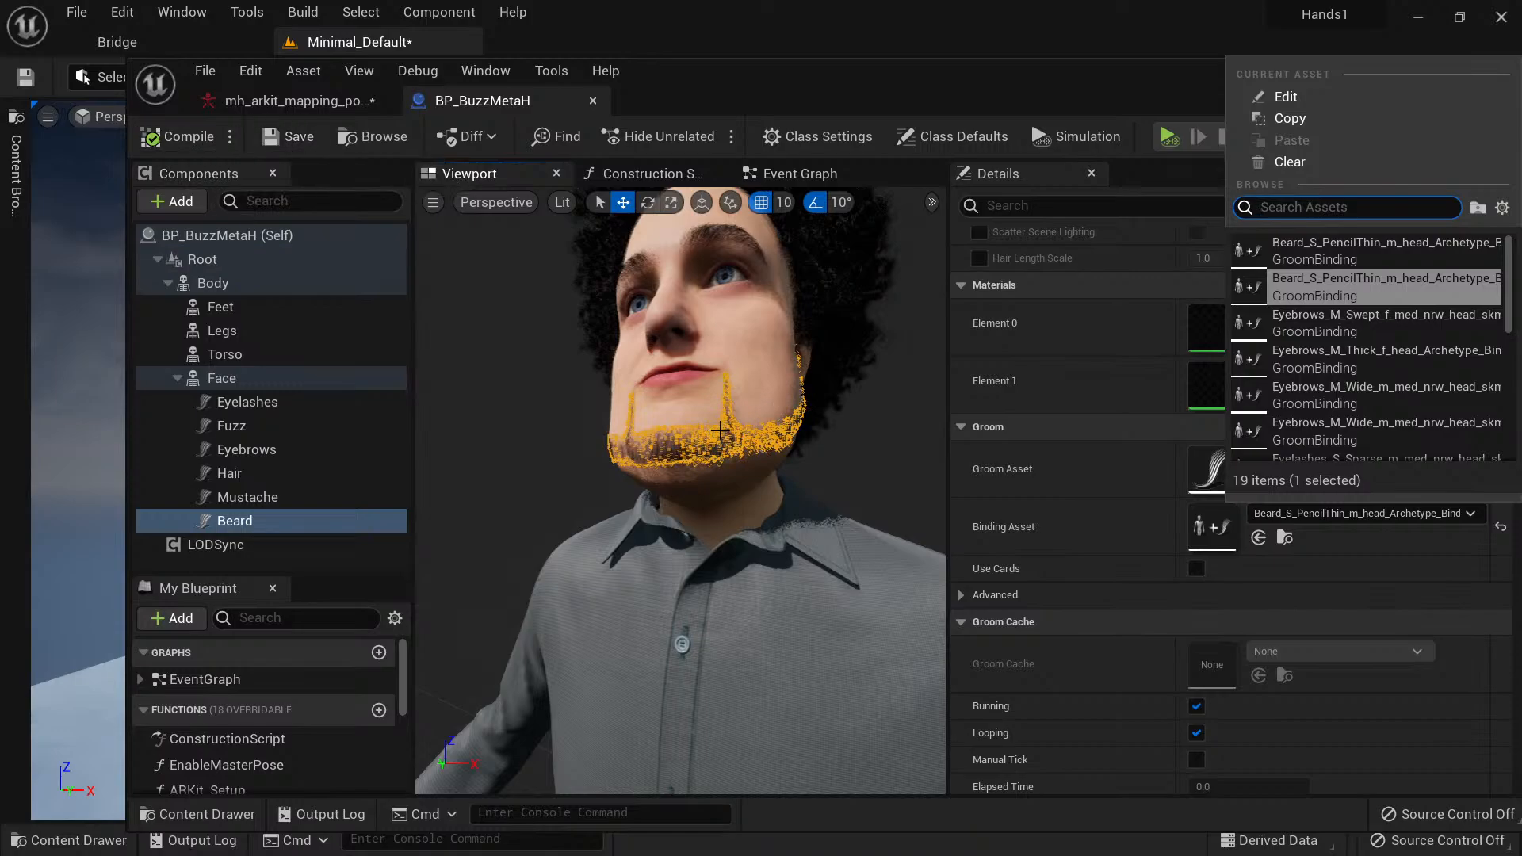
{"action": "mouse_move", "coordinate": [756, 230]}
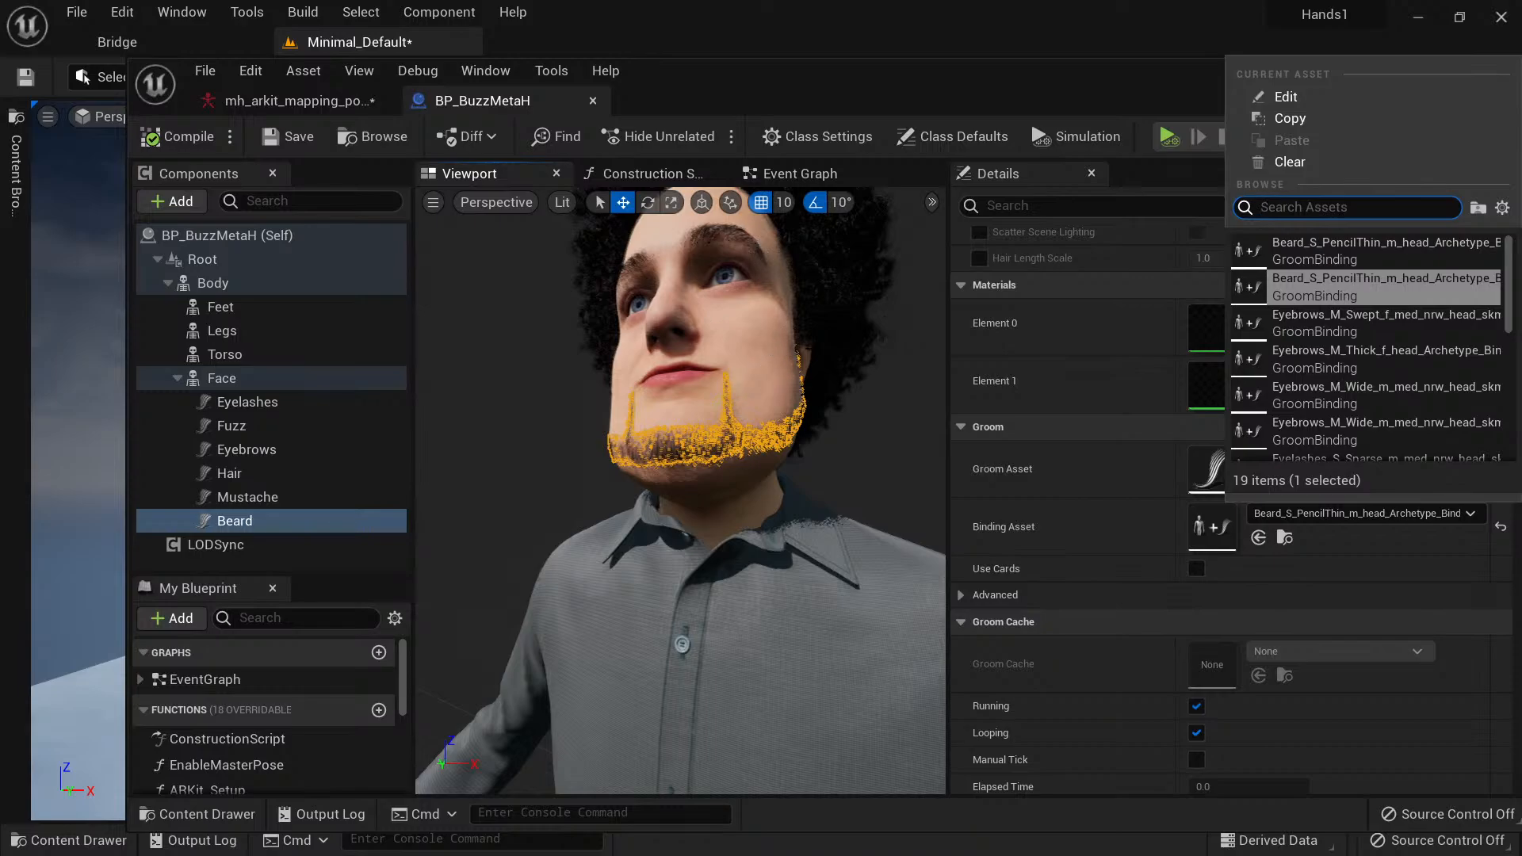
{"action": "mouse_move", "coordinate": [248, 427]}
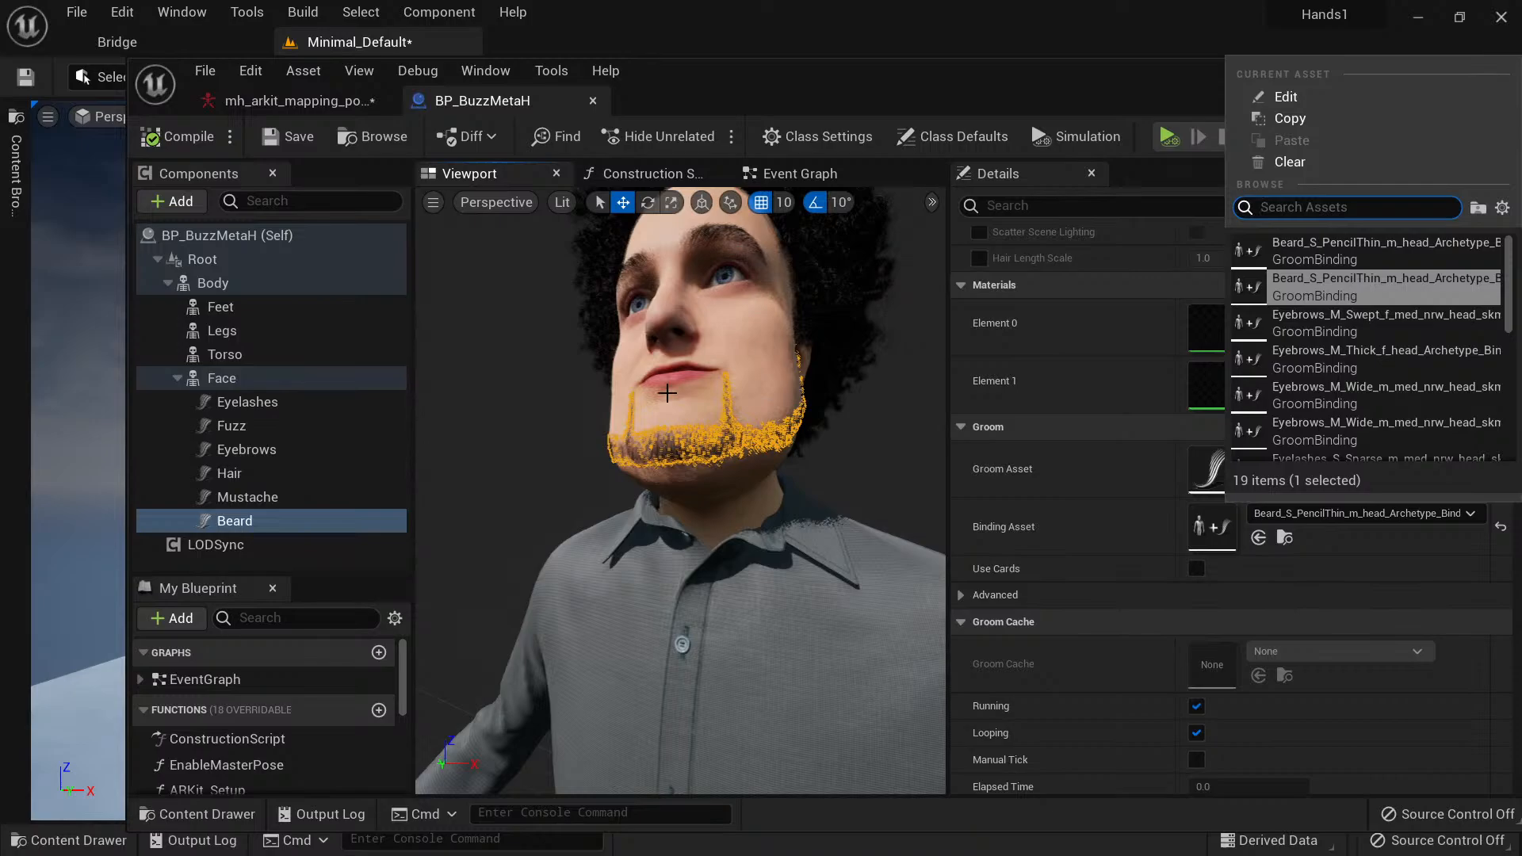
{"action": "mouse_move", "coordinate": [731, 360]}
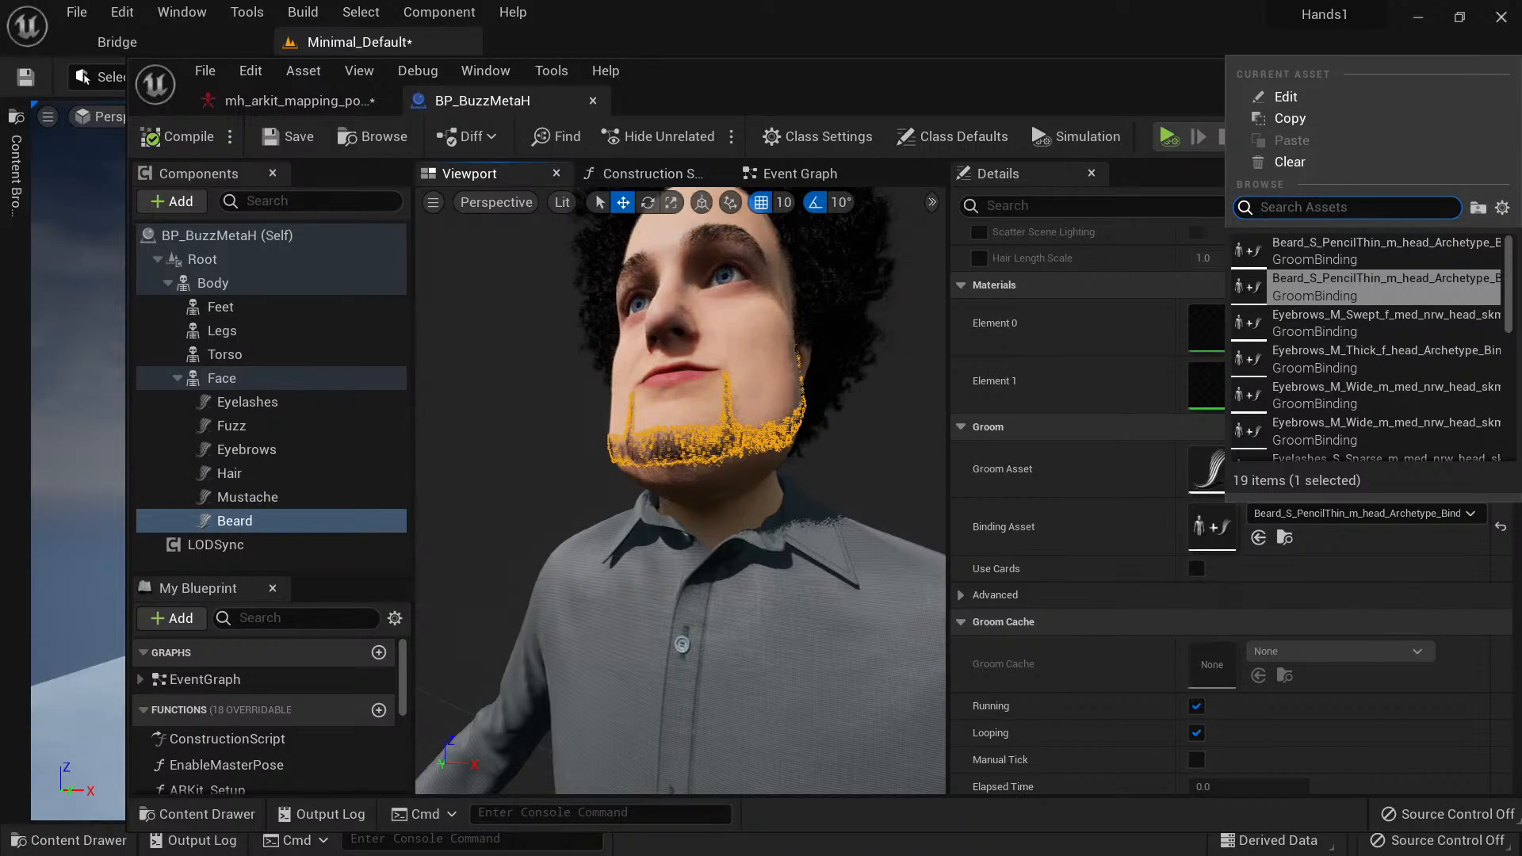
{"action": "mouse_move", "coordinate": [246, 402]}
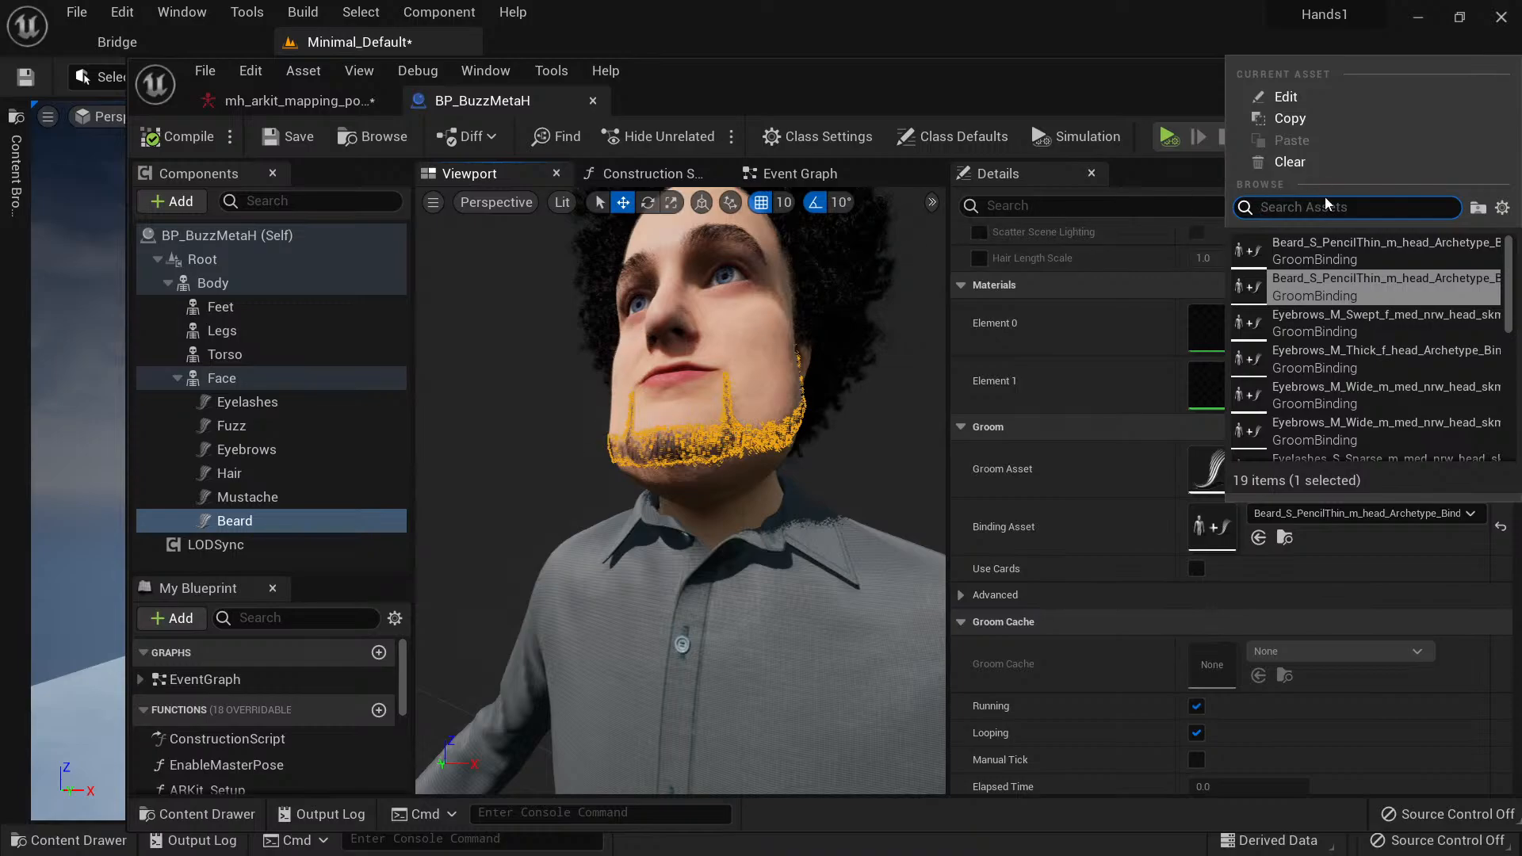
{"action": "mouse_move", "coordinate": [548, 376]}
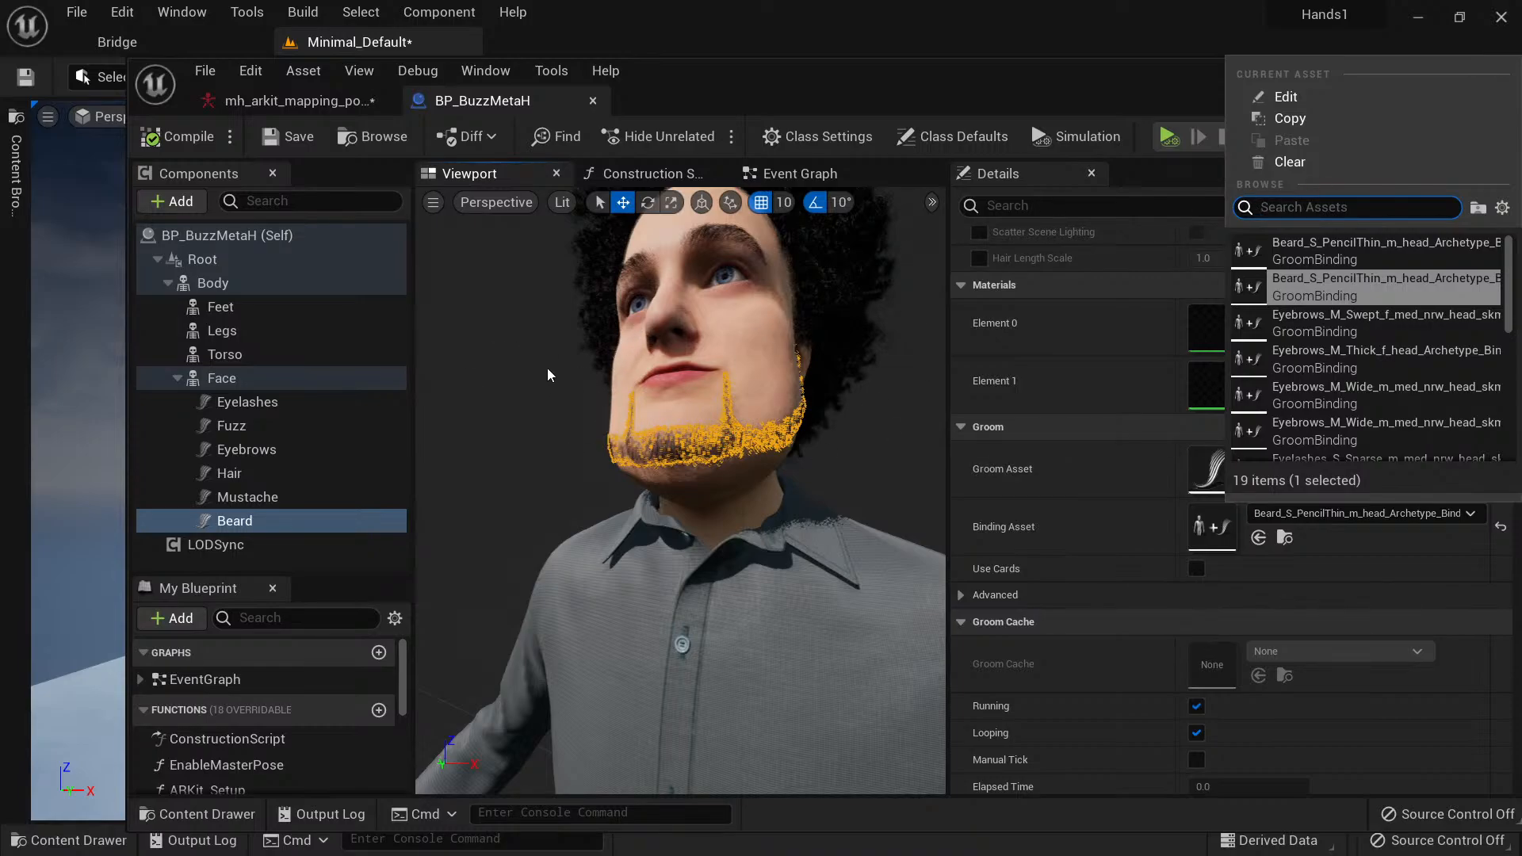
{"action": "mouse_move", "coordinate": [869, 420]}
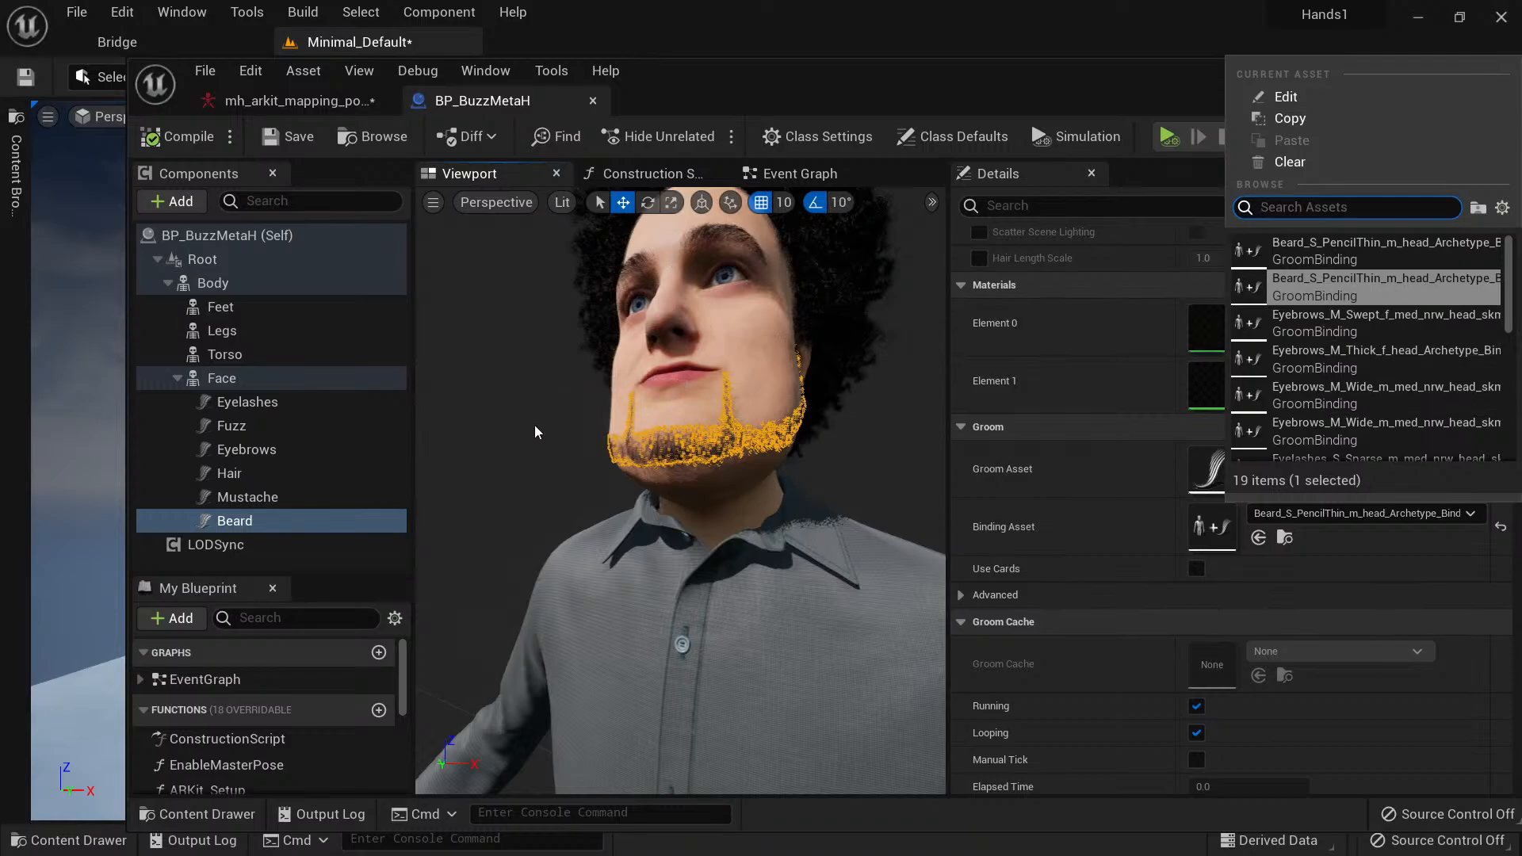
{"action": "mouse_move", "coordinate": [554, 414]}
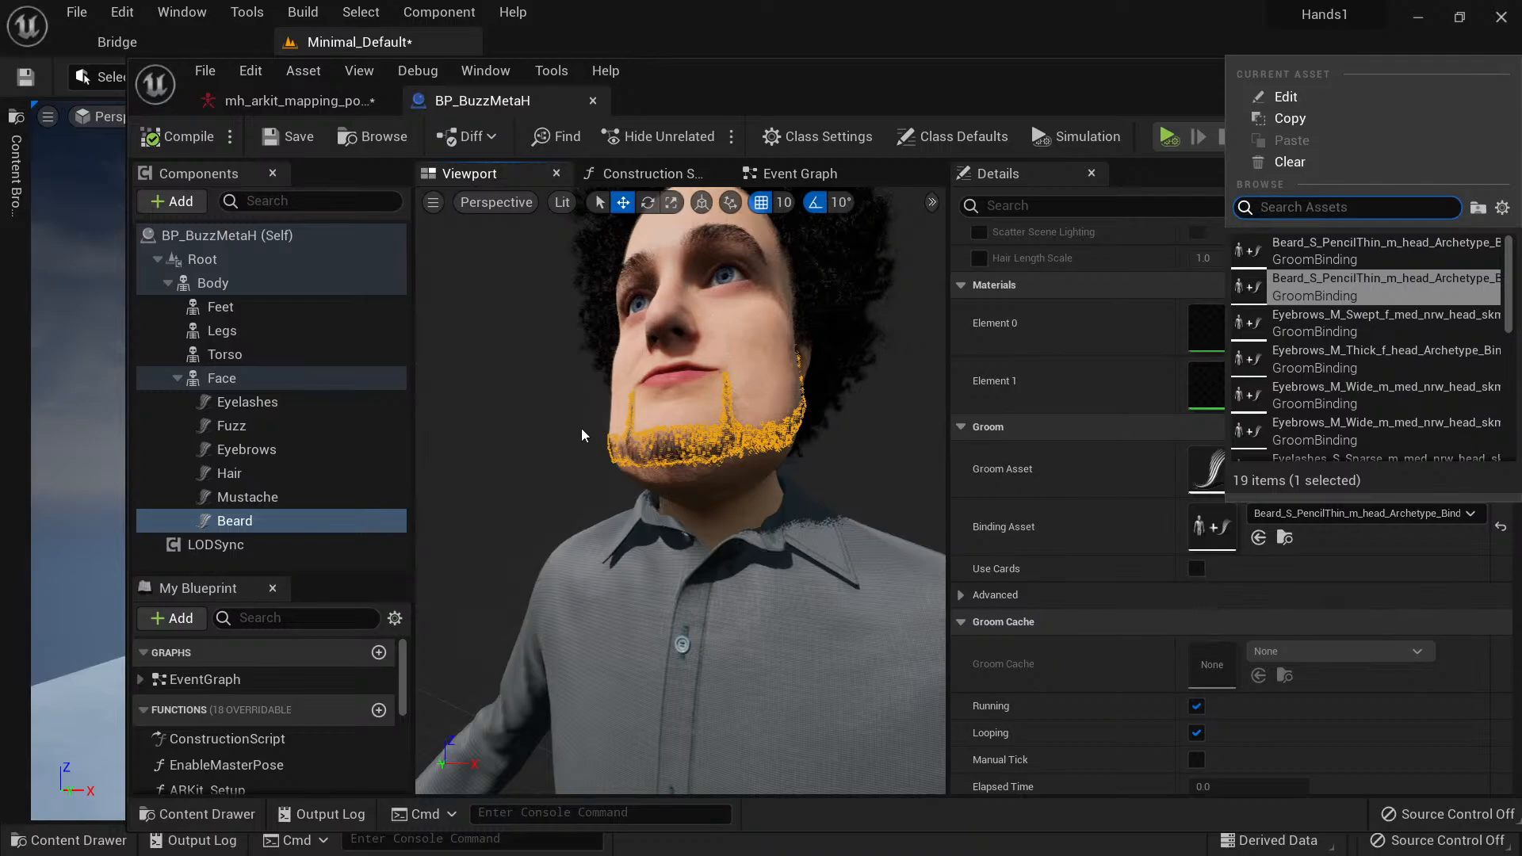
{"action": "mouse_move", "coordinate": [587, 433]}
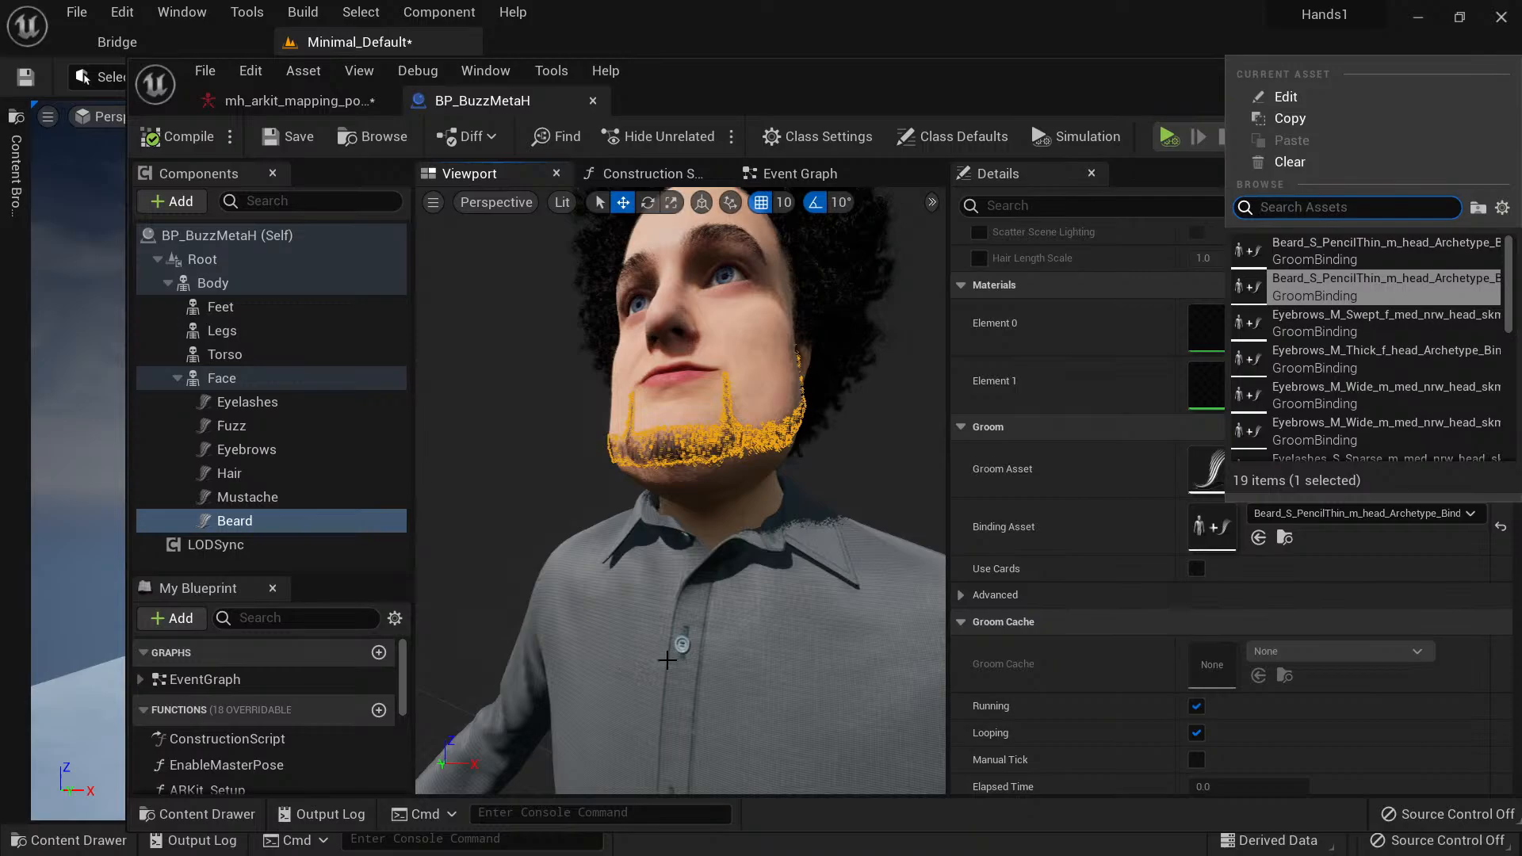
{"action": "mouse_move", "coordinate": [754, 334]}
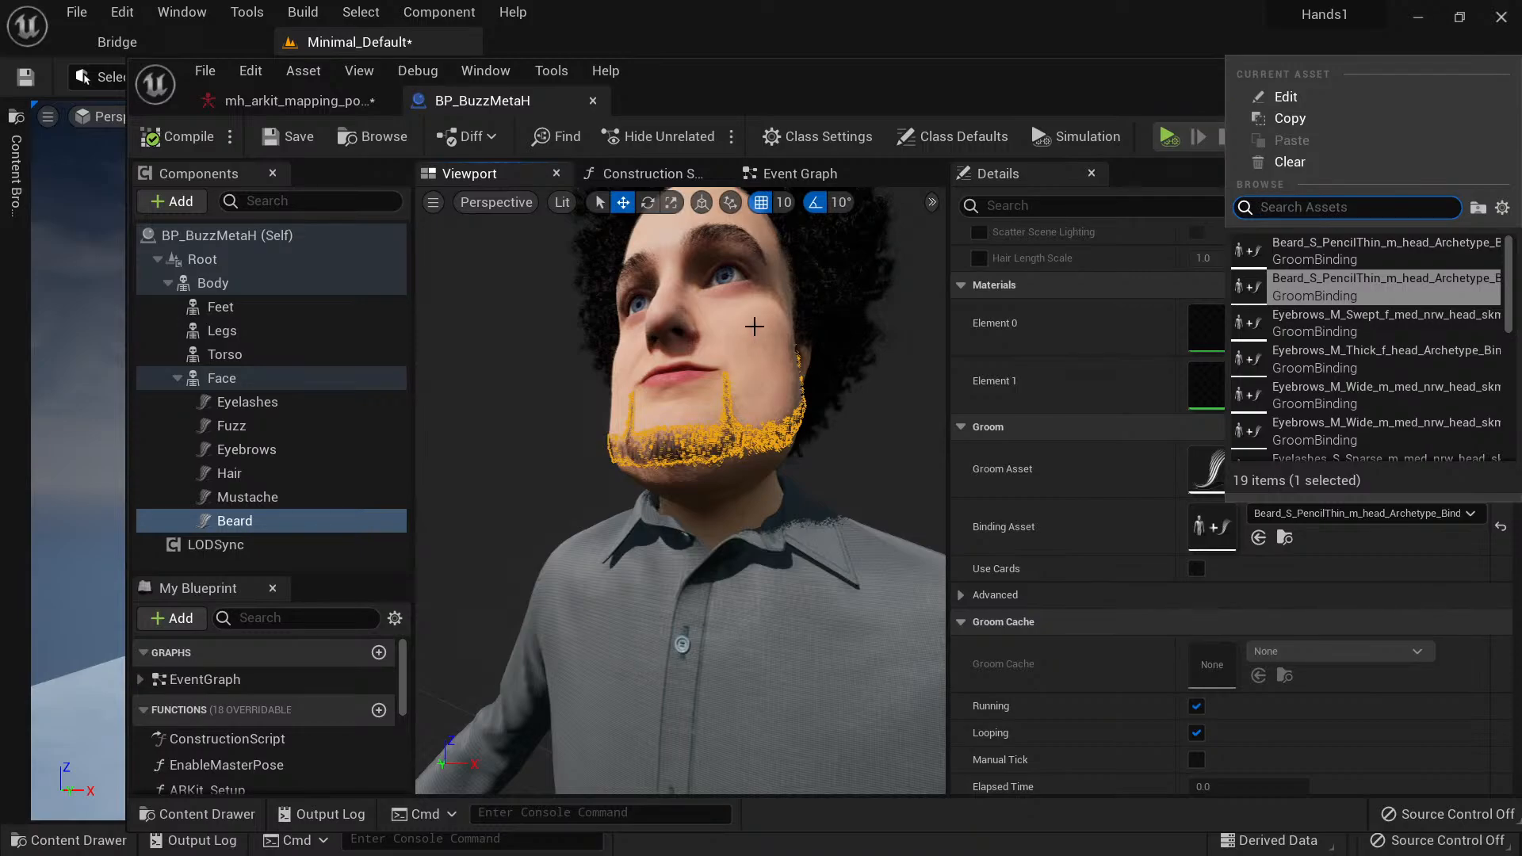
{"action": "mouse_move", "coordinate": [732, 435]}
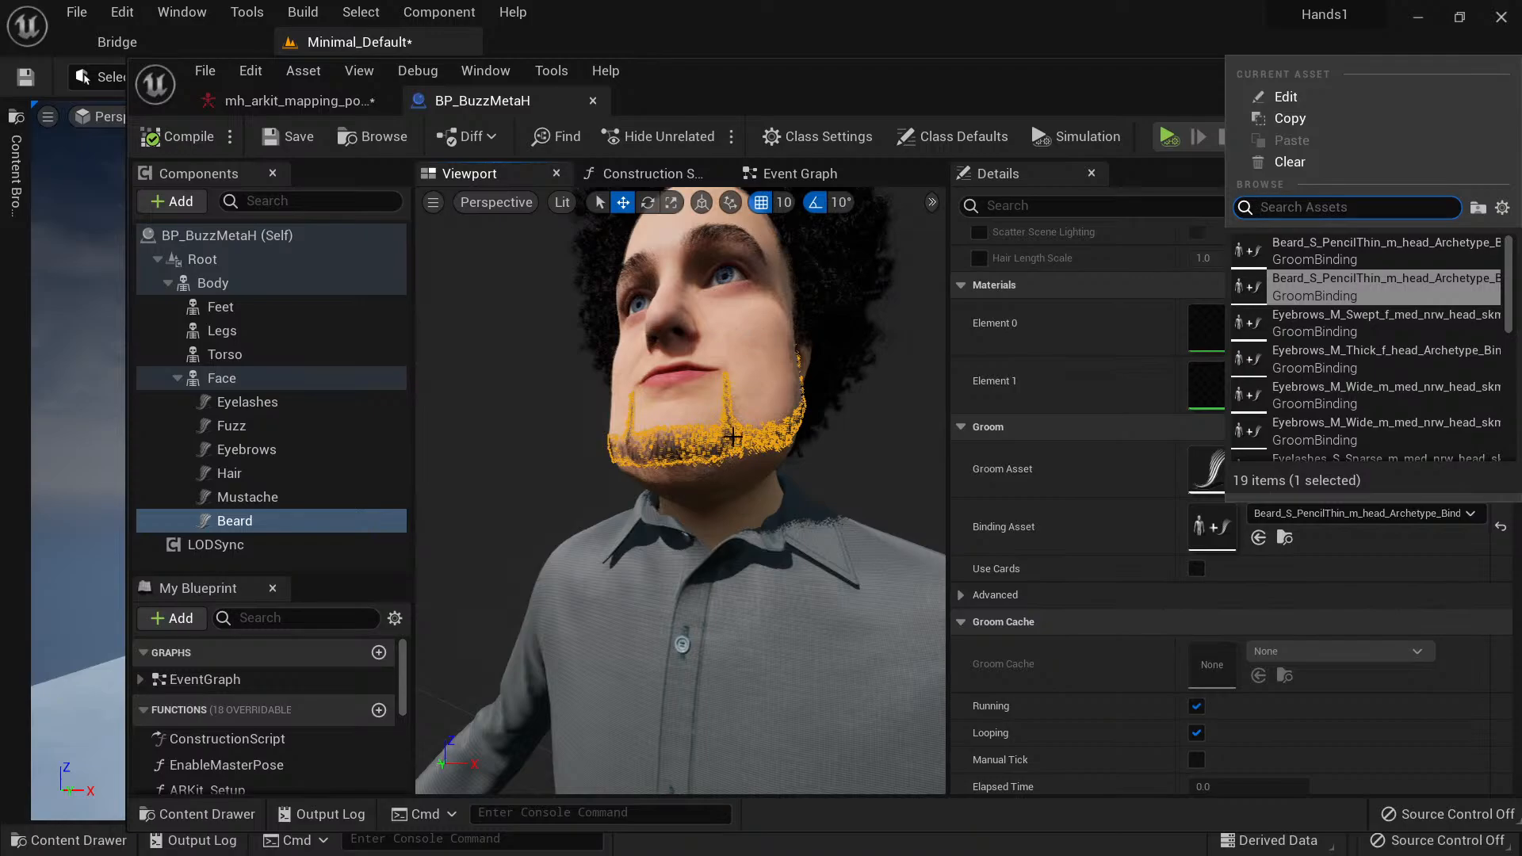